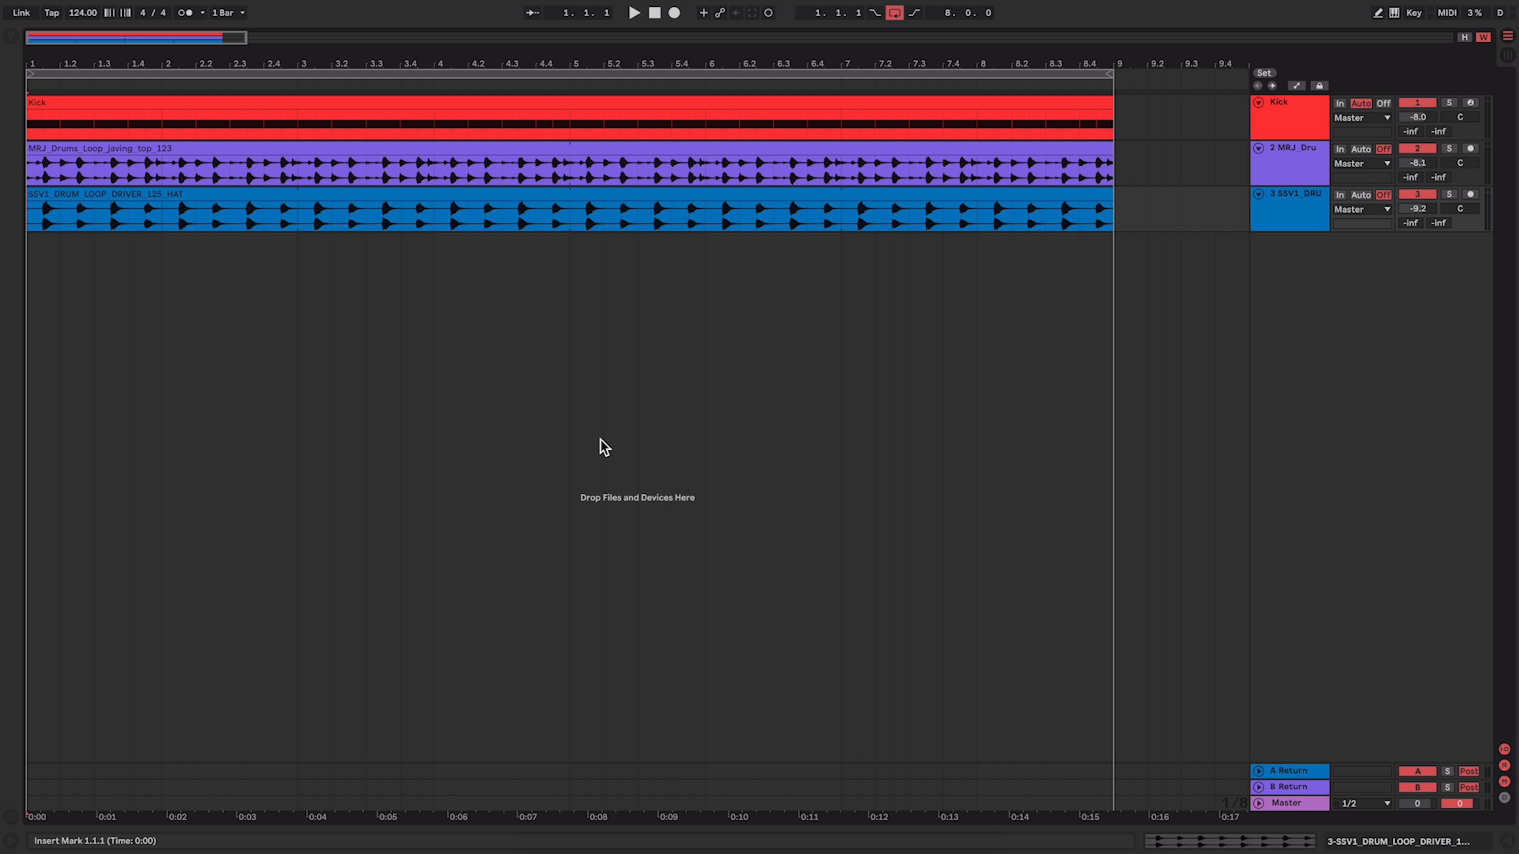
Step: Open the Splice browser to bring the PJ_FP_Keys_loop_12 keys loop into the arrangement
{"action": "left_click", "coordinate": [633, 12]}
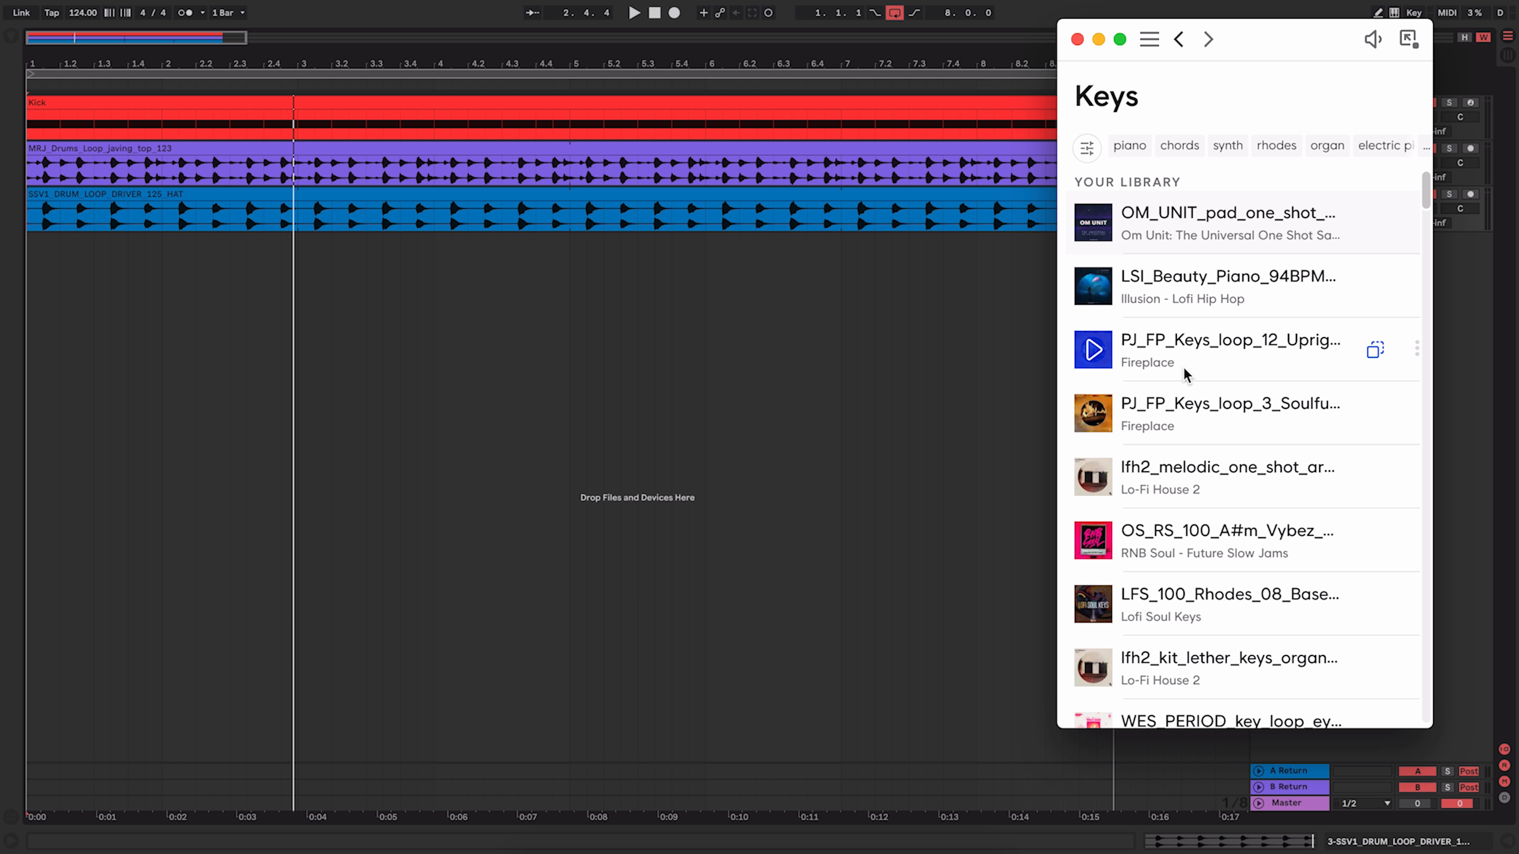
{"action": "mouse_move", "coordinate": [1095, 350]}
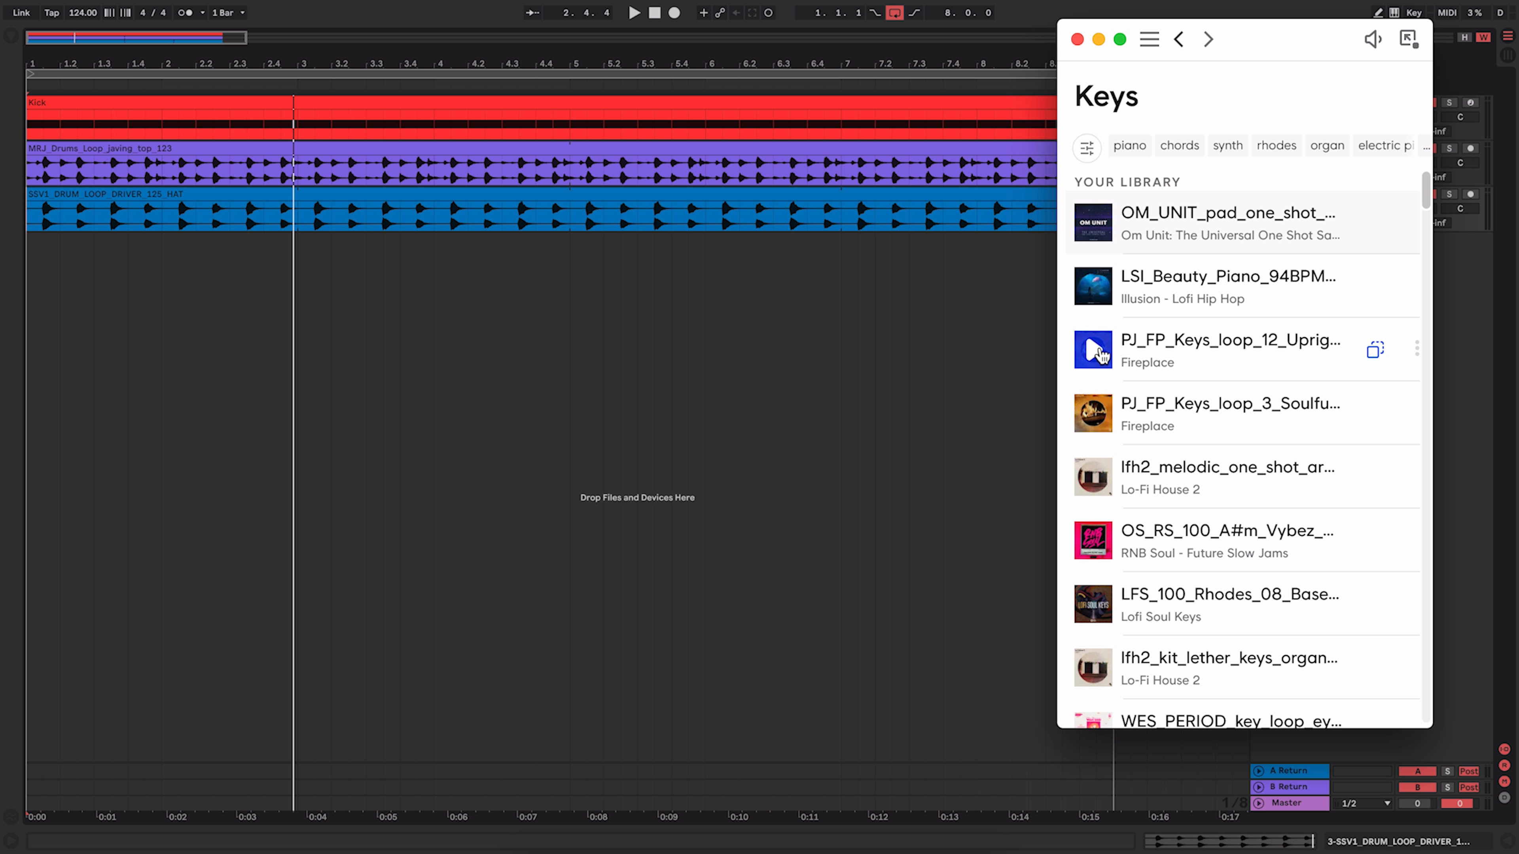
{"action": "mouse_move", "coordinate": [1483, 408]}
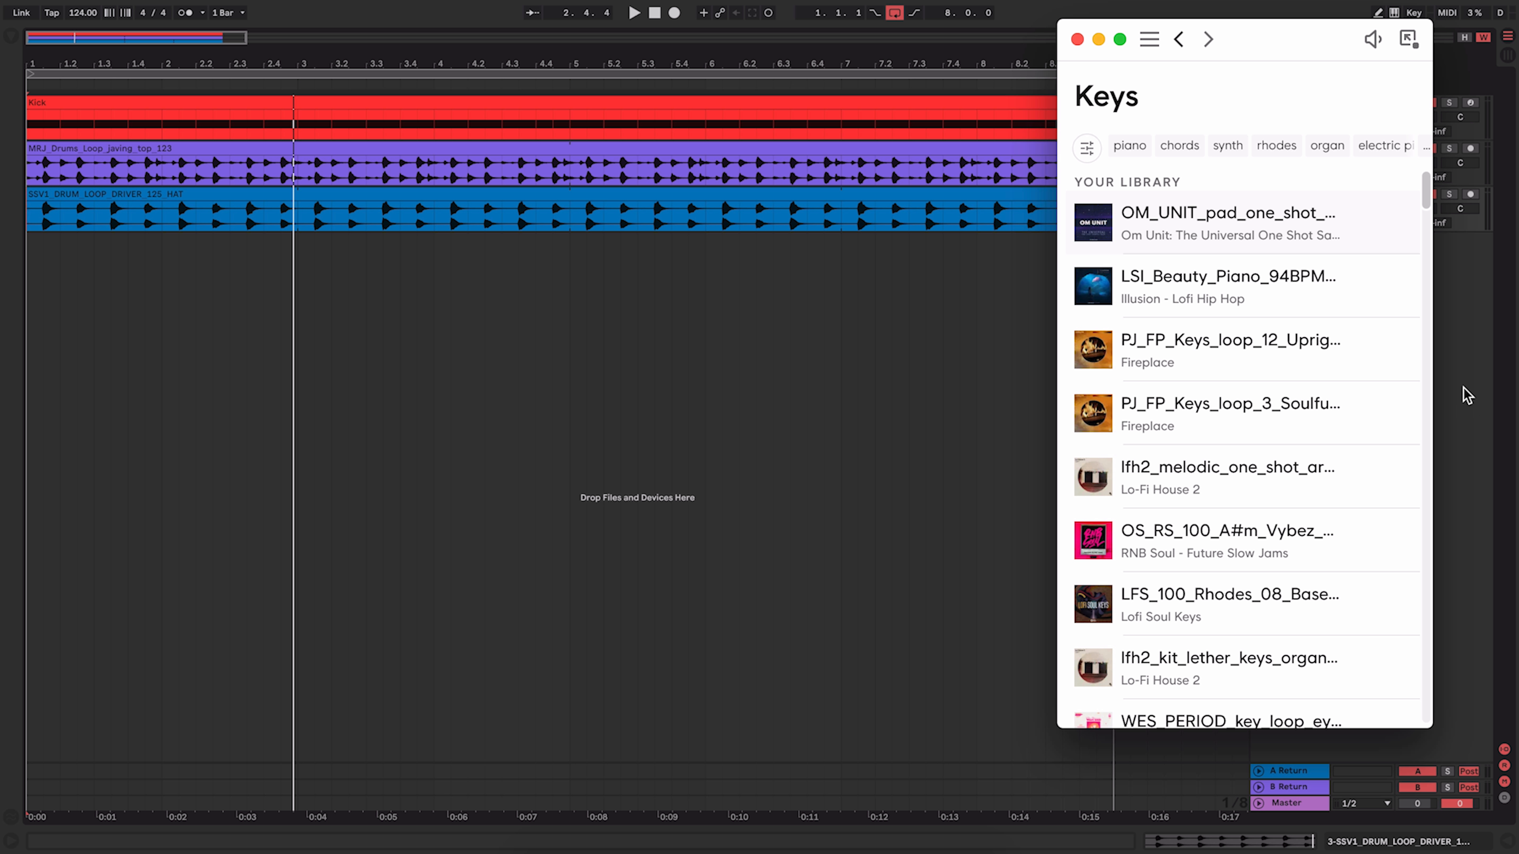
{"action": "mouse_move", "coordinate": [1092, 350]}
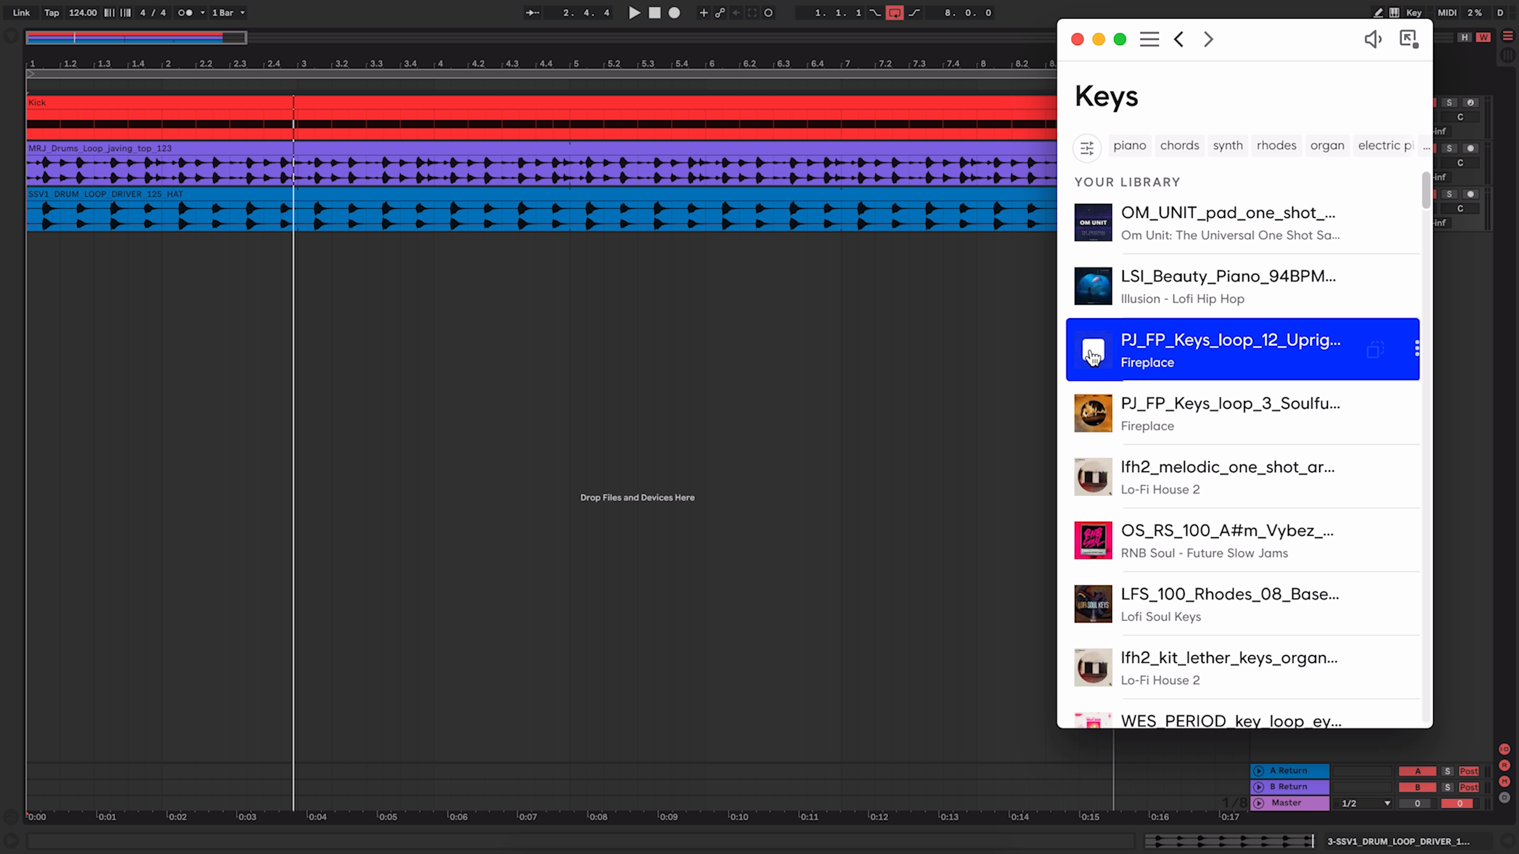
{"action": "mouse_move", "coordinate": [1228, 361]}
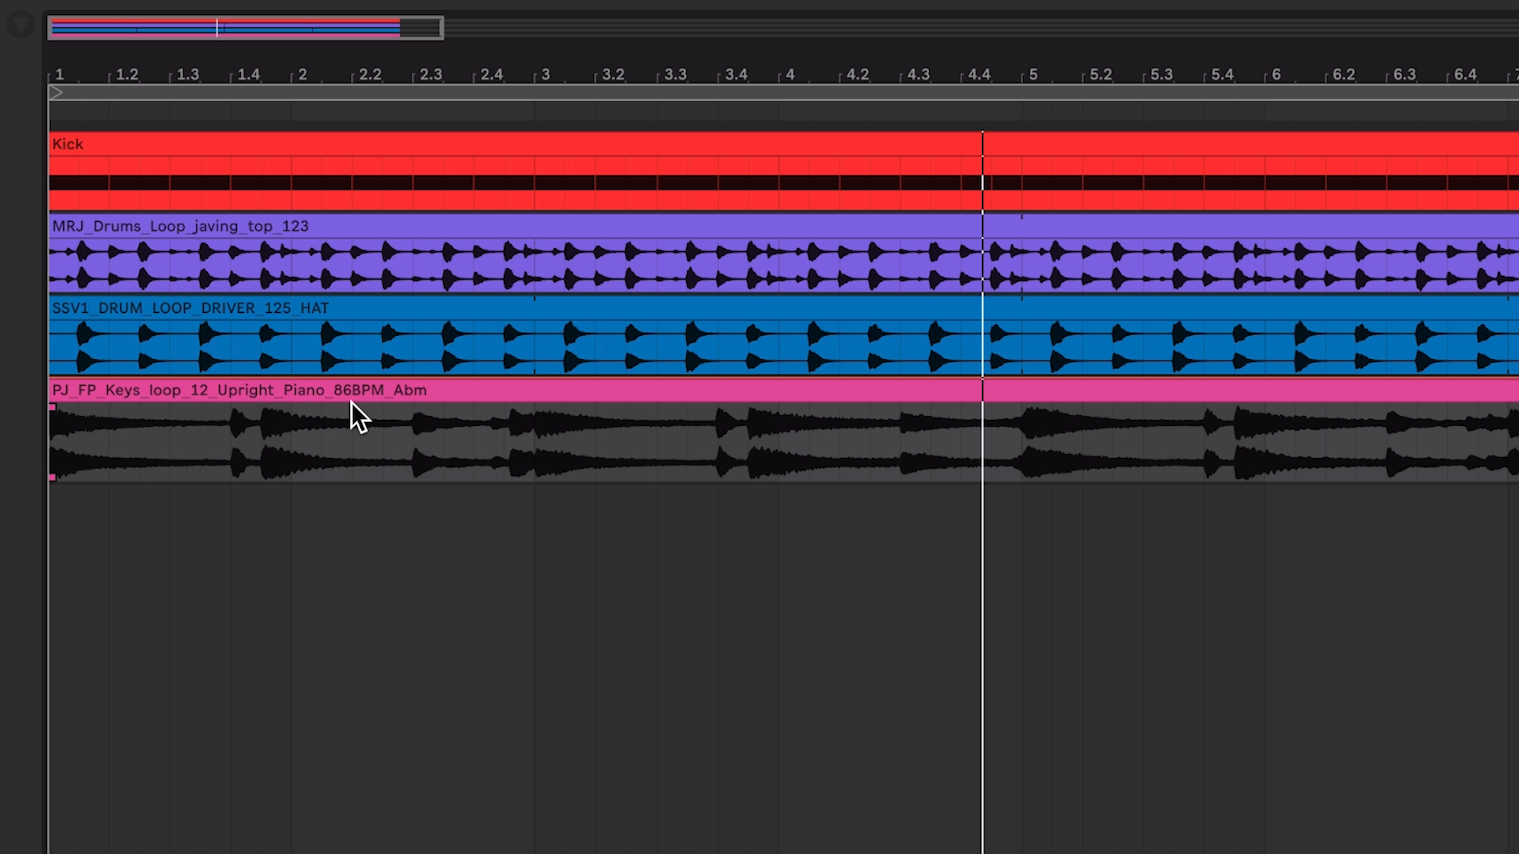
{"action": "mouse_move", "coordinate": [351, 431]}
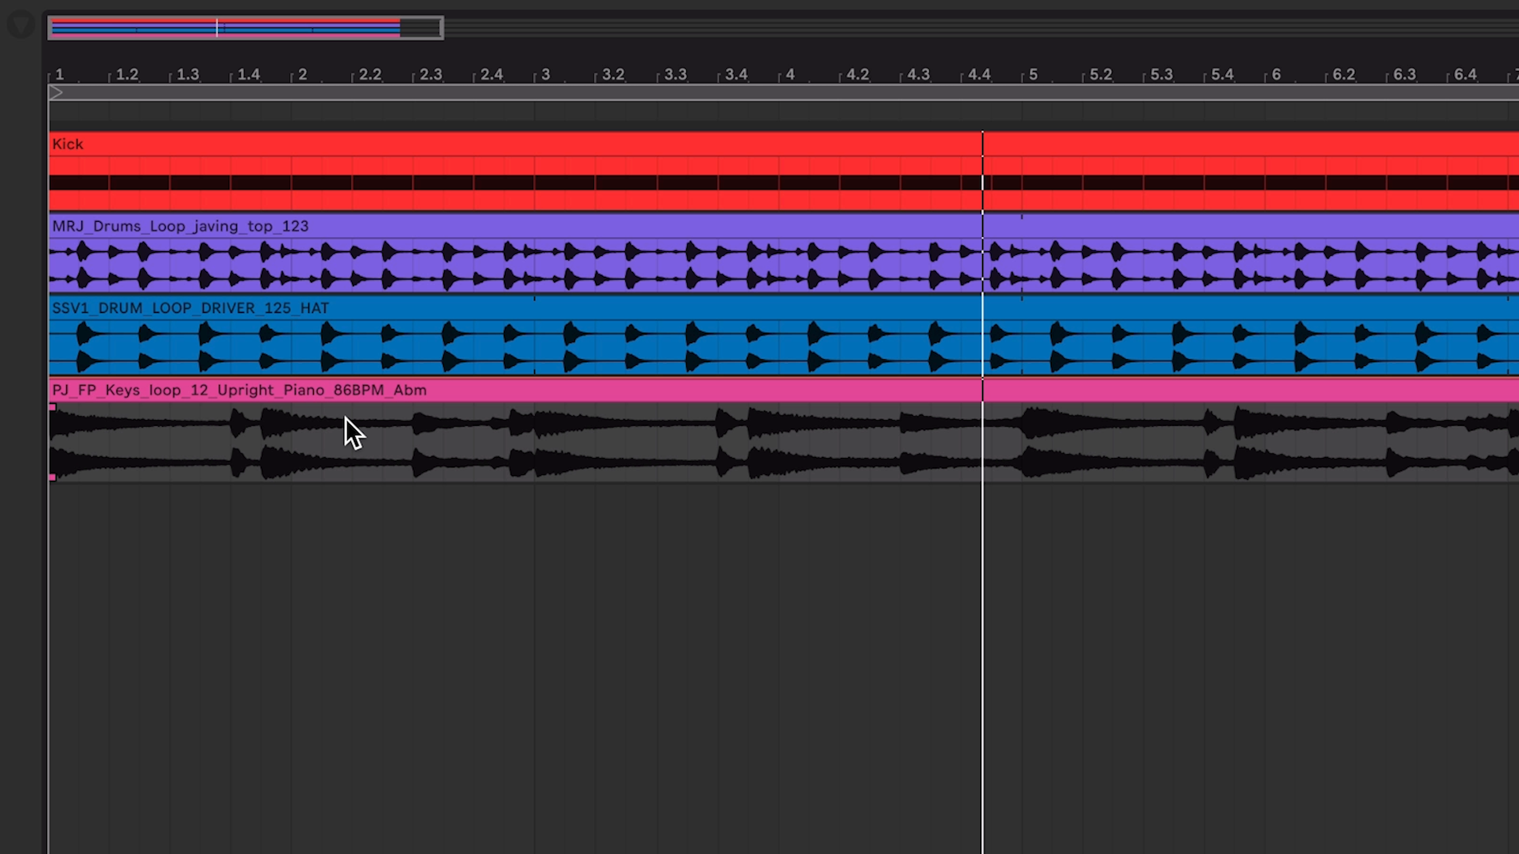
{"action": "mouse_move", "coordinate": [1289, 460]}
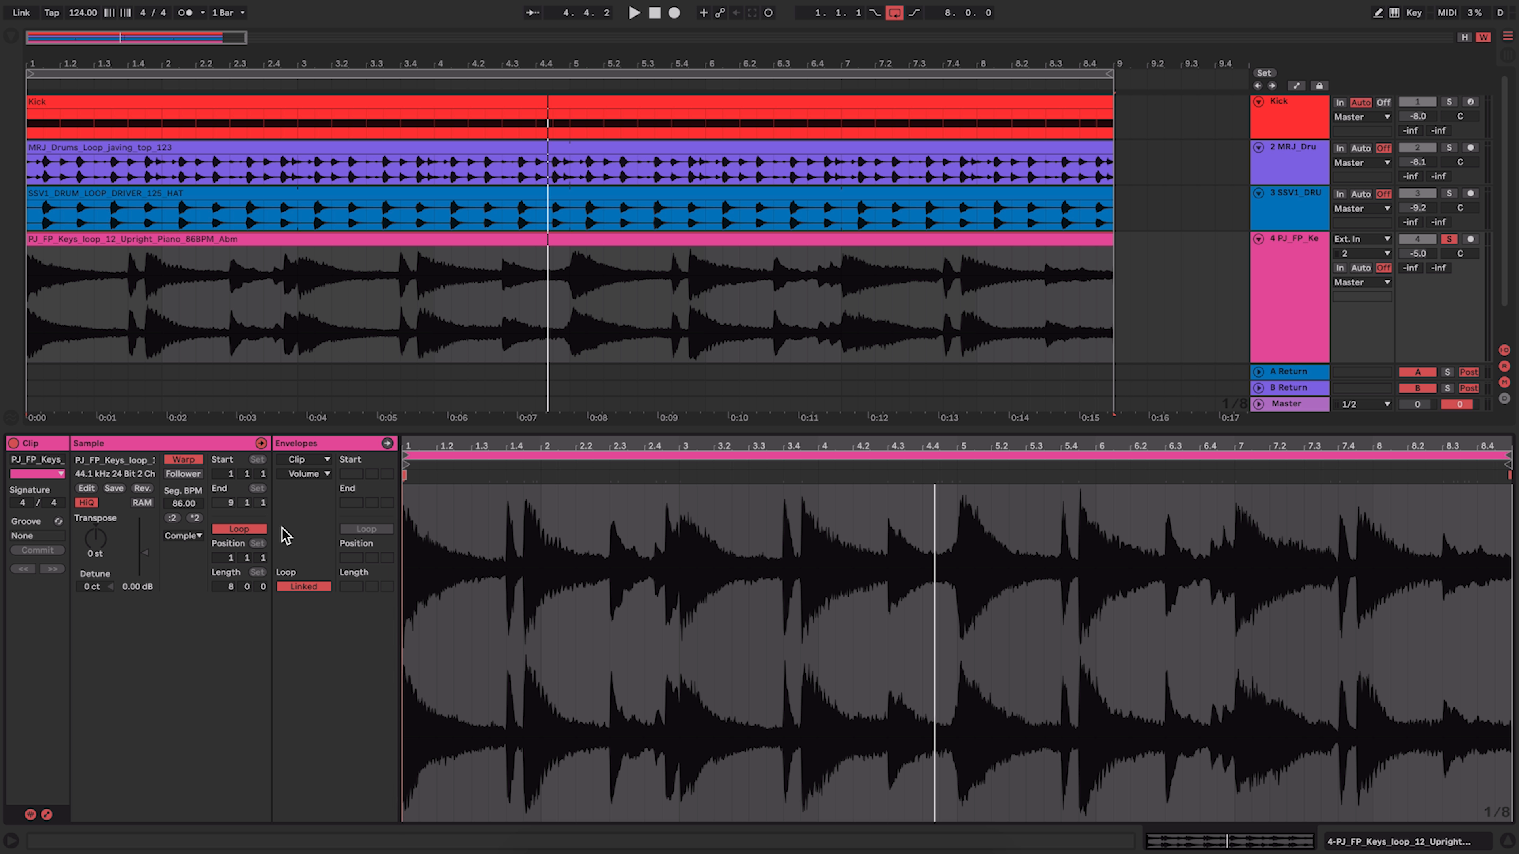
Step: Warp the piano loop in Tones mode with grain size about 72, then switch it to Complex Pro
{"action": "left_click", "coordinate": [182, 536]}
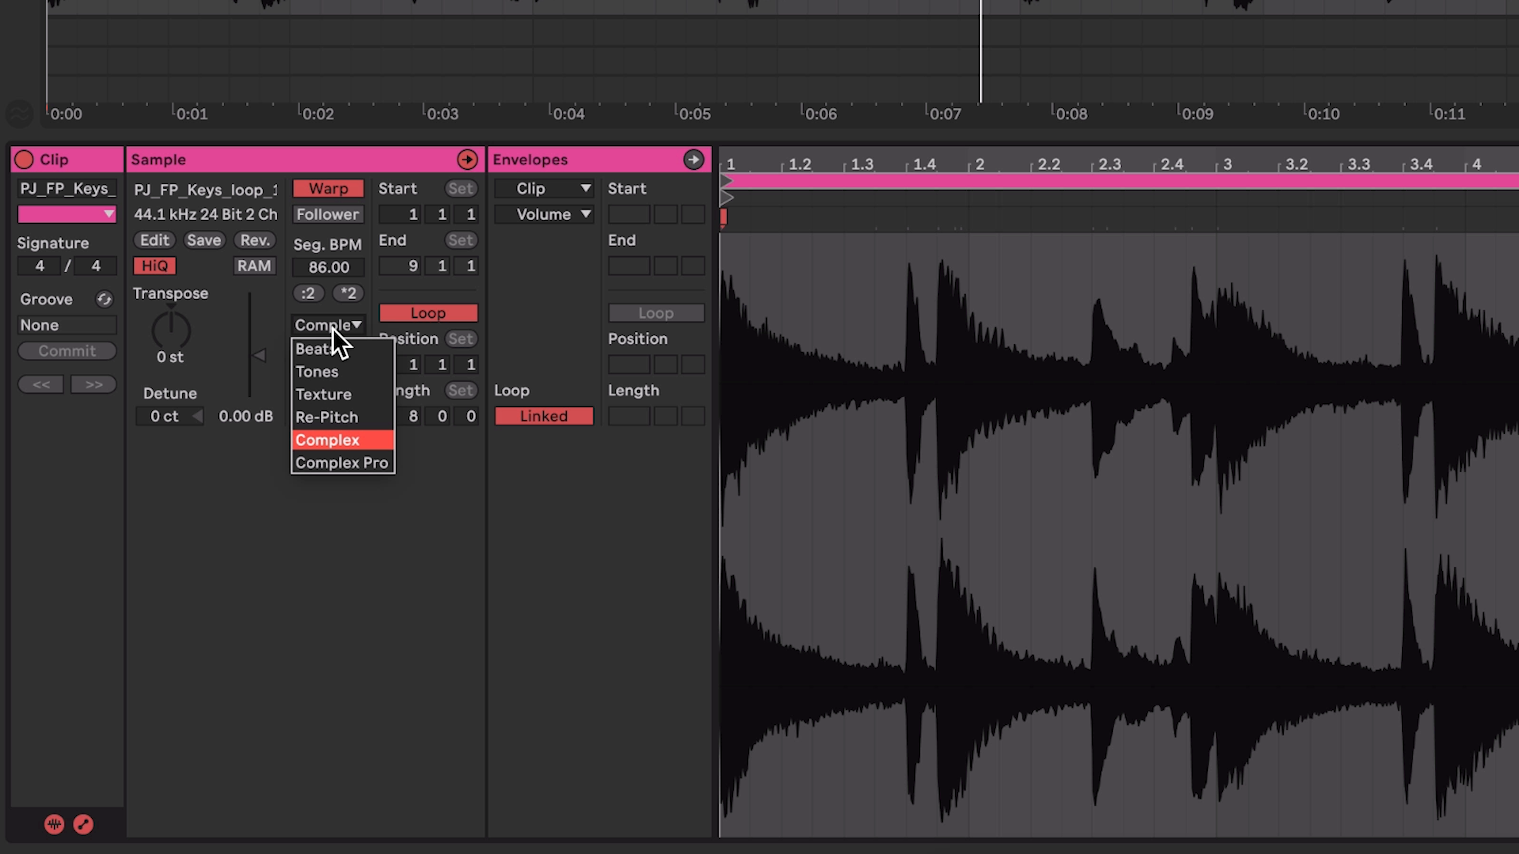
{"action": "left_click", "coordinate": [316, 372]}
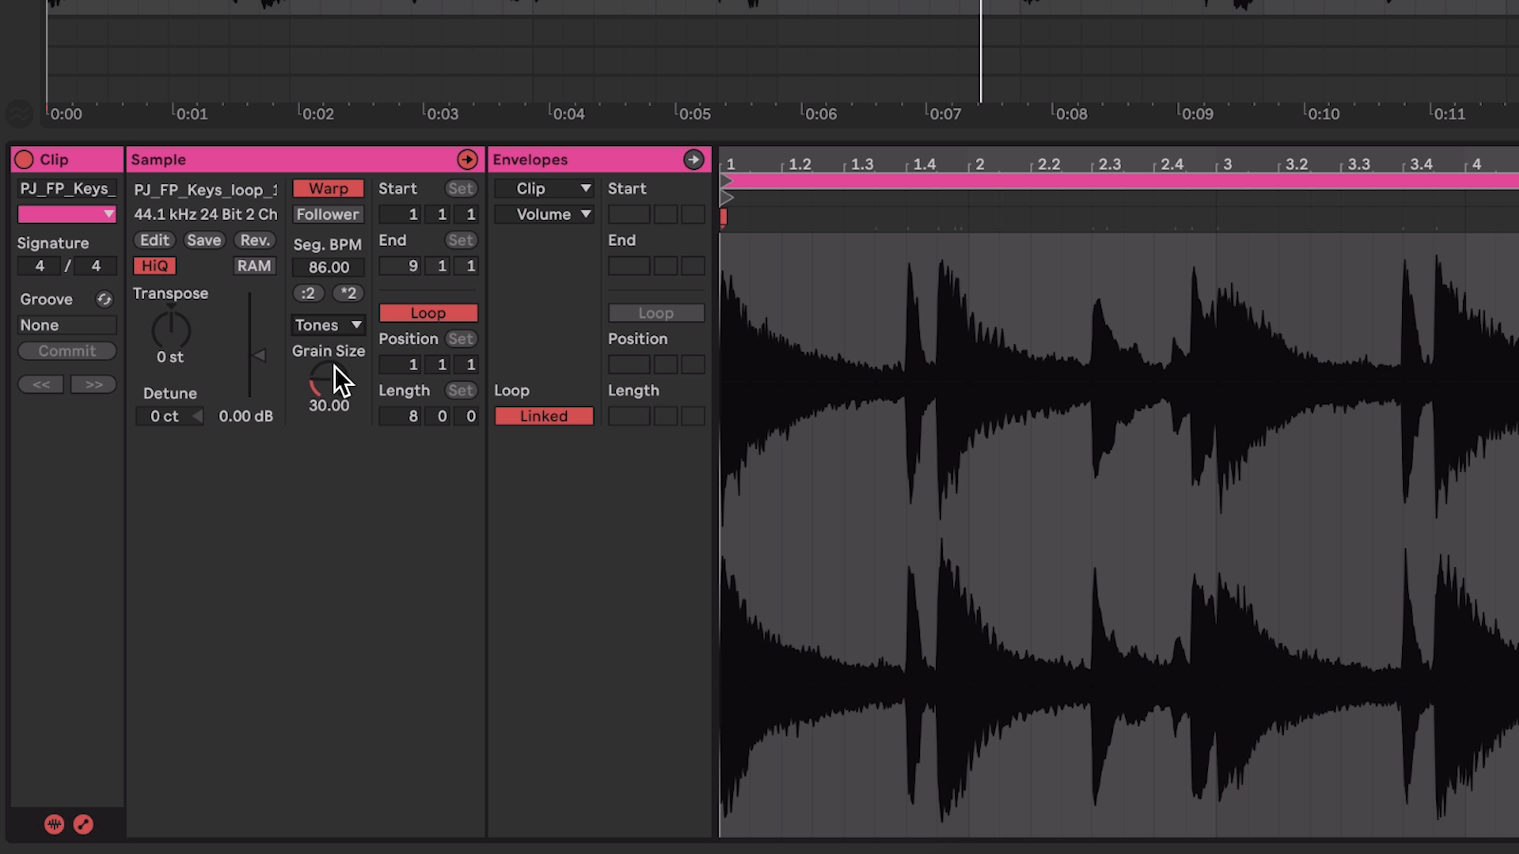
{"action": "left_click_drag", "start_coordinate": [327, 378], "coordinate": [327, 329]}
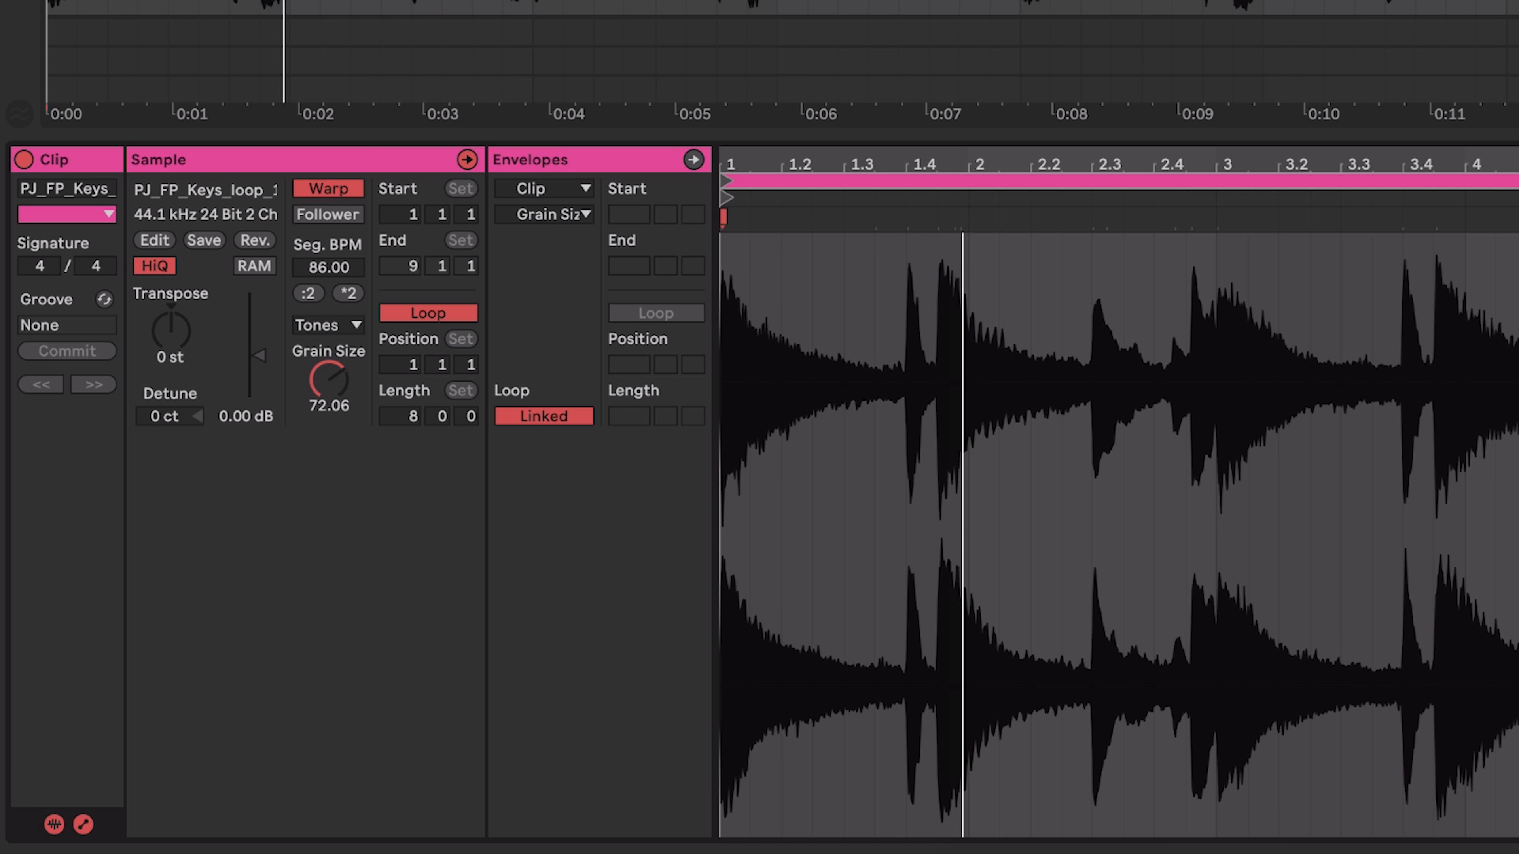
{"action": "left_click", "coordinate": [322, 324]}
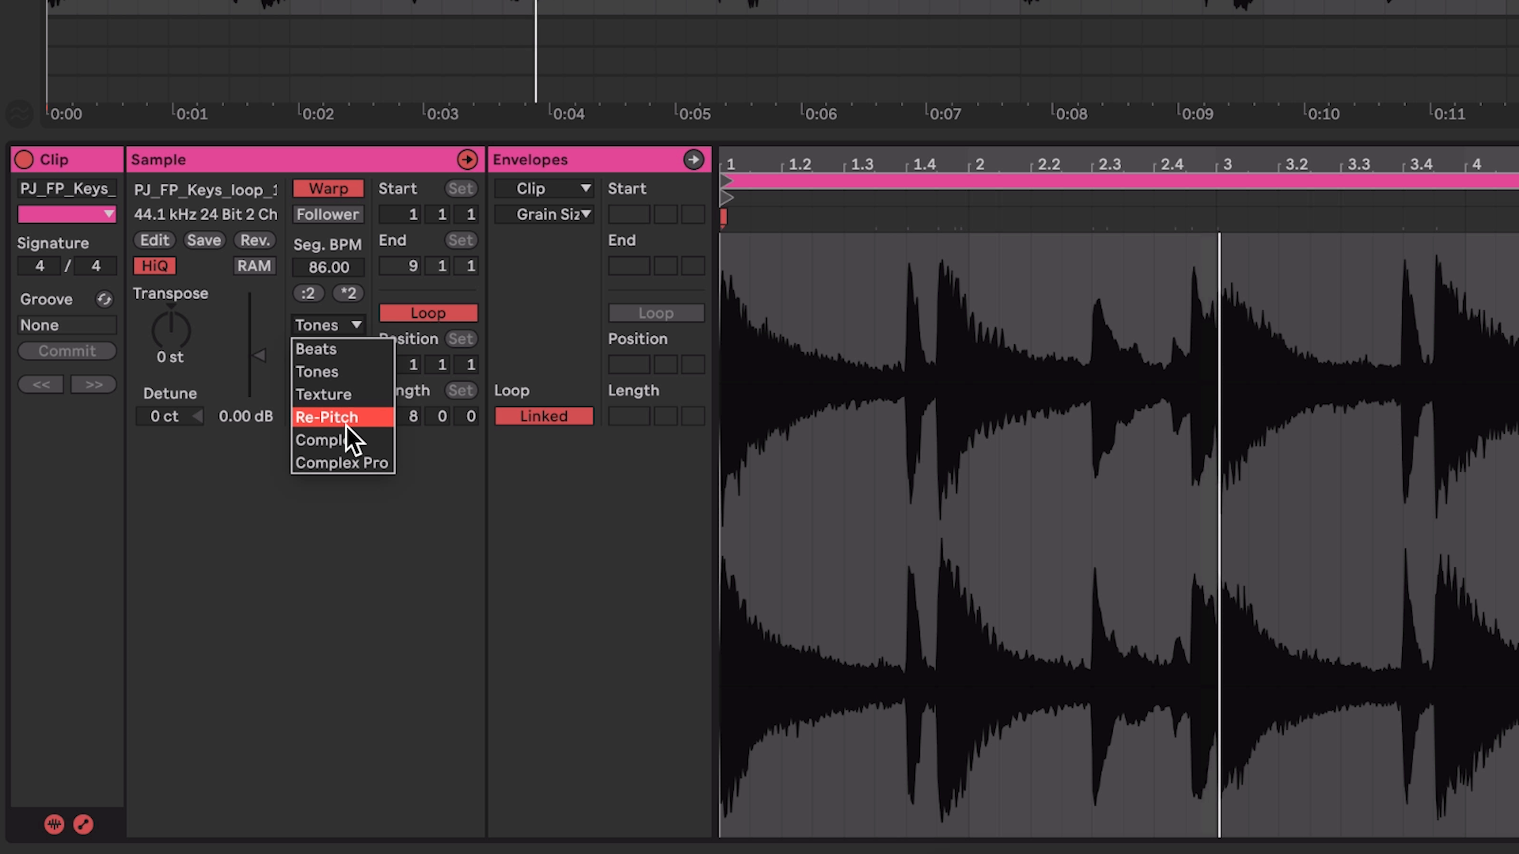
{"action": "left_click", "coordinate": [343, 462]}
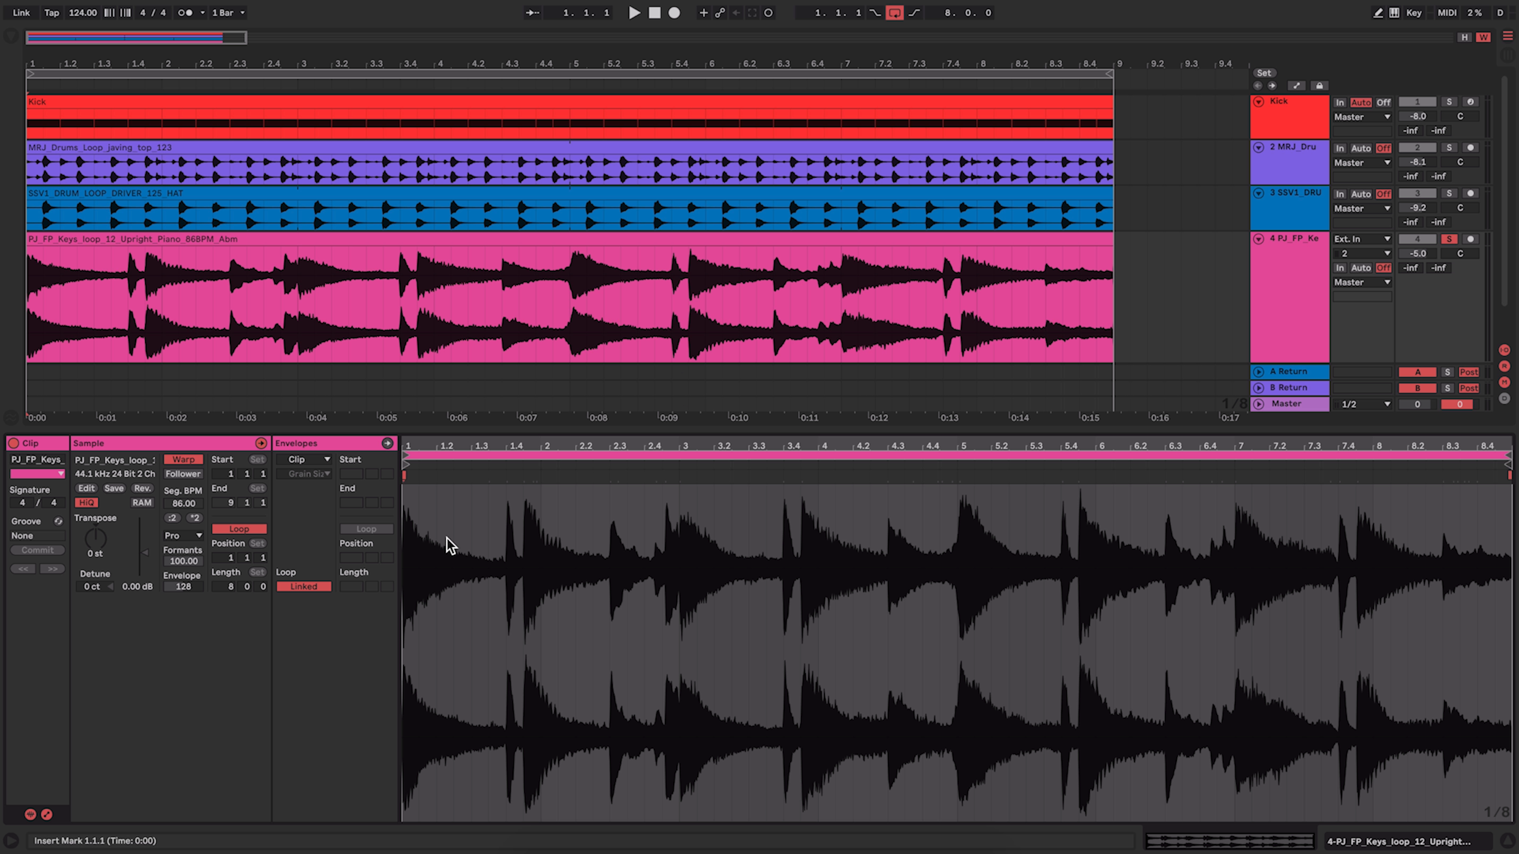
{"action": "mouse_move", "coordinate": [171, 545]}
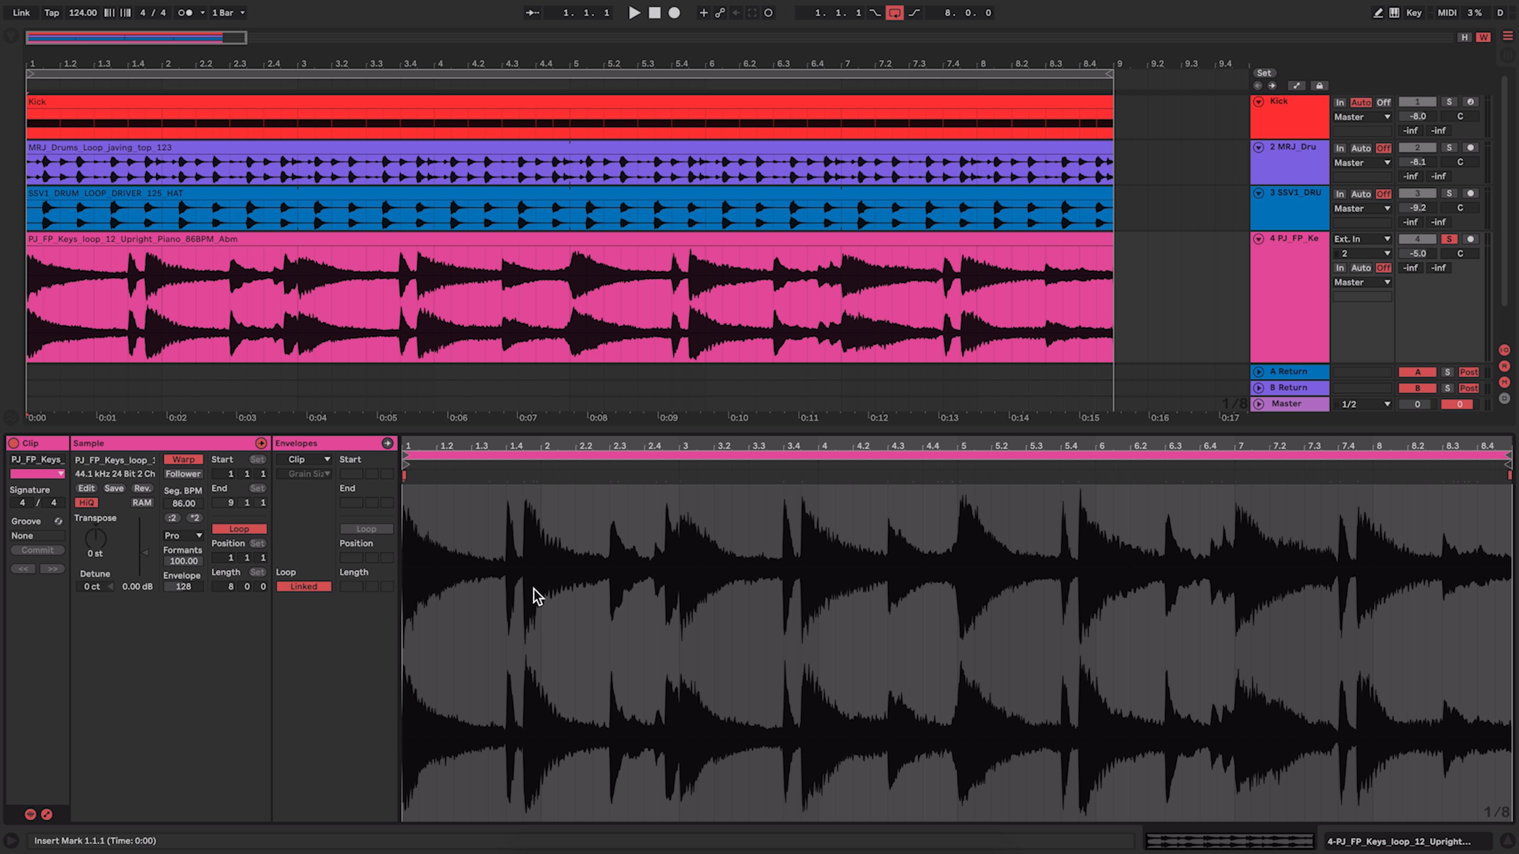
{"action": "mouse_move", "coordinate": [443, 573]}
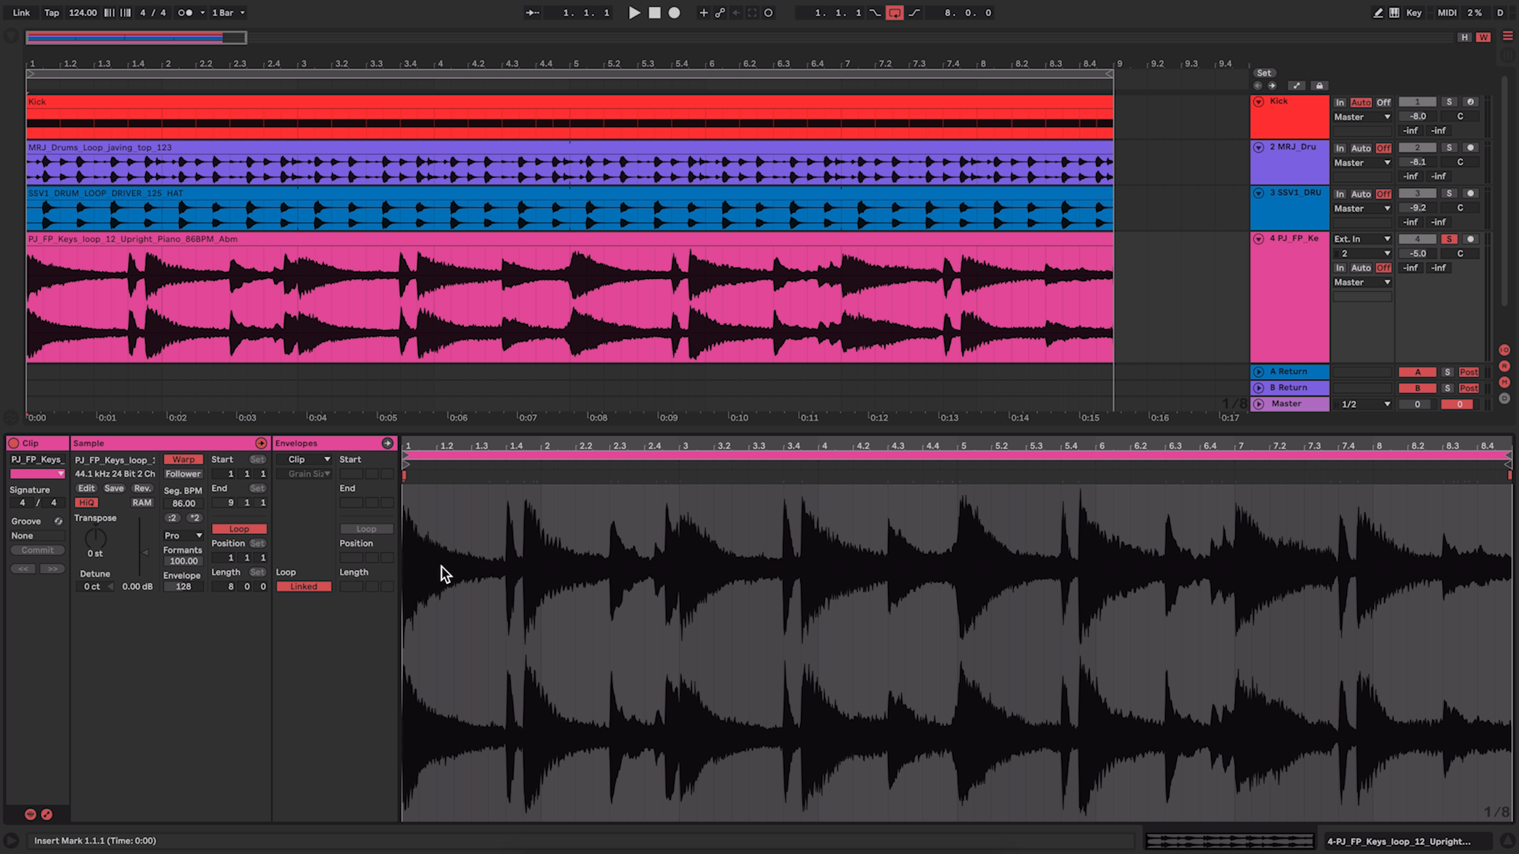
{"action": "mouse_move", "coordinate": [462, 574]}
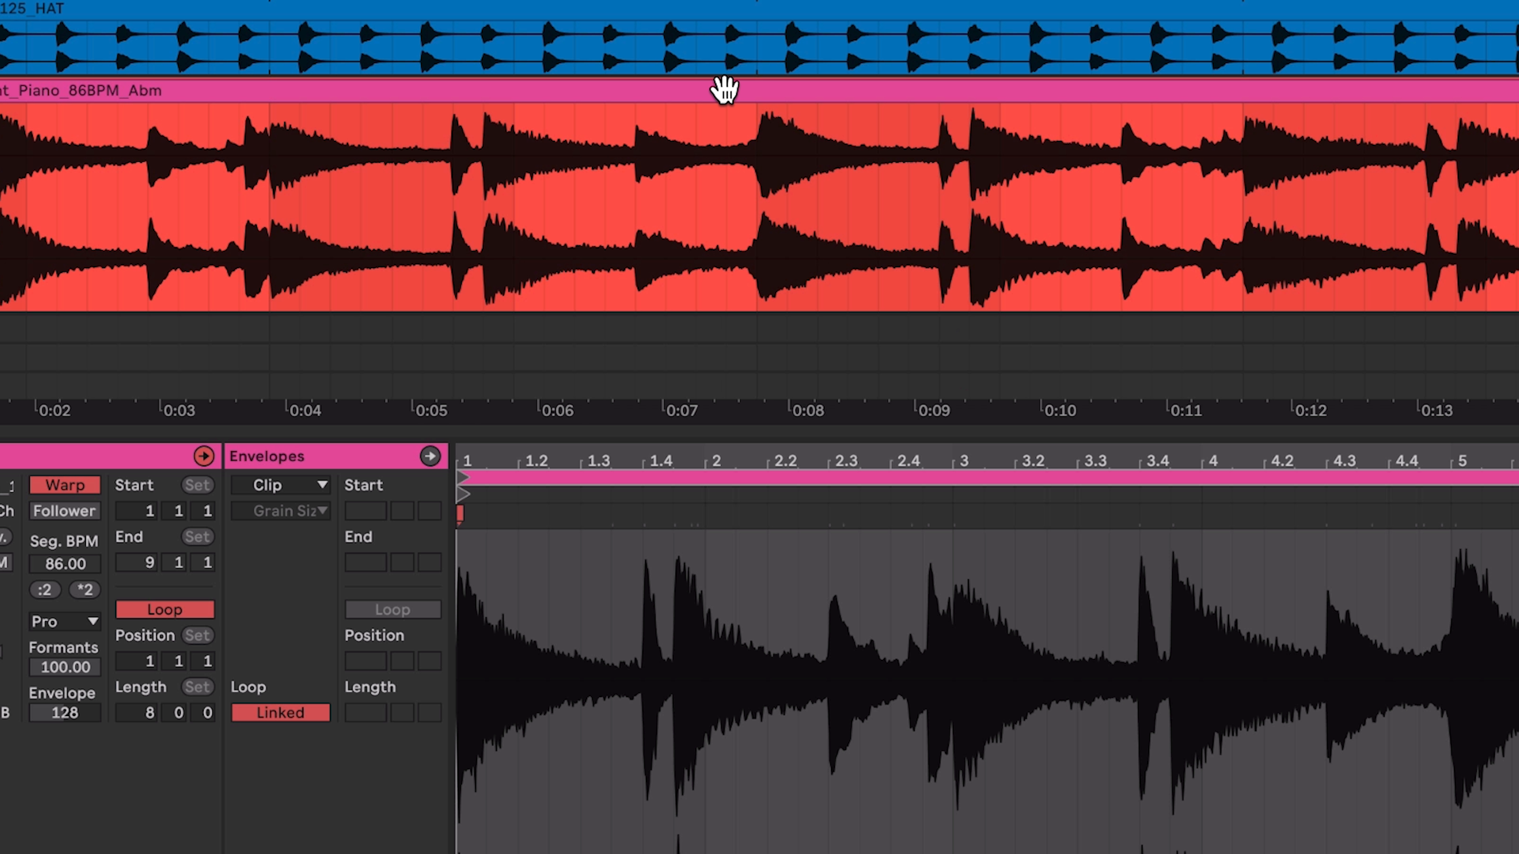
Step: Start Slice to New MIDI Track on the piano clip and choose one slice per Warp Marker
{"action": "right_click", "coordinate": [724, 90]}
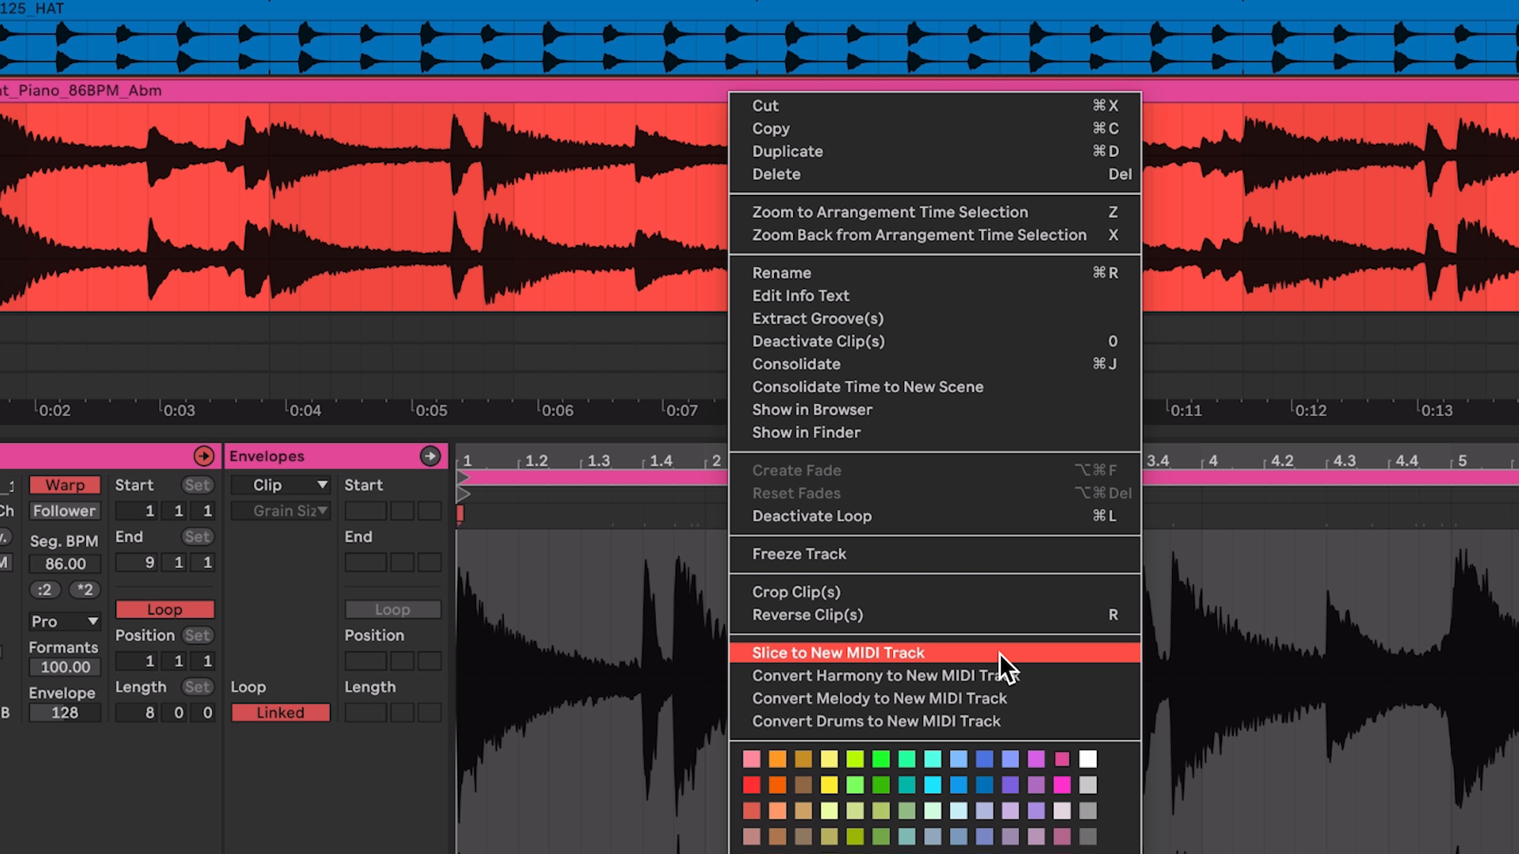
{"action": "left_click", "coordinate": [835, 652]}
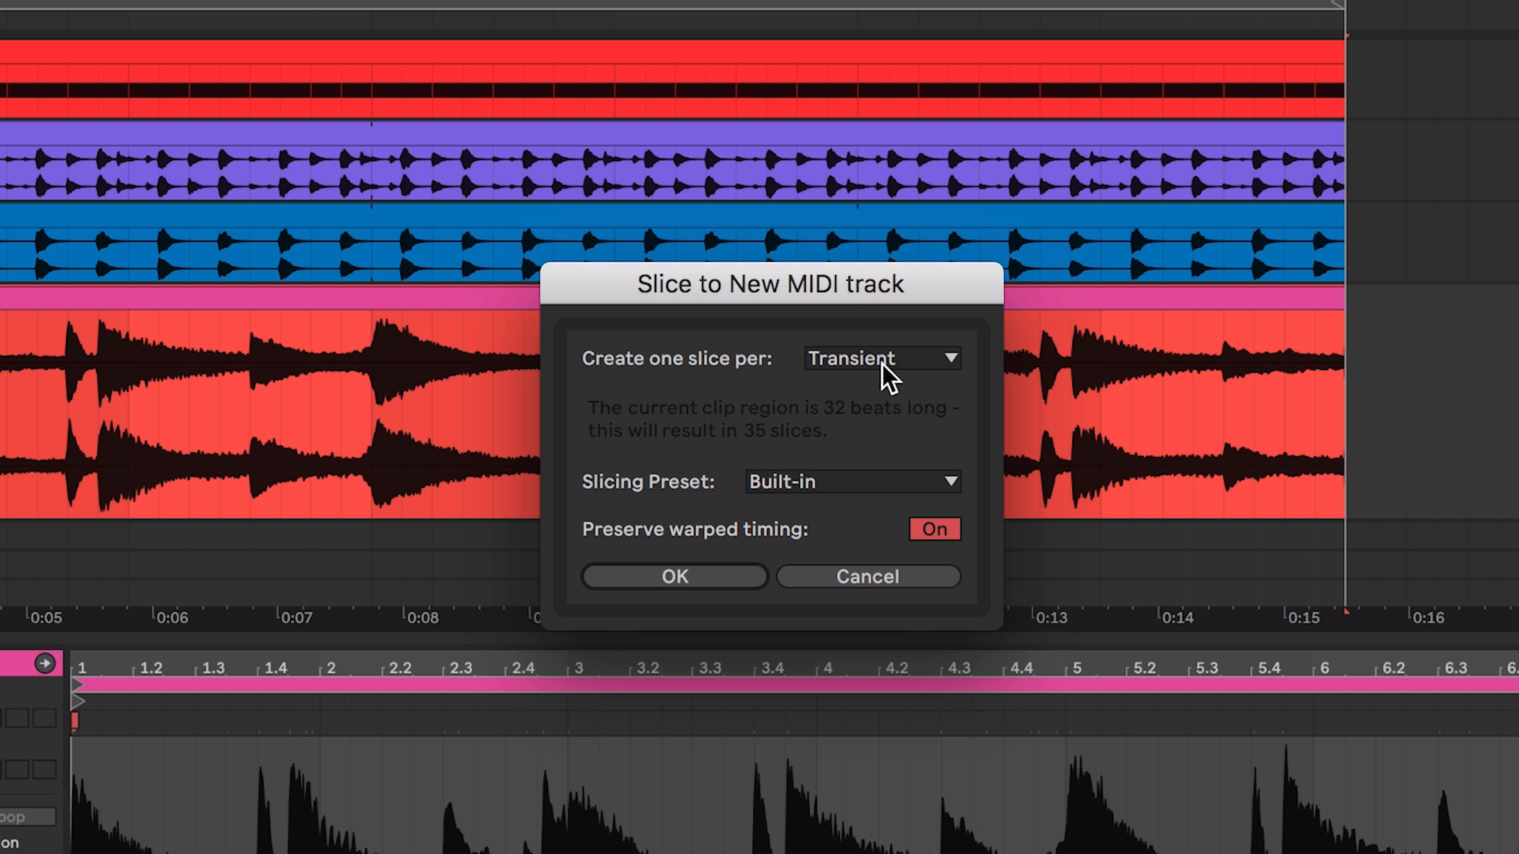
{"action": "mouse_move", "coordinate": [911, 415]}
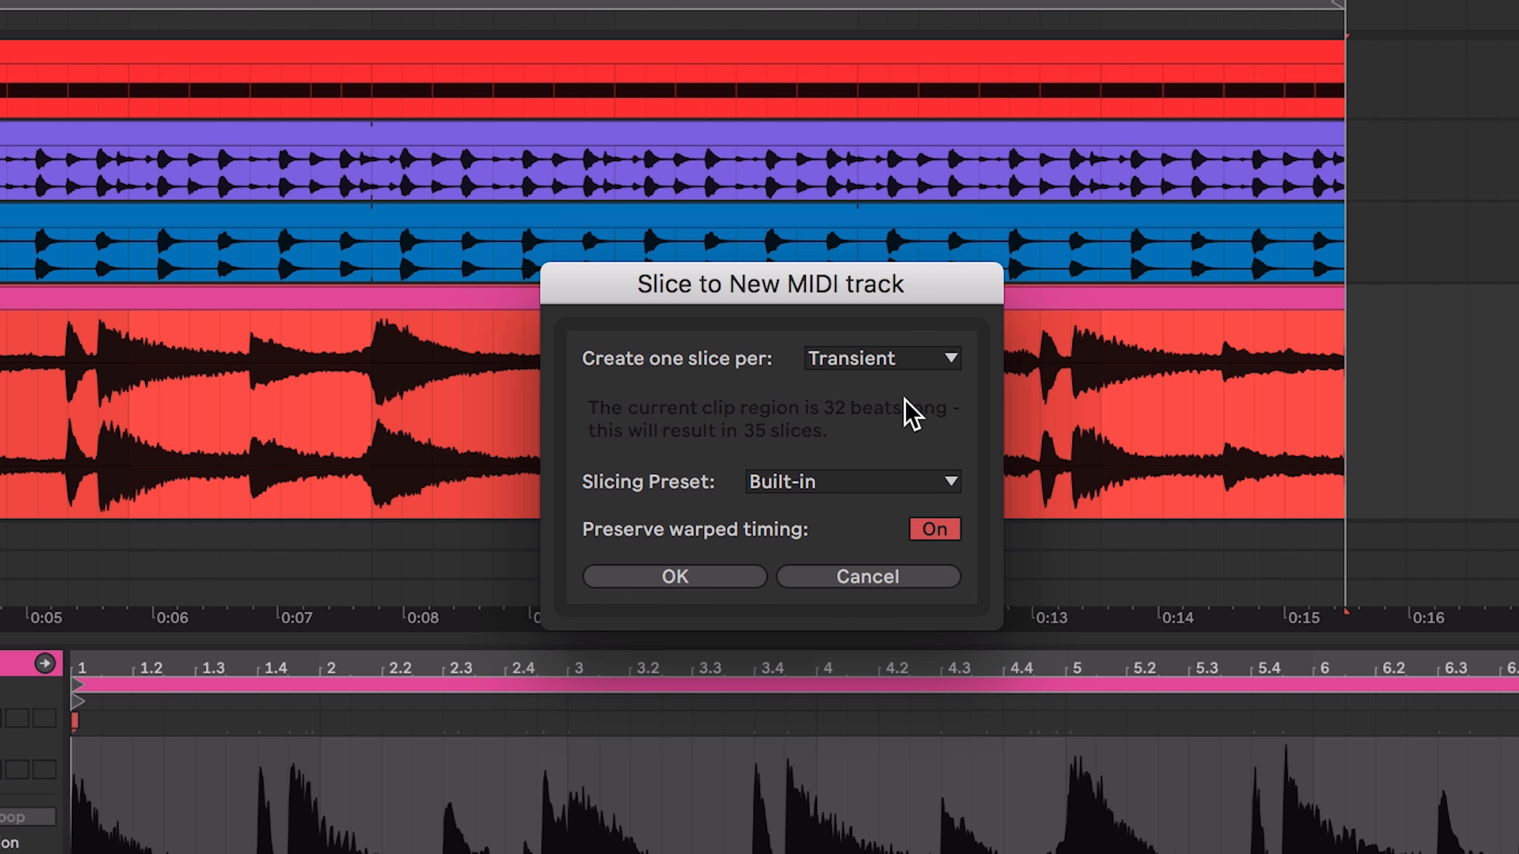
{"action": "mouse_move", "coordinate": [240, 780]}
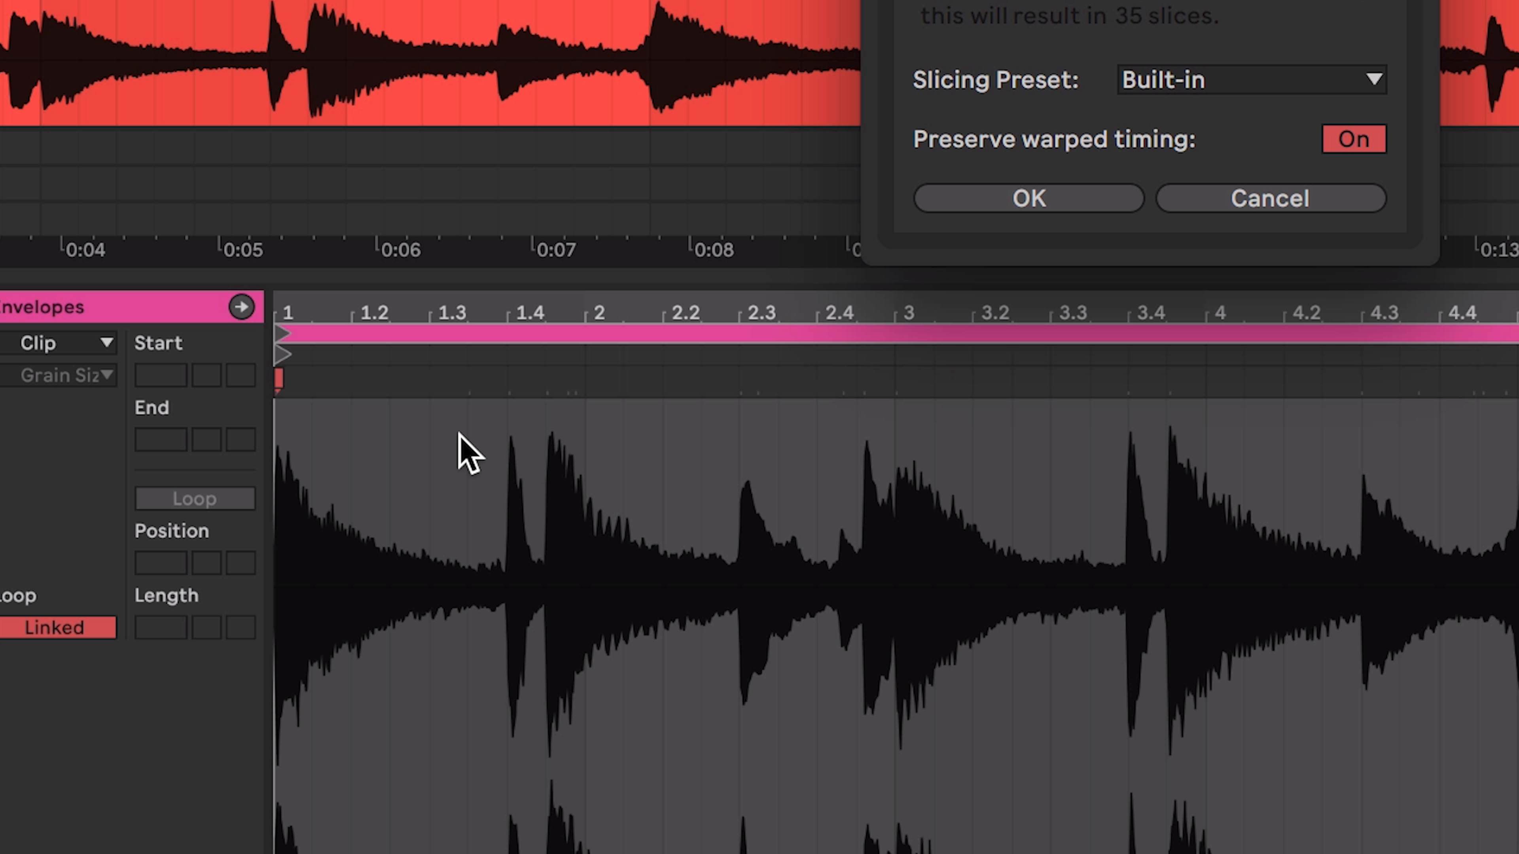
{"action": "mouse_move", "coordinate": [471, 436]}
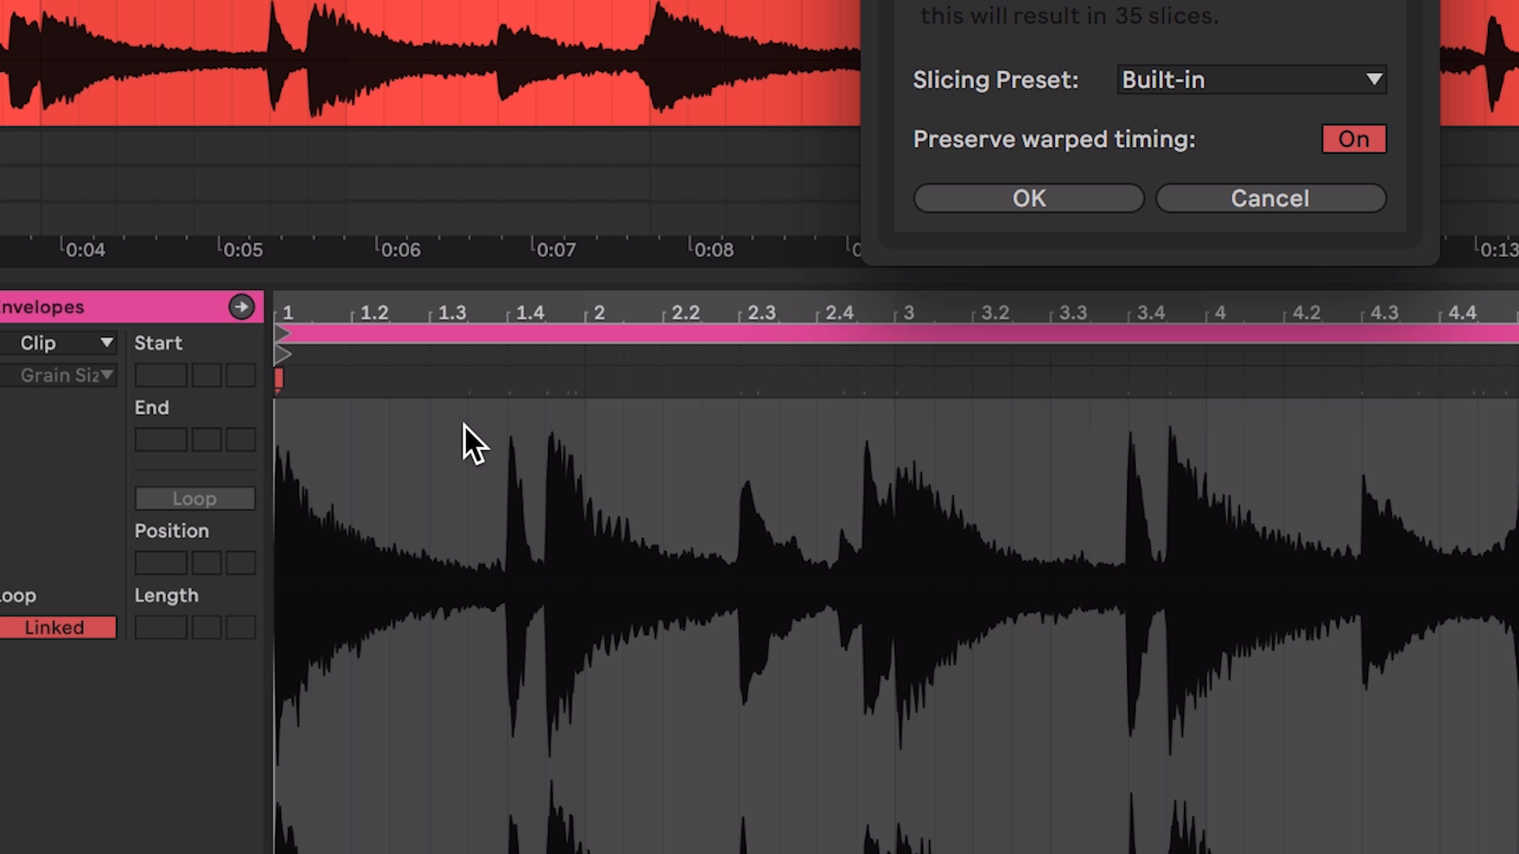
{"action": "mouse_move", "coordinate": [514, 510]}
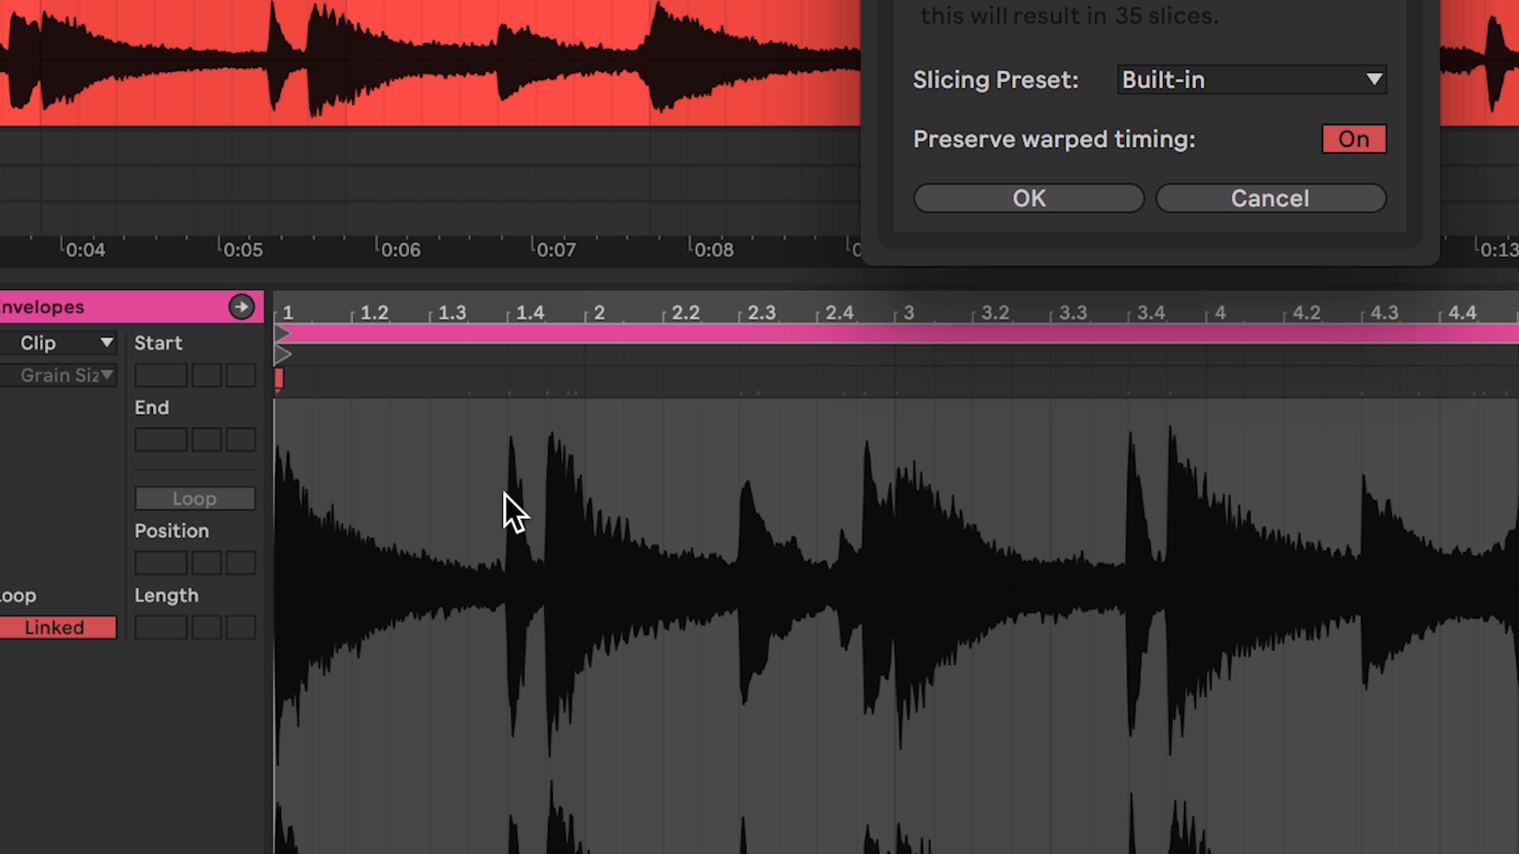
{"action": "mouse_move", "coordinate": [557, 431]}
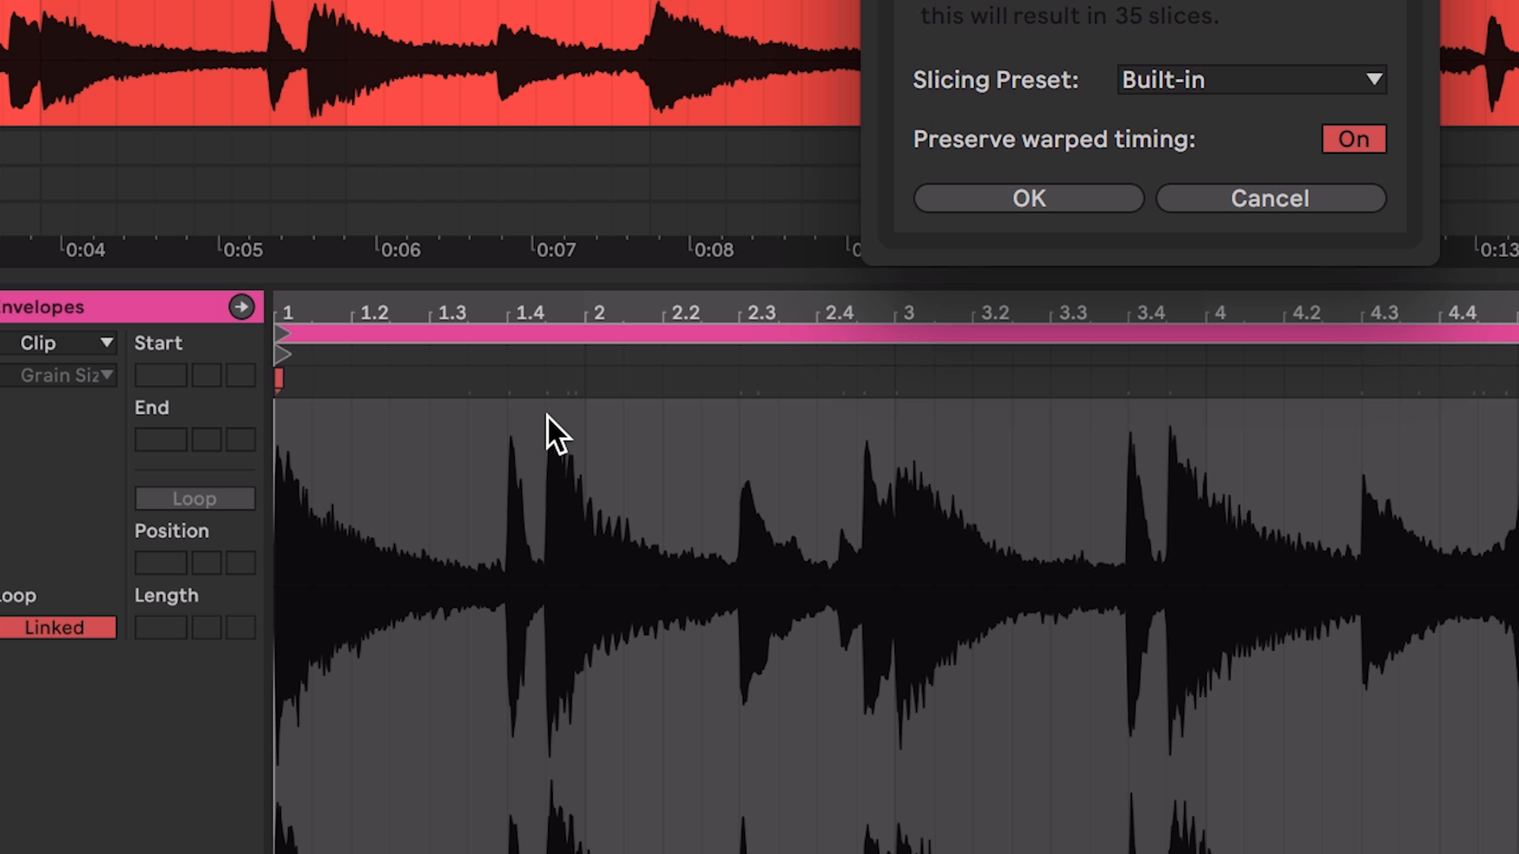
{"action": "mouse_move", "coordinate": [560, 450]}
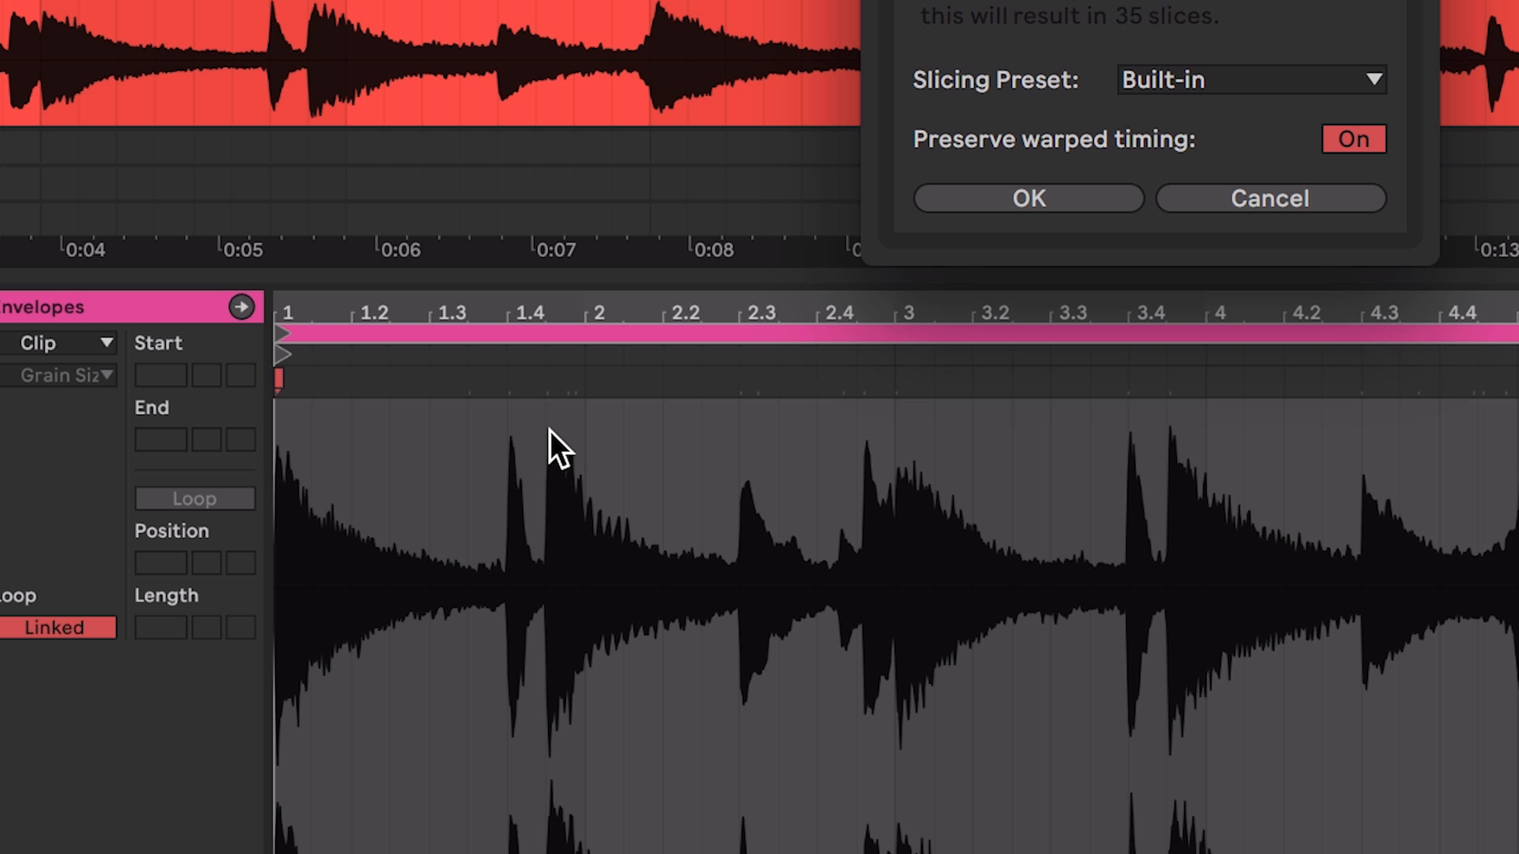
{"action": "mouse_move", "coordinate": [540, 539]}
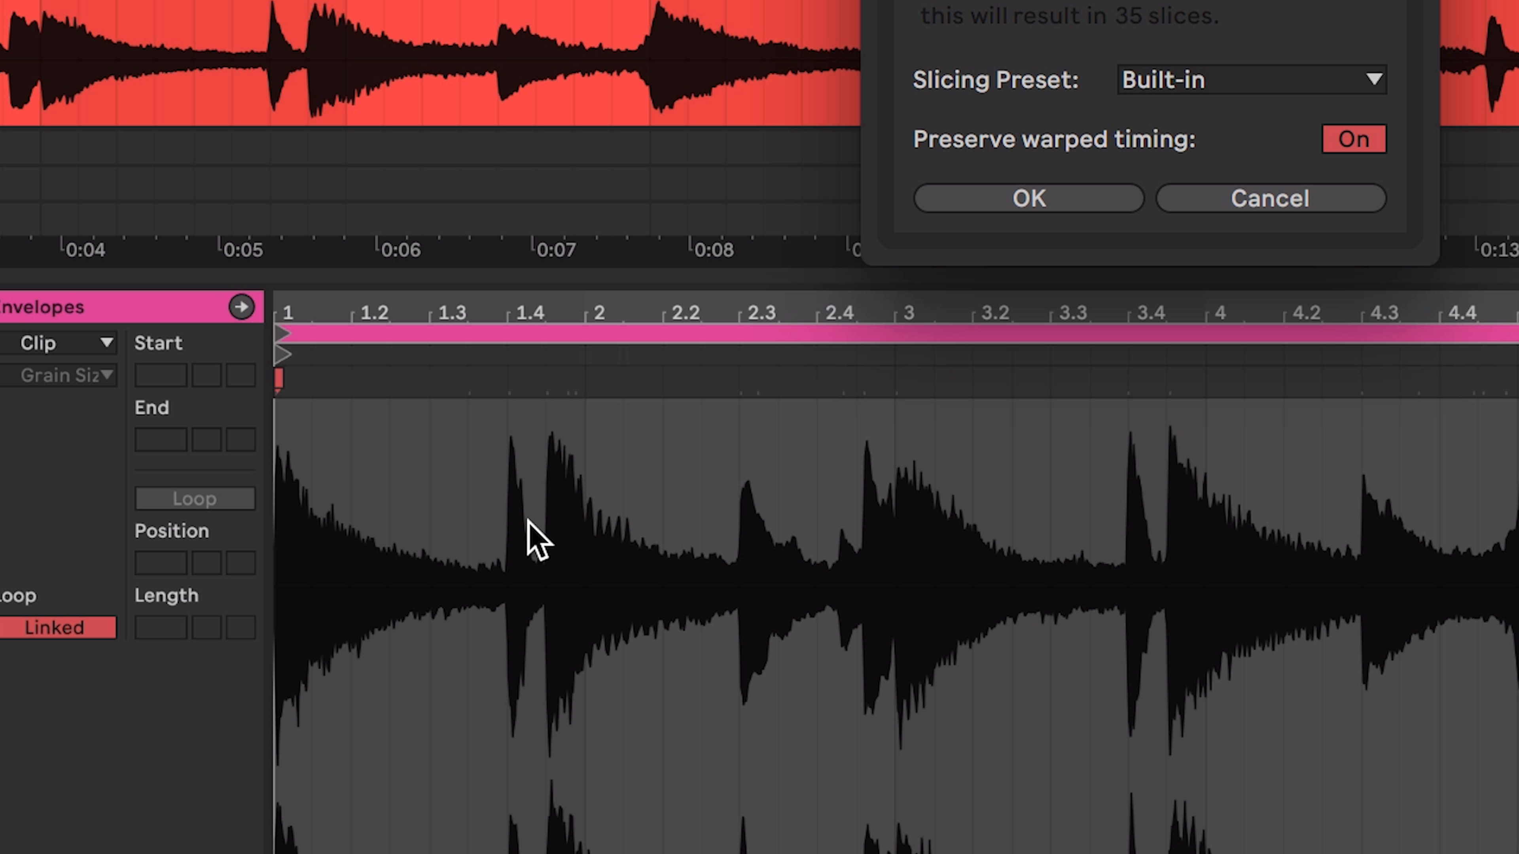
{"action": "mouse_move", "coordinate": [573, 422]}
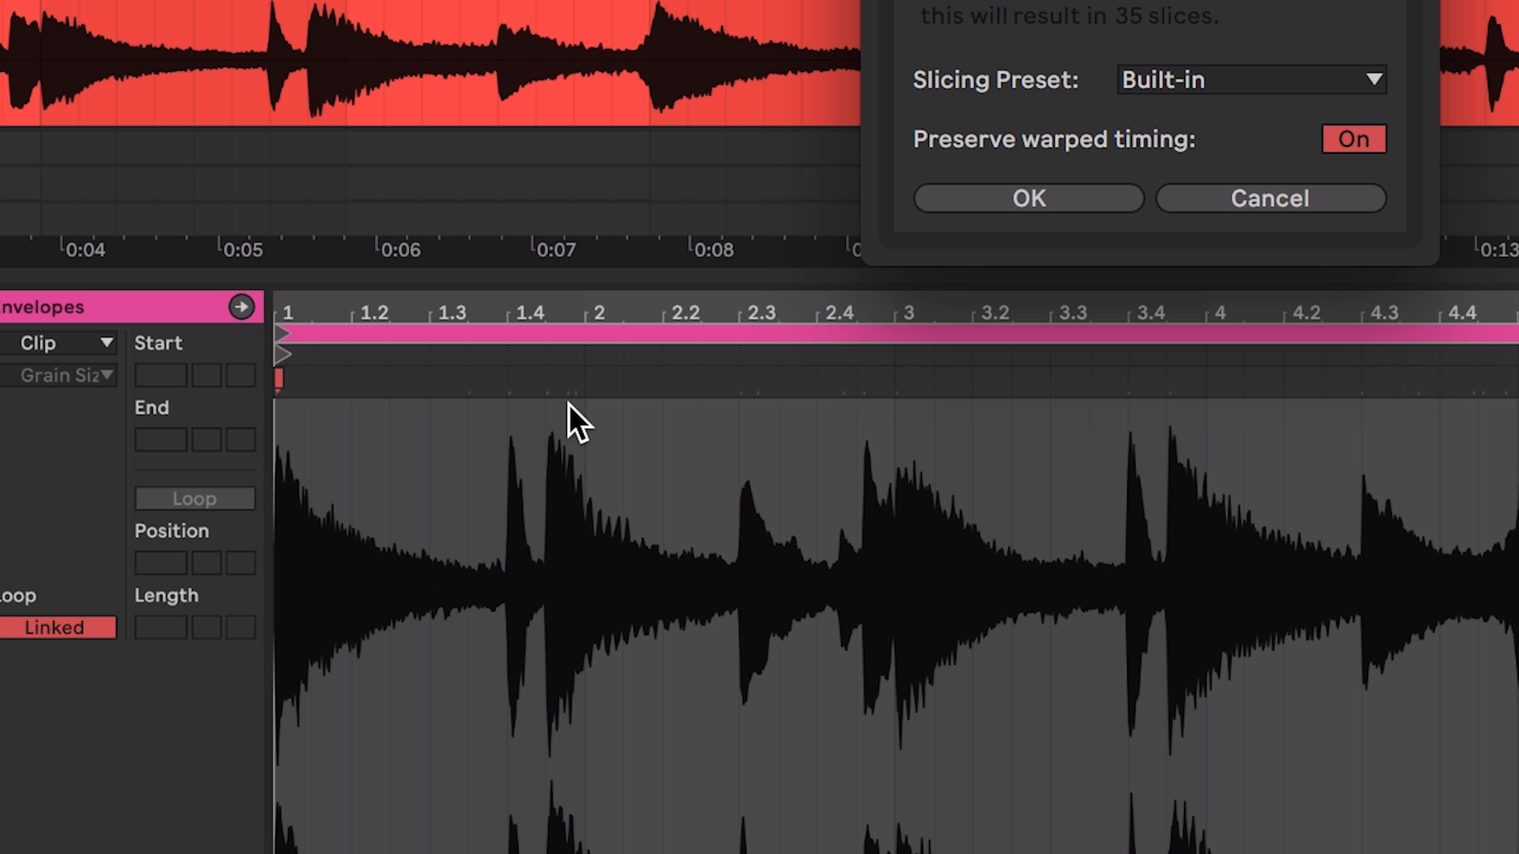
{"action": "mouse_move", "coordinate": [571, 489]}
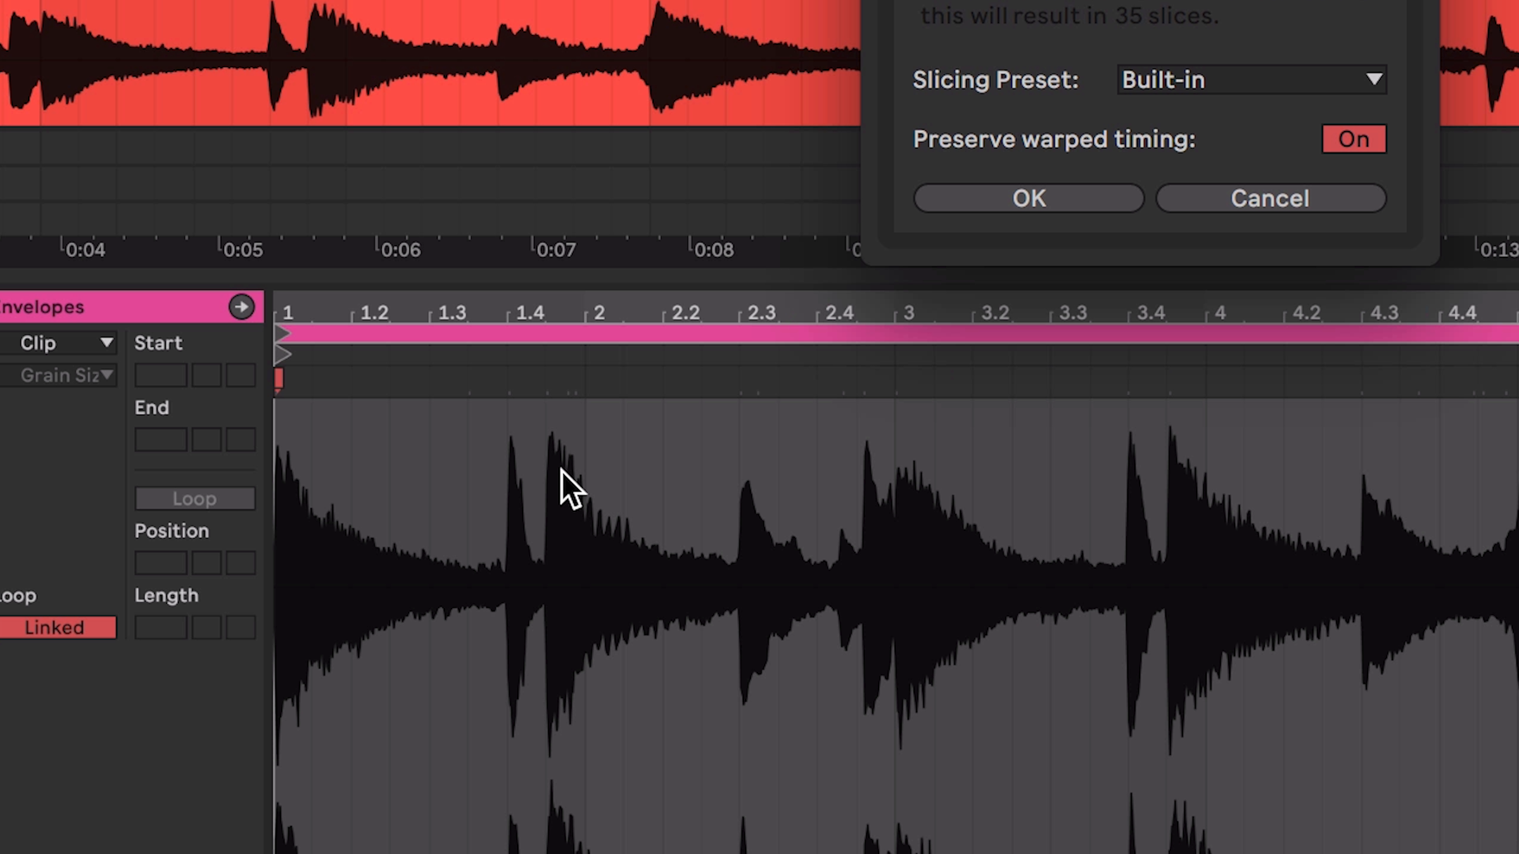
{"action": "mouse_move", "coordinate": [561, 570]}
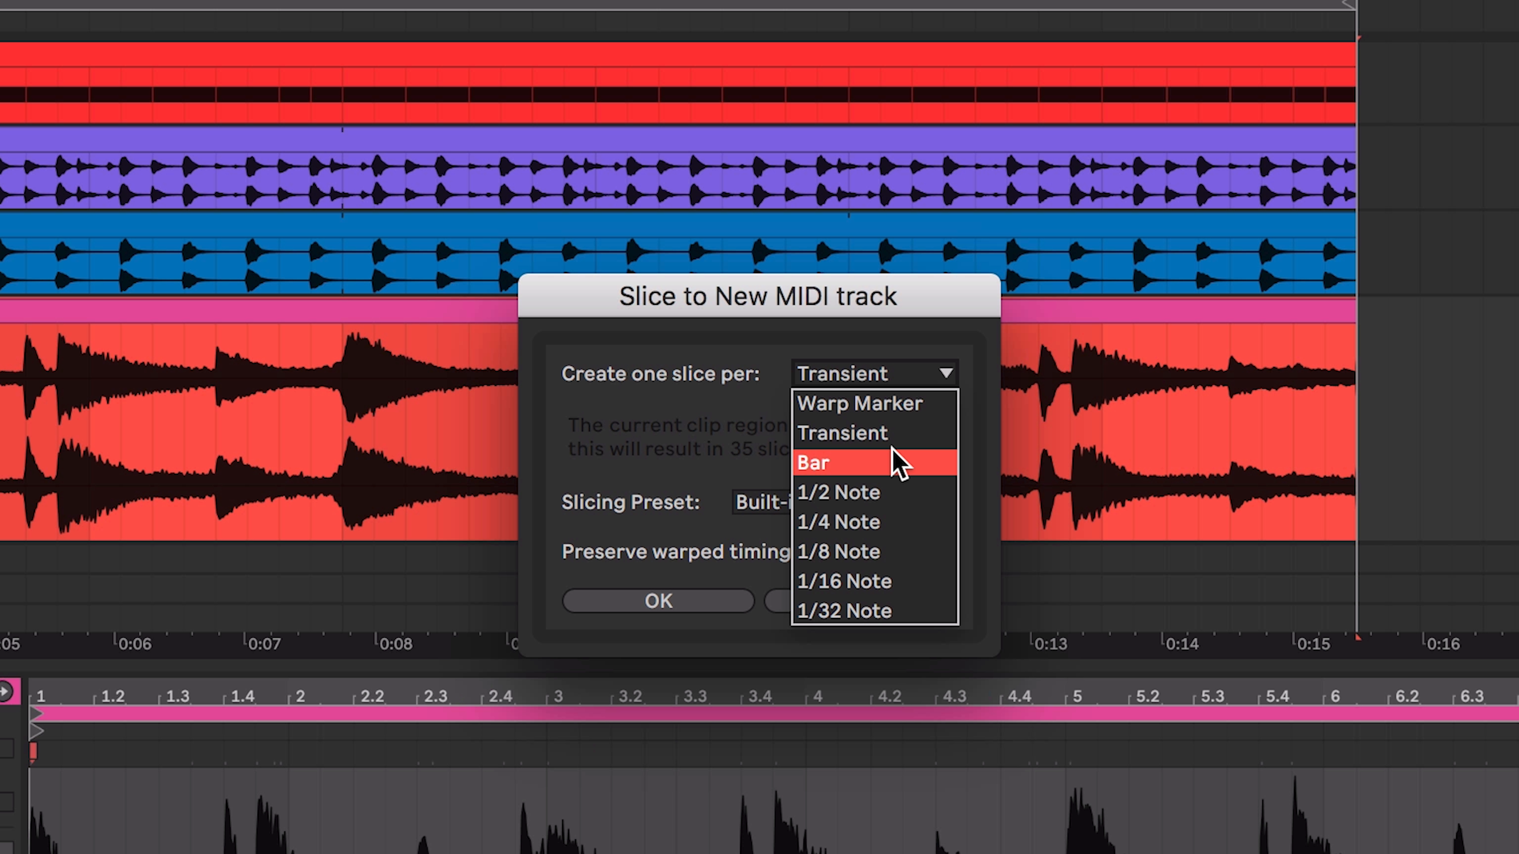
{"action": "mouse_move", "coordinate": [853, 492]}
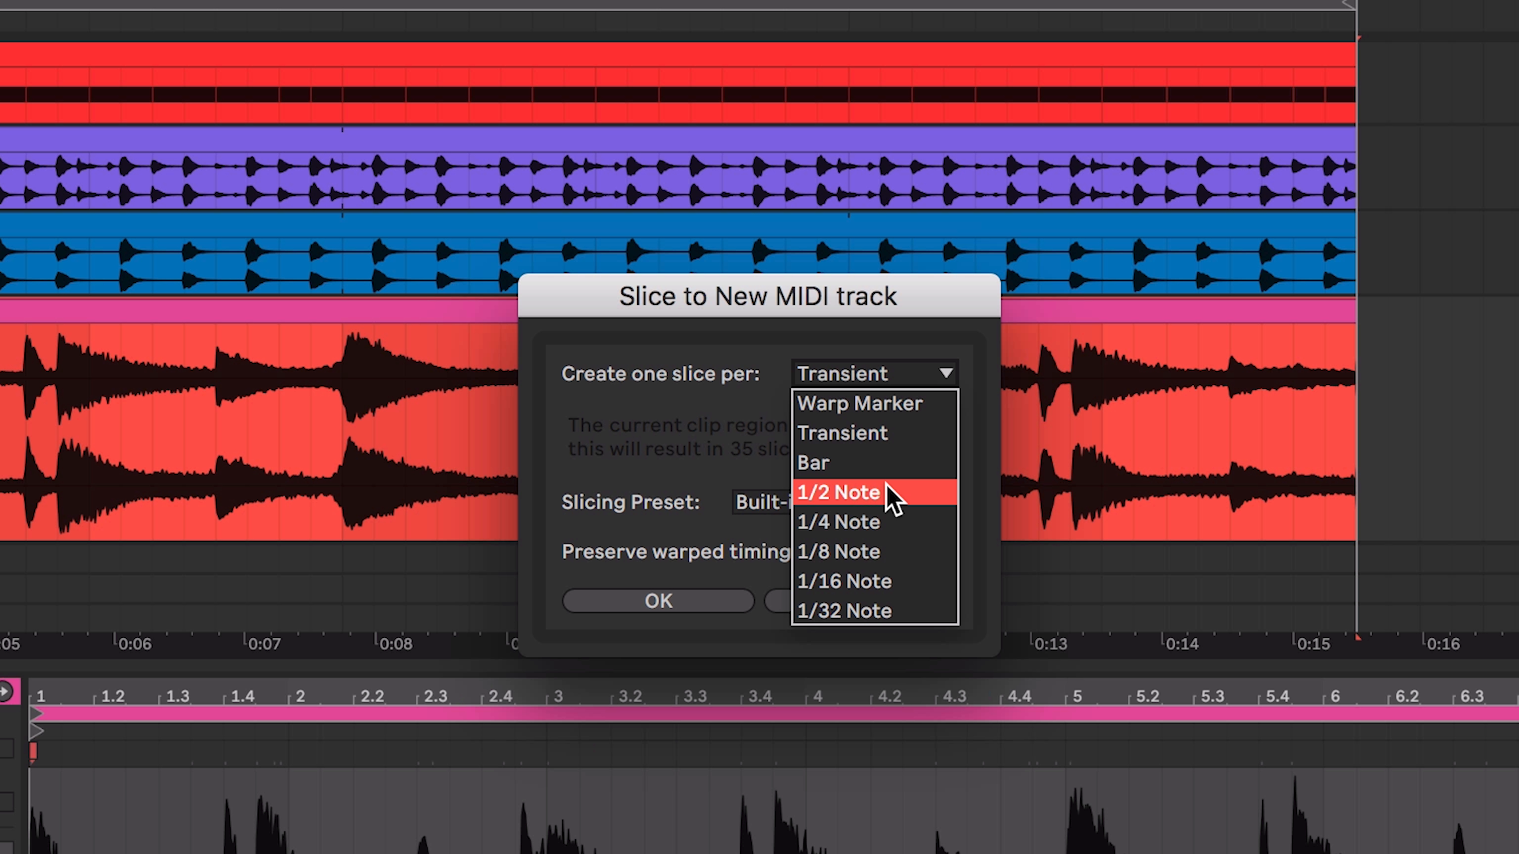
{"action": "mouse_move", "coordinate": [871, 405]}
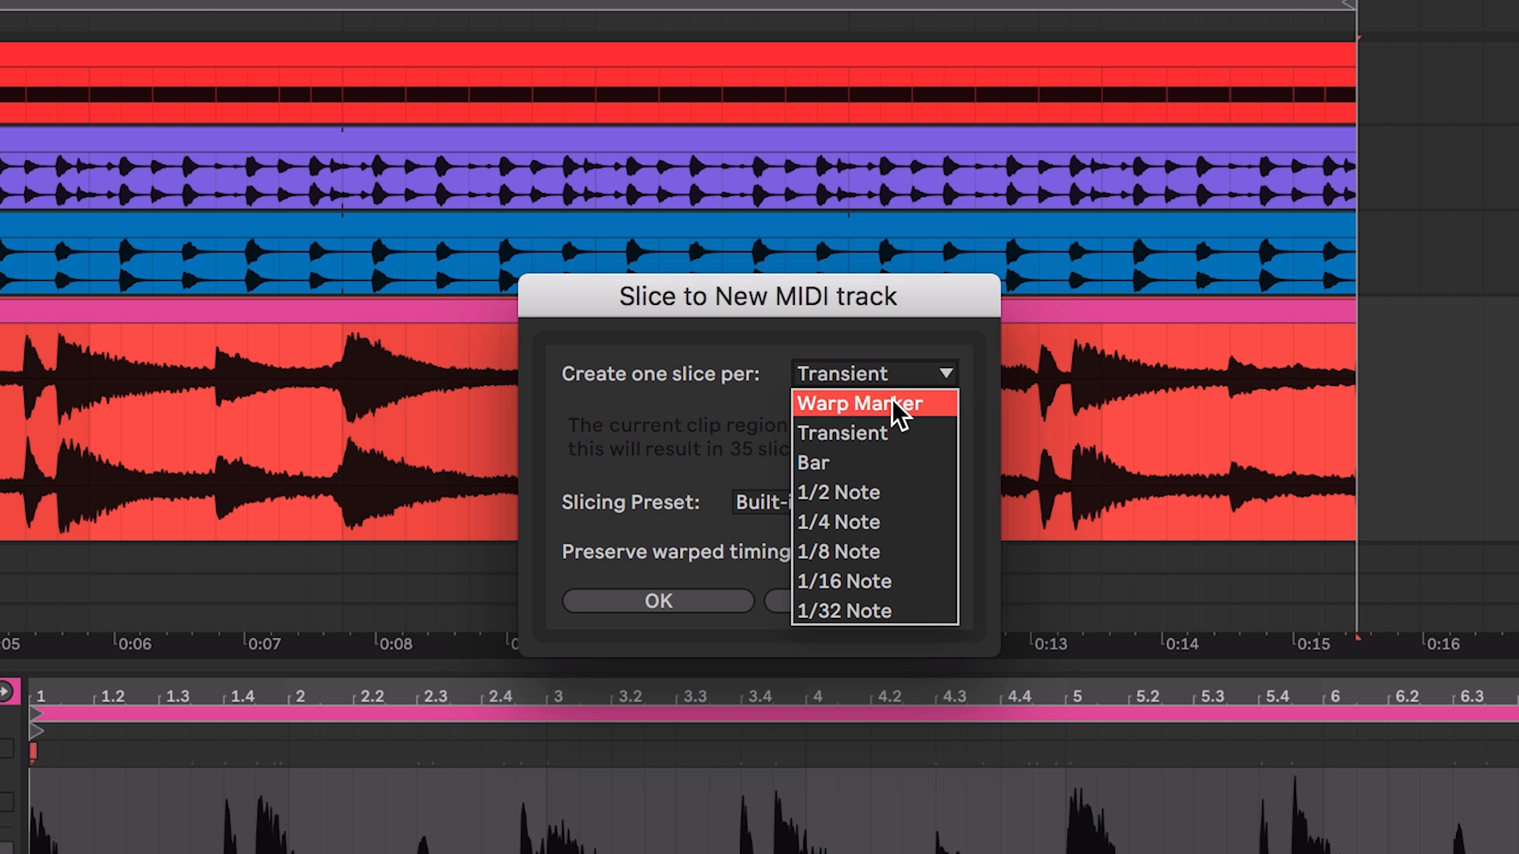
{"action": "left_click", "coordinate": [860, 403]}
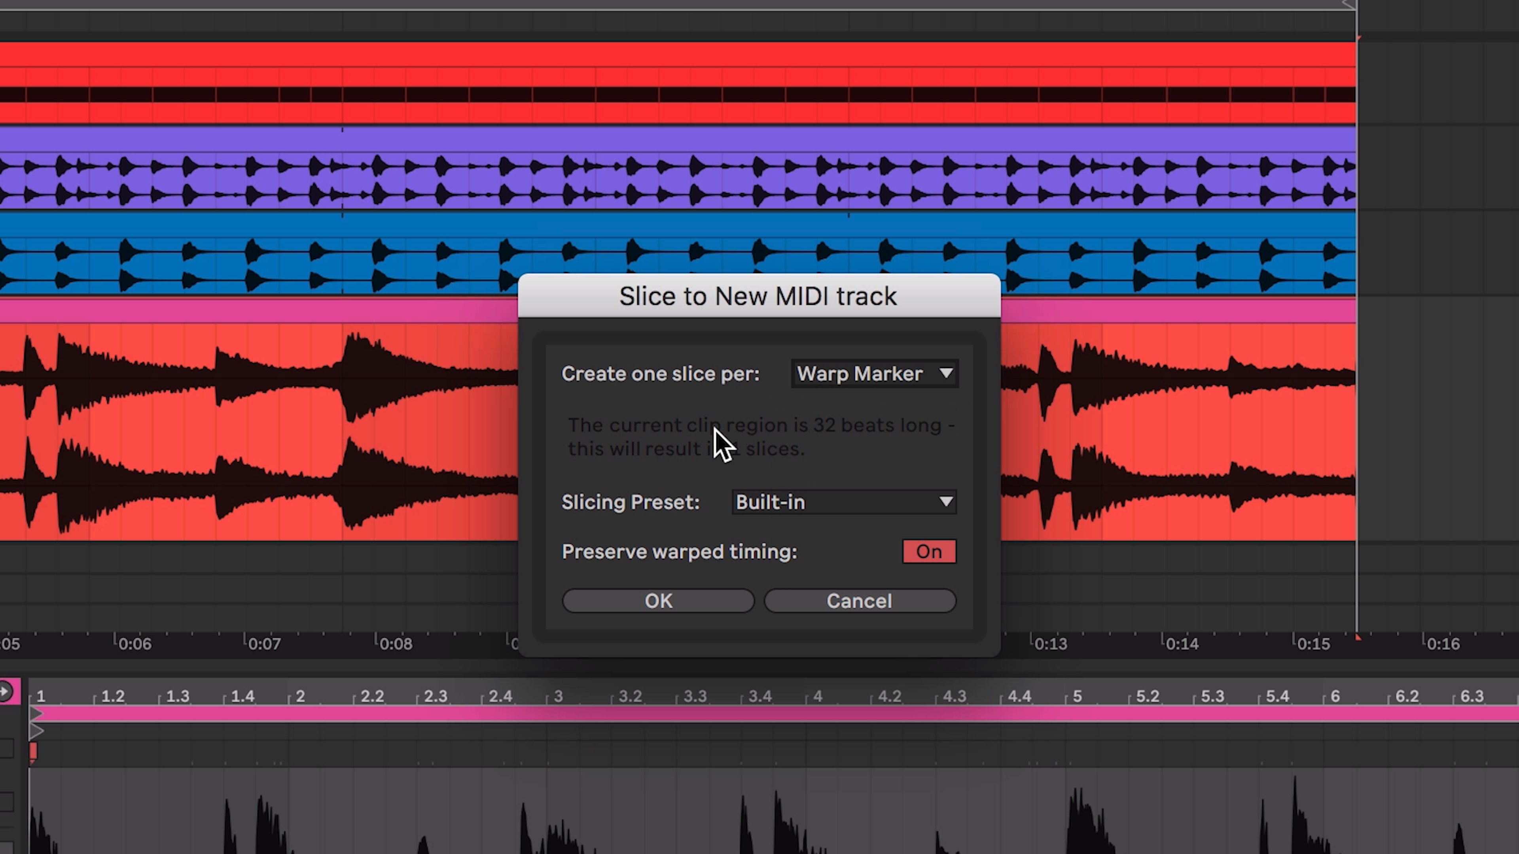
{"action": "mouse_move", "coordinate": [838, 605]}
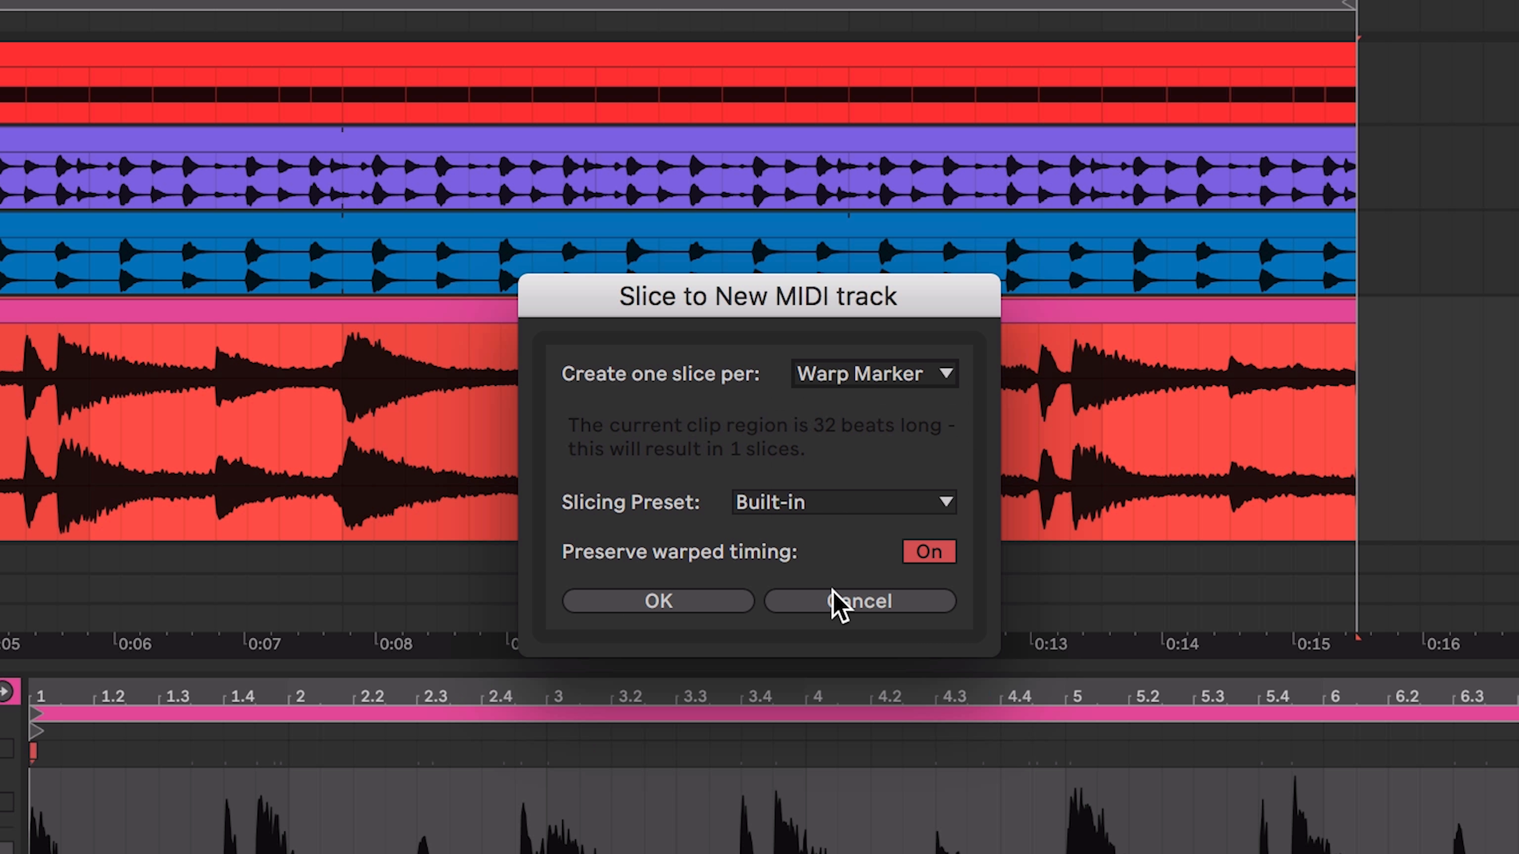
Step: Cancel the slicing and add warp markers at the note onsets near 1.4 and the next onset
{"action": "left_click", "coordinate": [858, 600]}
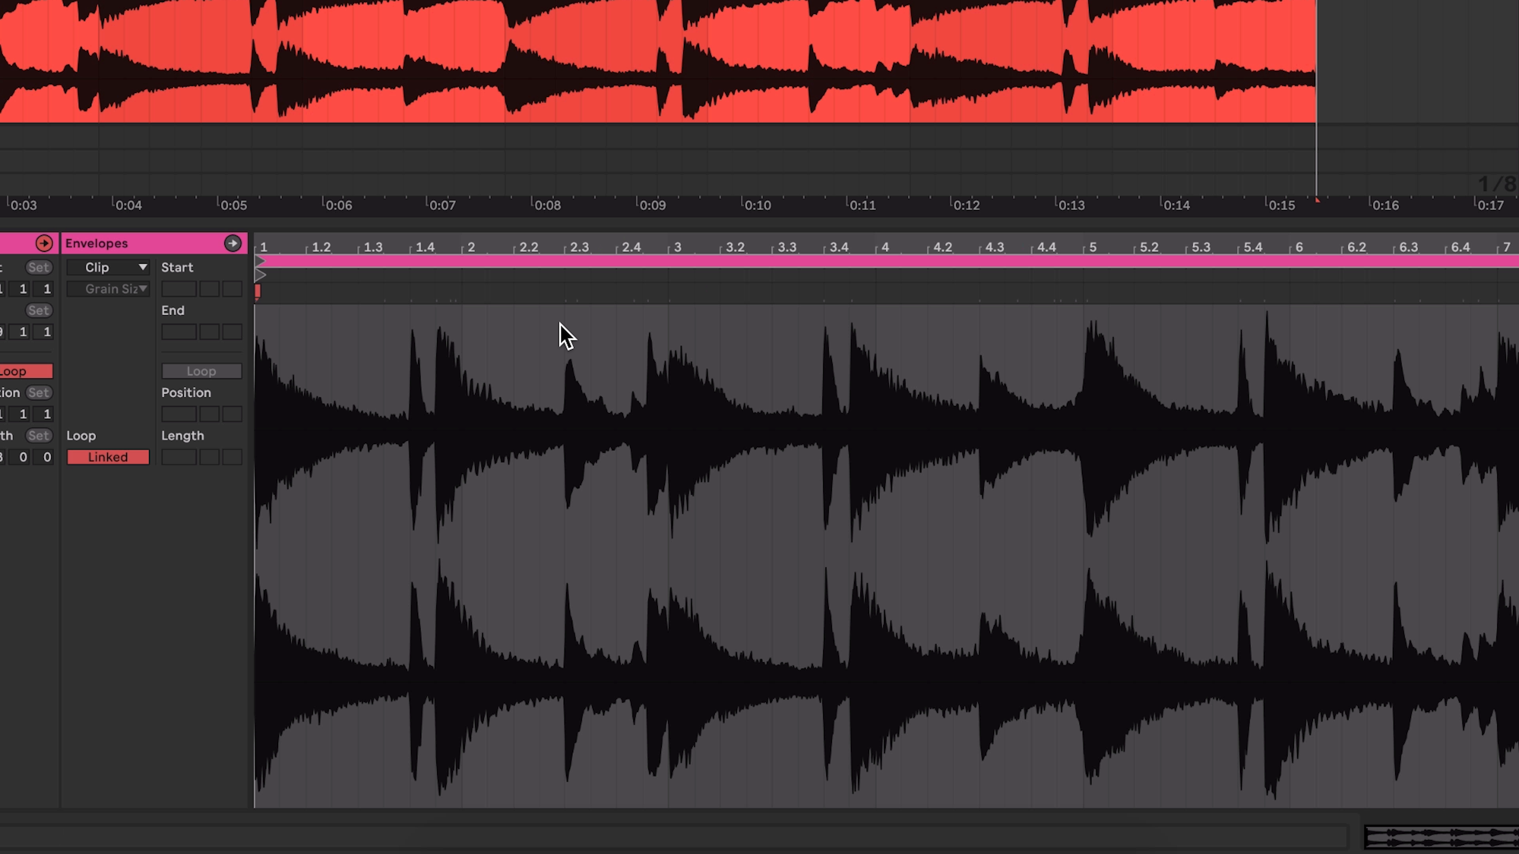
{"action": "mouse_move", "coordinate": [437, 290]}
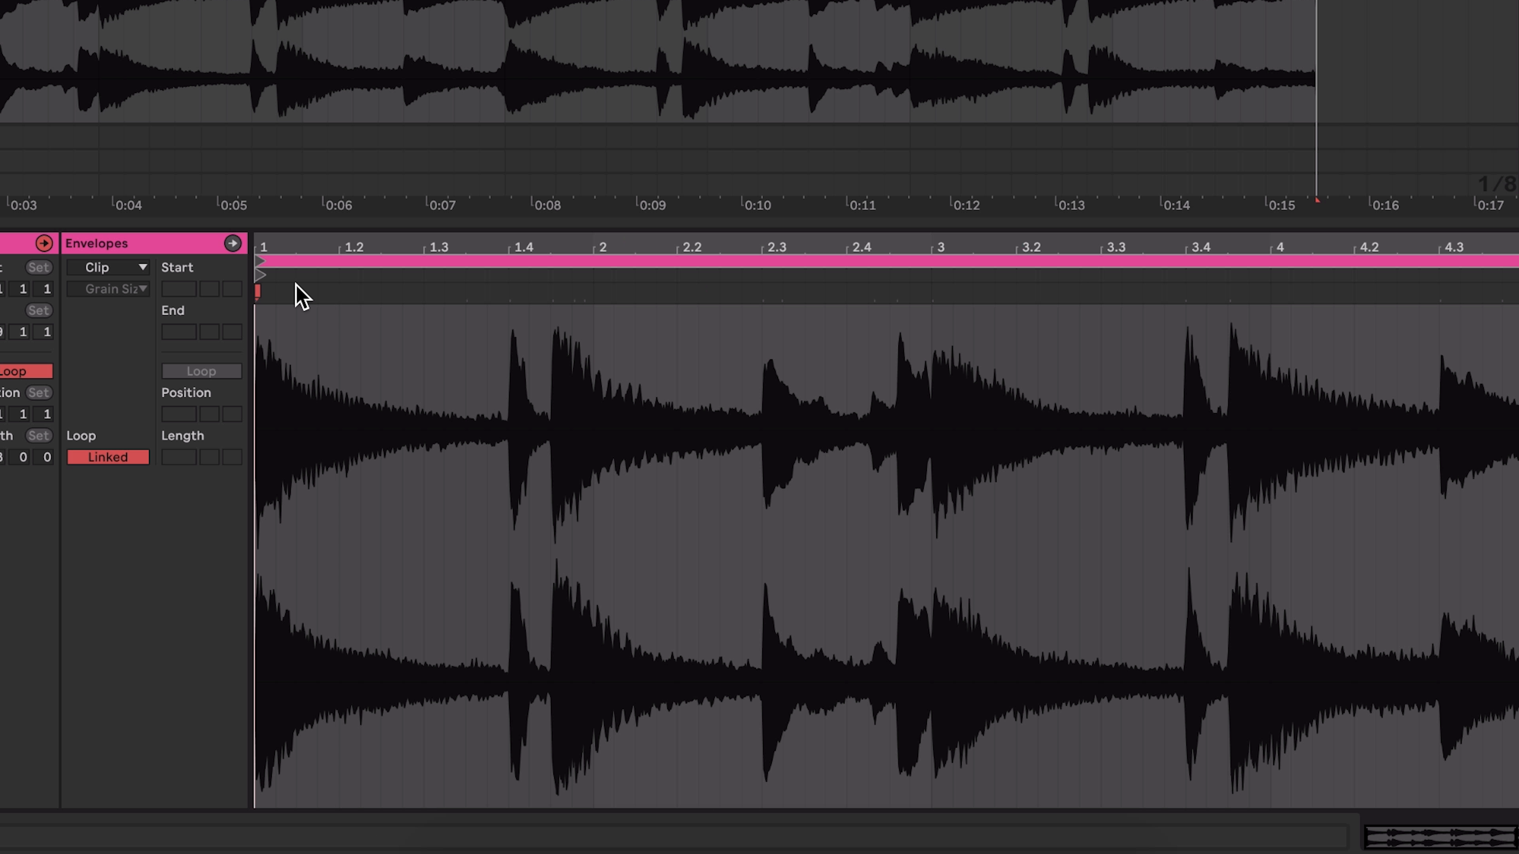
{"action": "mouse_move", "coordinate": [255, 289]}
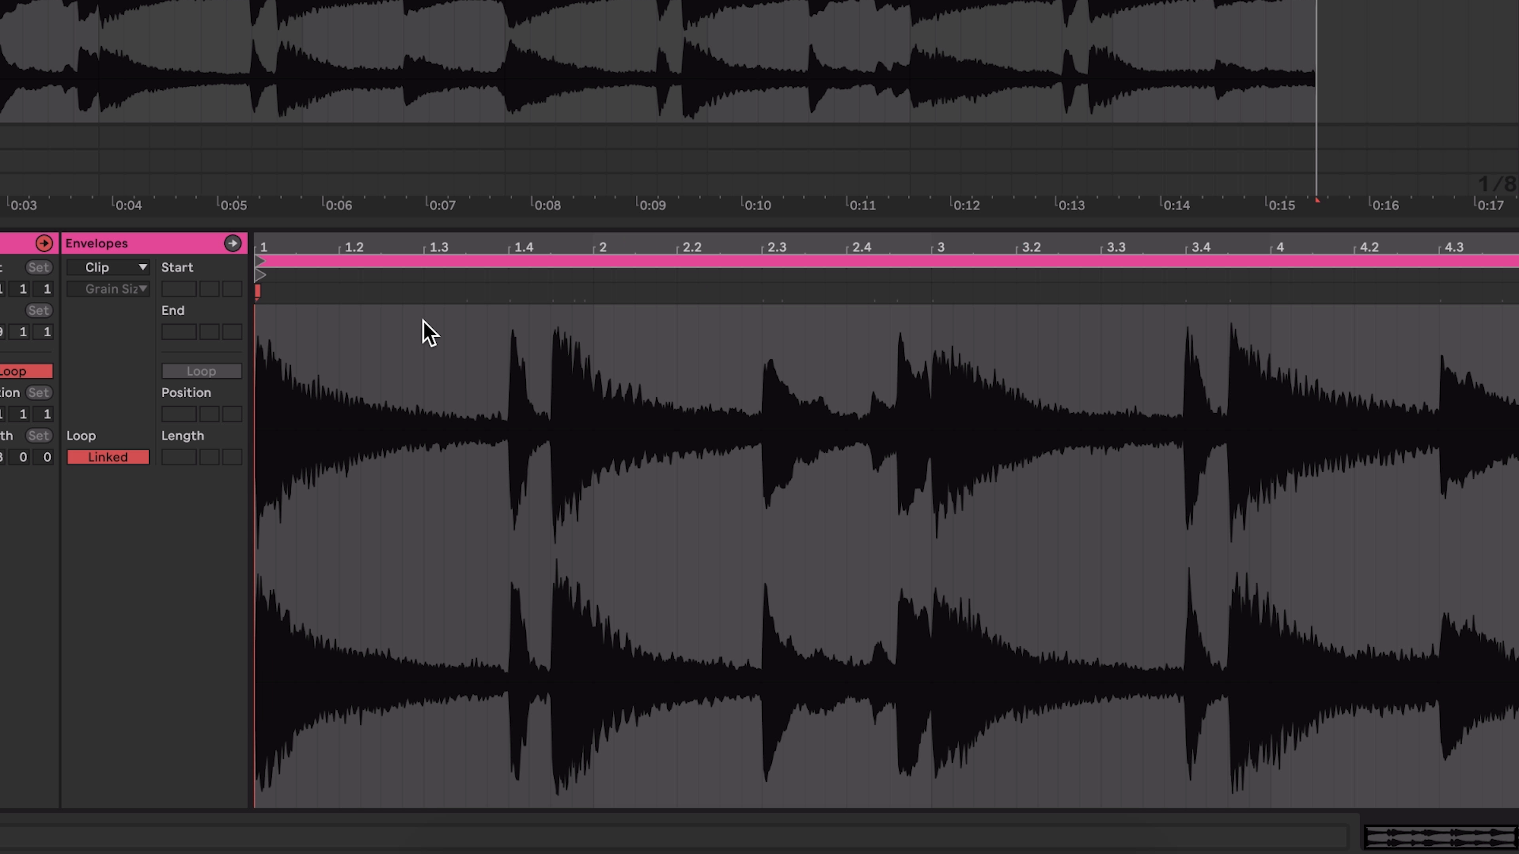
{"action": "mouse_move", "coordinate": [487, 329]}
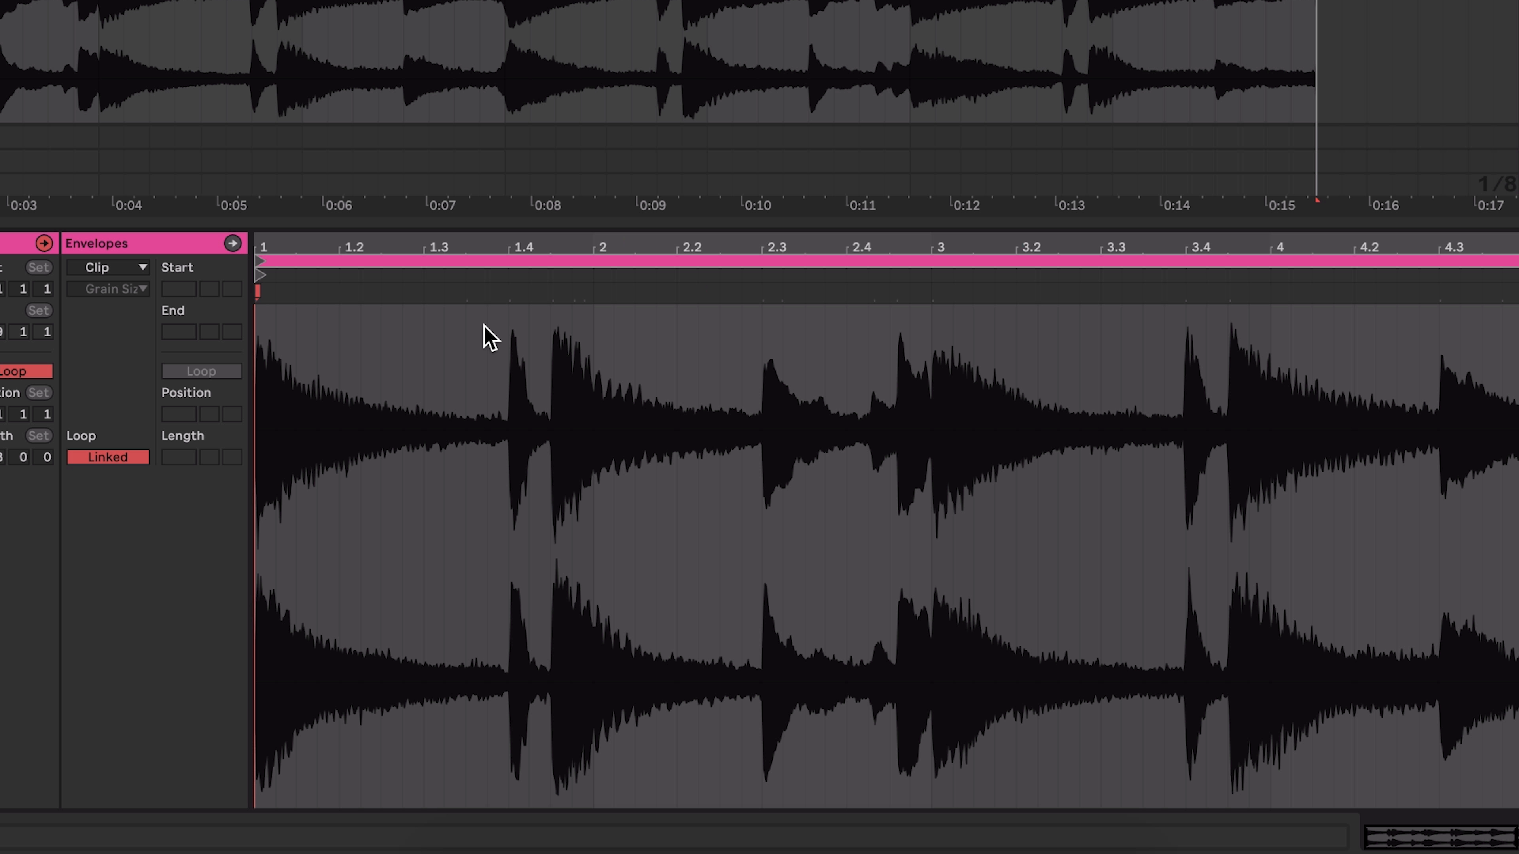
{"action": "mouse_move", "coordinate": [521, 351]}
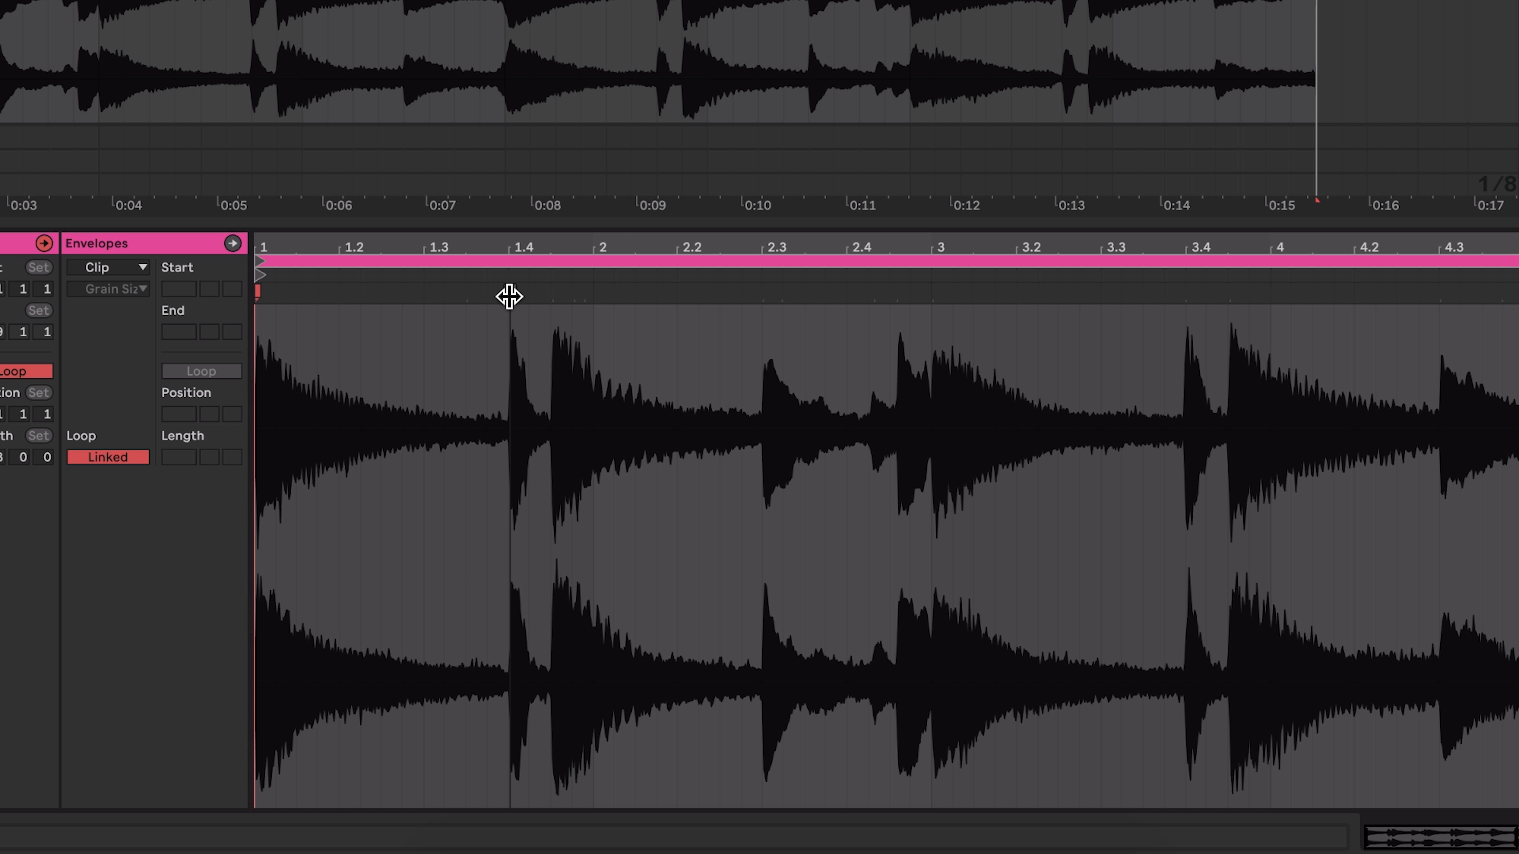
{"action": "left_click", "coordinate": [508, 292]}
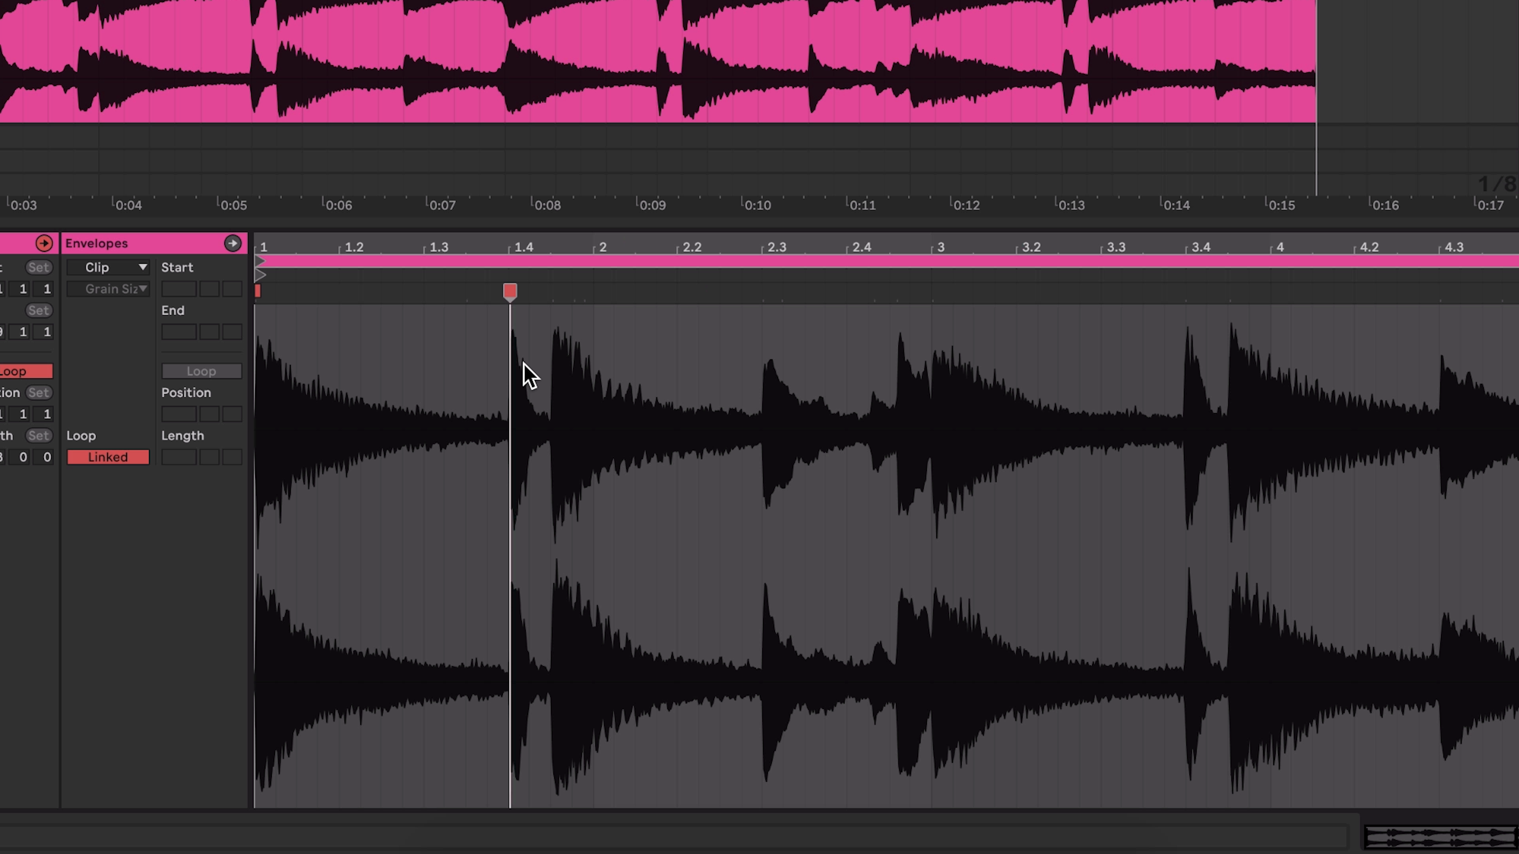
{"action": "mouse_move", "coordinate": [556, 290]}
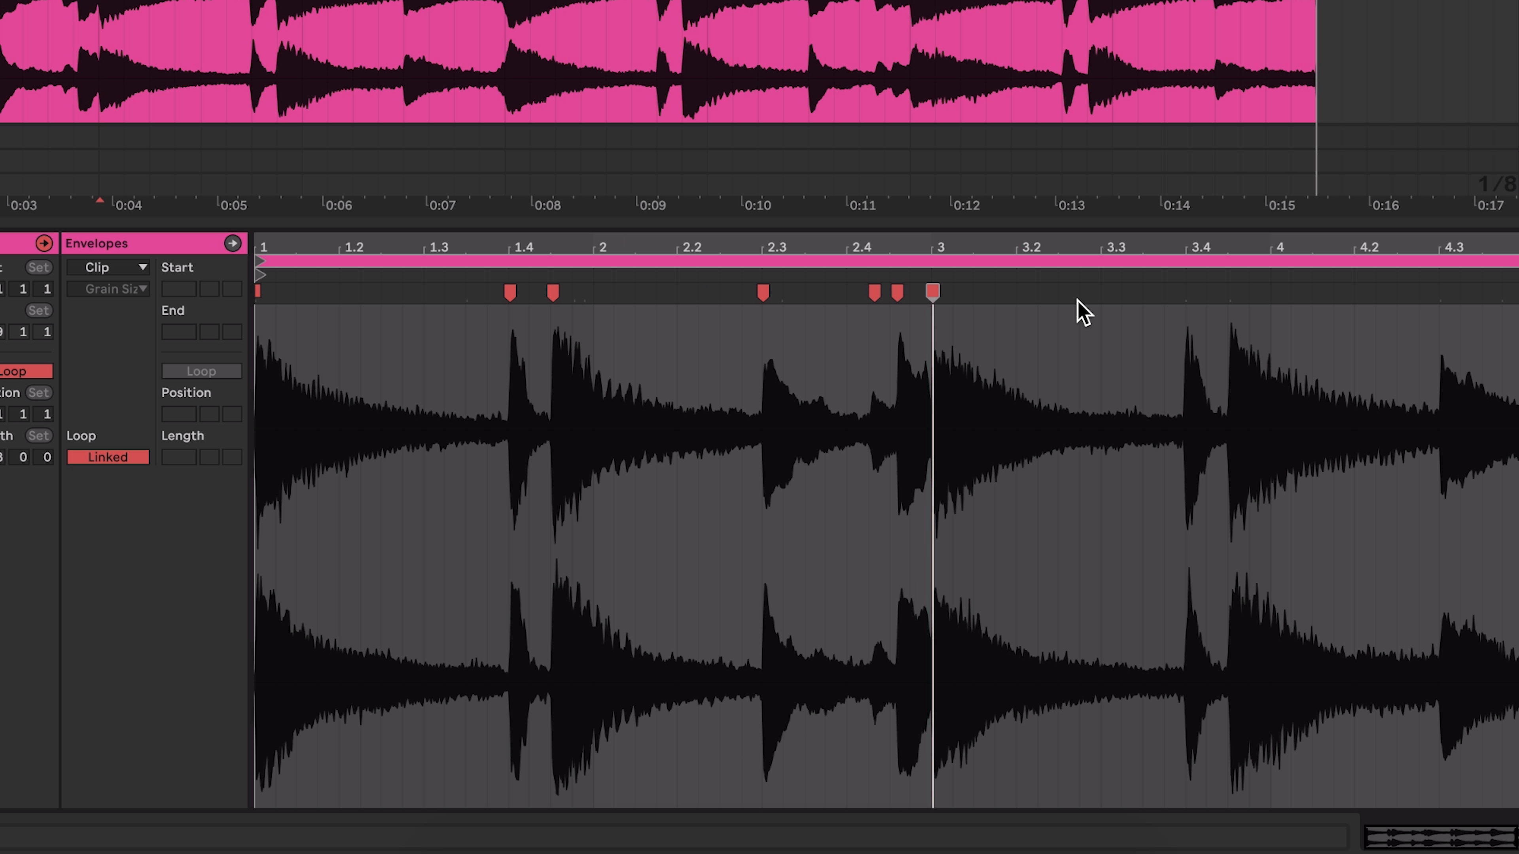
{"action": "left_click", "coordinate": [1184, 292]}
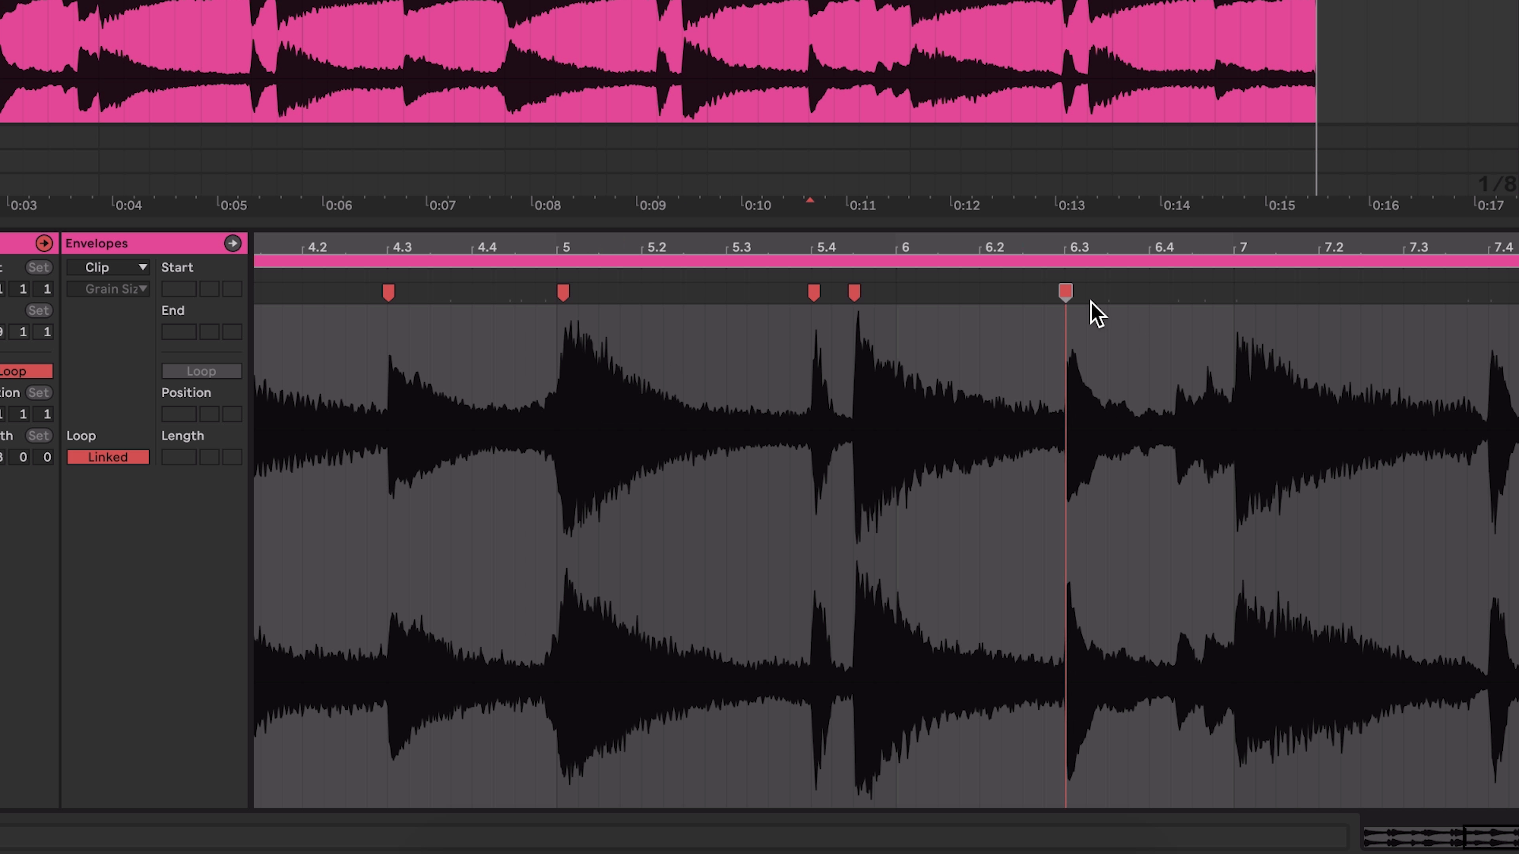
{"action": "mouse_move", "coordinate": [1237, 292]}
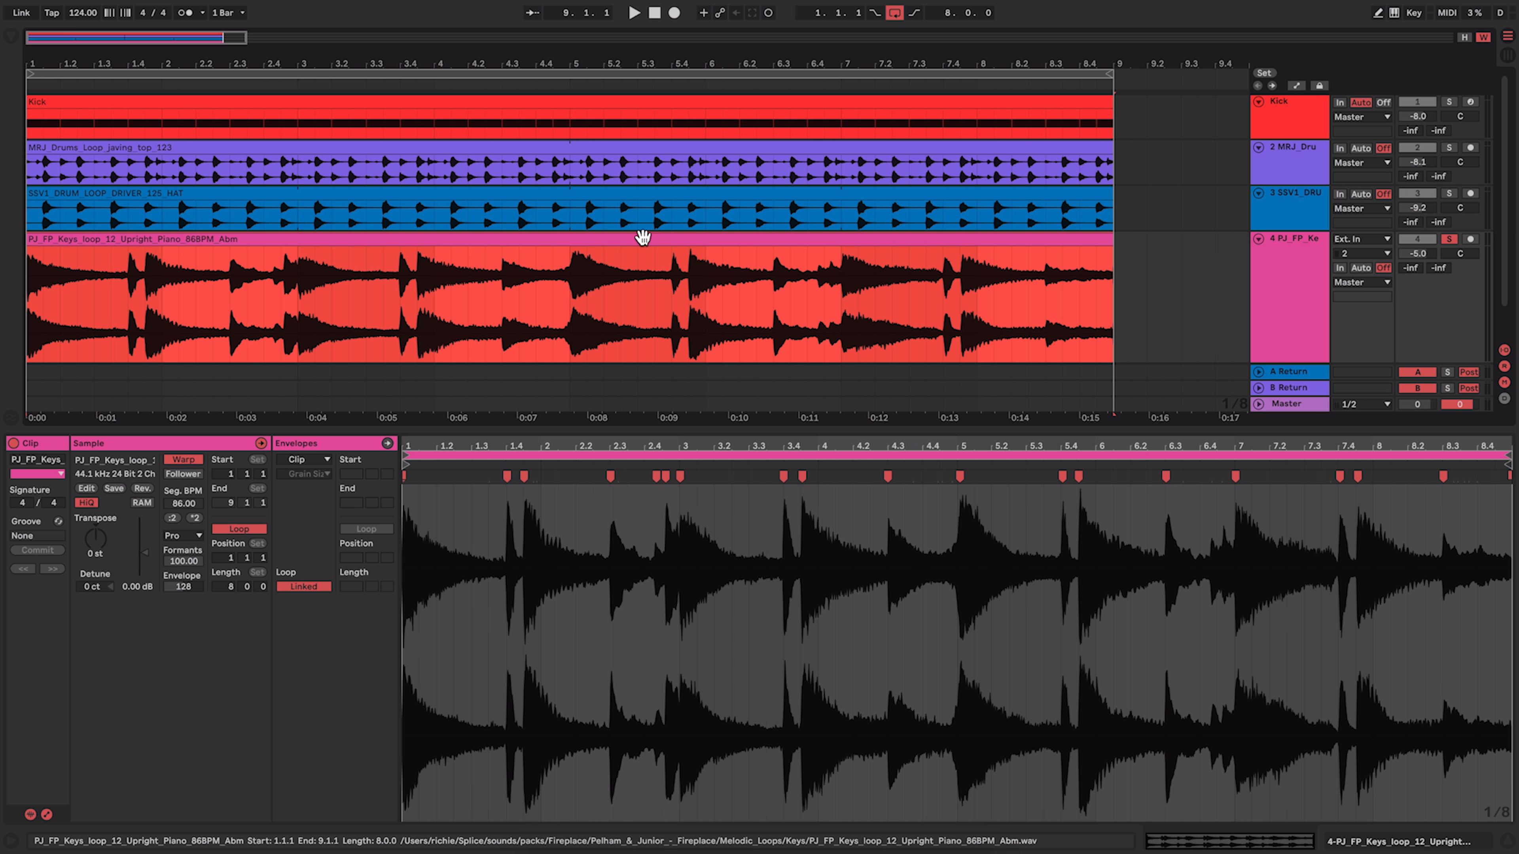
Step: Slice the piano loop at its warp markers into a new MIDI track and show its Drum Rack of slices
{"action": "right_click", "coordinate": [642, 237]}
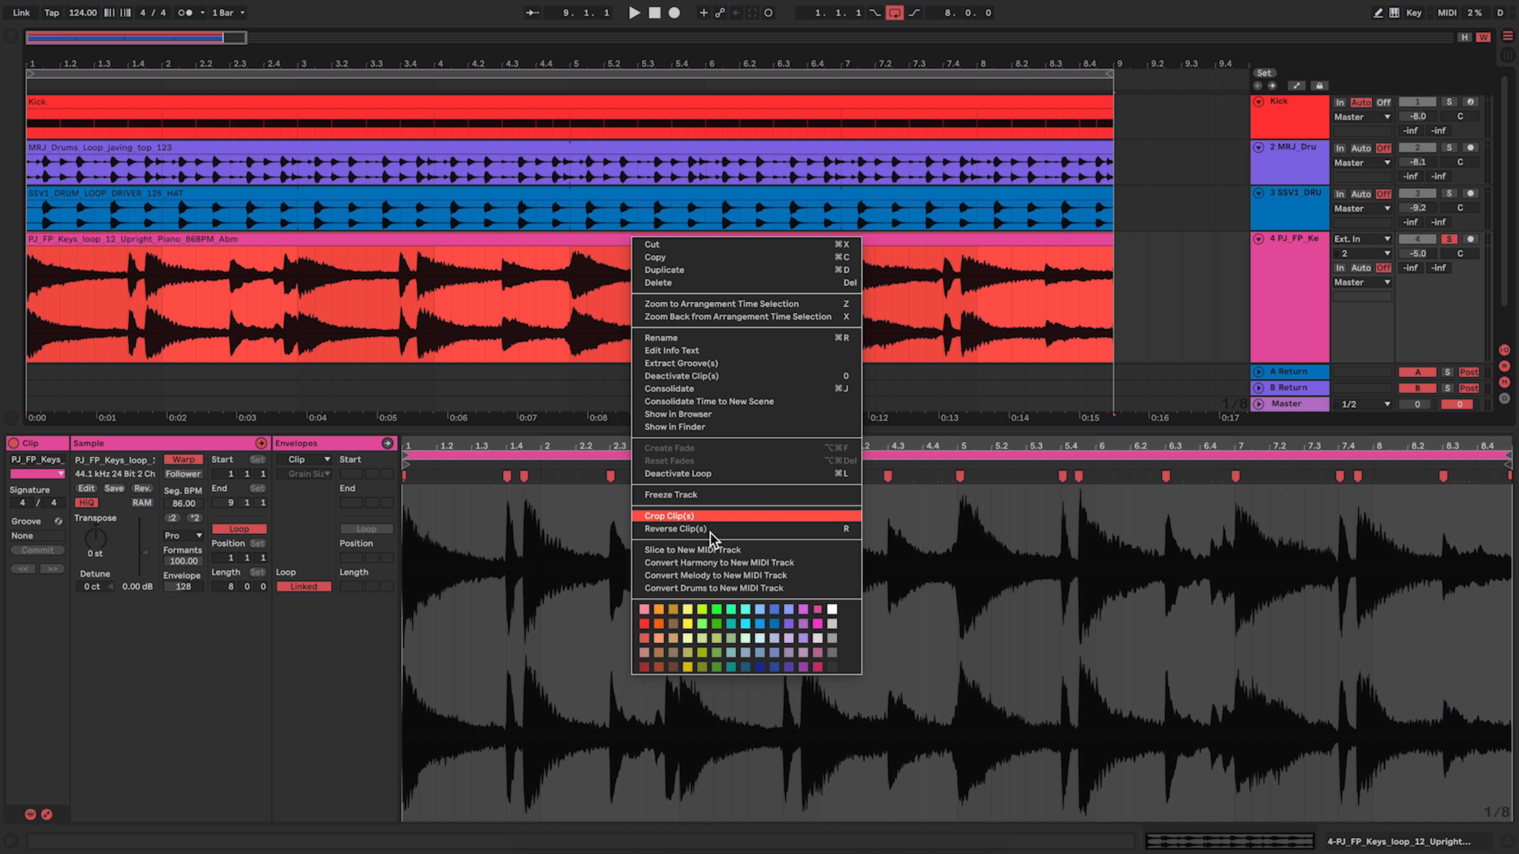
{"action": "left_click", "coordinate": [694, 549]}
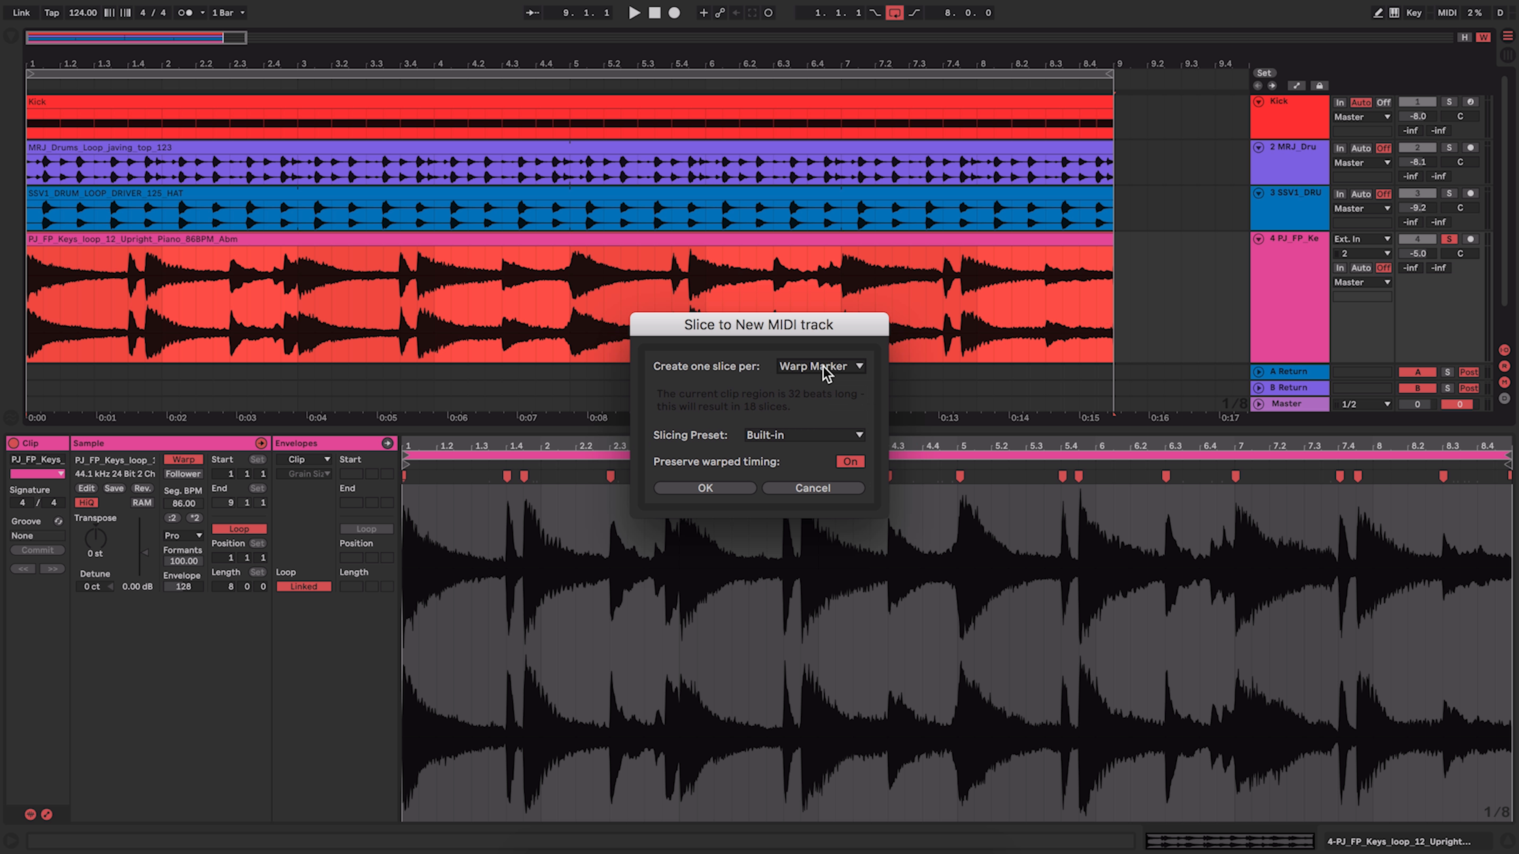
{"action": "mouse_move", "coordinate": [733, 495]}
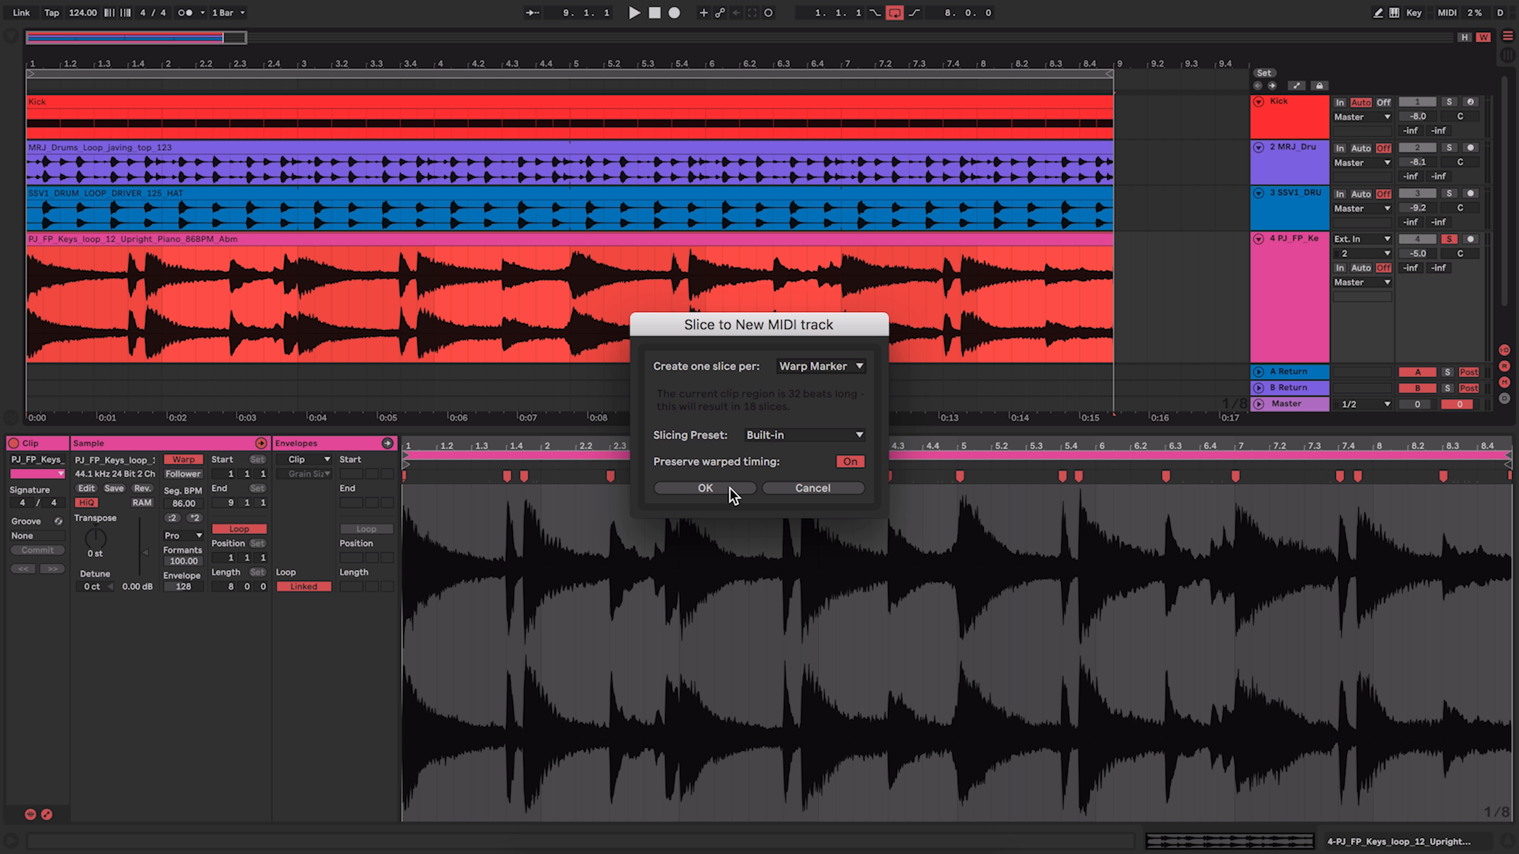
{"action": "left_click", "coordinate": [704, 487]}
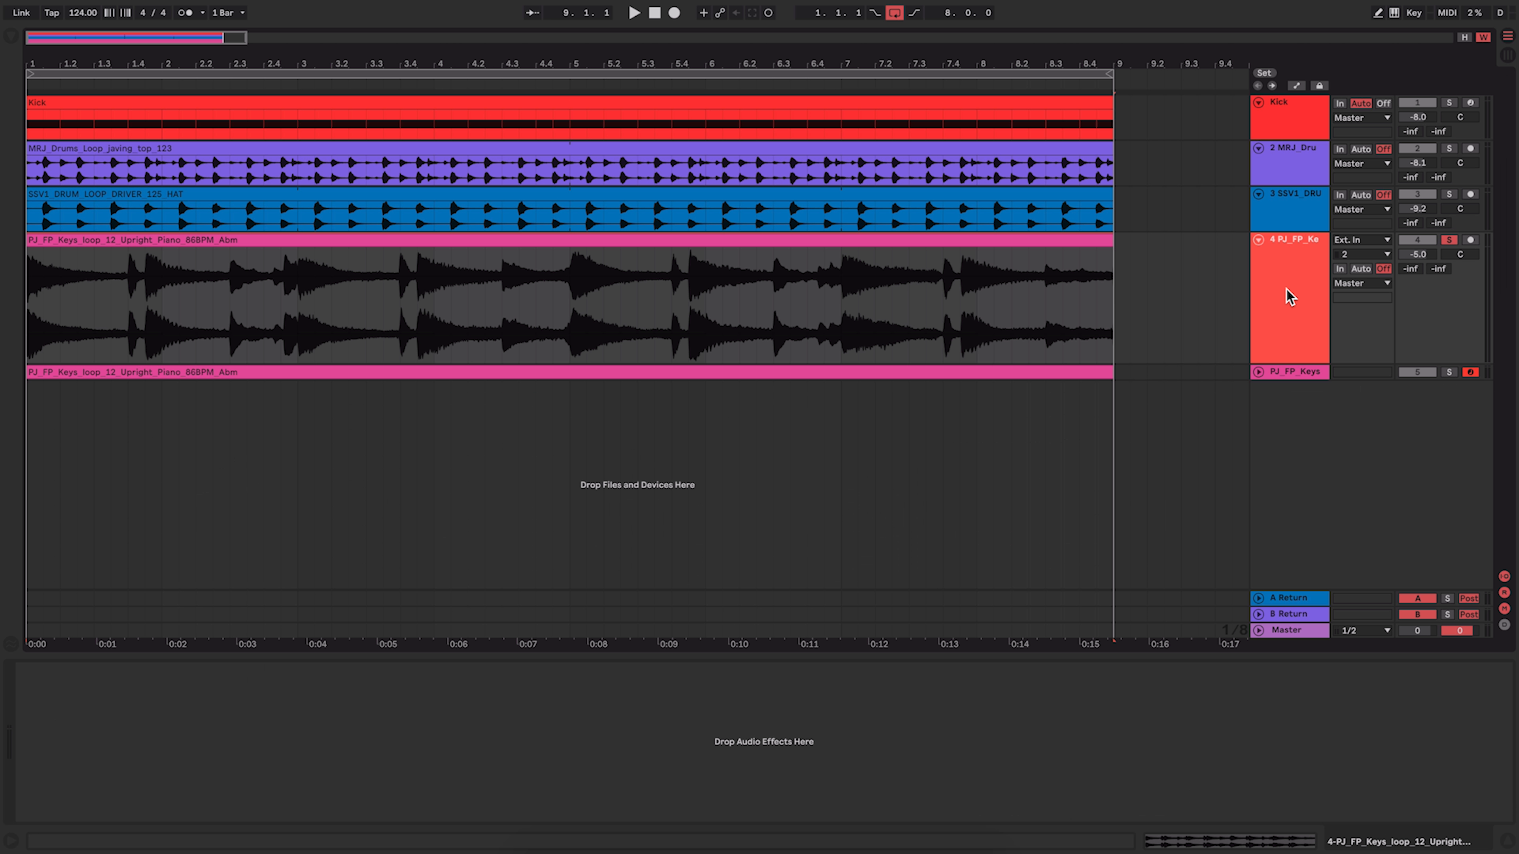
{"action": "mouse_move", "coordinate": [1288, 360]}
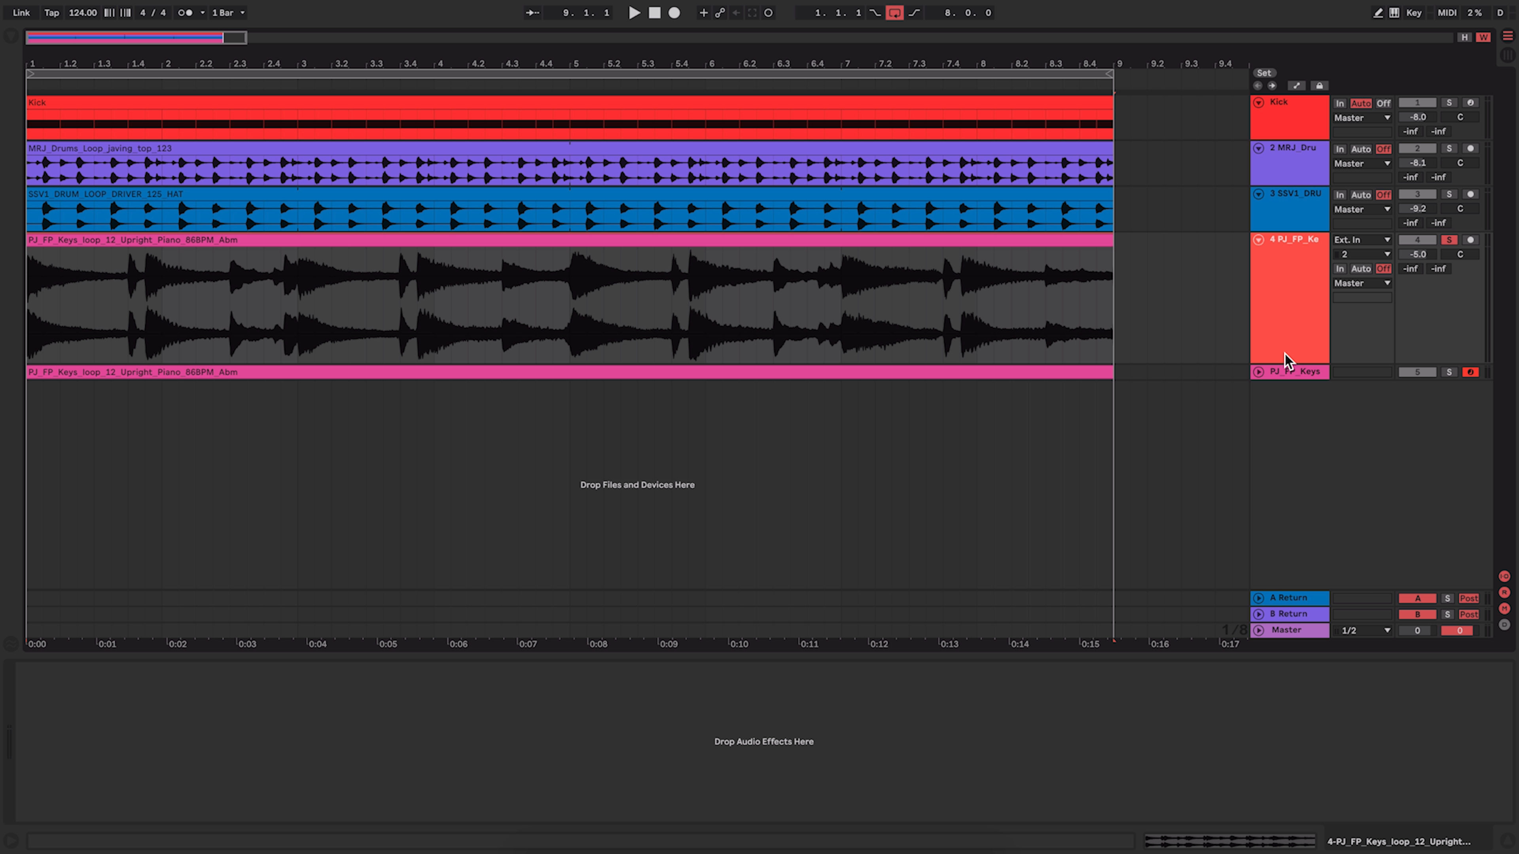
{"action": "left_click", "coordinate": [1290, 371]}
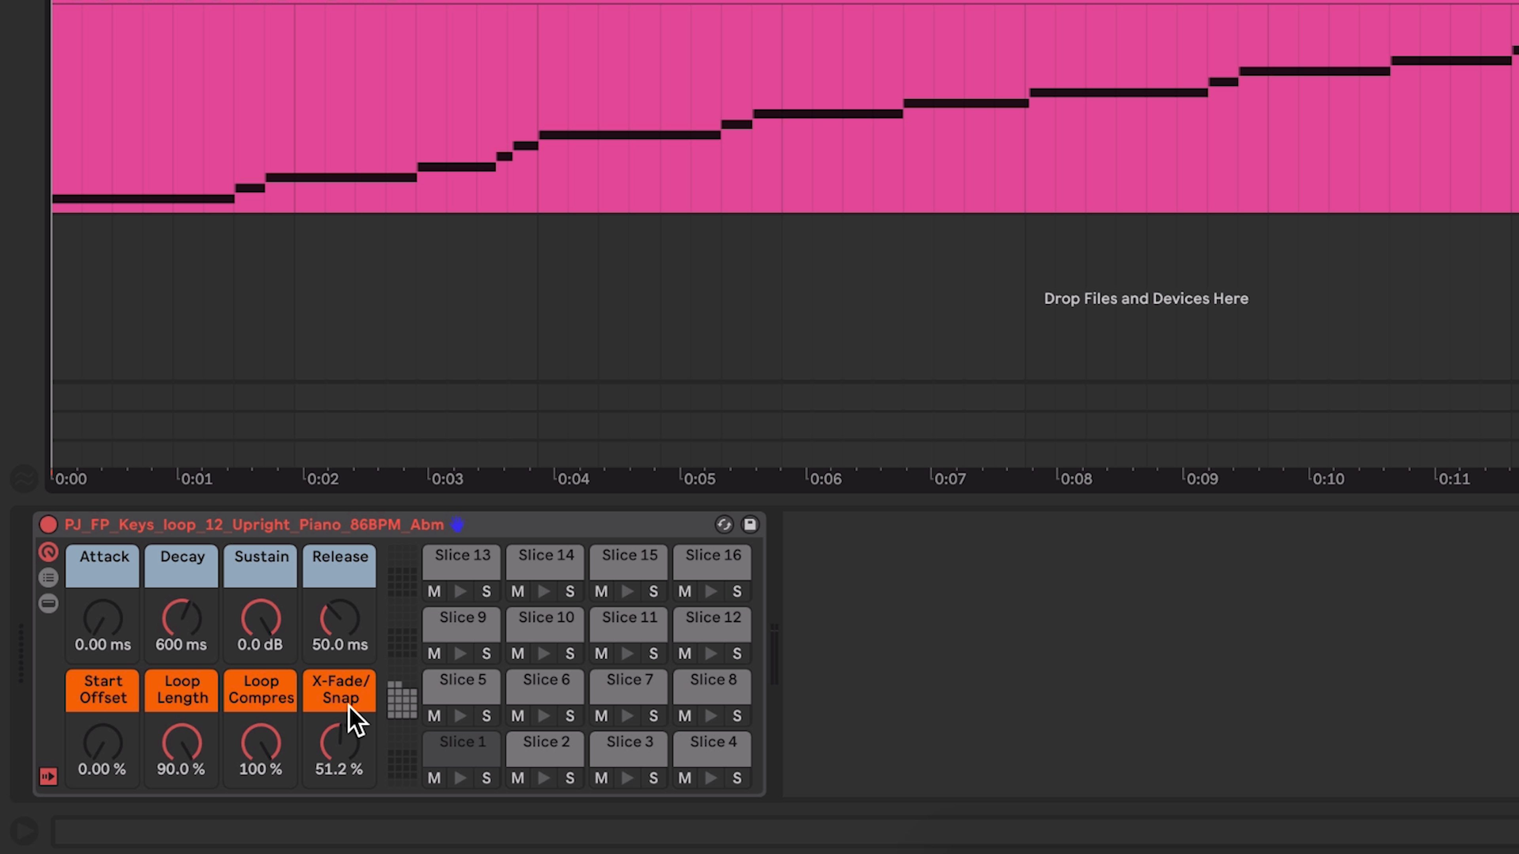
{"action": "mouse_move", "coordinate": [371, 724]}
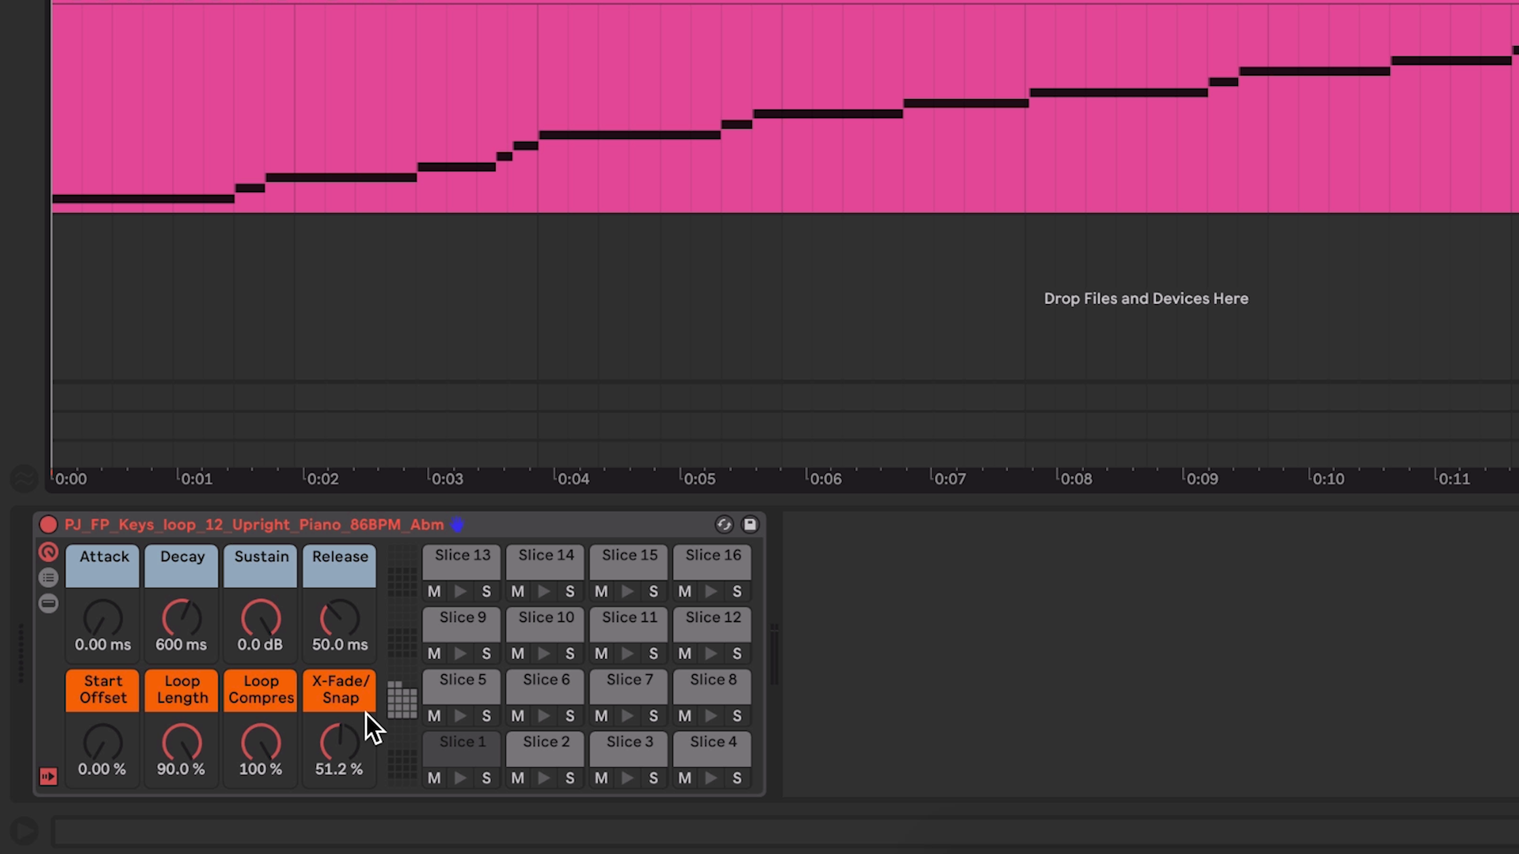
{"action": "mouse_move", "coordinate": [728, 724]}
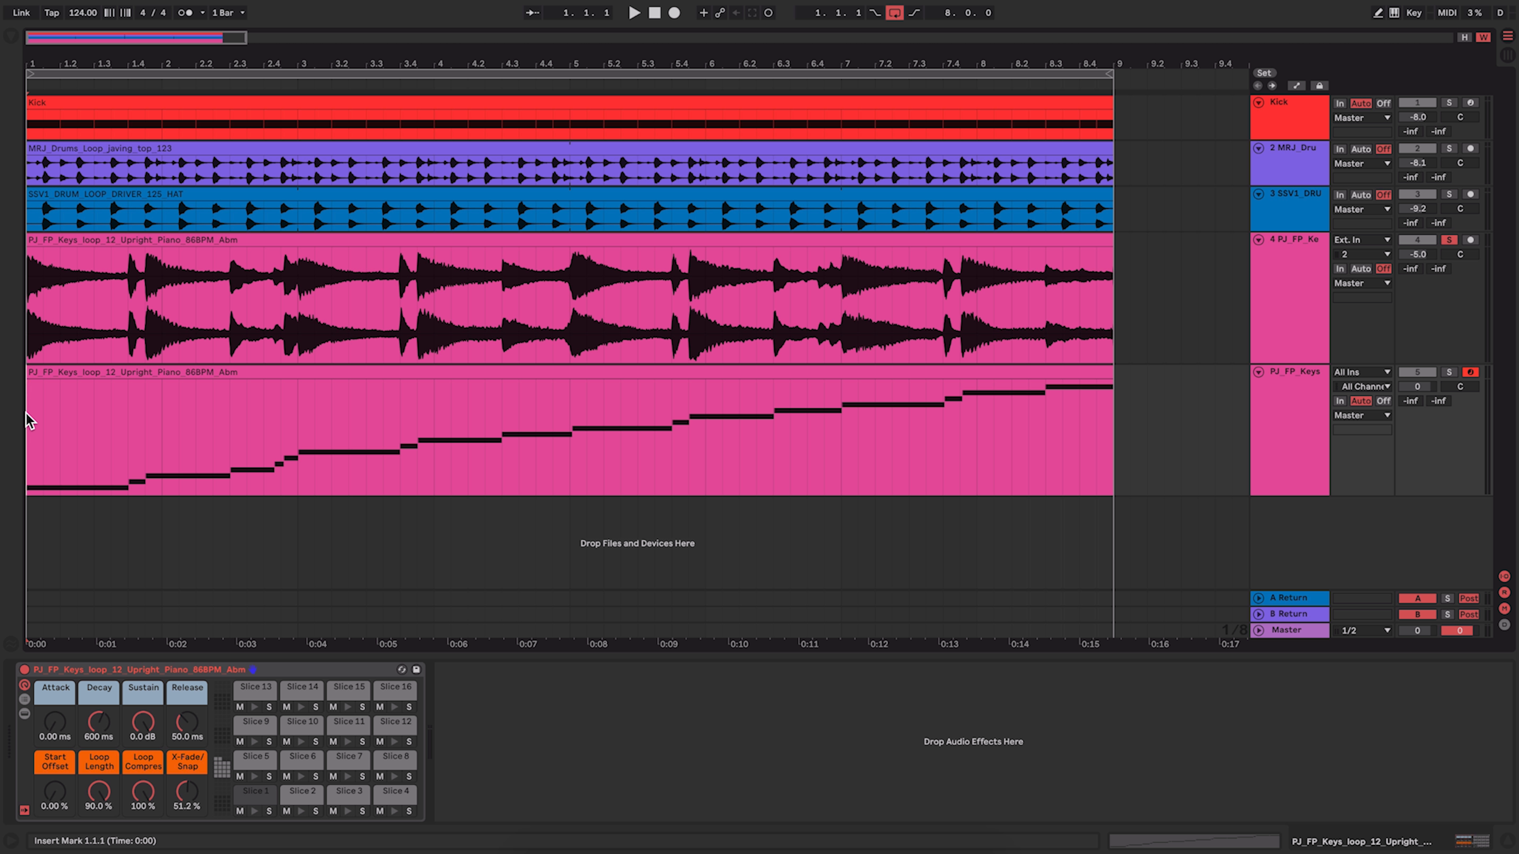
{"action": "mouse_move", "coordinate": [113, 418]}
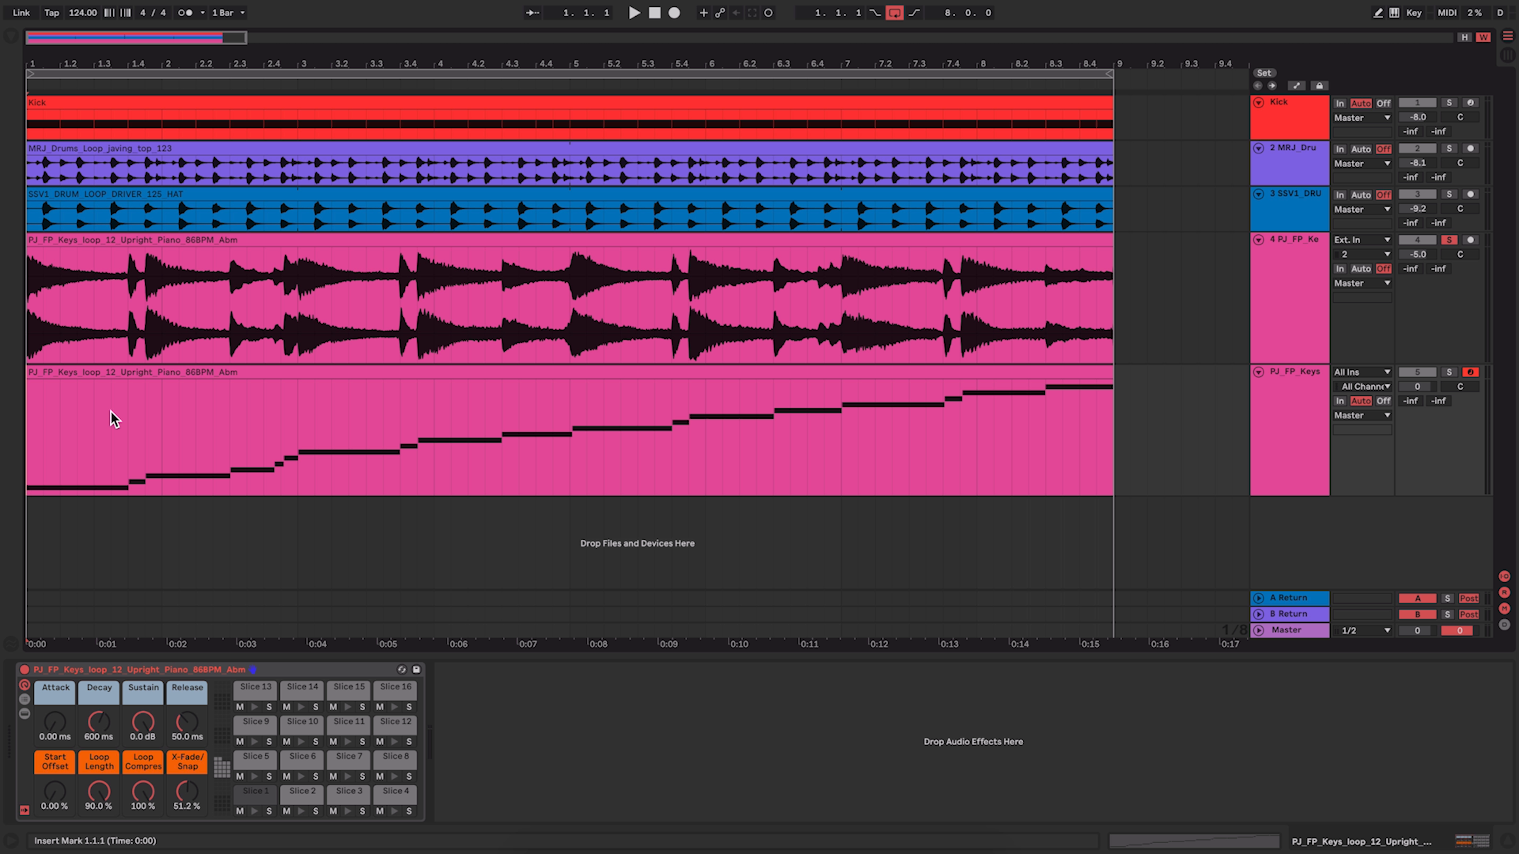
{"action": "mouse_move", "coordinate": [368, 401]}
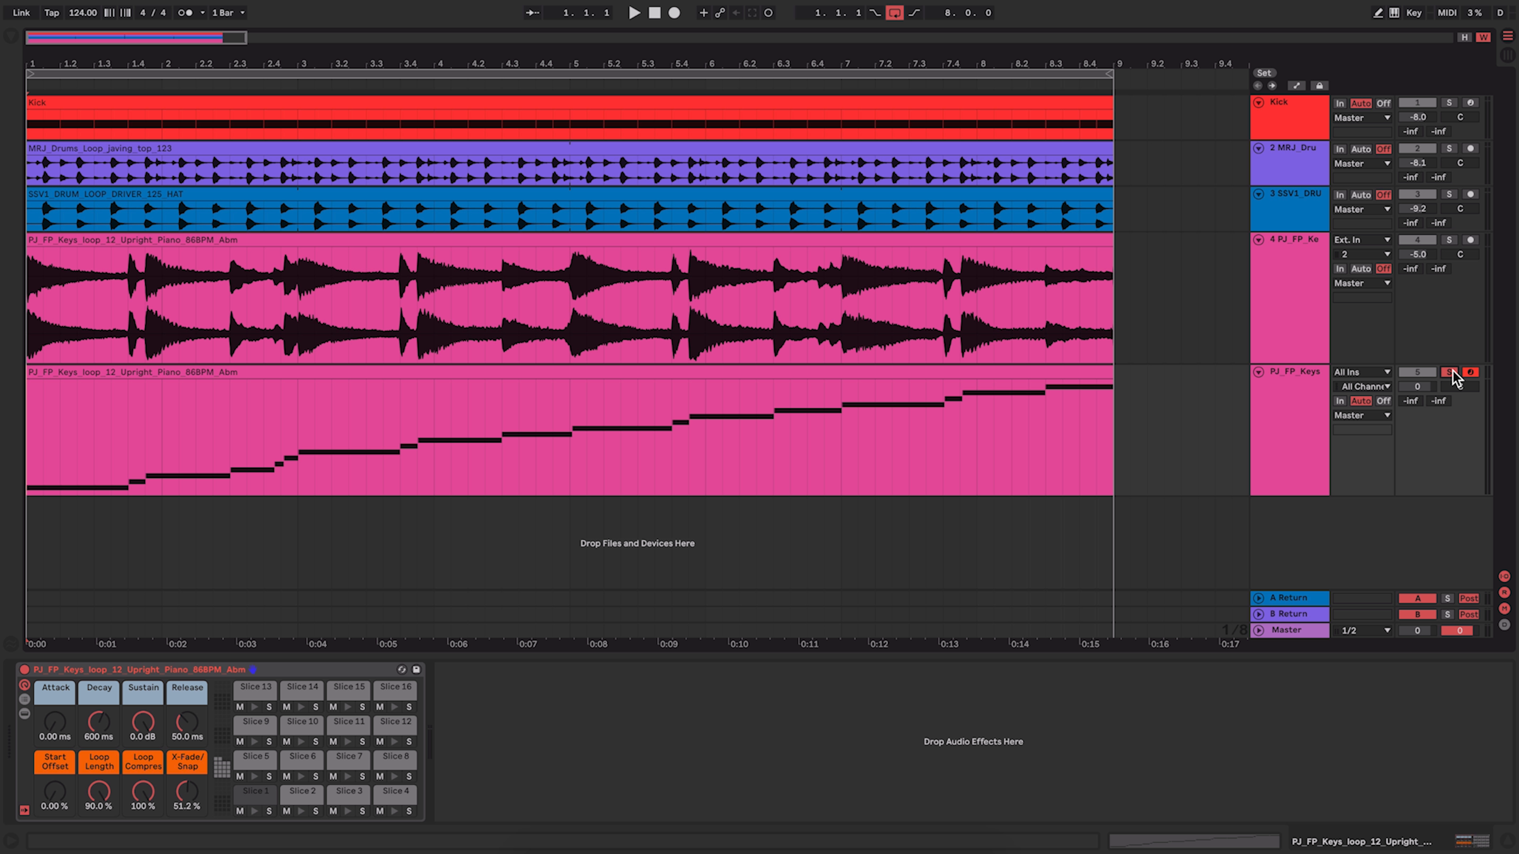
Step: Select the new sliced track and play it back in the arrangement
{"action": "left_click", "coordinate": [633, 13]}
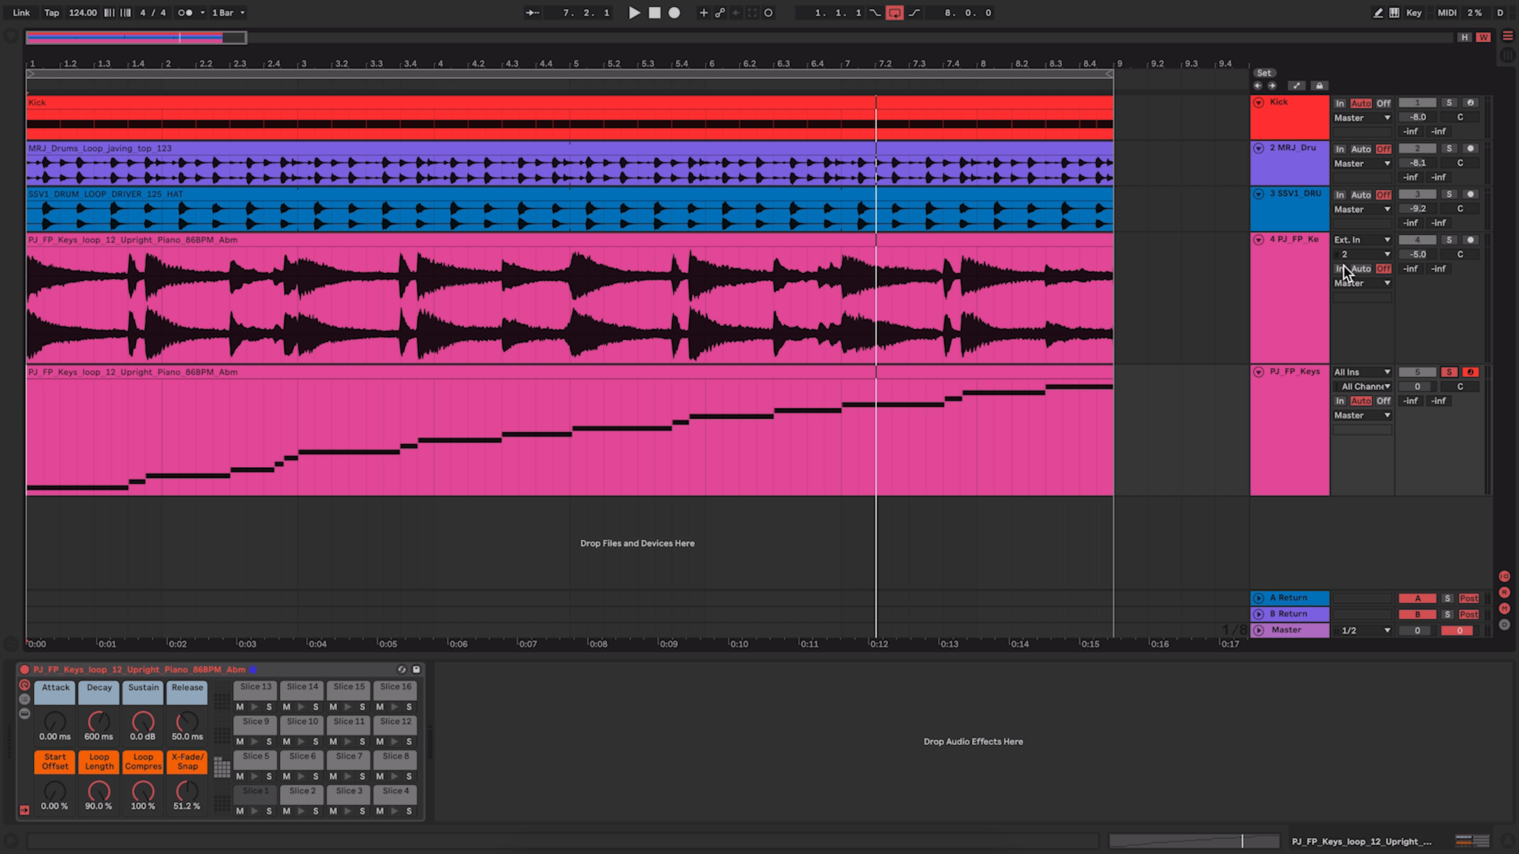
{"action": "mouse_move", "coordinate": [1455, 247]}
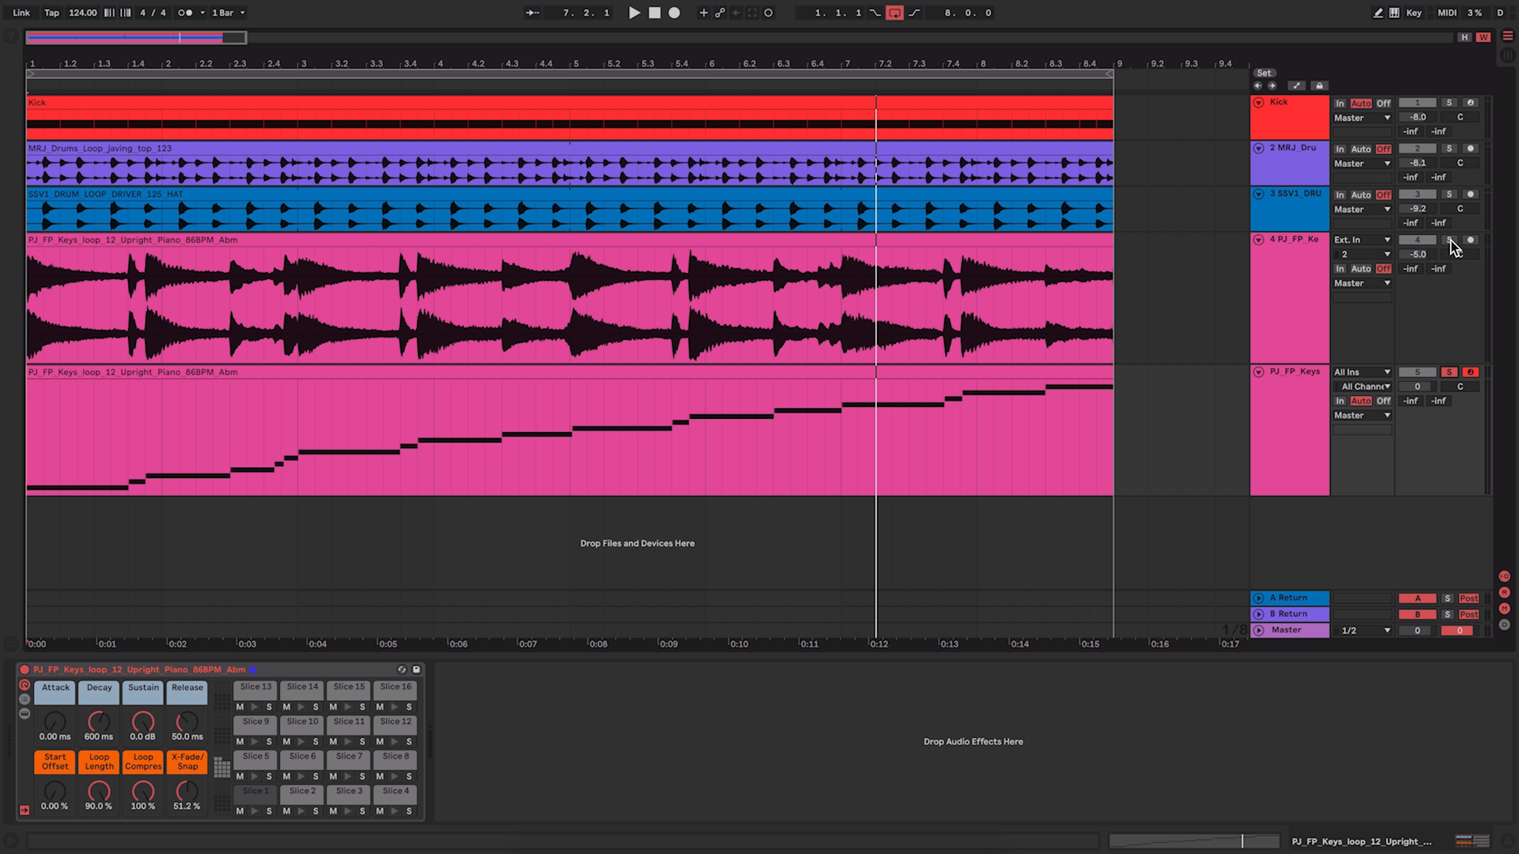
{"action": "left_click", "coordinate": [633, 13]}
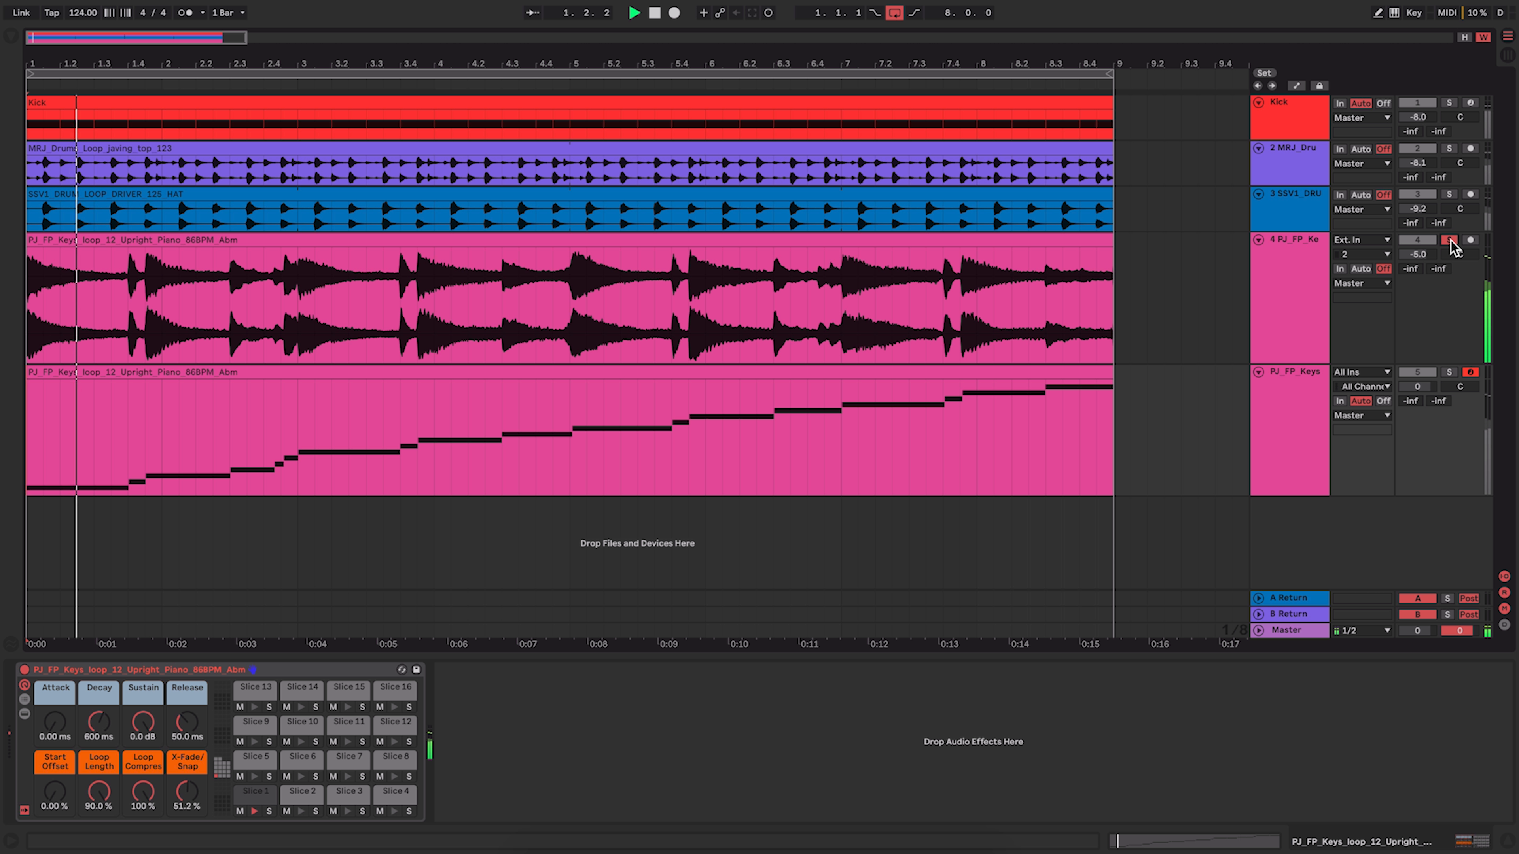
{"action": "left_click", "coordinate": [1449, 239]}
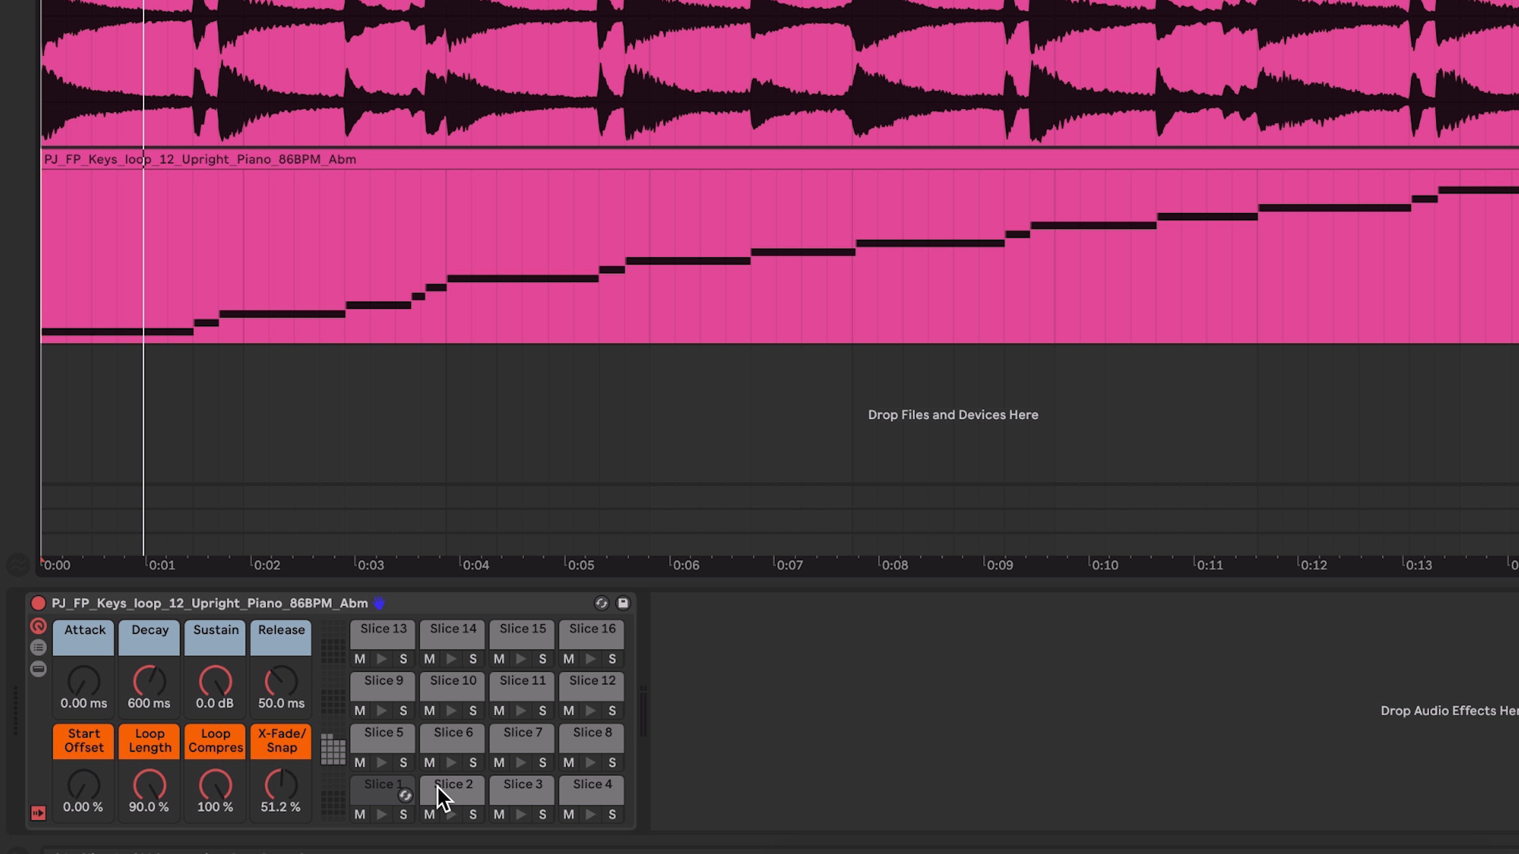
{"action": "mouse_move", "coordinate": [380, 796]}
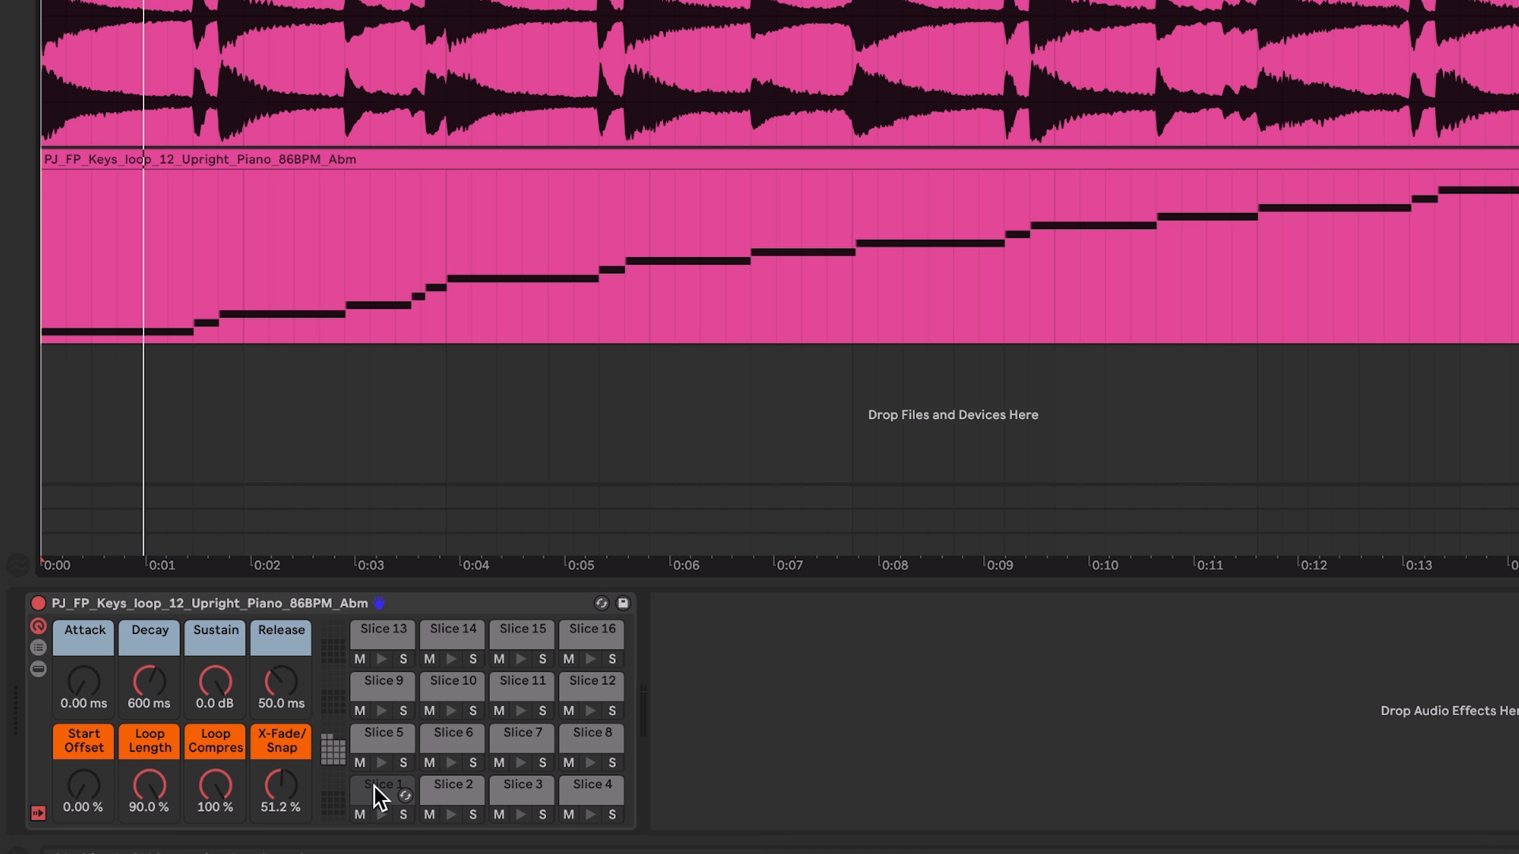
Step: Disable warping on Slice 1 in Simpler, briefly re-enabling it to compare
{"action": "left_click", "coordinate": [381, 785]}
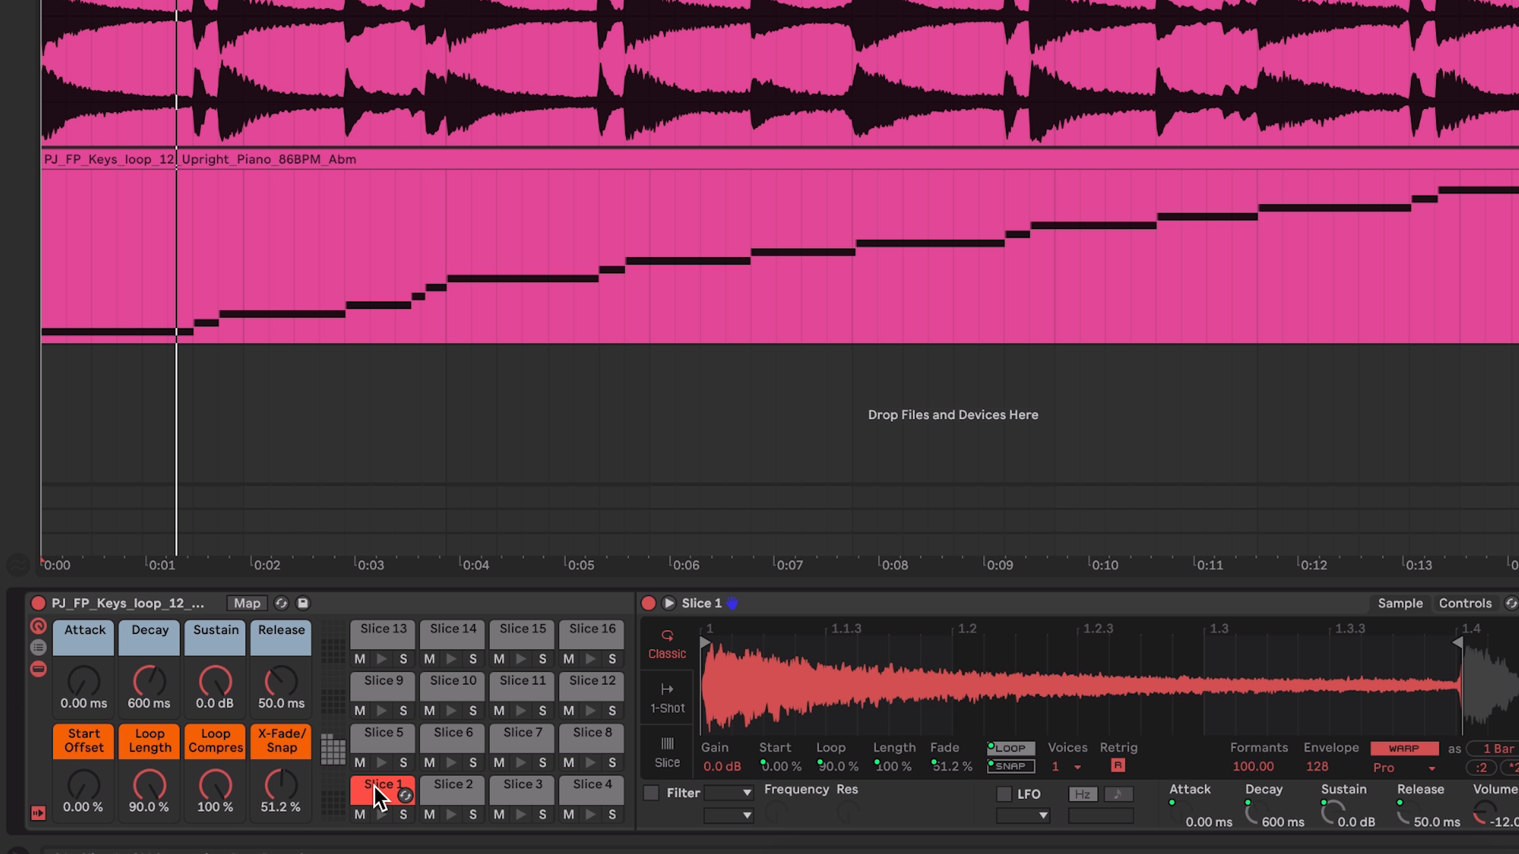
{"action": "mouse_move", "coordinate": [829, 5]}
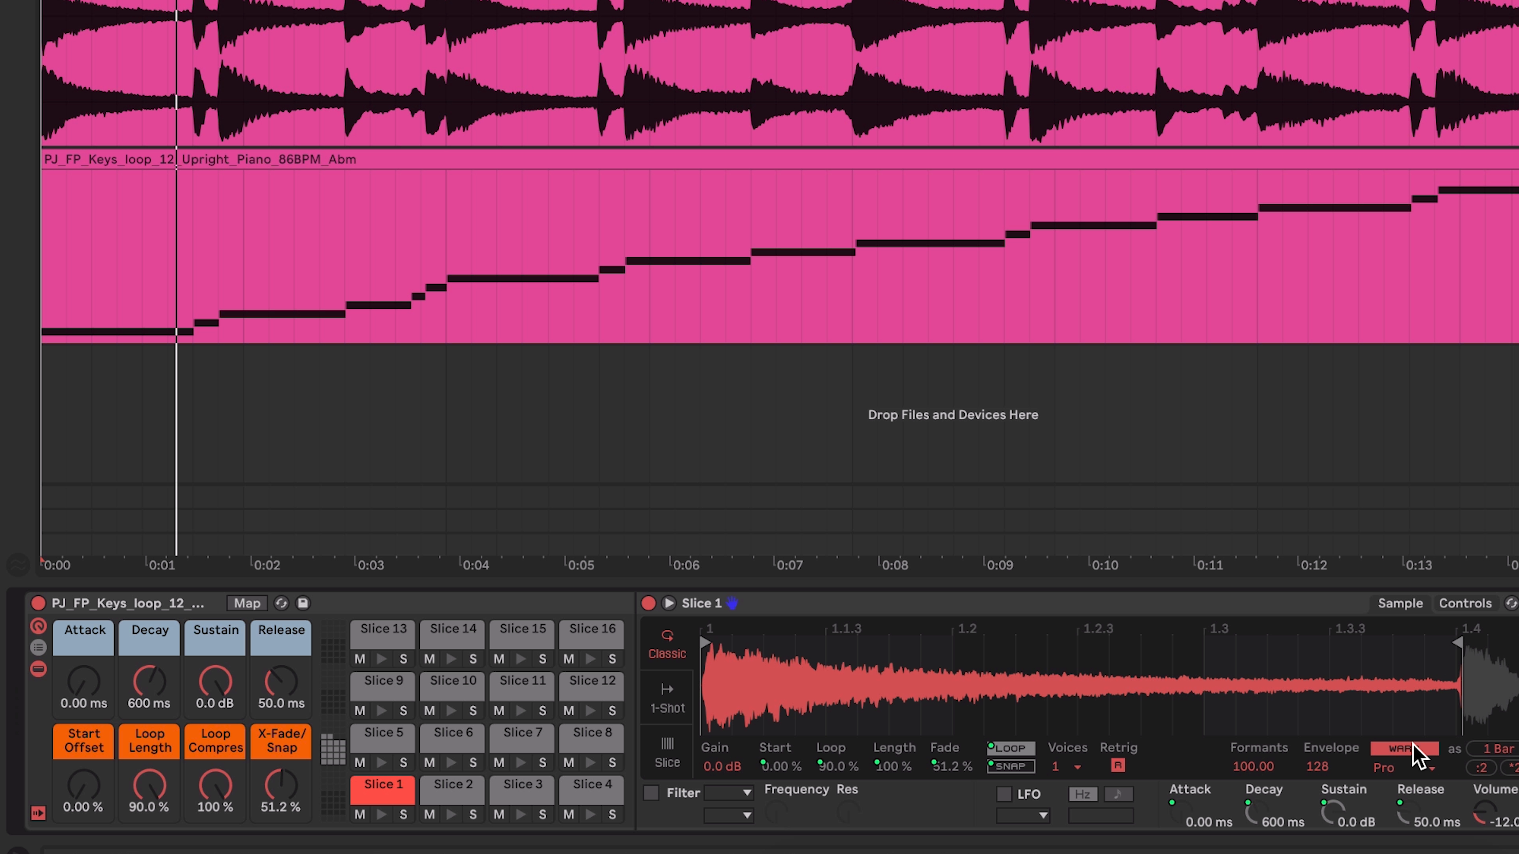
{"action": "mouse_move", "coordinate": [1423, 765]}
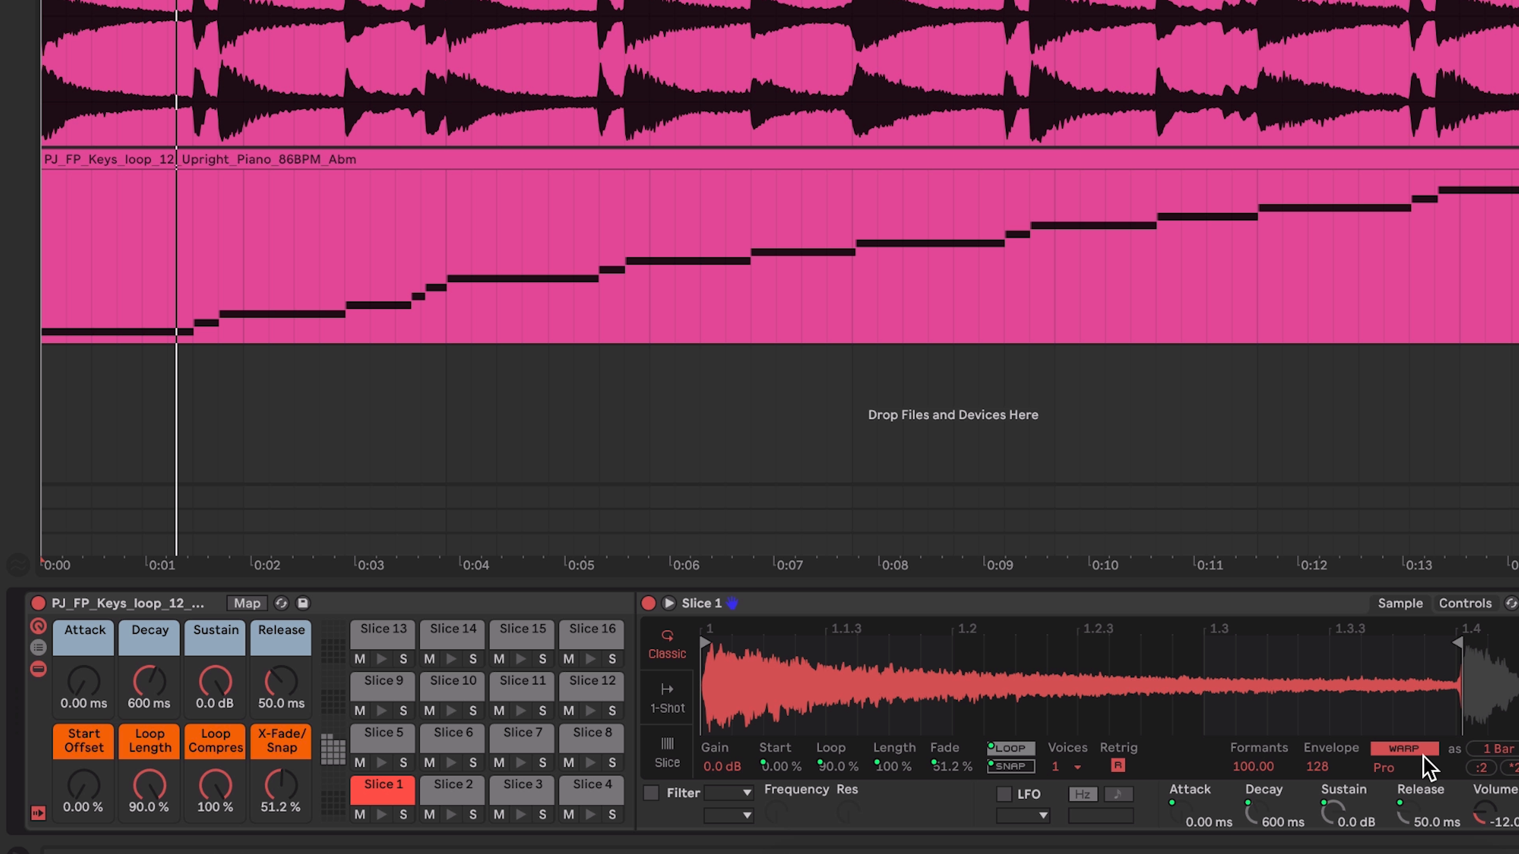
{"action": "mouse_move", "coordinate": [472, 817]}
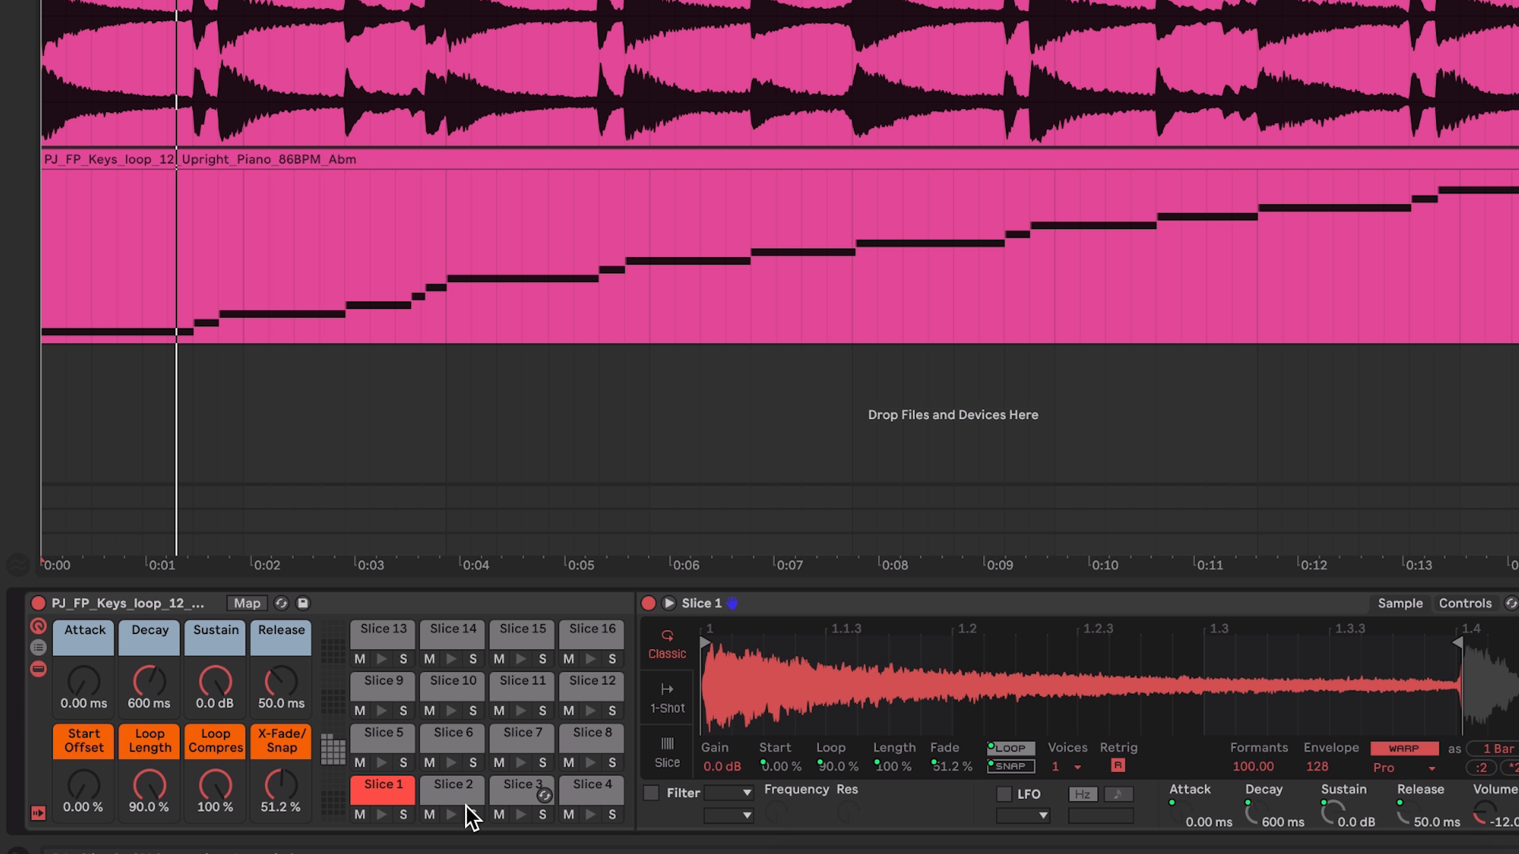
{"action": "mouse_move", "coordinate": [450, 806]}
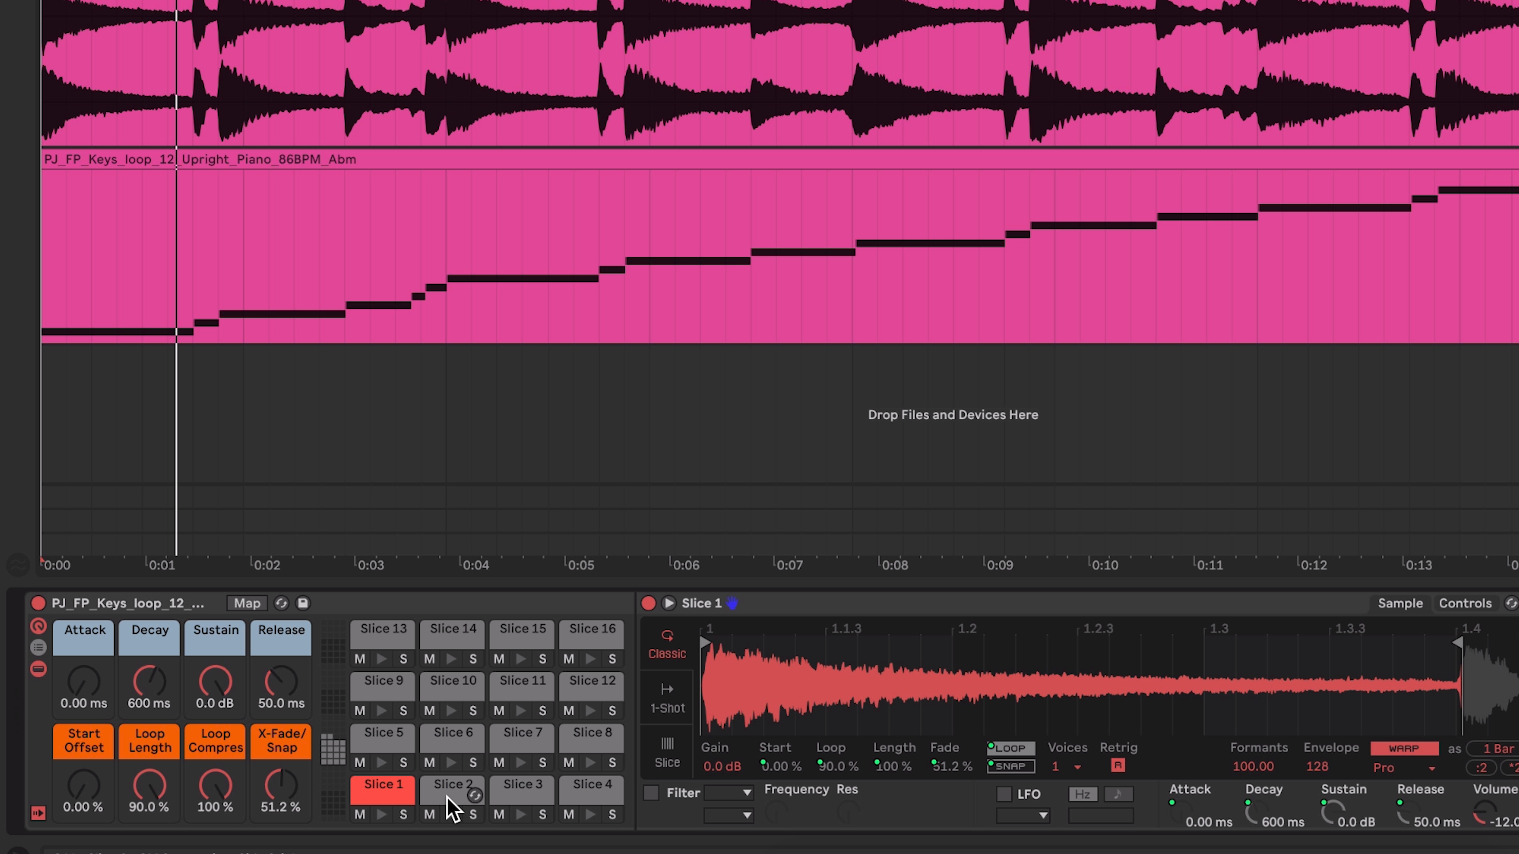
{"action": "mouse_move", "coordinate": [744, 18]}
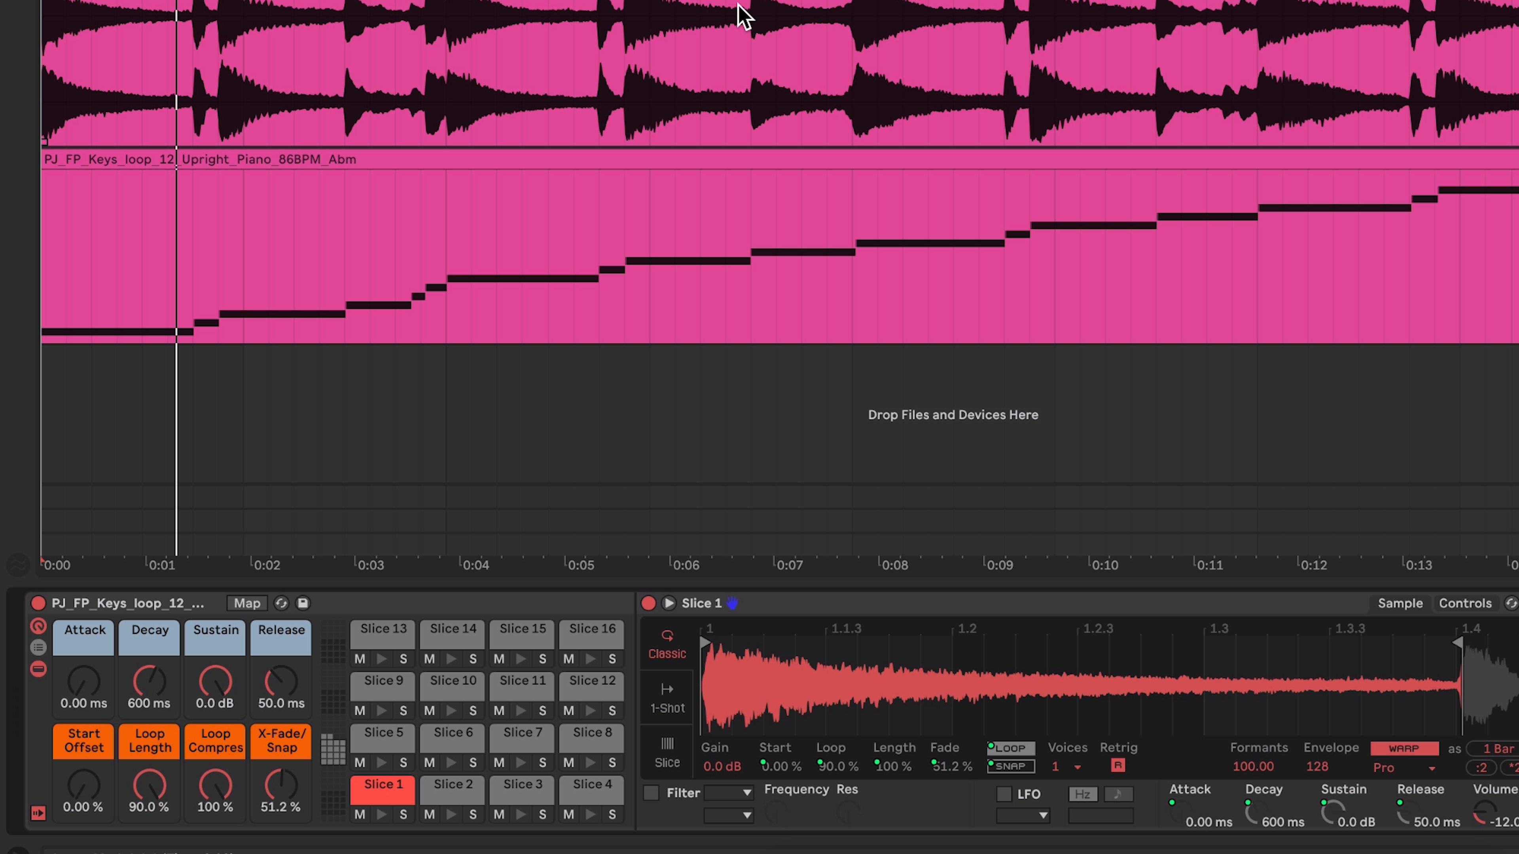
{"action": "mouse_move", "coordinate": [323, 217]}
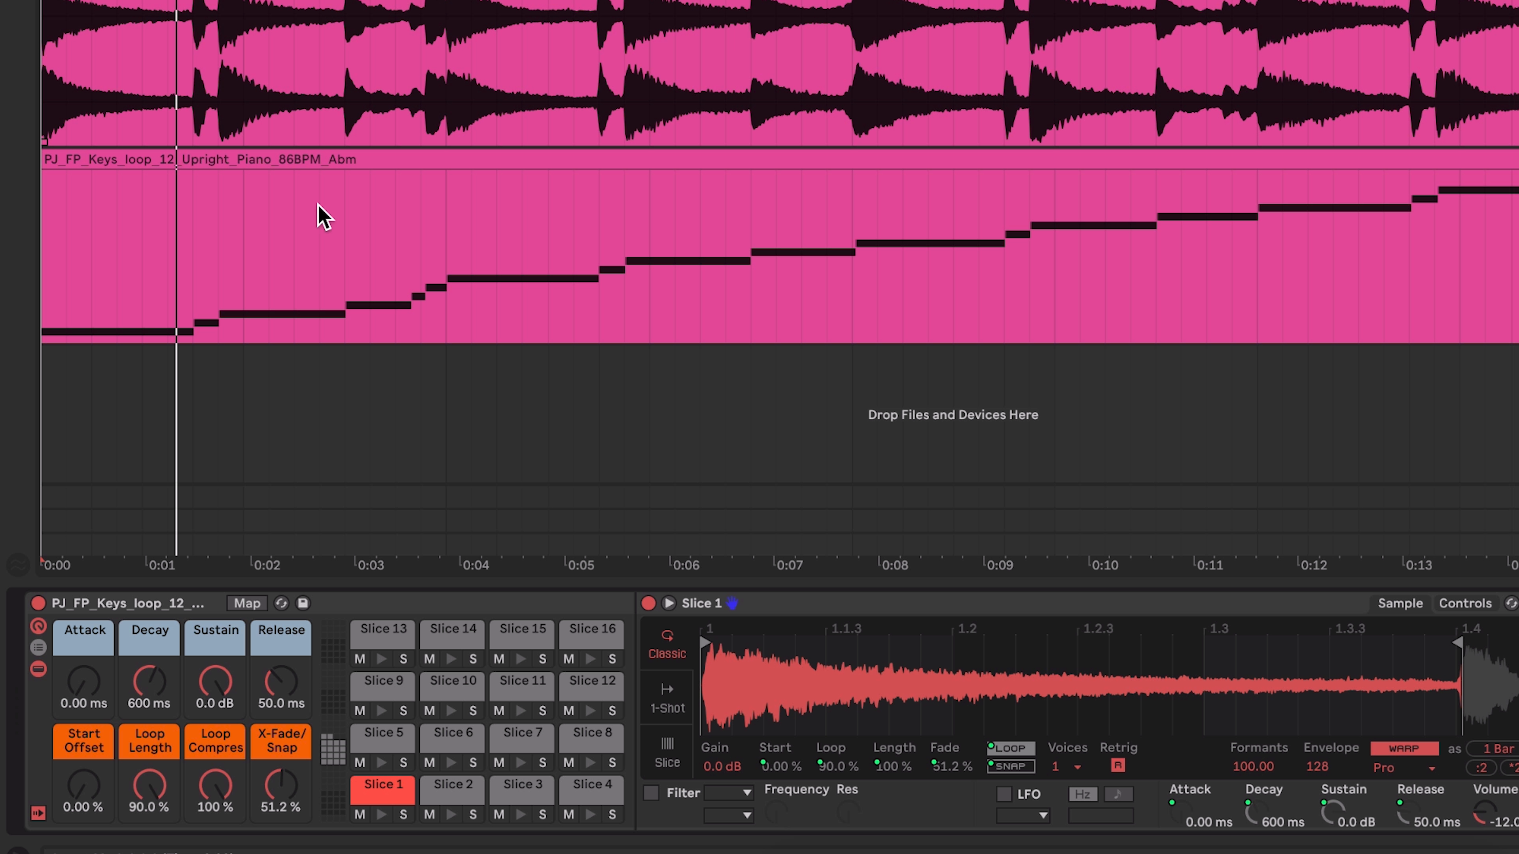
{"action": "mouse_move", "coordinate": [250, 254]}
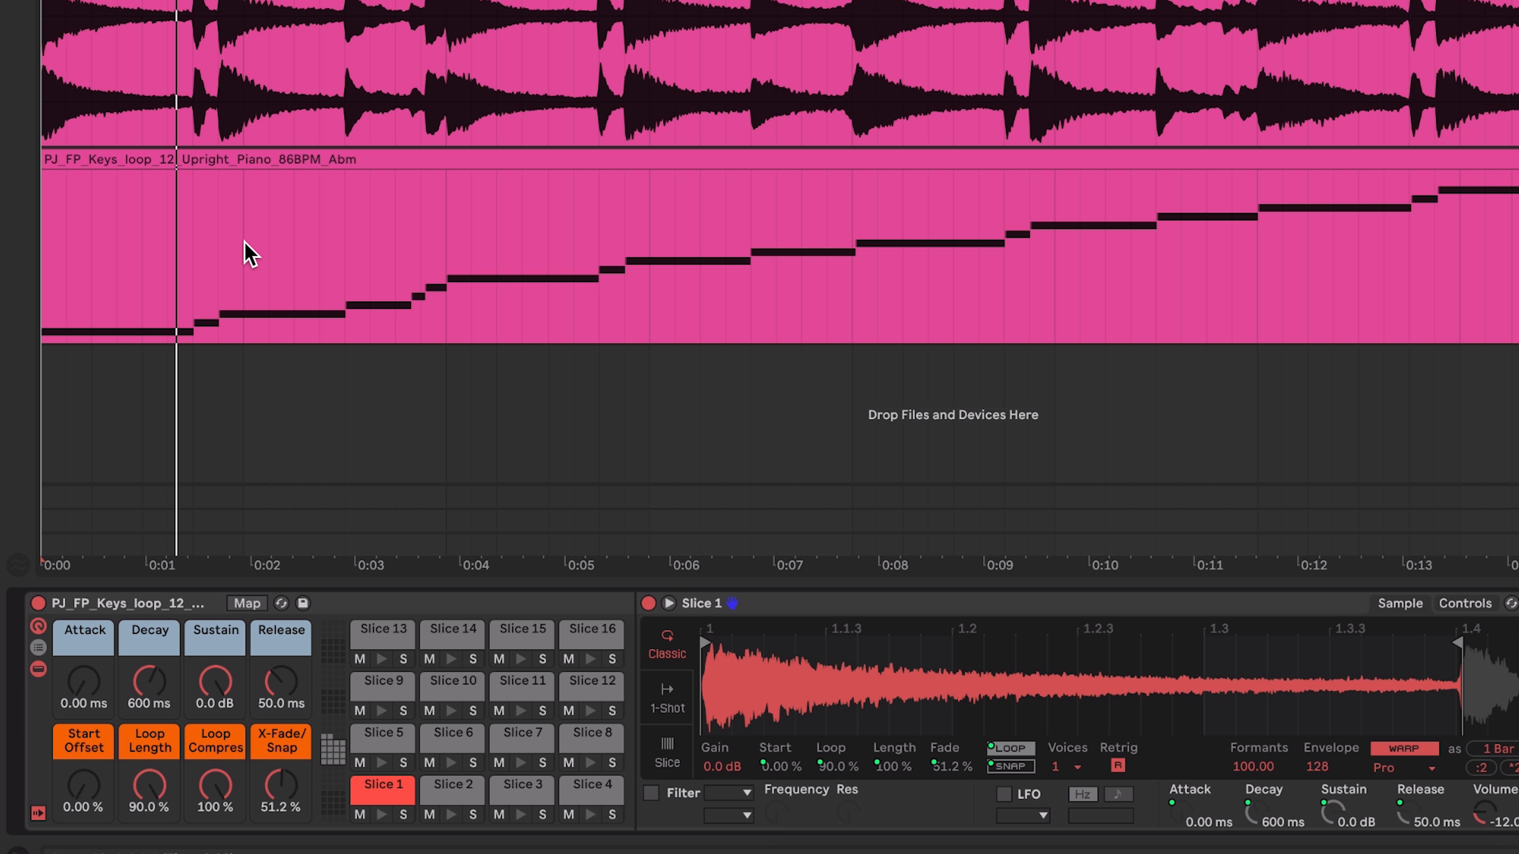
{"action": "mouse_move", "coordinate": [932, 681]}
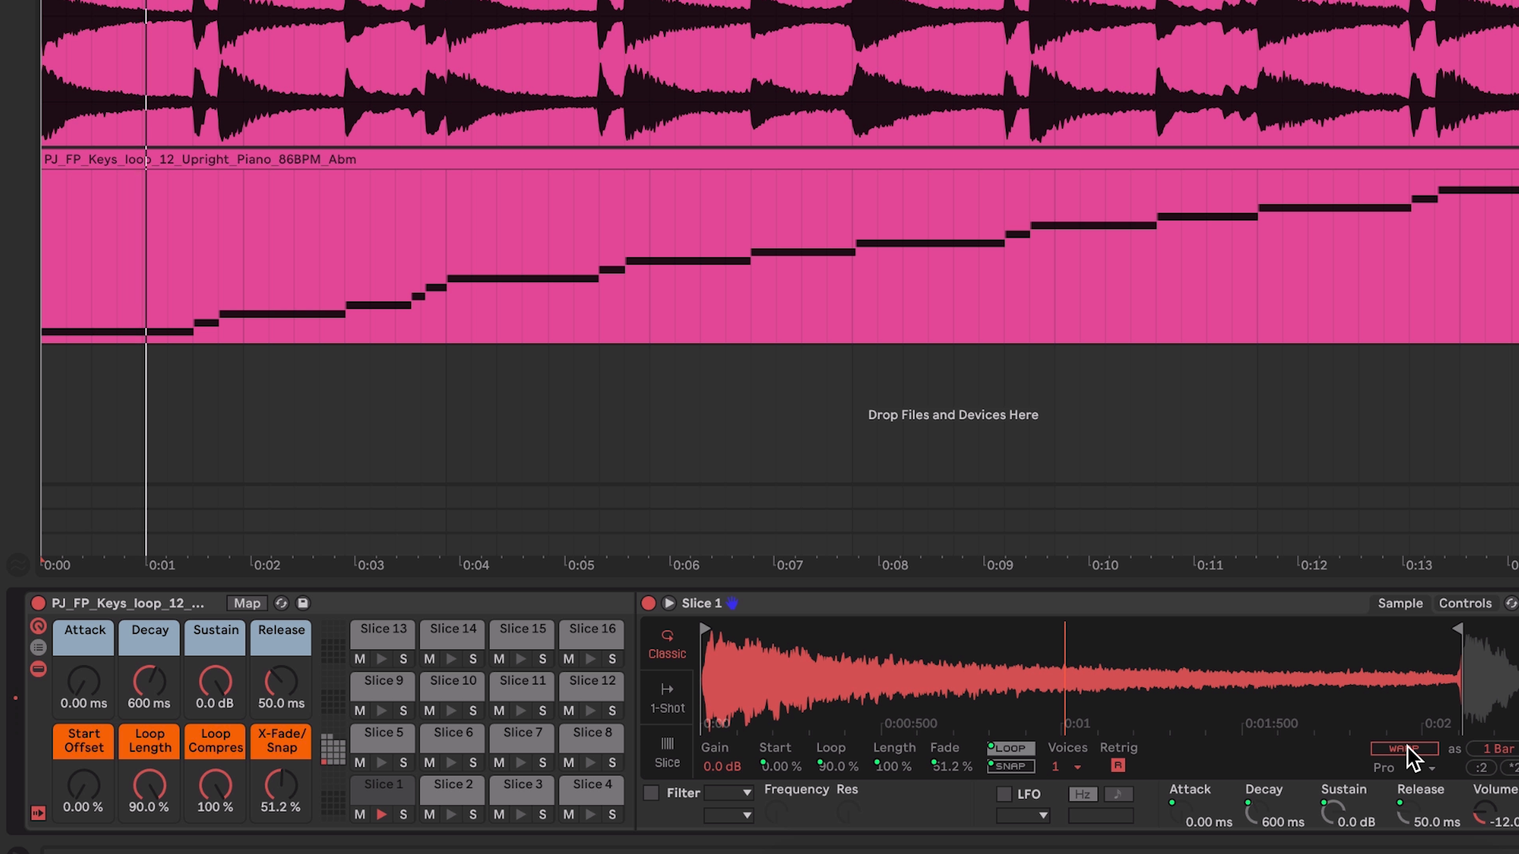
{"action": "left_click", "coordinate": [1404, 749]}
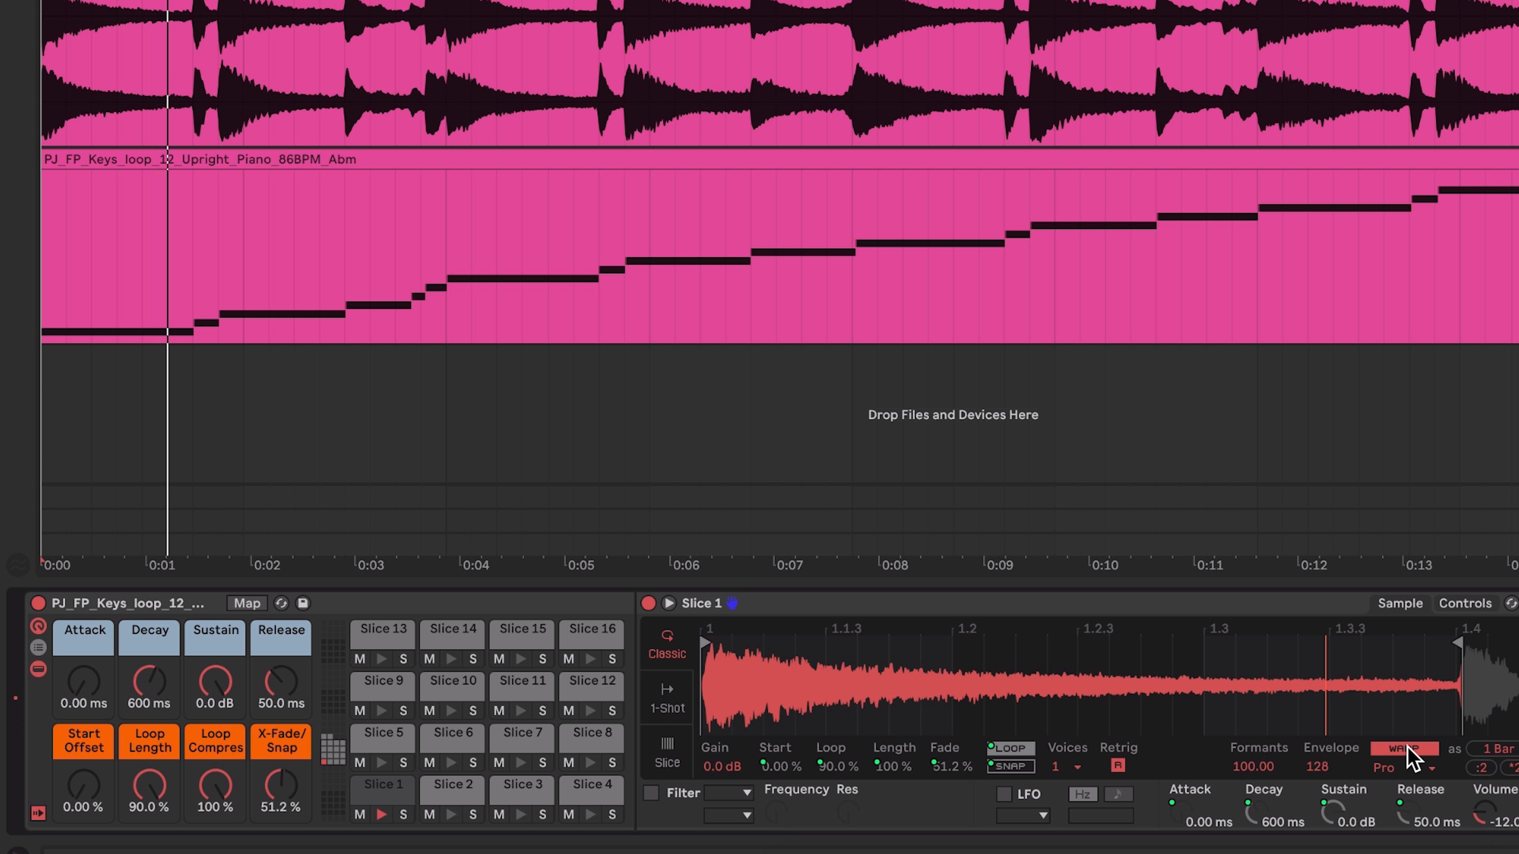
{"action": "left_click", "coordinate": [1404, 750]}
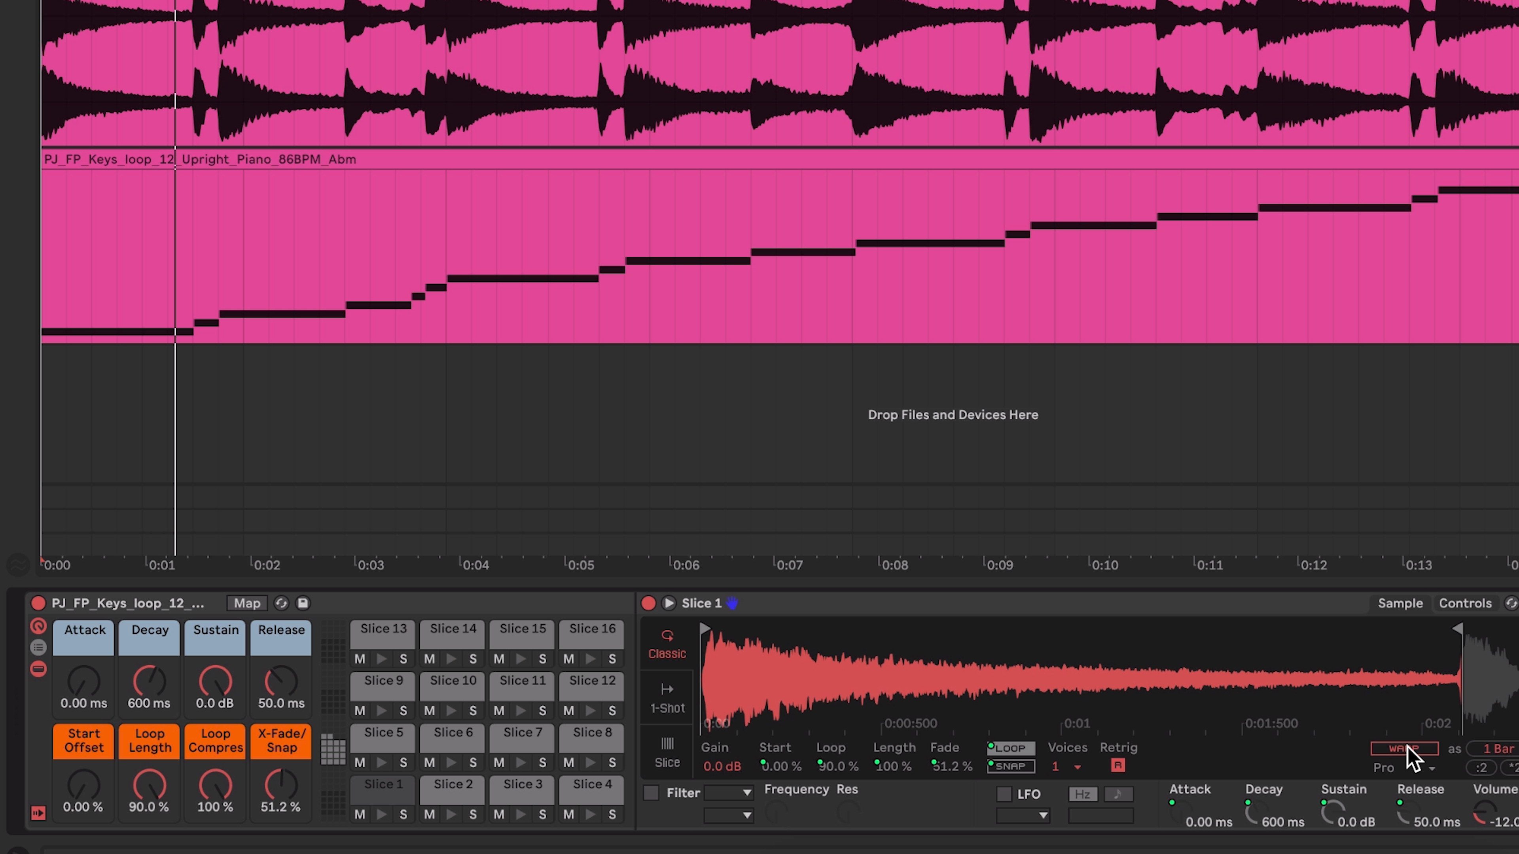
{"action": "mouse_move", "coordinate": [133, 197]}
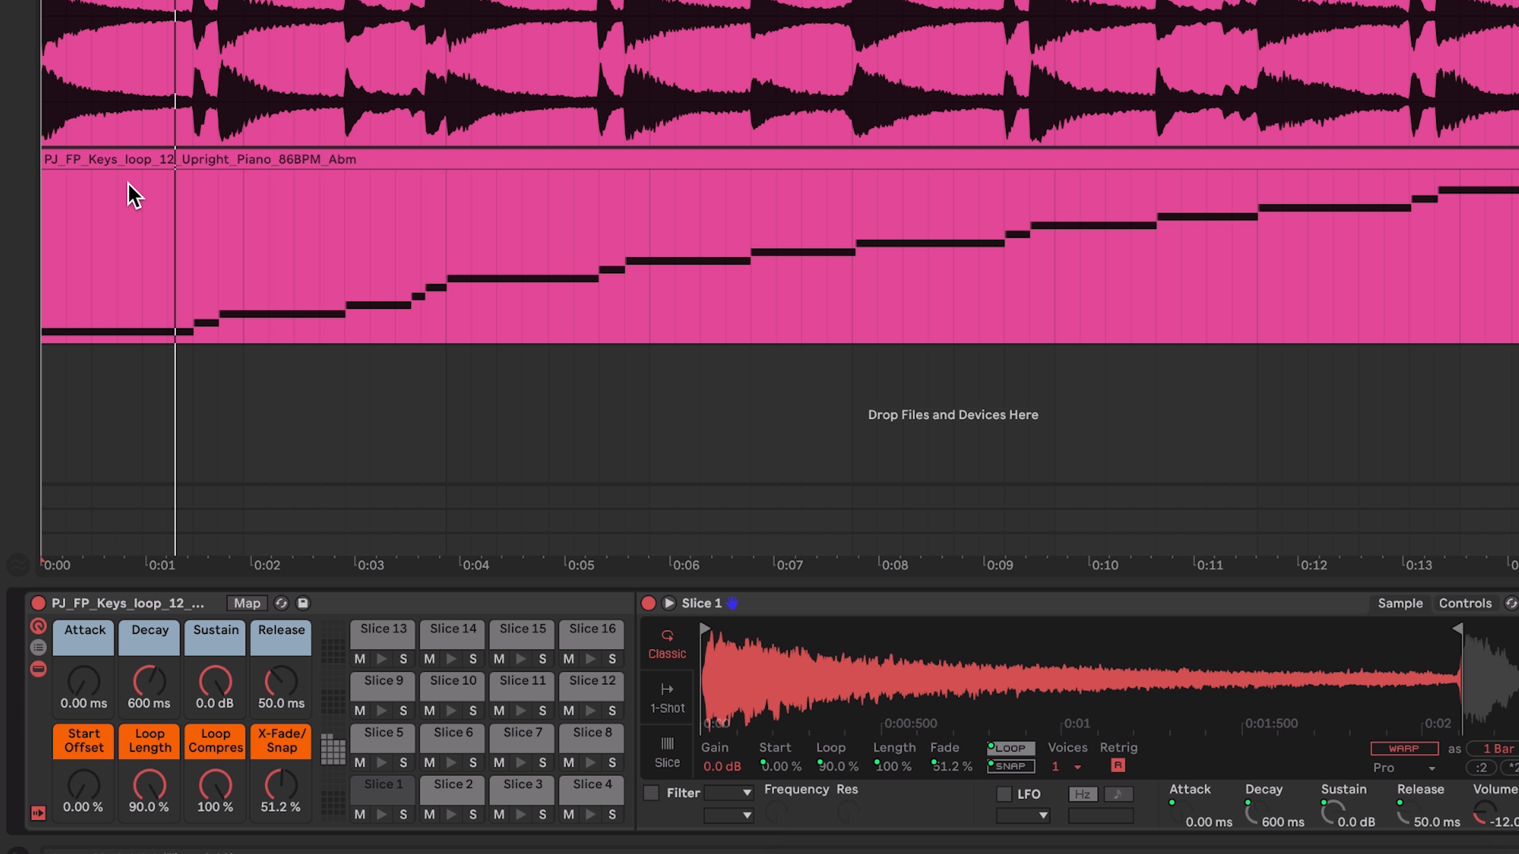
{"action": "mouse_move", "coordinate": [143, 222]}
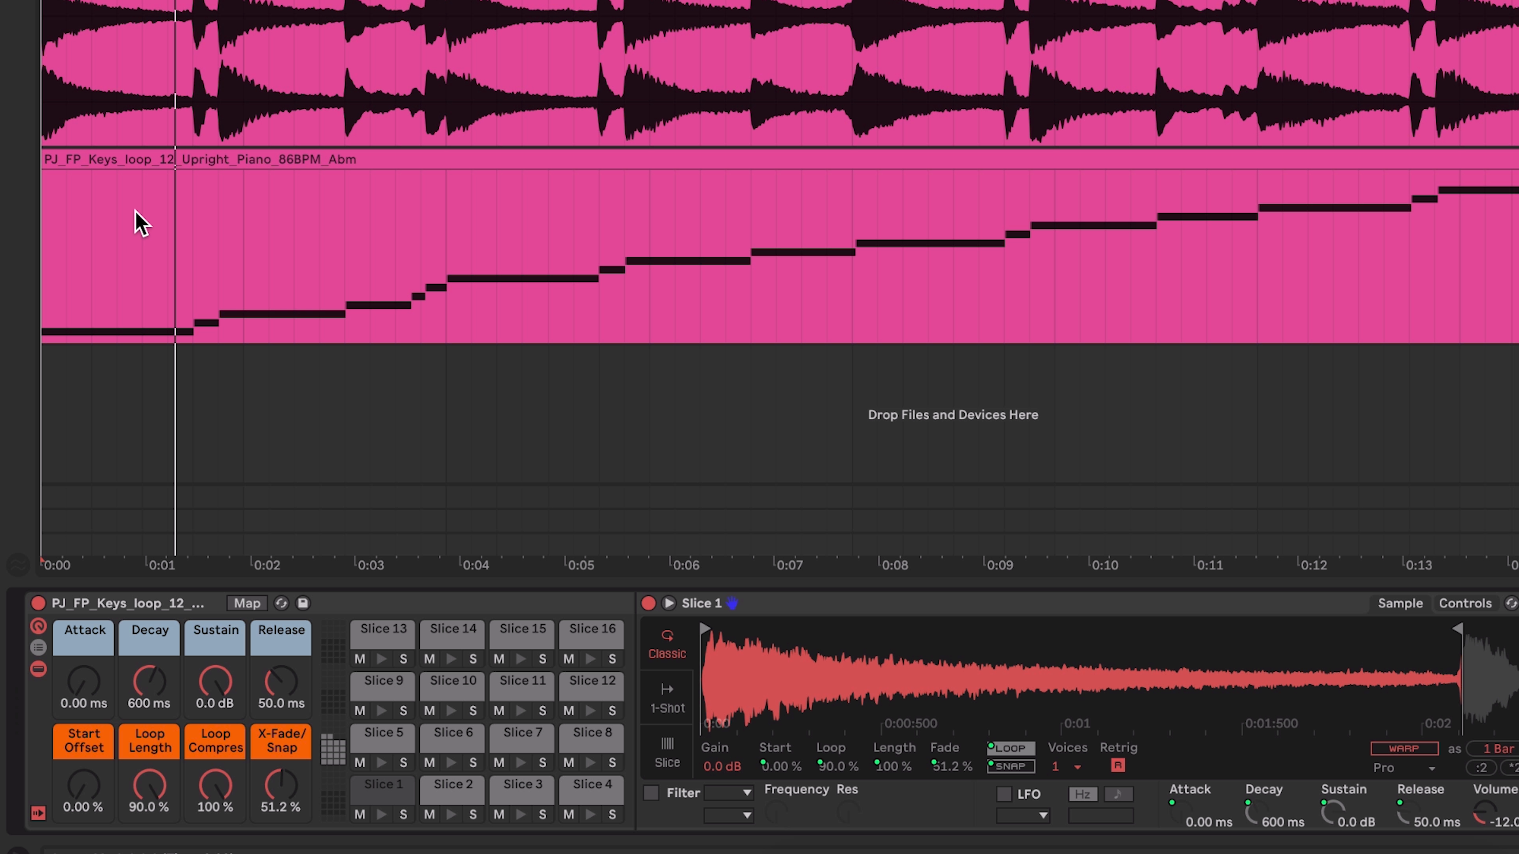
{"action": "mouse_move", "coordinate": [89, 237]}
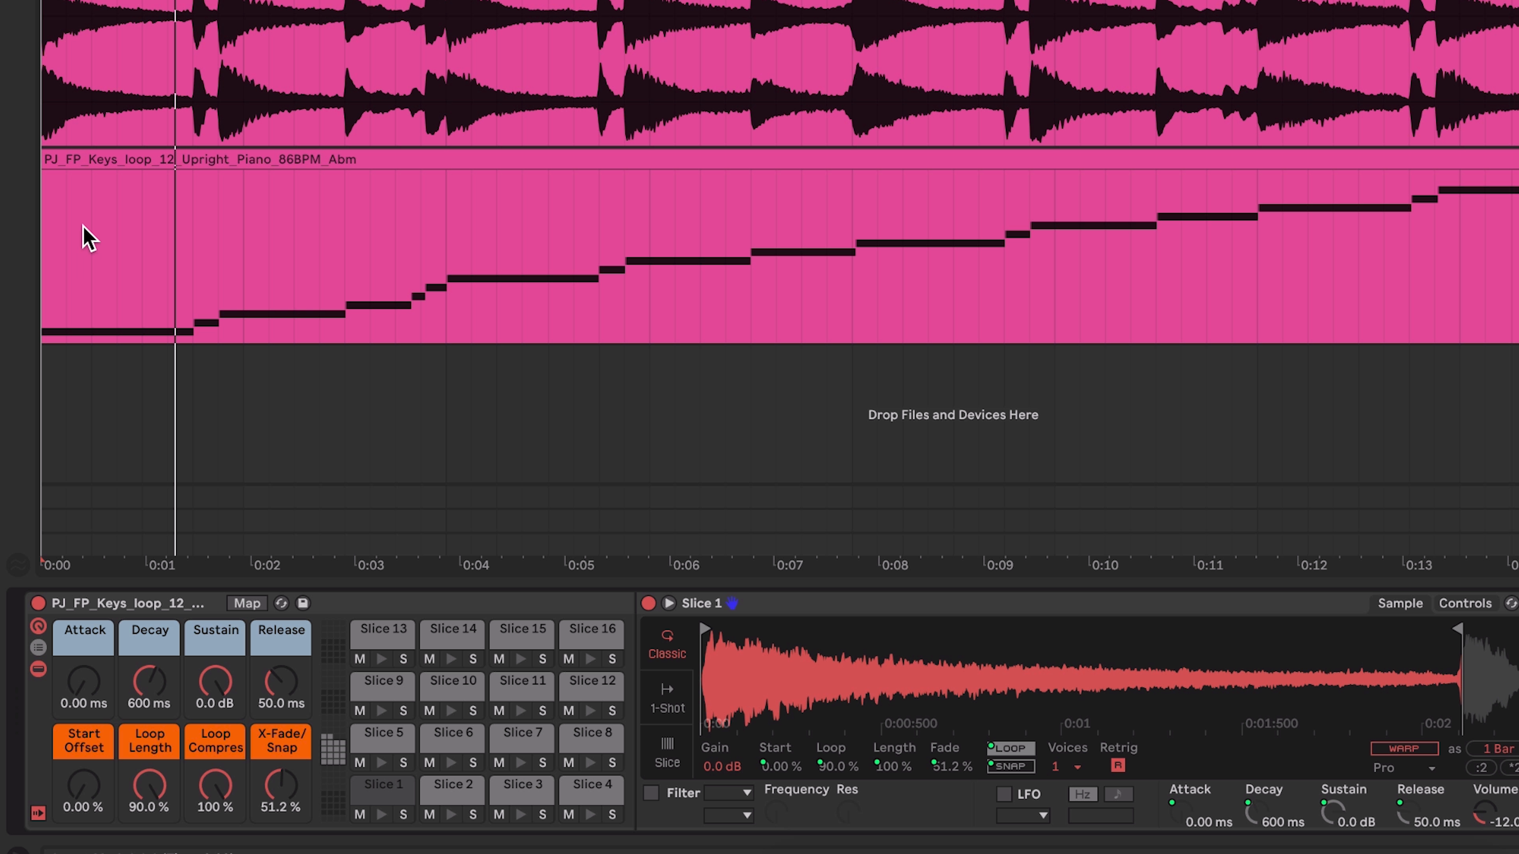
{"action": "mouse_move", "coordinate": [163, 230]}
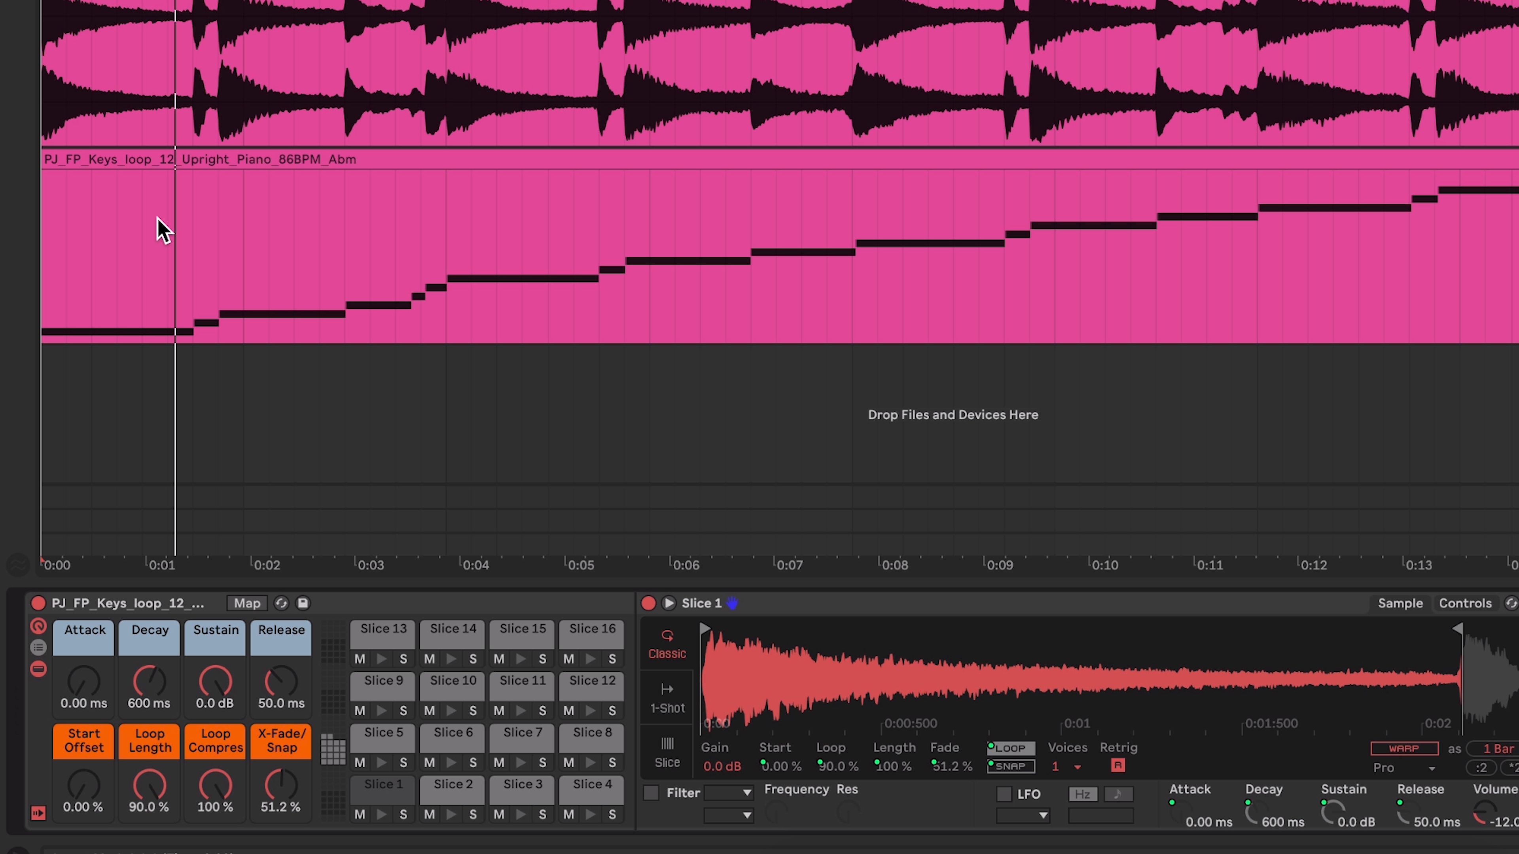
{"action": "mouse_move", "coordinate": [509, 634]}
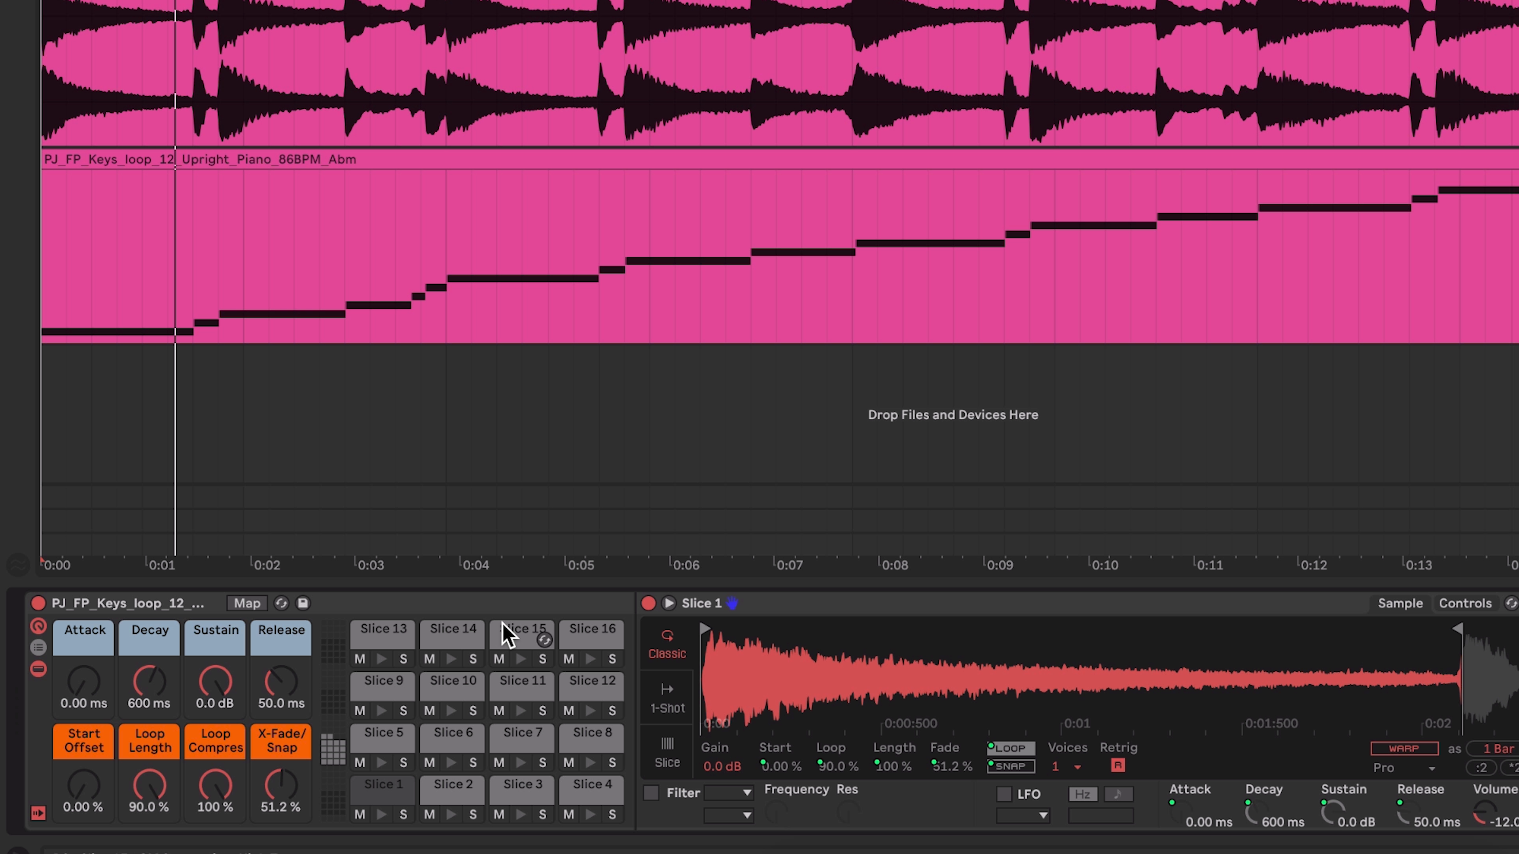
{"action": "mouse_move", "coordinate": [440, 782]}
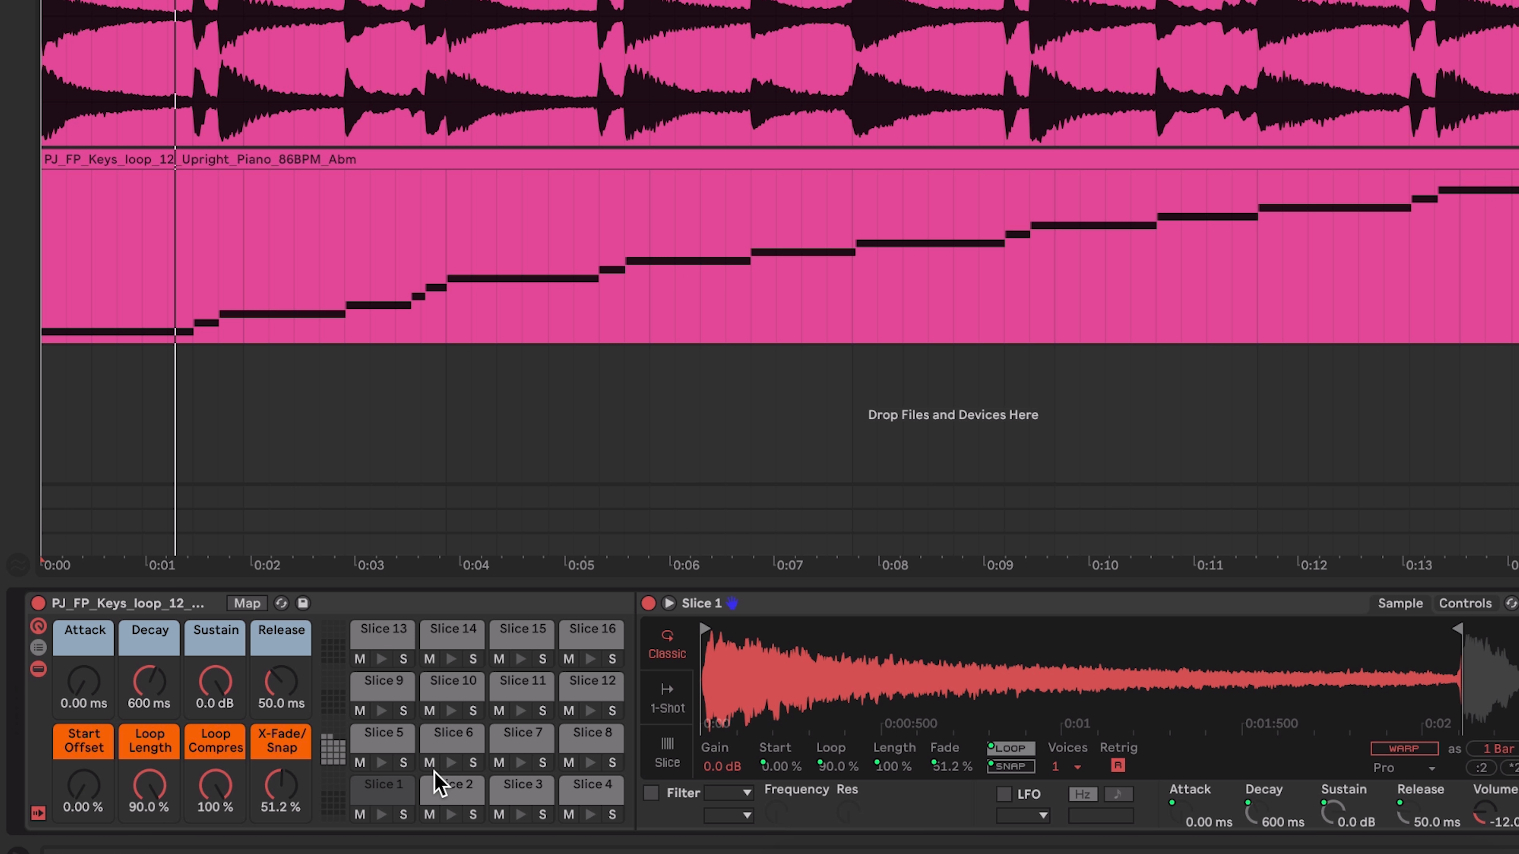
Step: Switch warping off pad by pad for Slices 2 through 11 of the sliced keys rack
{"action": "left_click", "coordinate": [452, 785]}
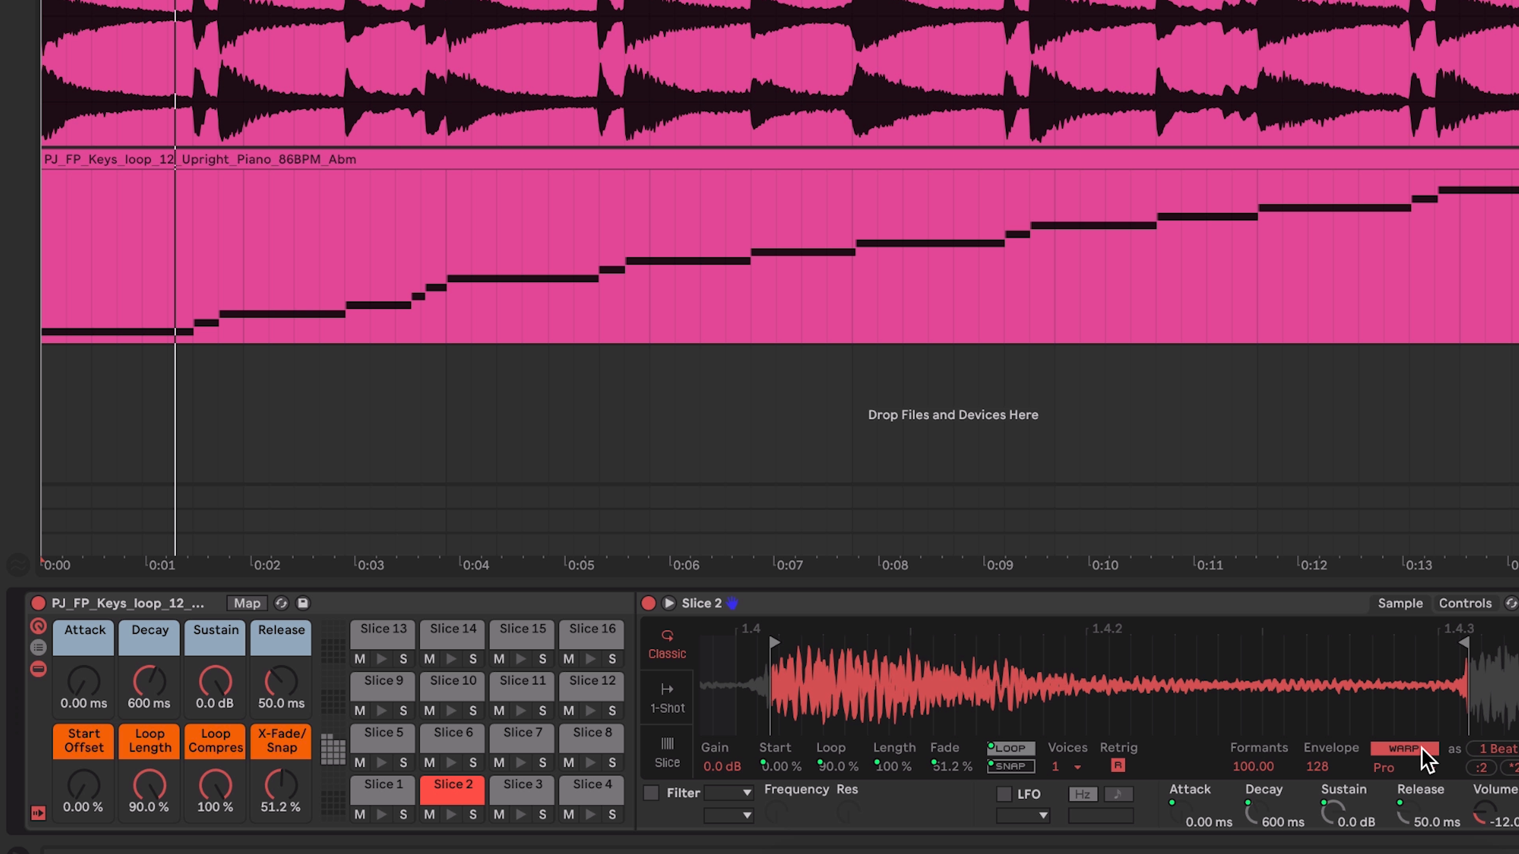
{"action": "left_click", "coordinate": [521, 784]}
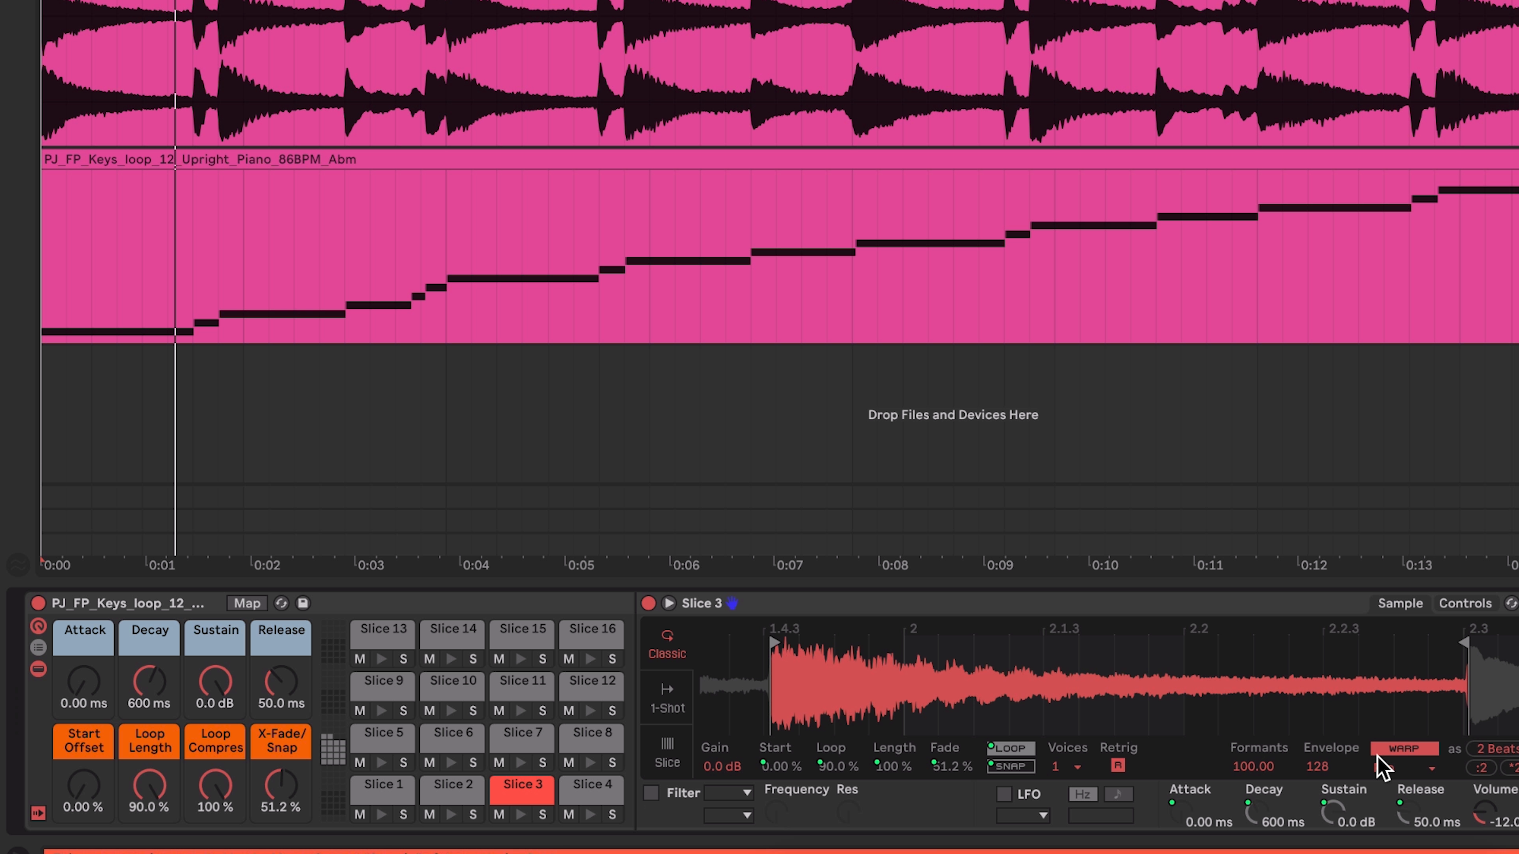
{"action": "left_click", "coordinate": [590, 784]}
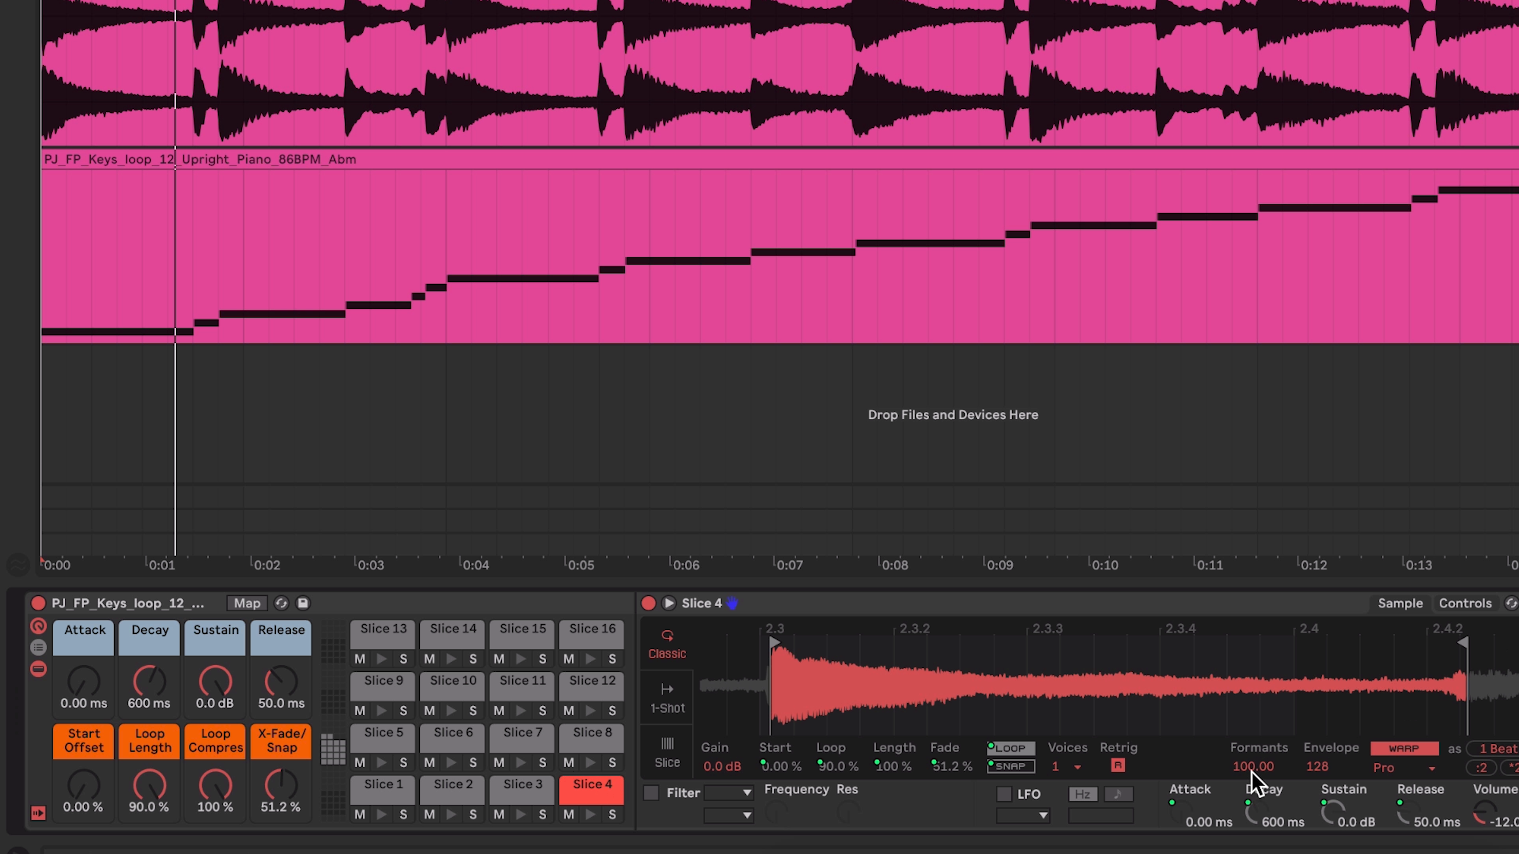
{"action": "left_click", "coordinate": [382, 733]}
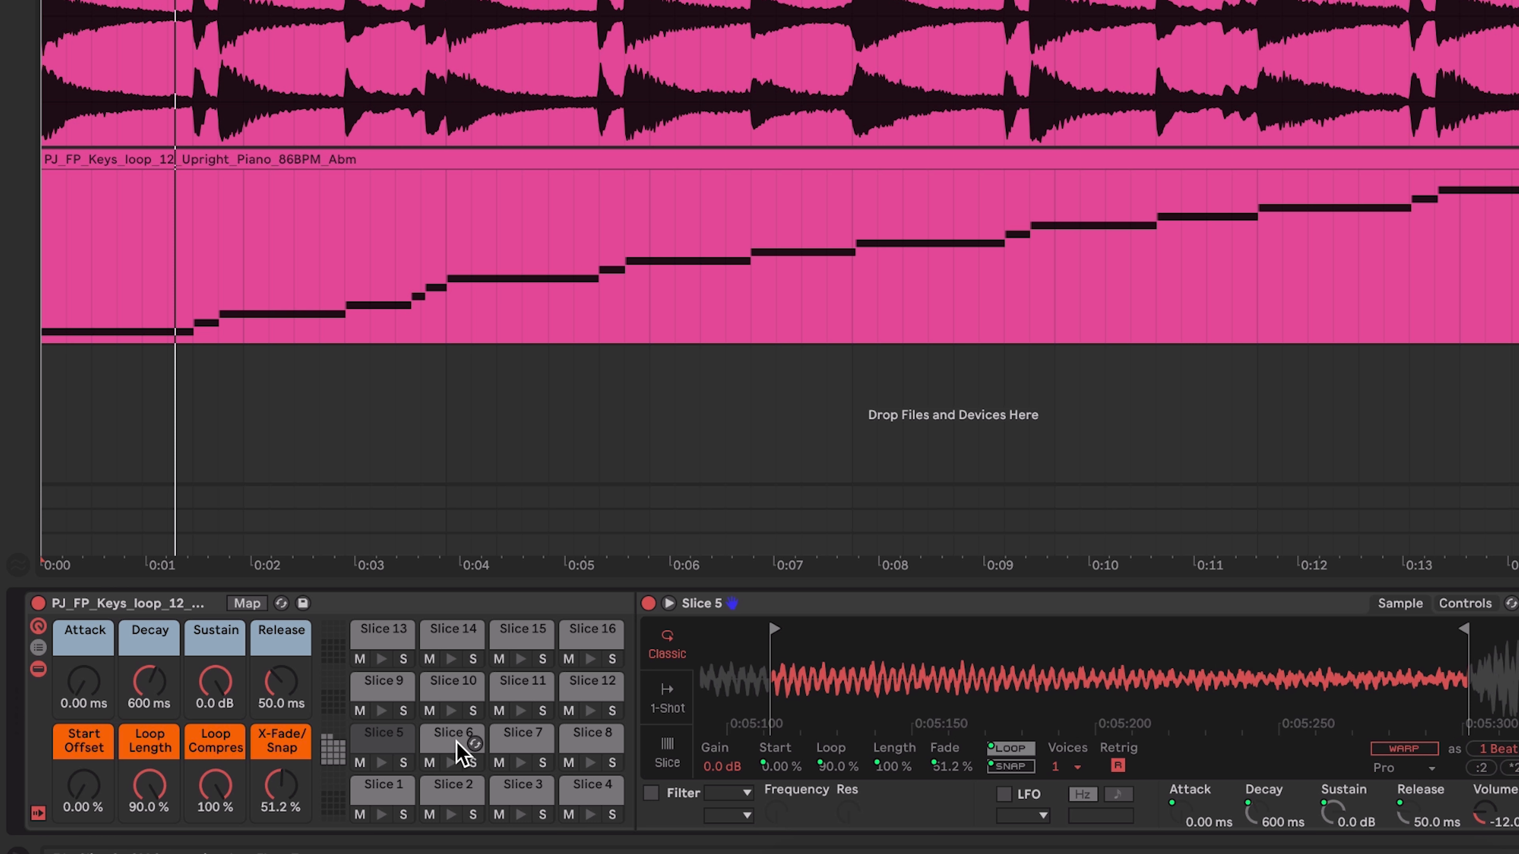
{"action": "left_click", "coordinate": [449, 733]}
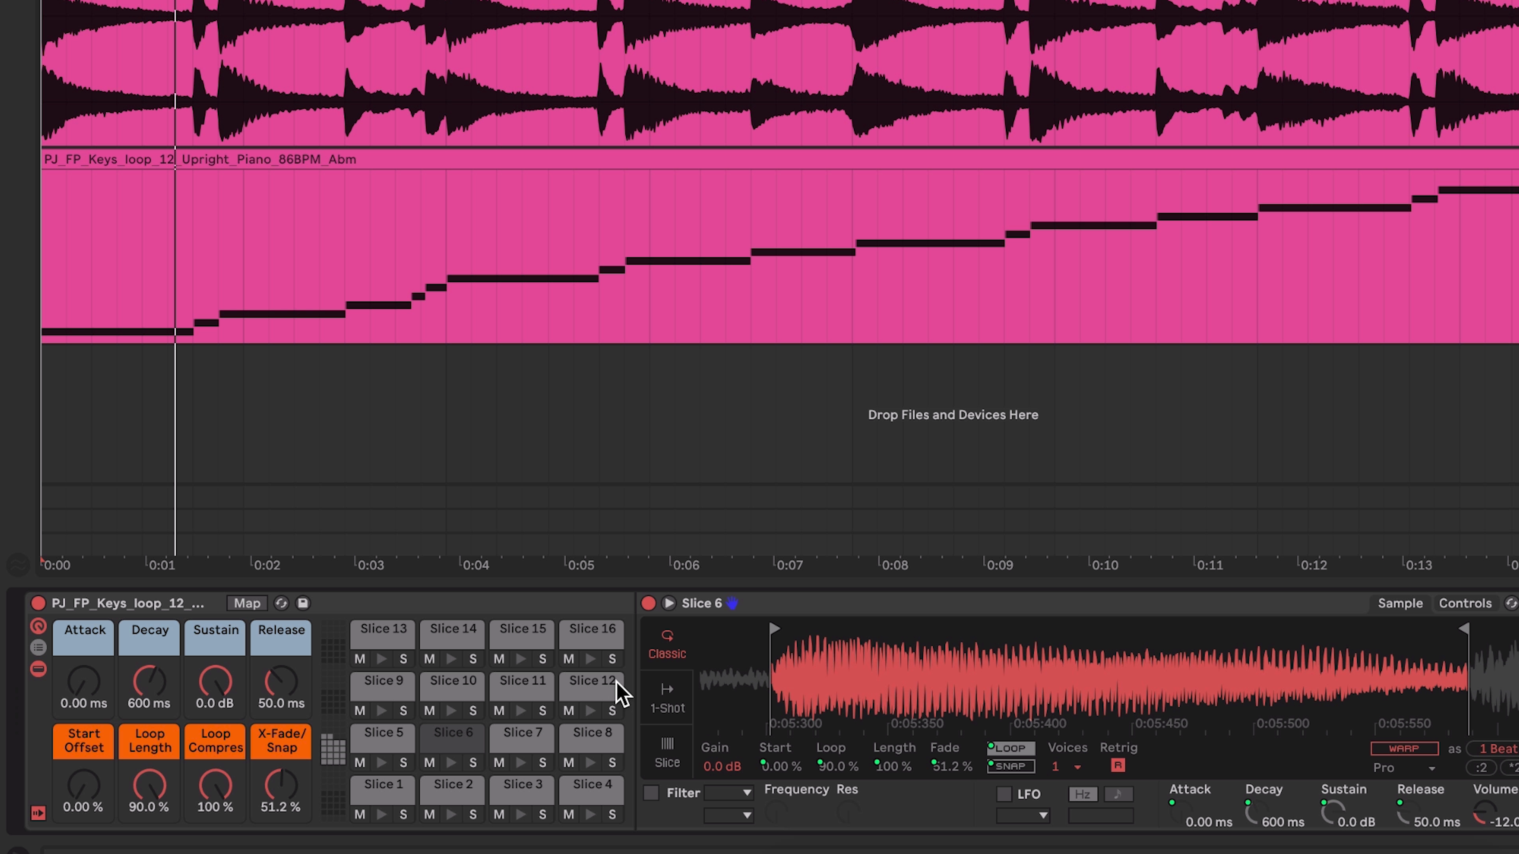
{"action": "left_click", "coordinate": [521, 733]}
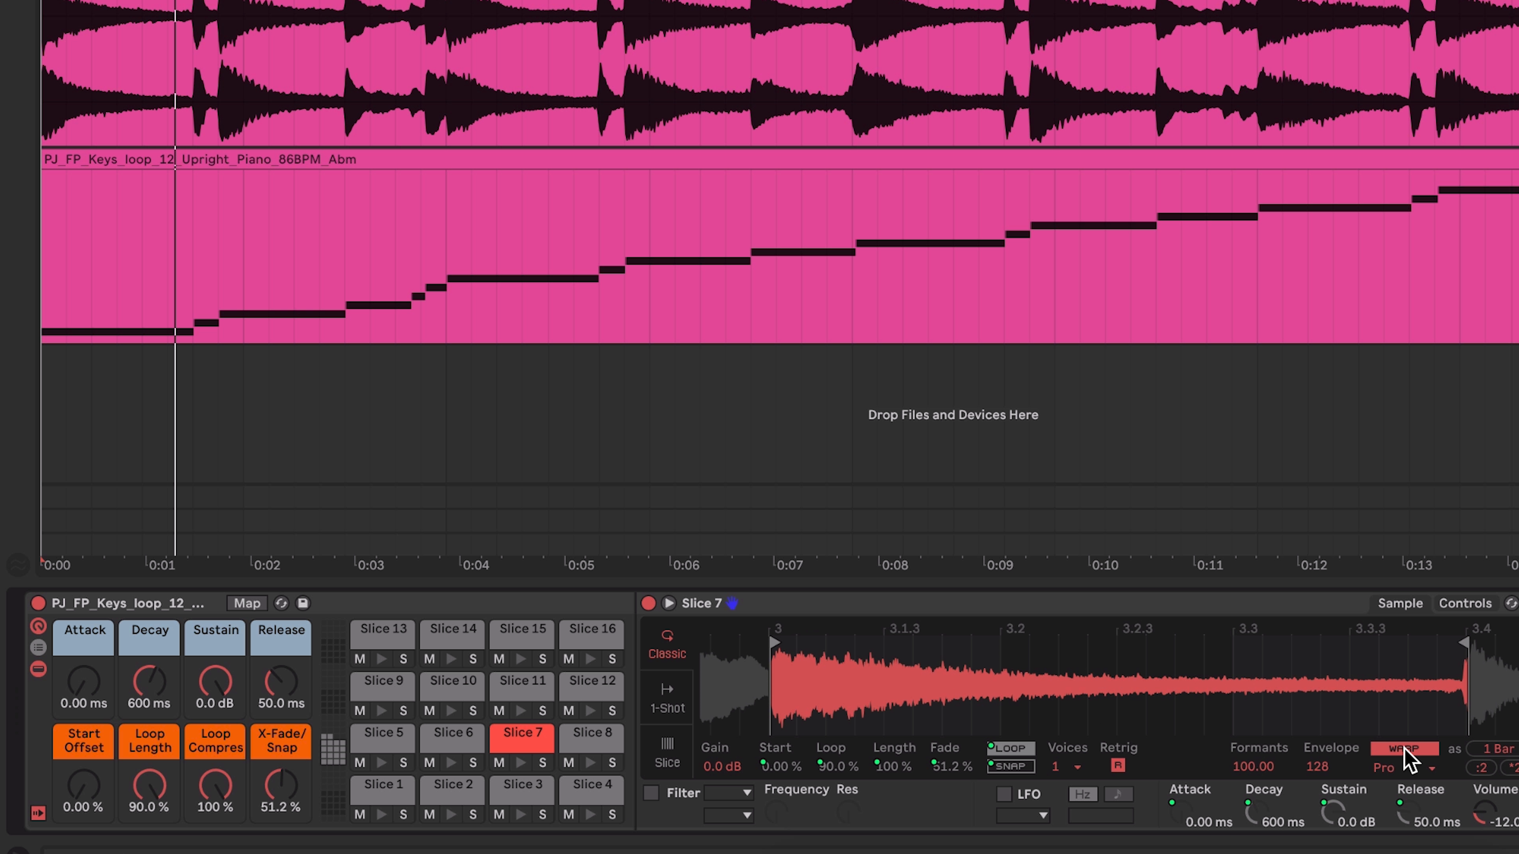
{"action": "left_click", "coordinate": [591, 733]}
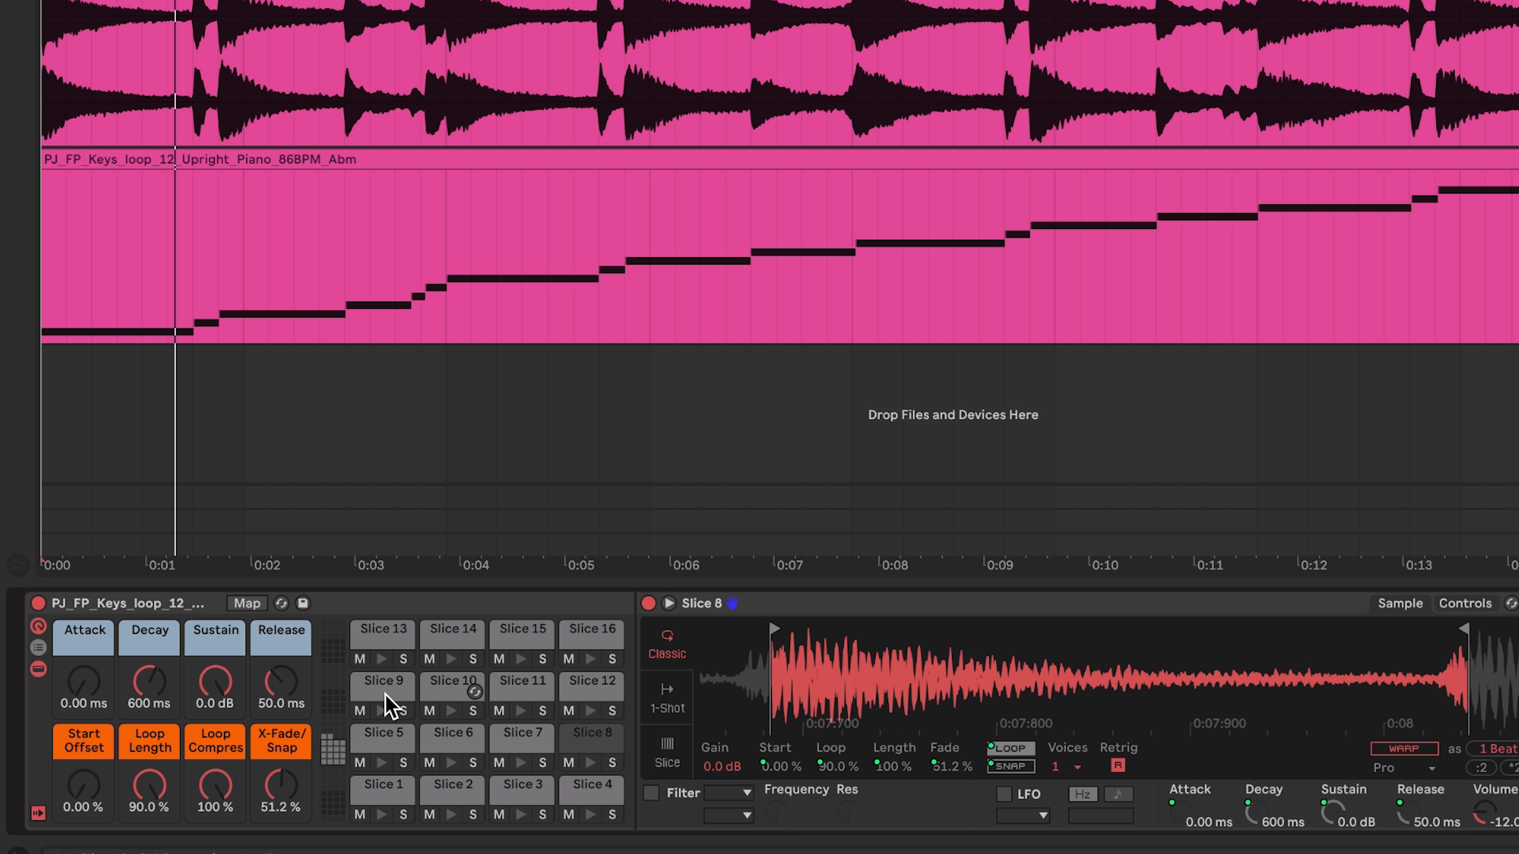
{"action": "left_click", "coordinate": [381, 681]}
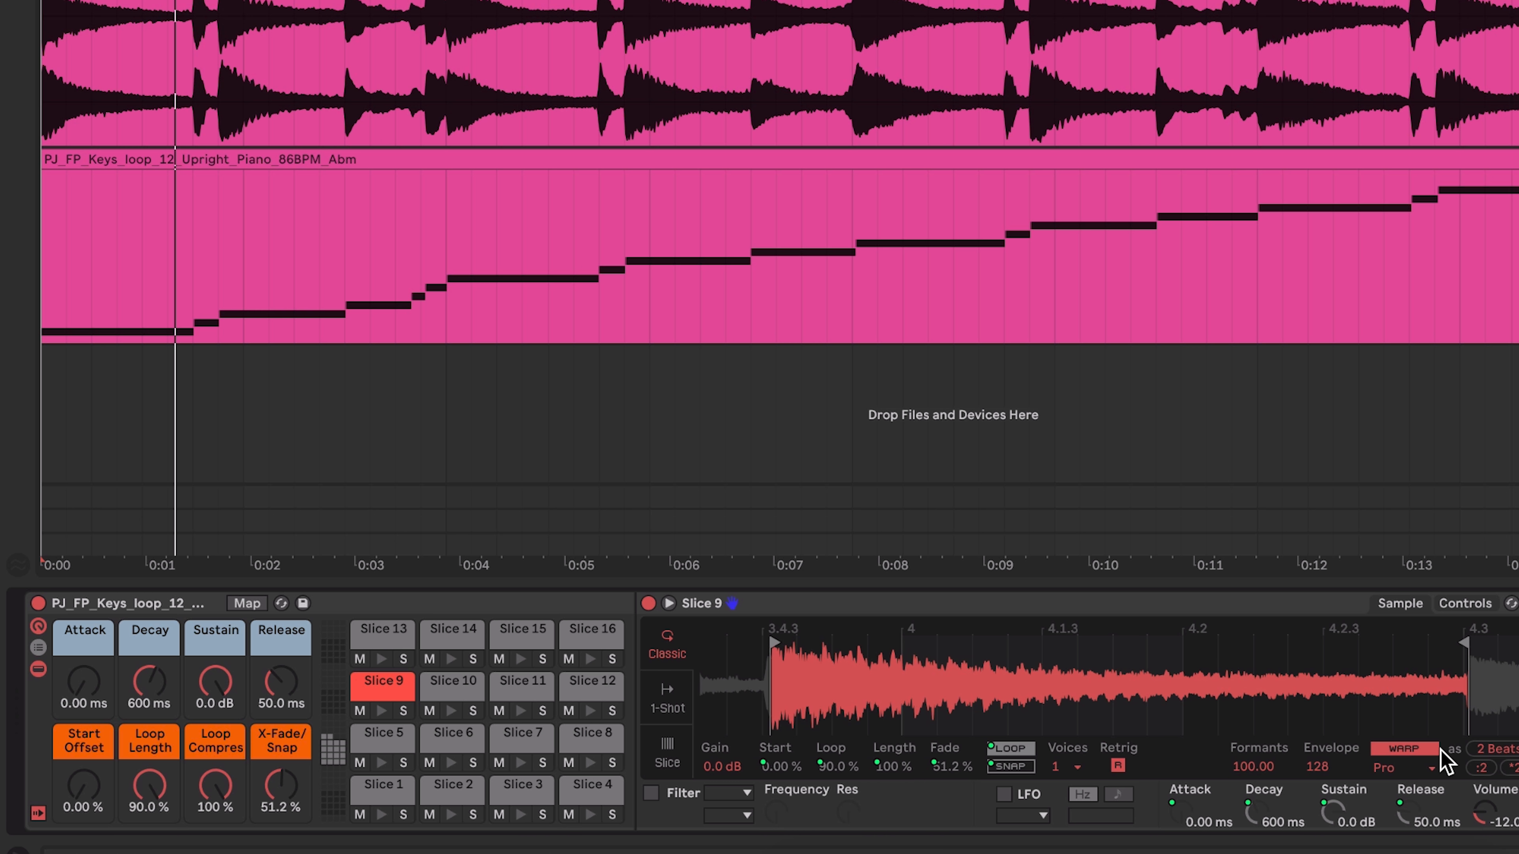
{"action": "left_click", "coordinate": [451, 681]}
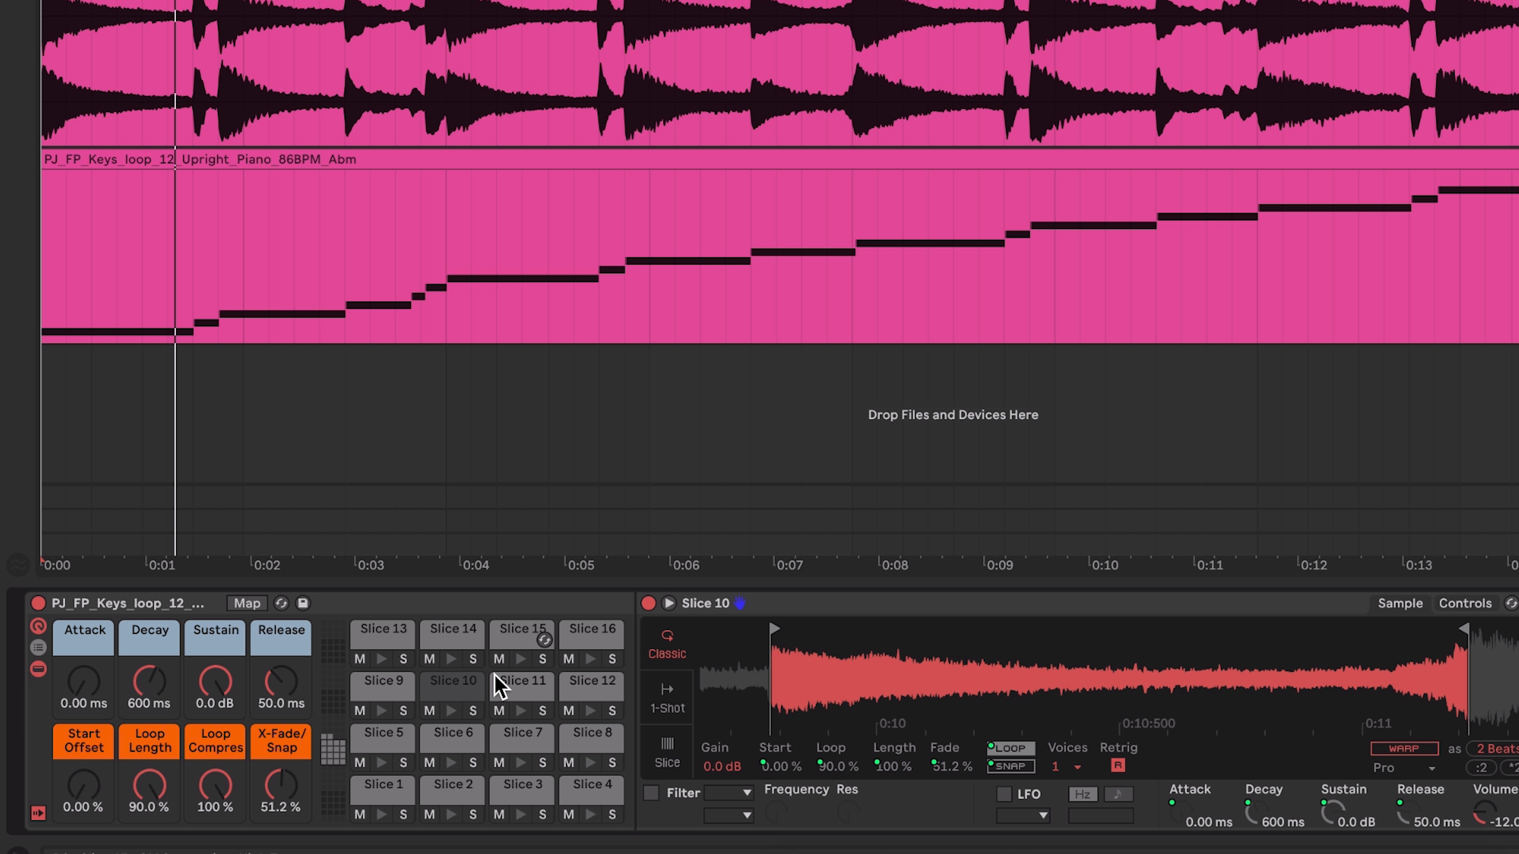
{"action": "left_click", "coordinate": [521, 681]}
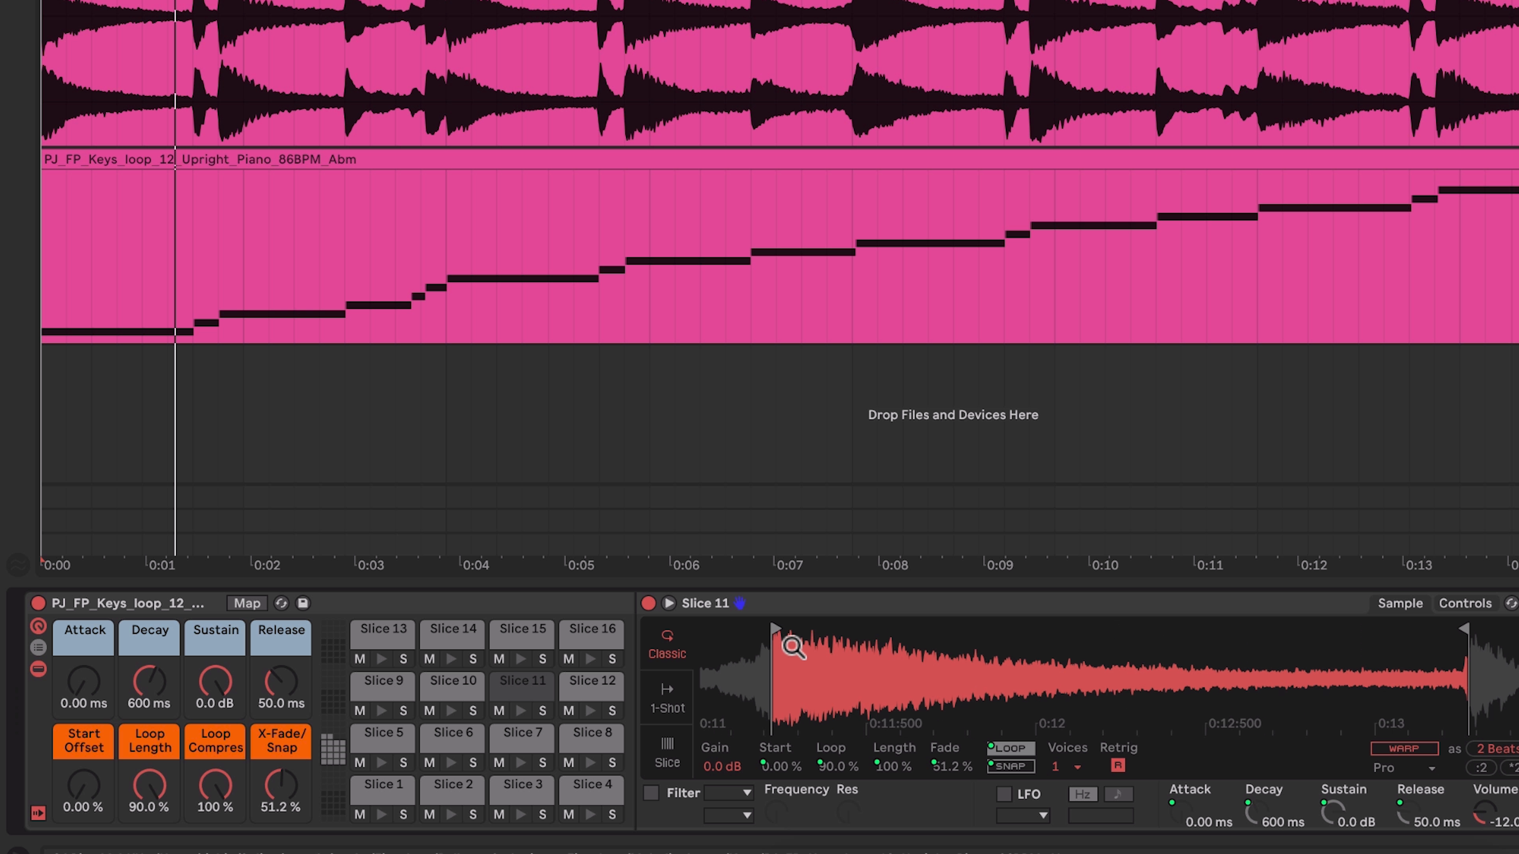
{"action": "left_click", "coordinate": [591, 681]}
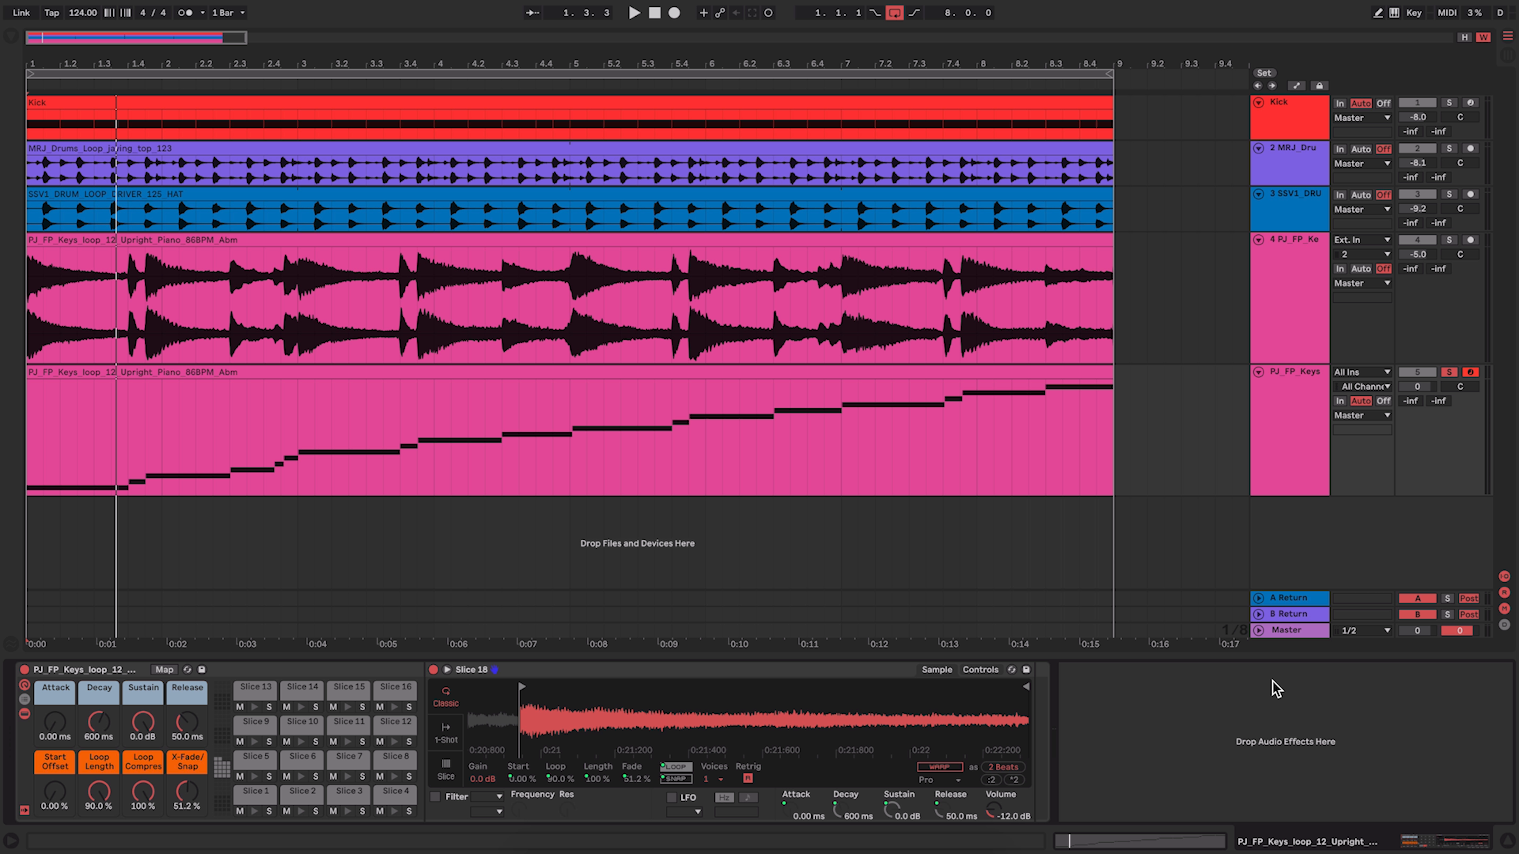
{"action": "mouse_move", "coordinate": [1438, 250]}
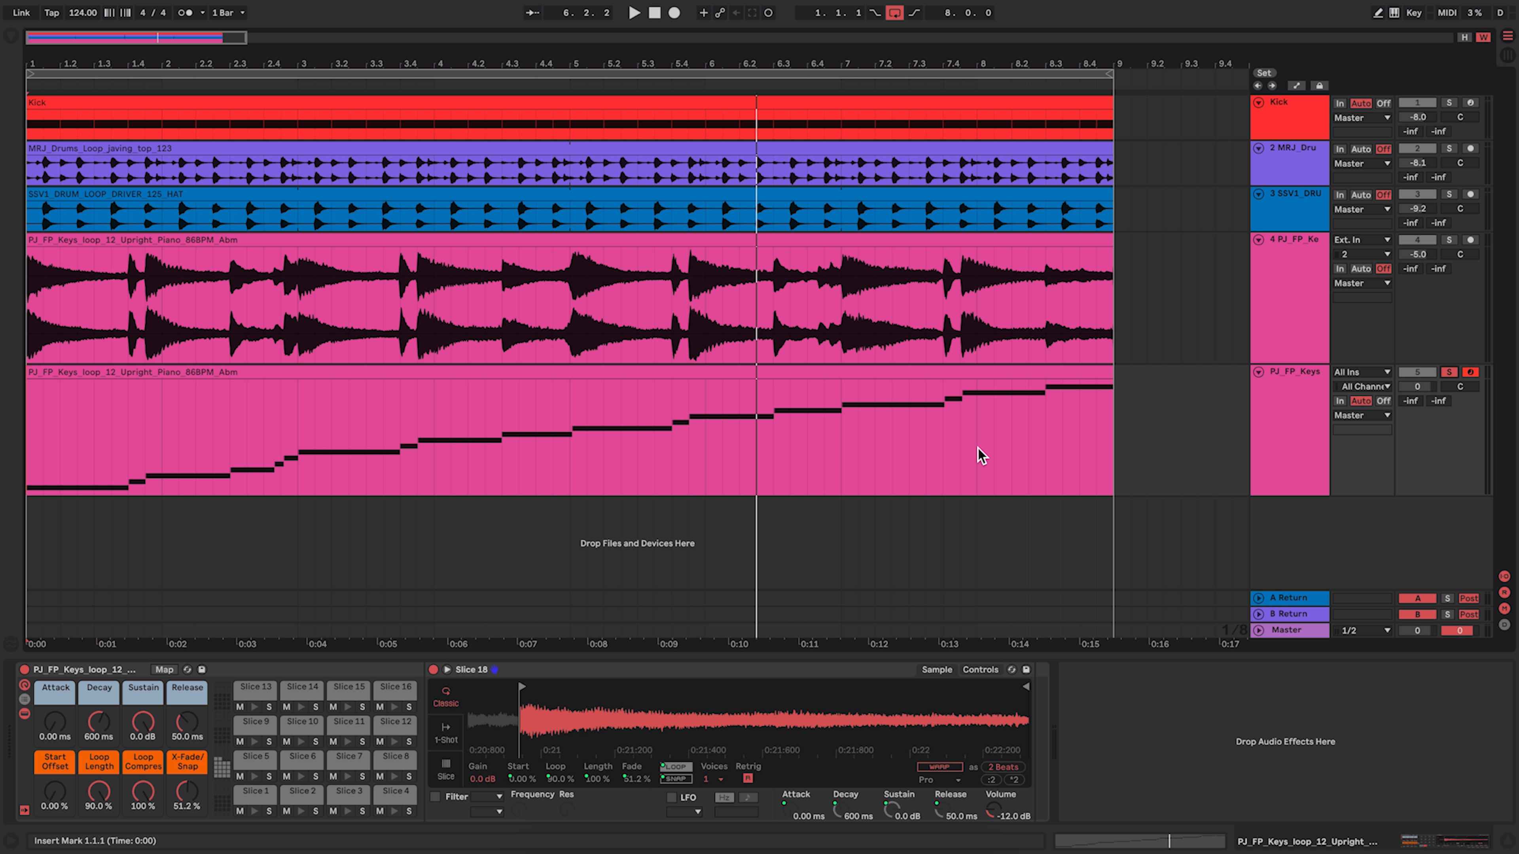
{"action": "mouse_move", "coordinate": [596, 710]}
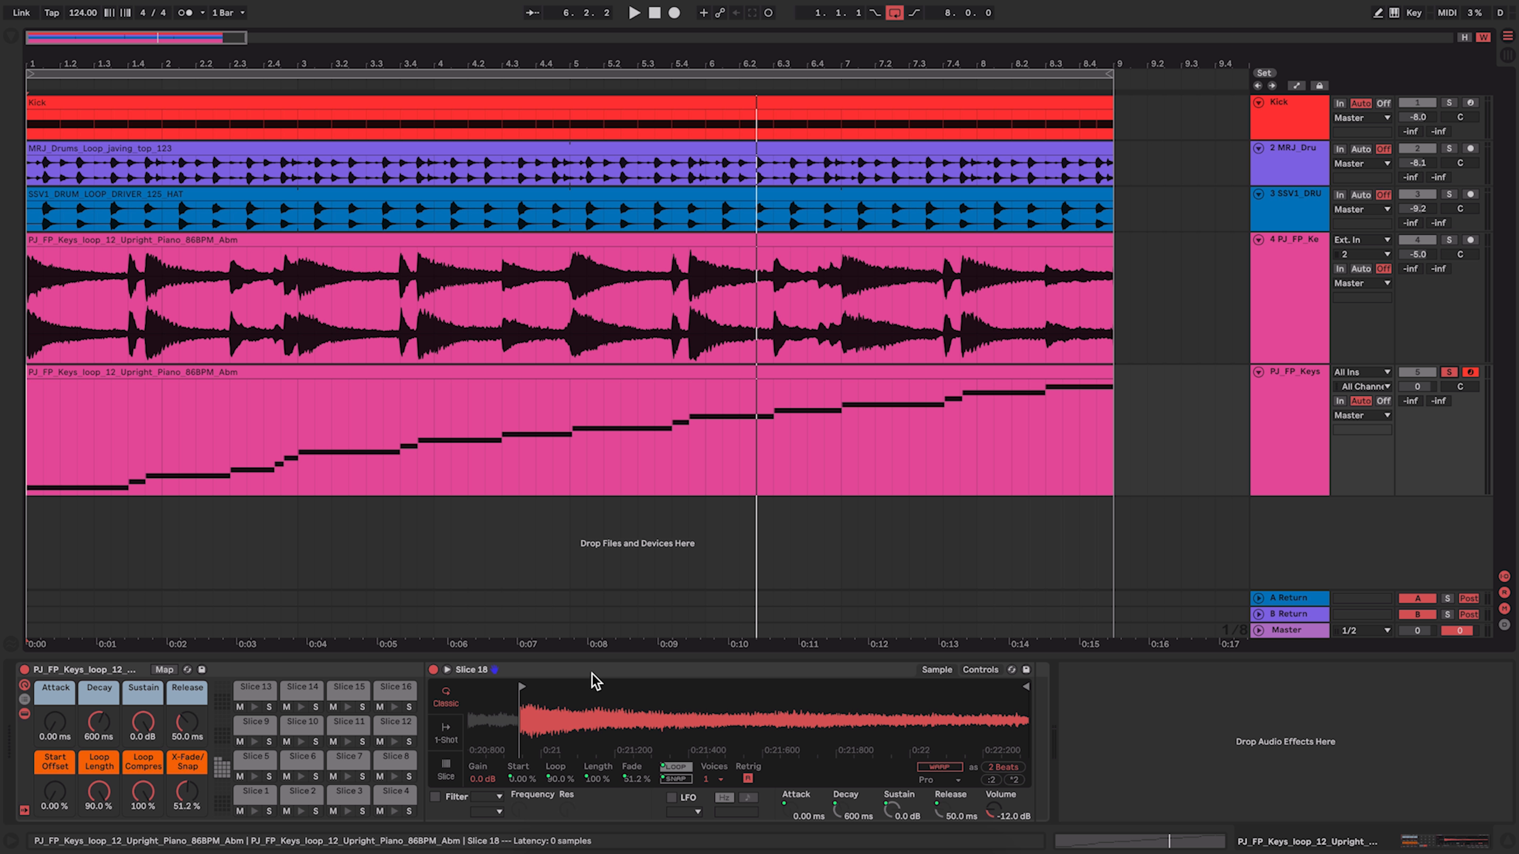
Step: Select the sliced MIDI clip on the Drum Rack track to clear its lane
{"action": "left_click", "coordinate": [592, 314]}
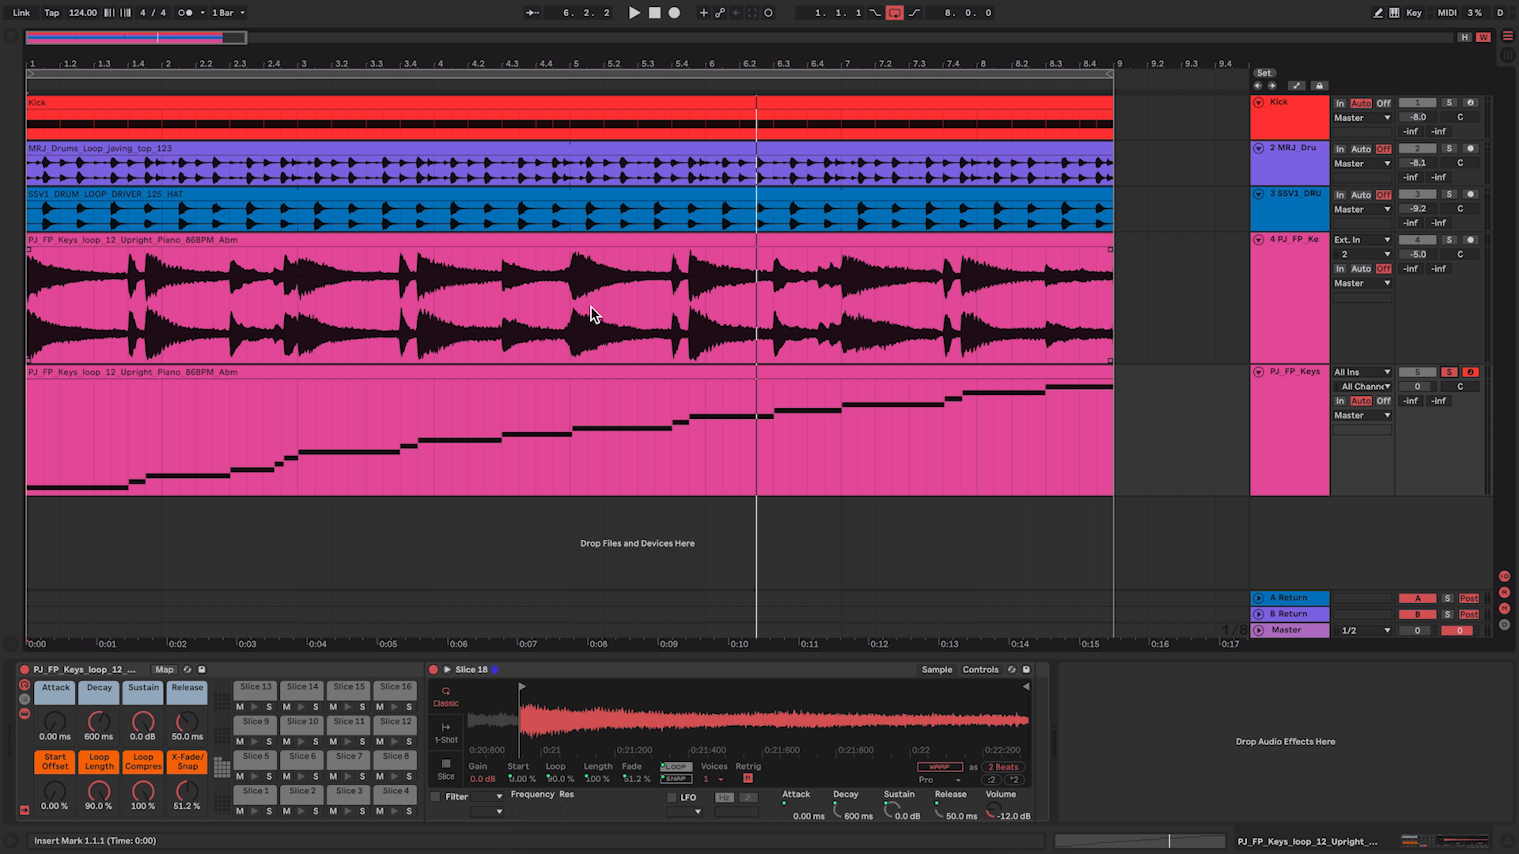
{"action": "mouse_move", "coordinate": [607, 238]}
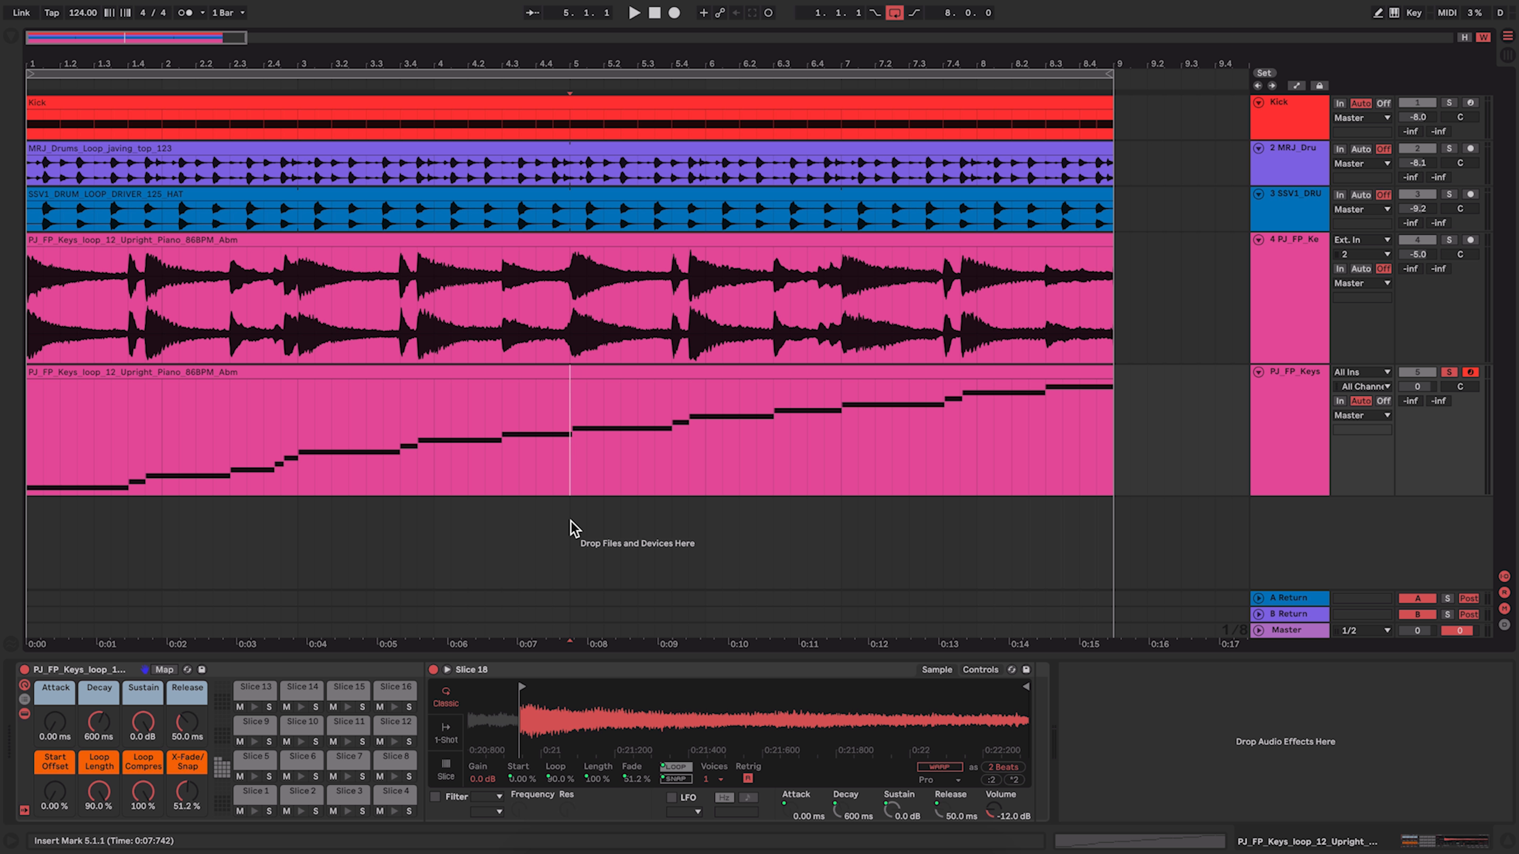
{"action": "mouse_move", "coordinate": [603, 371]}
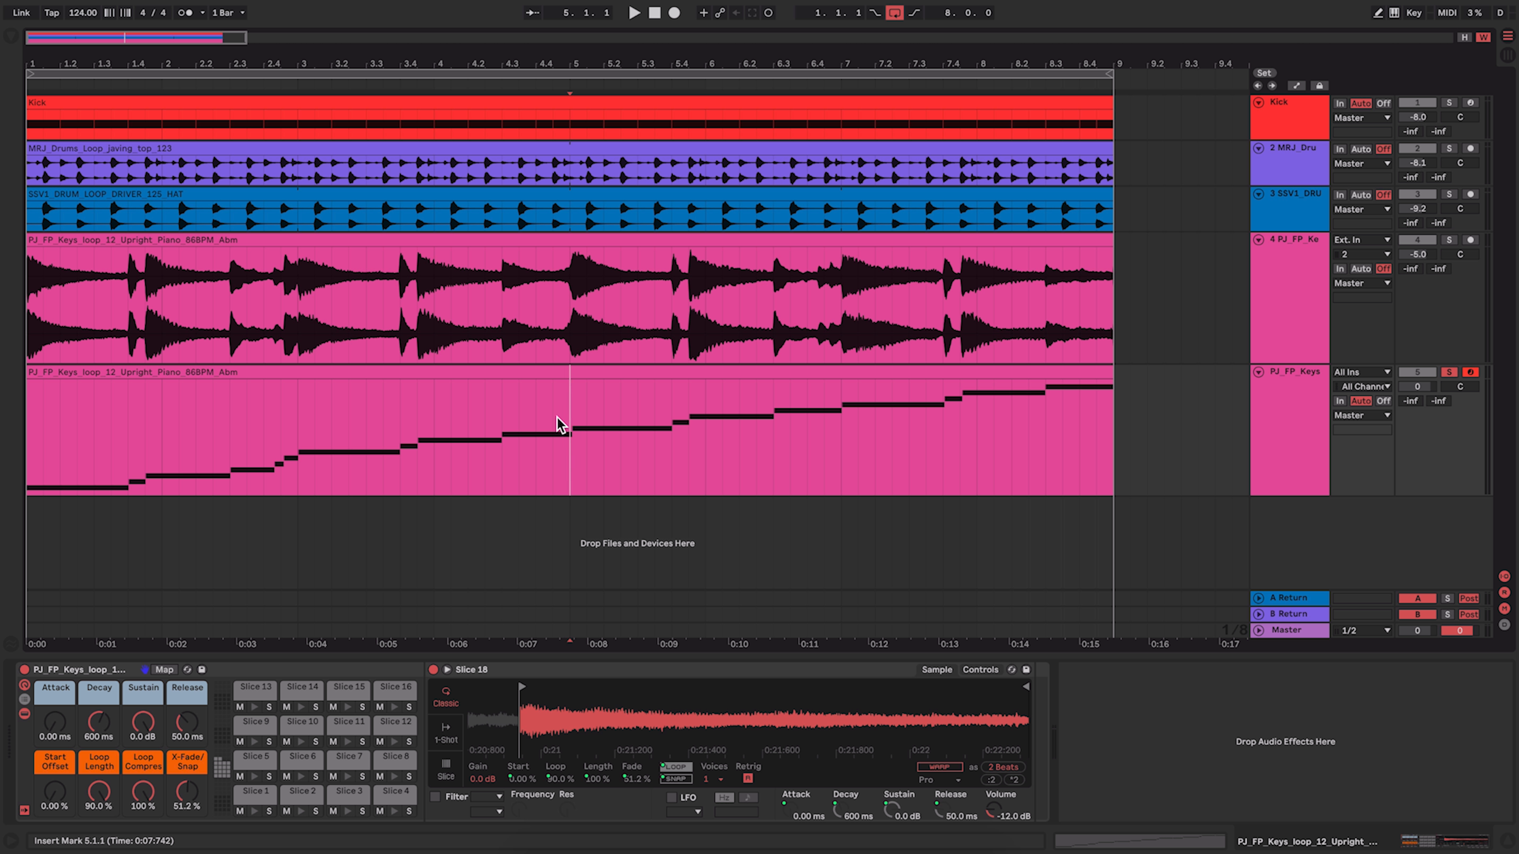
{"action": "mouse_move", "coordinate": [575, 396]}
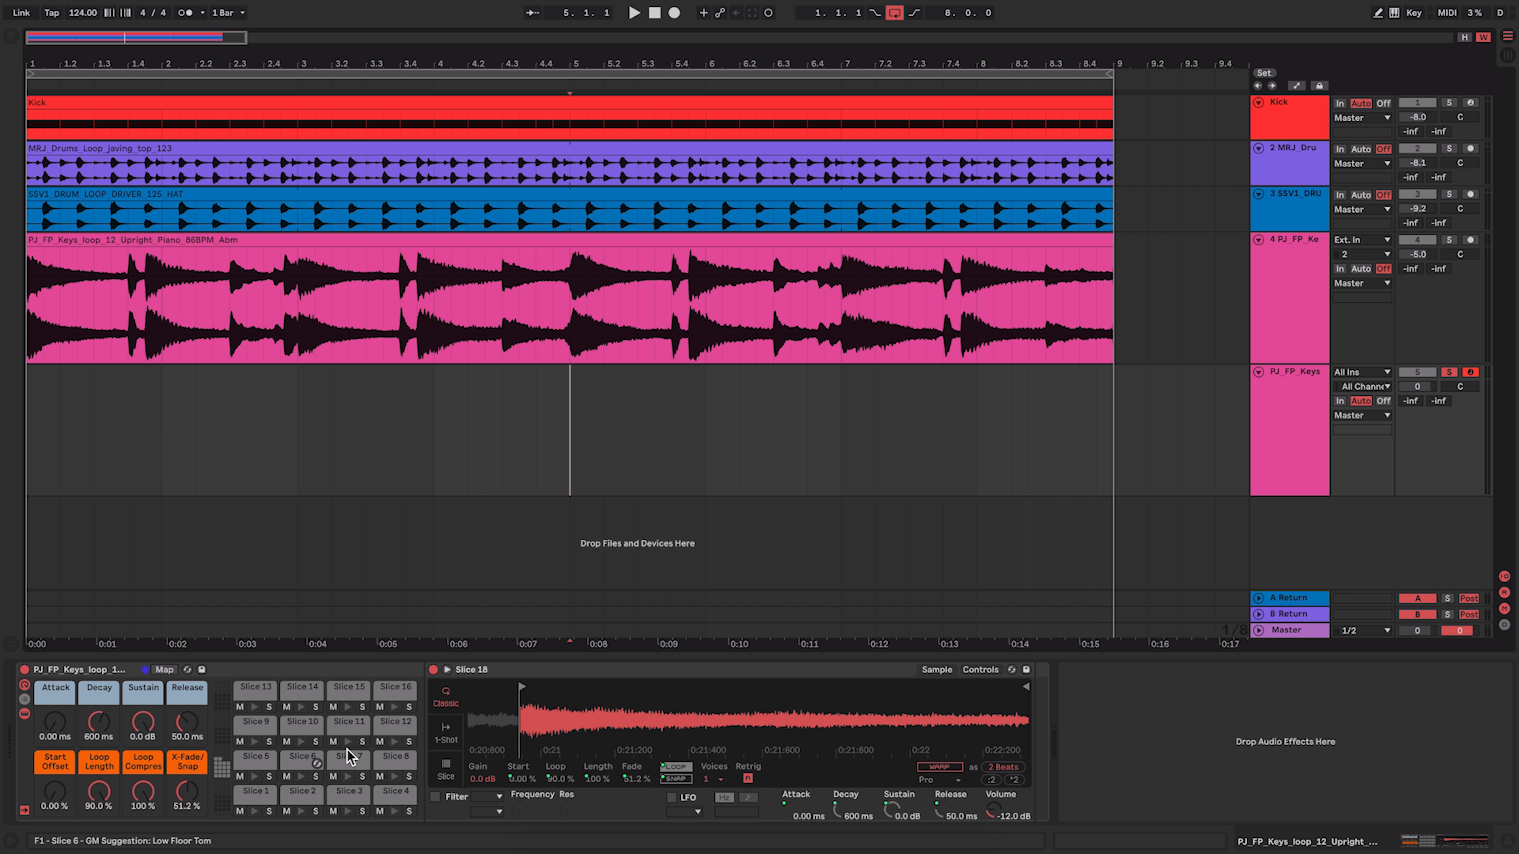
{"action": "mouse_move", "coordinate": [292, 781]}
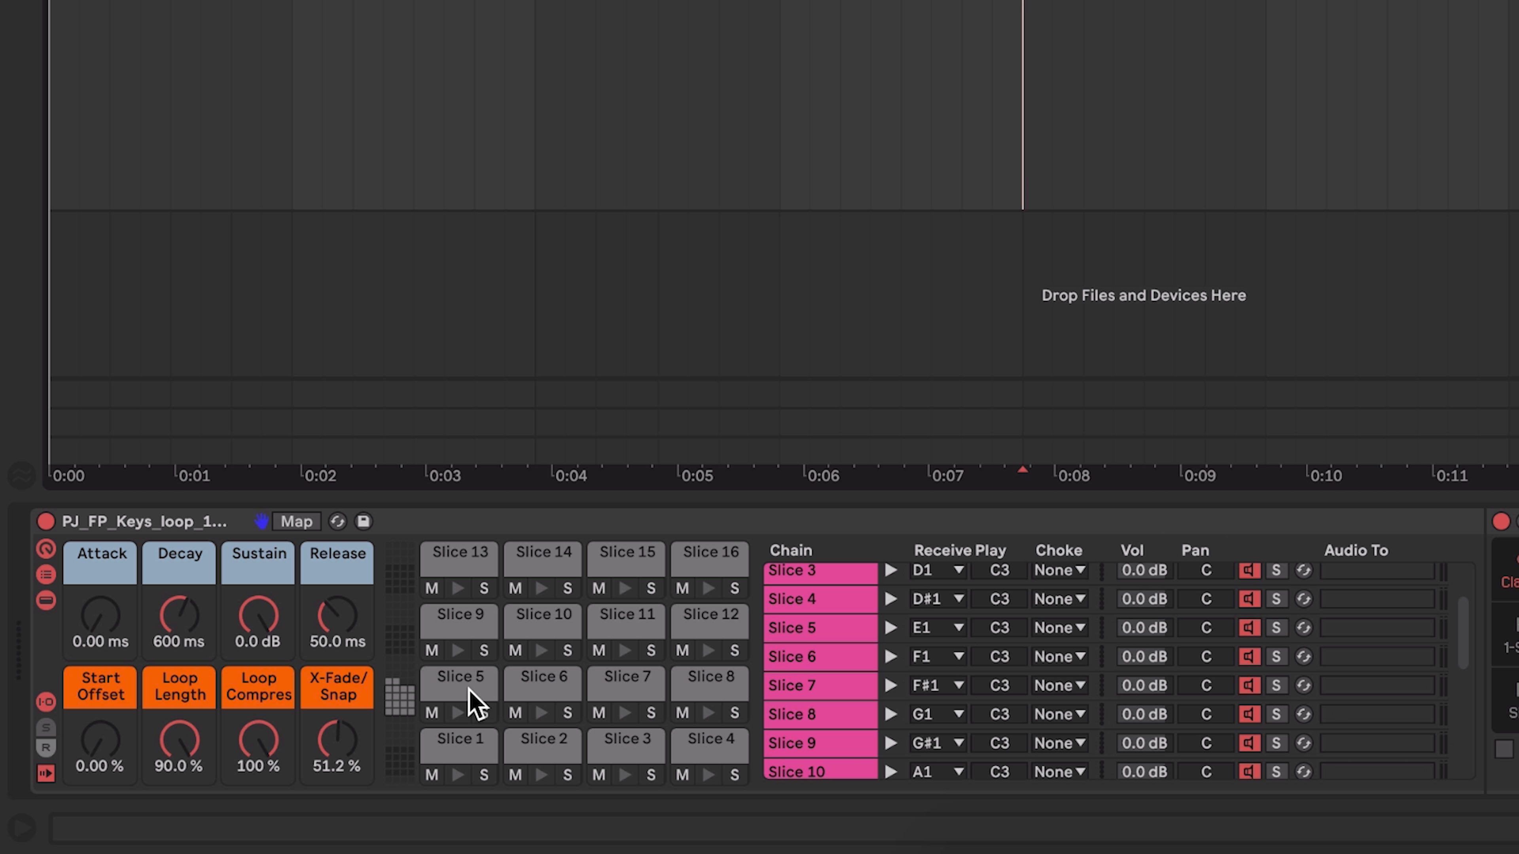
Step: Check Slice 1 receives C1, then add a Pitch MIDI effect at -24 st before the Drum Rack
{"action": "scroll", "scroll_direction": "up", "scroll_amount": 3}
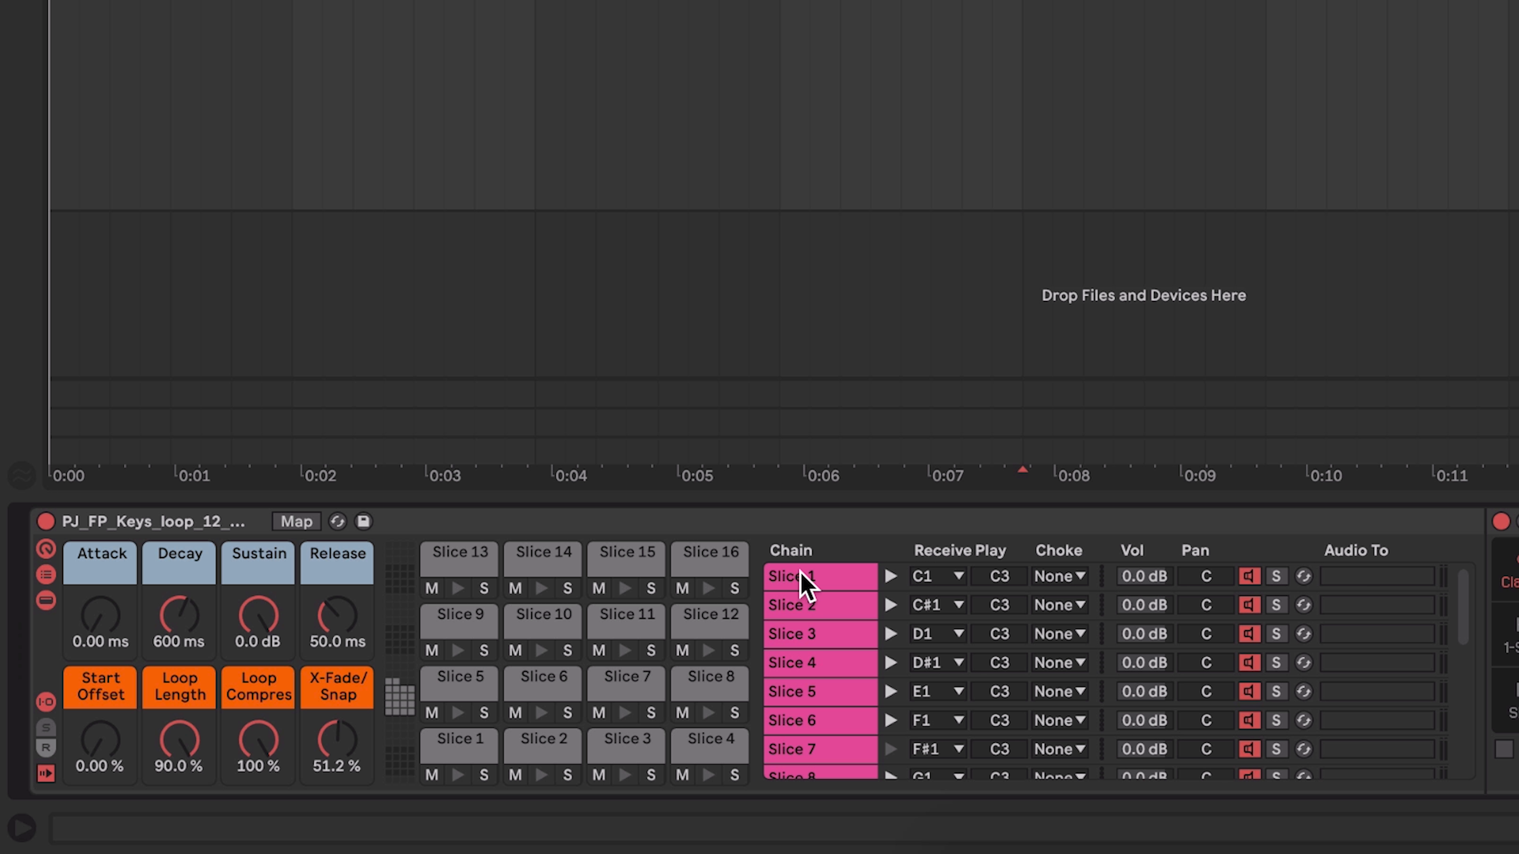
{"action": "mouse_move", "coordinate": [944, 586]}
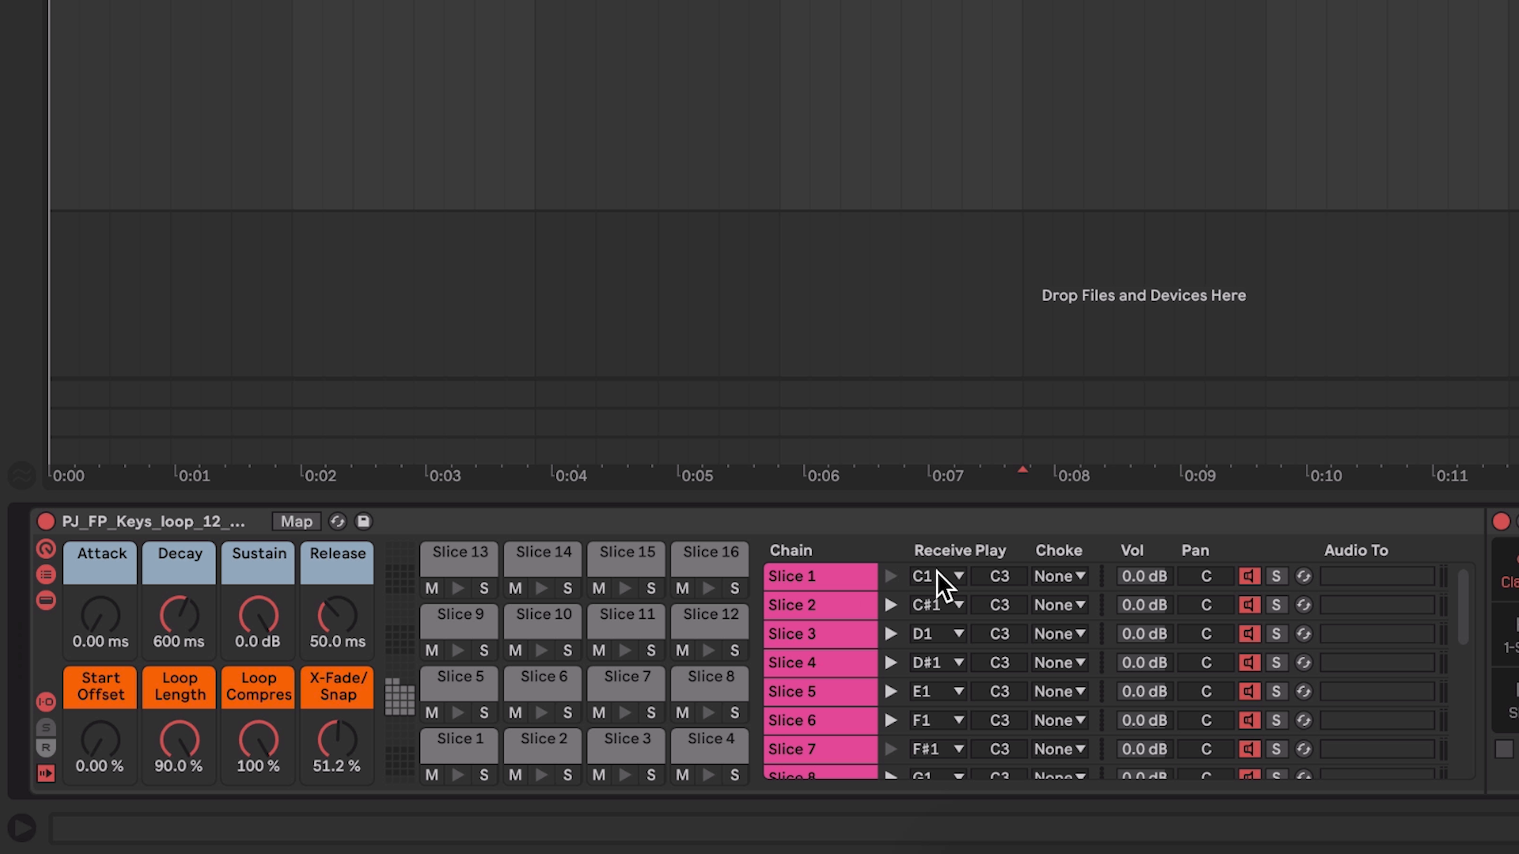
{"action": "mouse_move", "coordinate": [928, 685]}
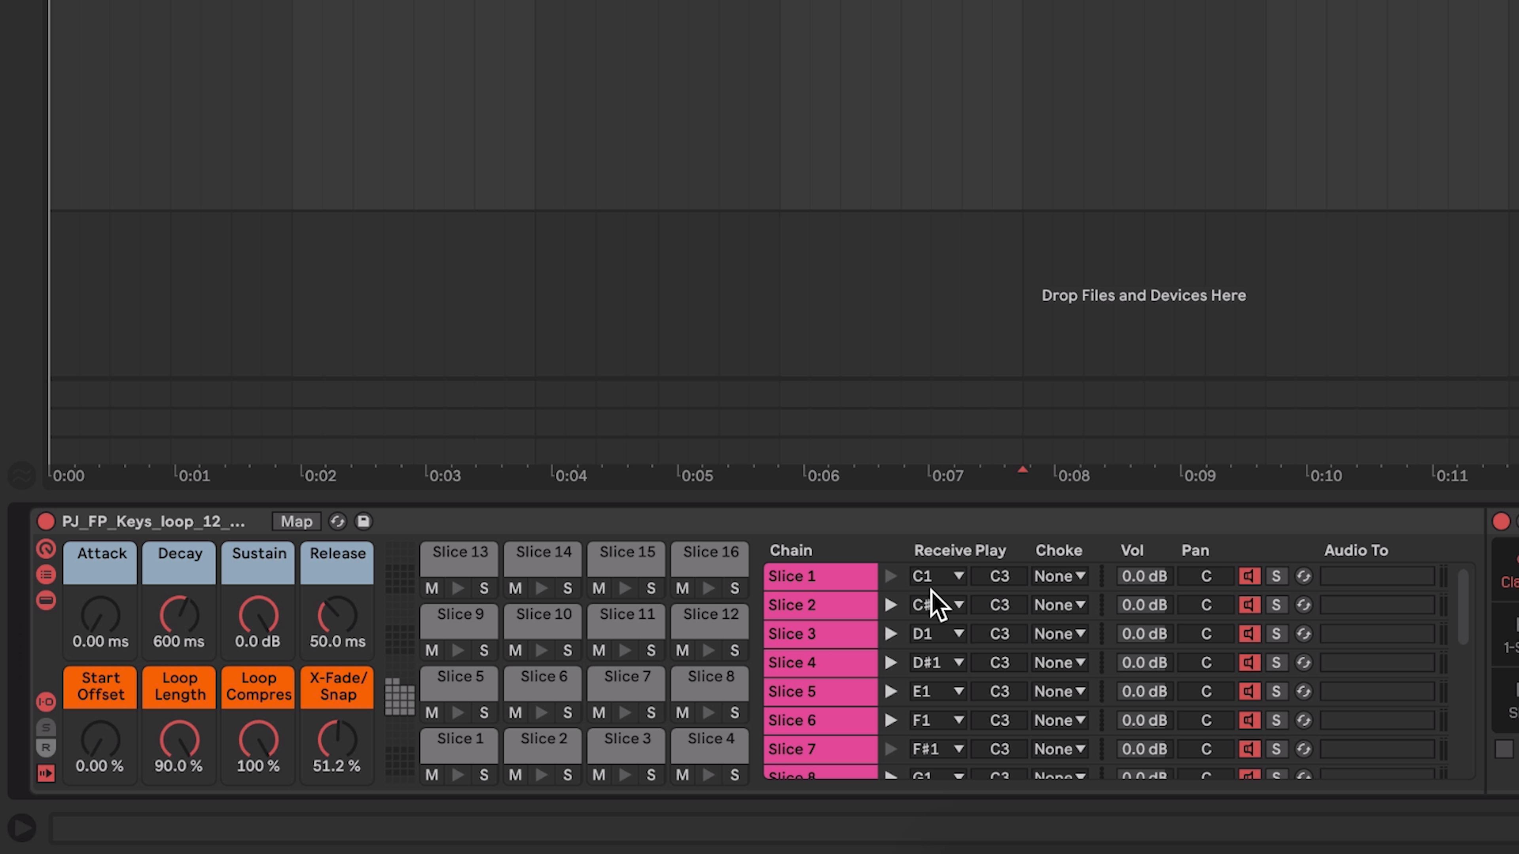
{"action": "mouse_move", "coordinate": [843, 630]}
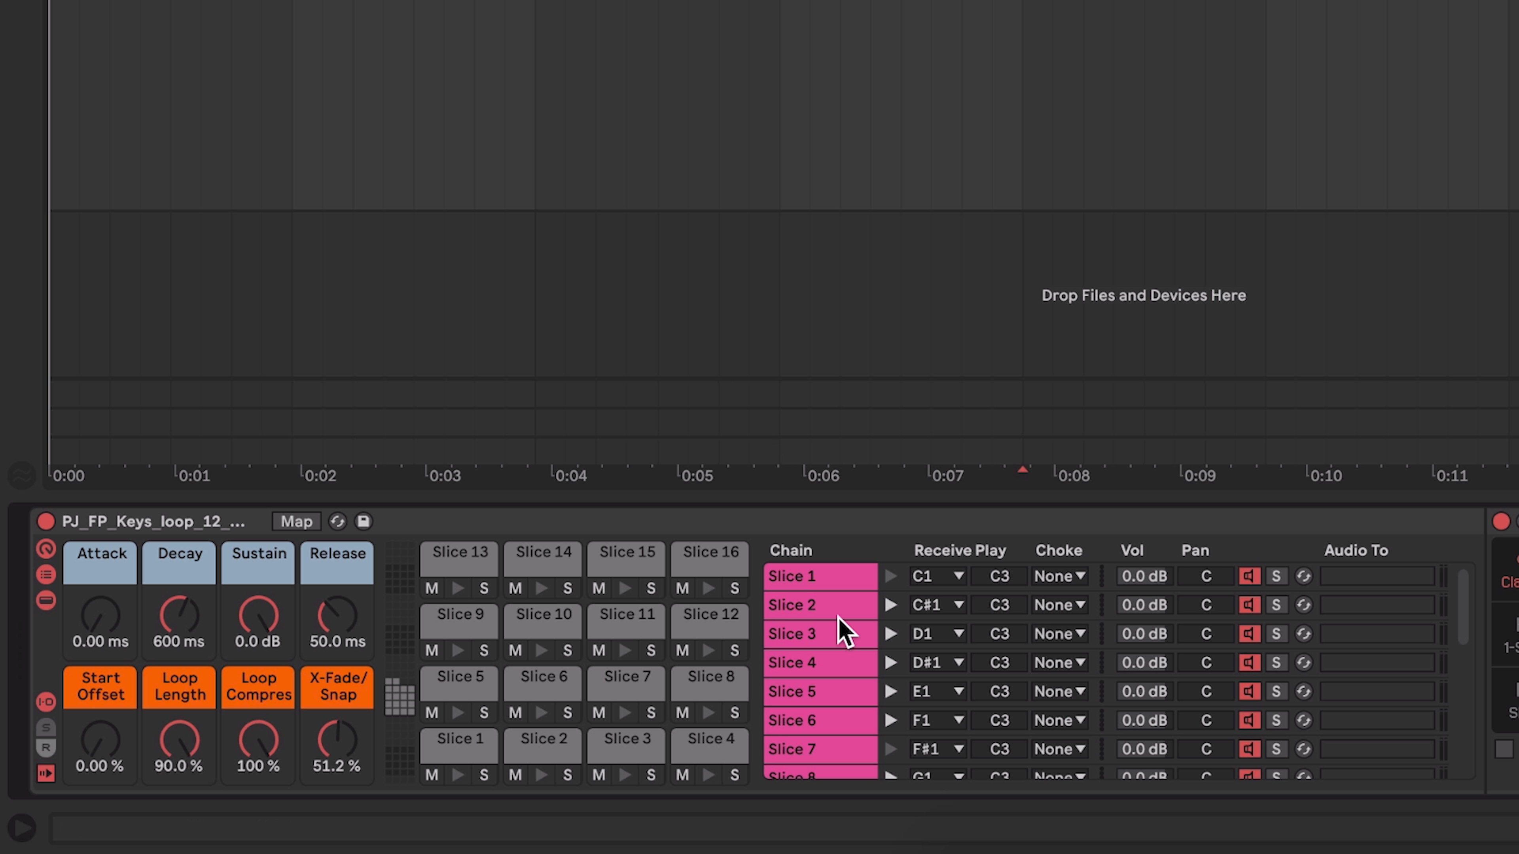
{"action": "mouse_move", "coordinate": [862, 668]}
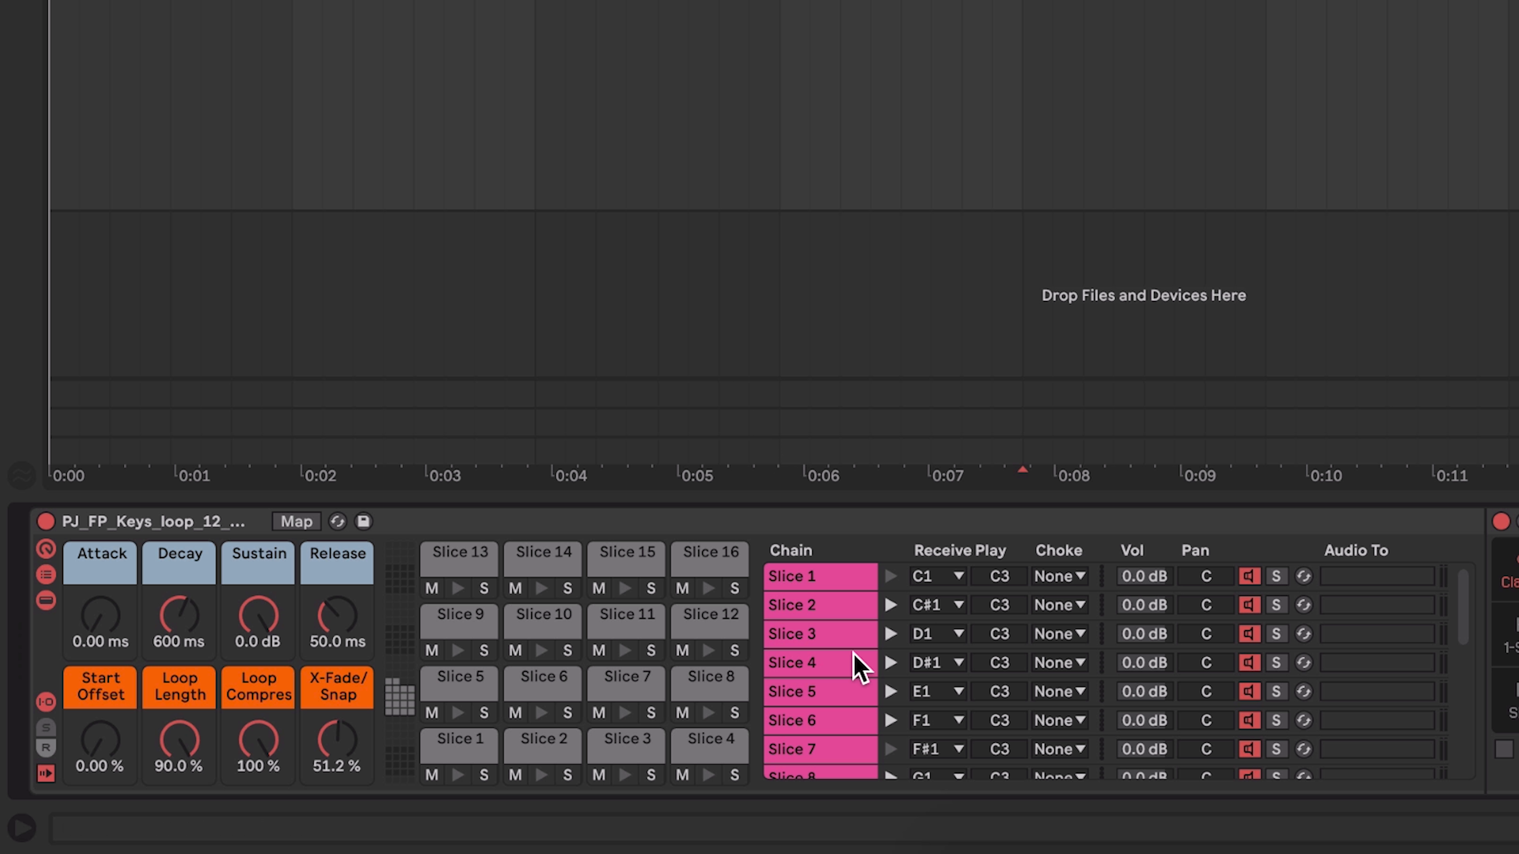
{"action": "left_click", "coordinate": [932, 577]}
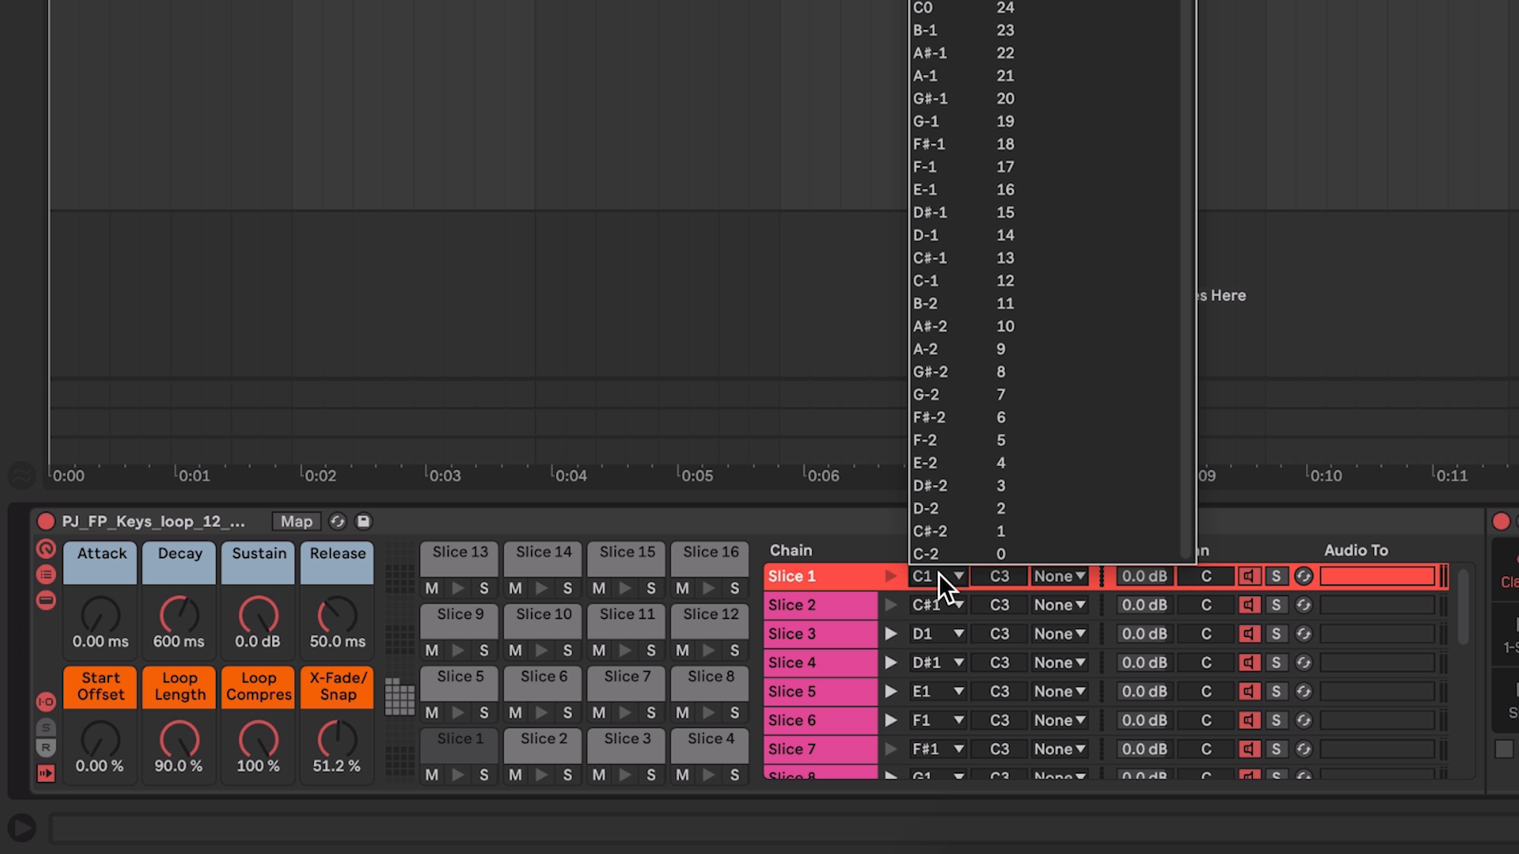
{"action": "left_click", "coordinate": [932, 577]}
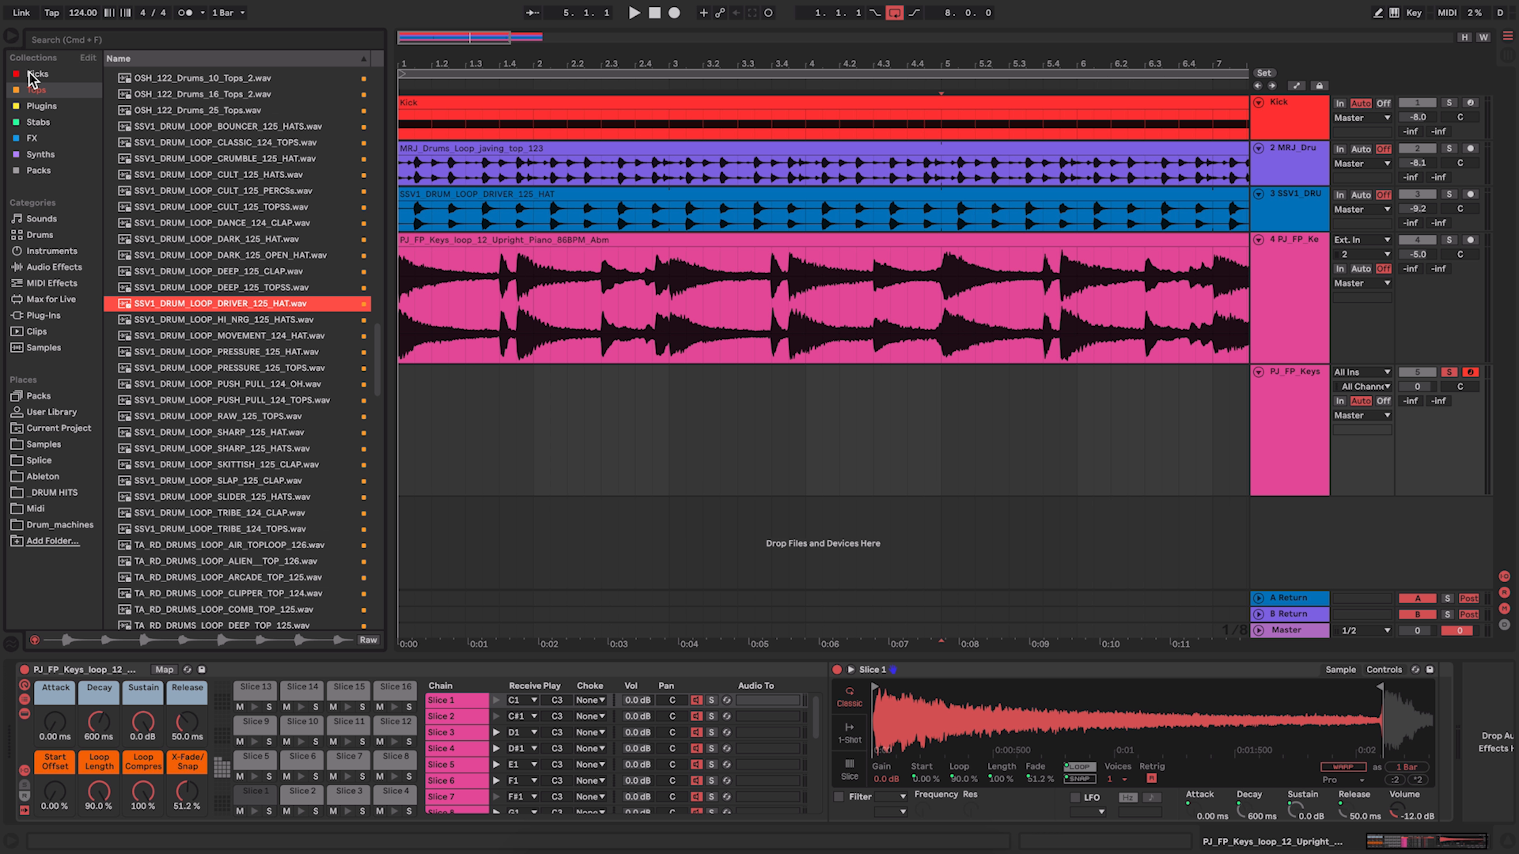
{"action": "left_click", "coordinate": [53, 267]}
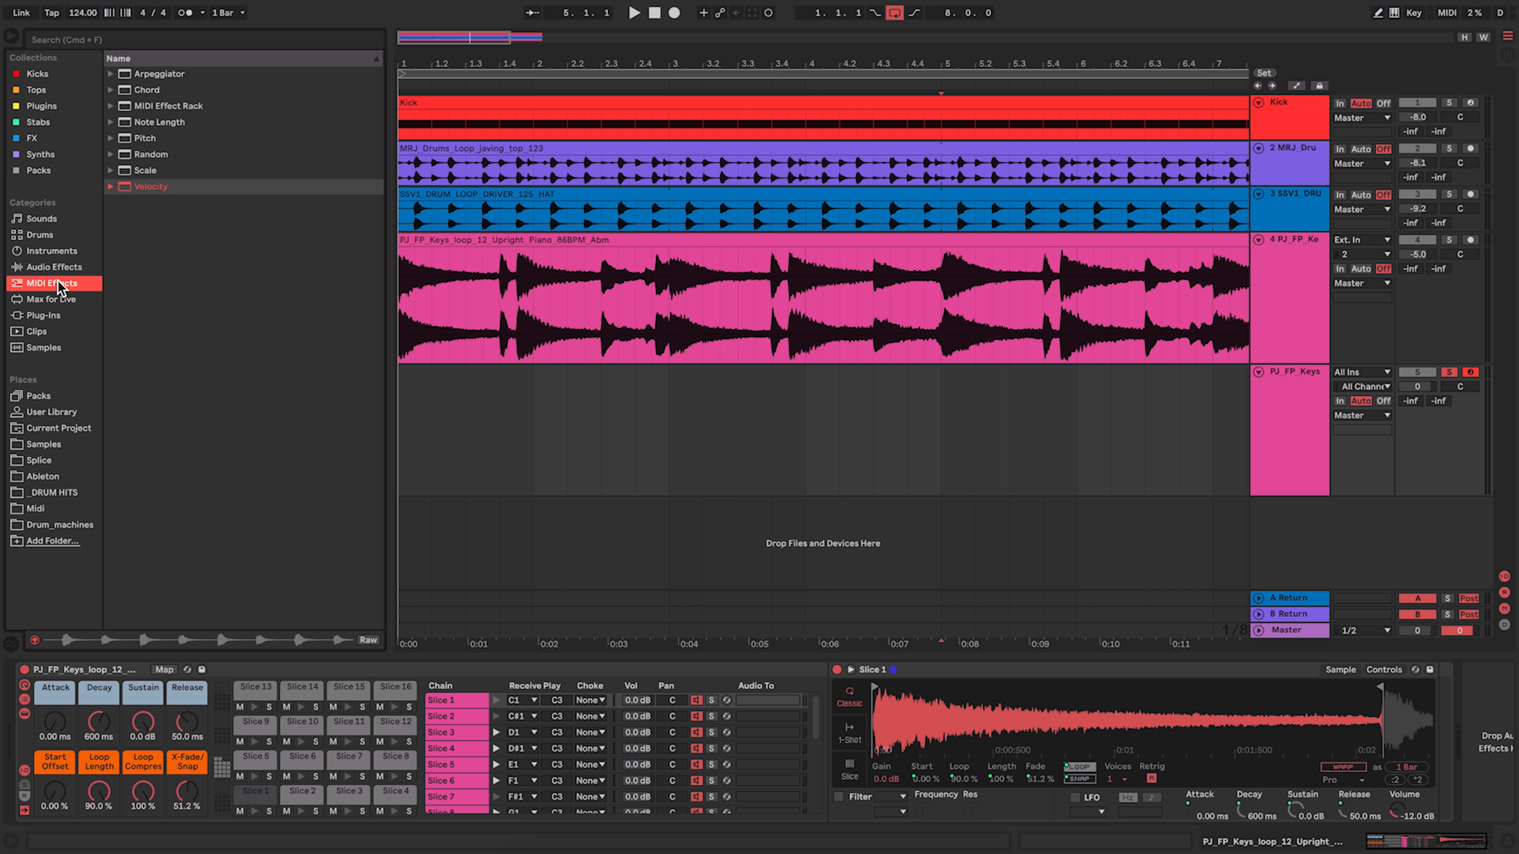
{"action": "left_click", "coordinate": [145, 138]}
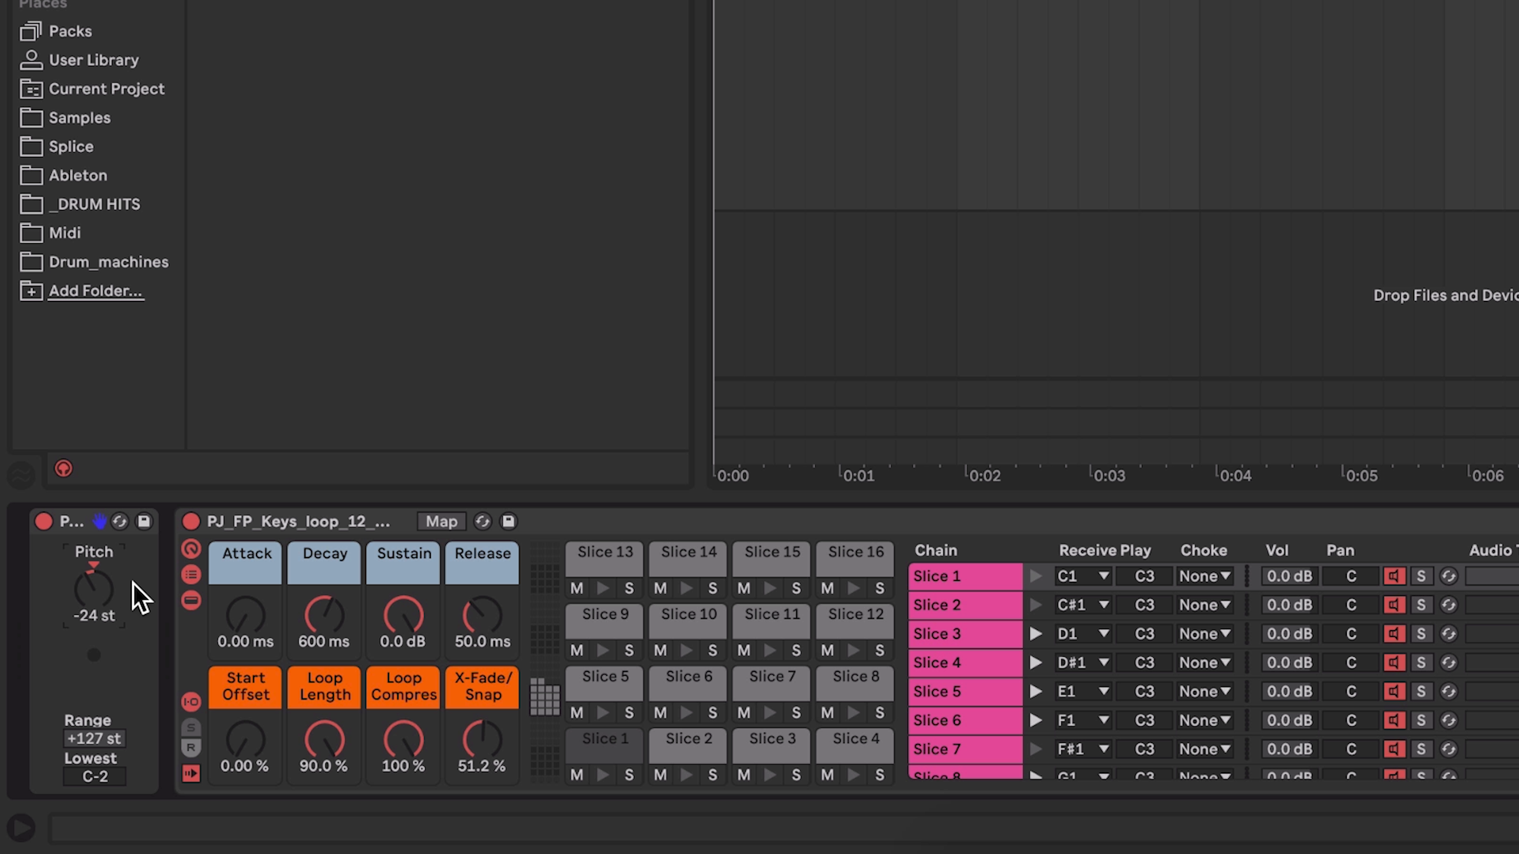
{"action": "mouse_move", "coordinate": [160, 588]}
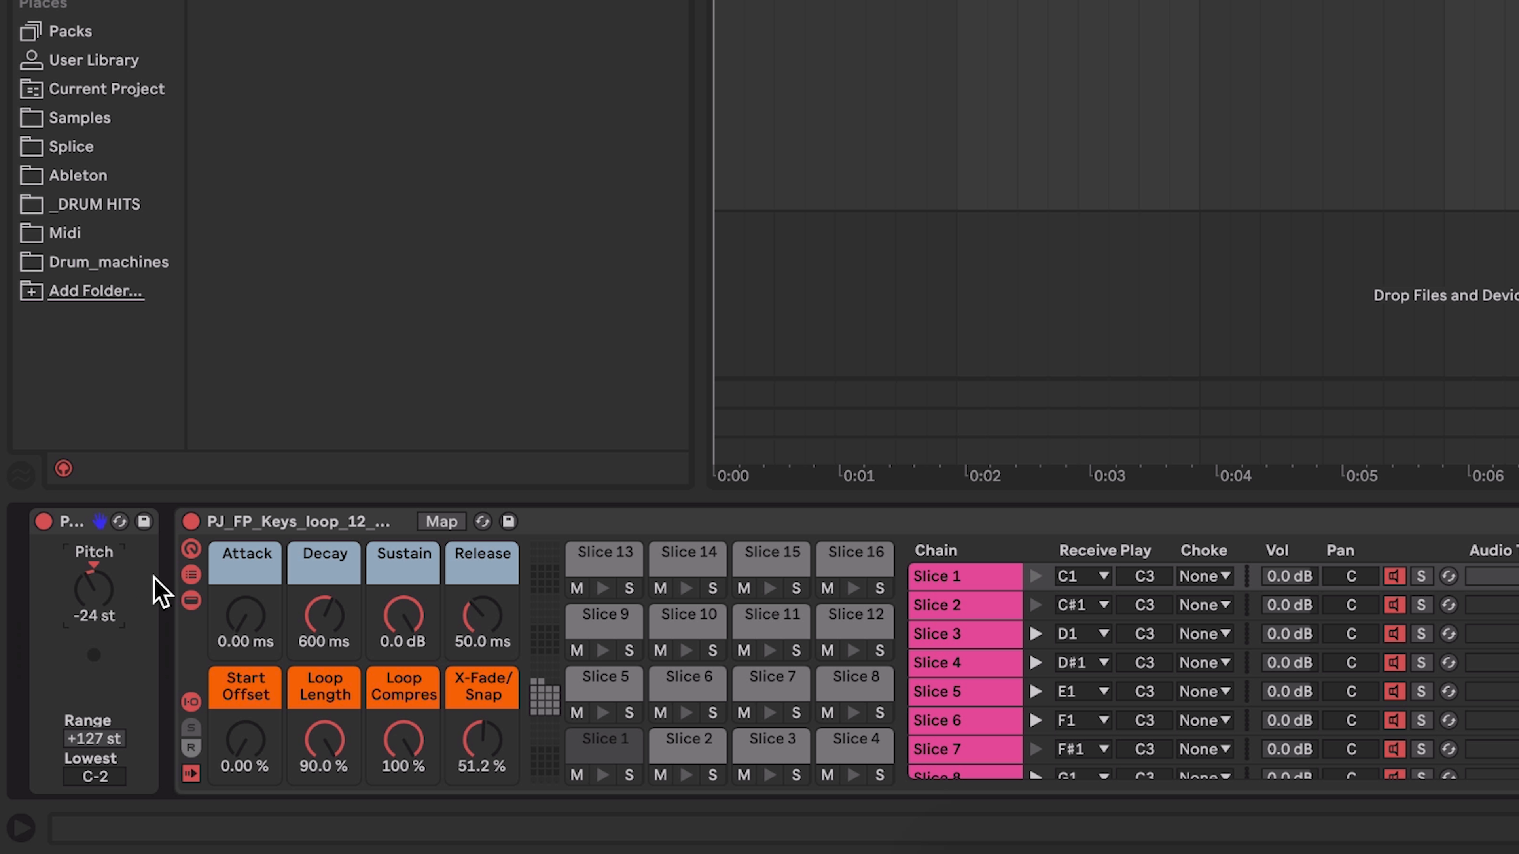
{"action": "mouse_move", "coordinate": [1040, 408]}
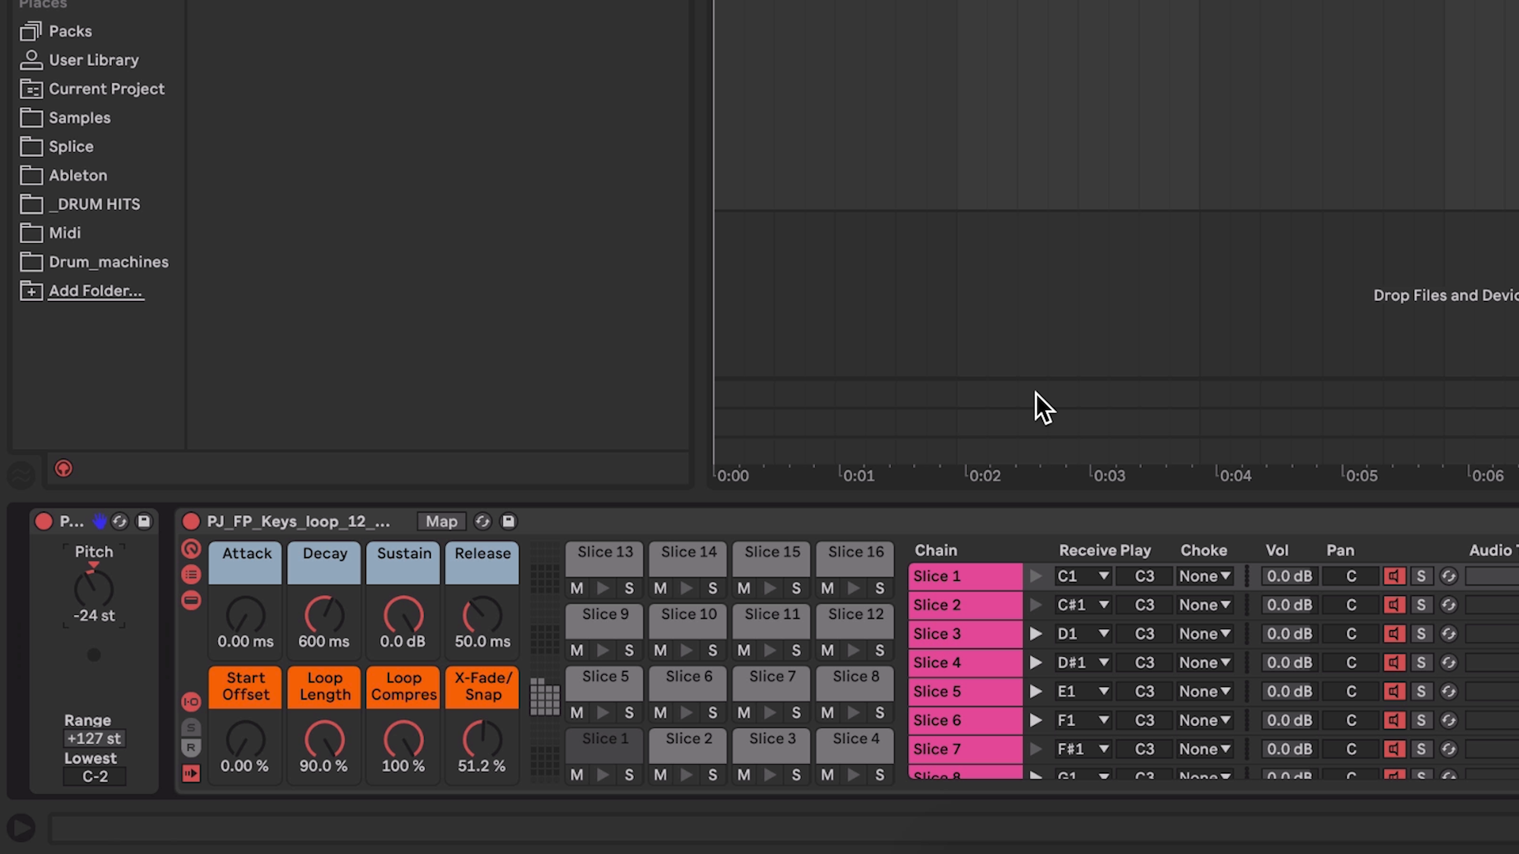
{"action": "mouse_move", "coordinate": [508, 560]}
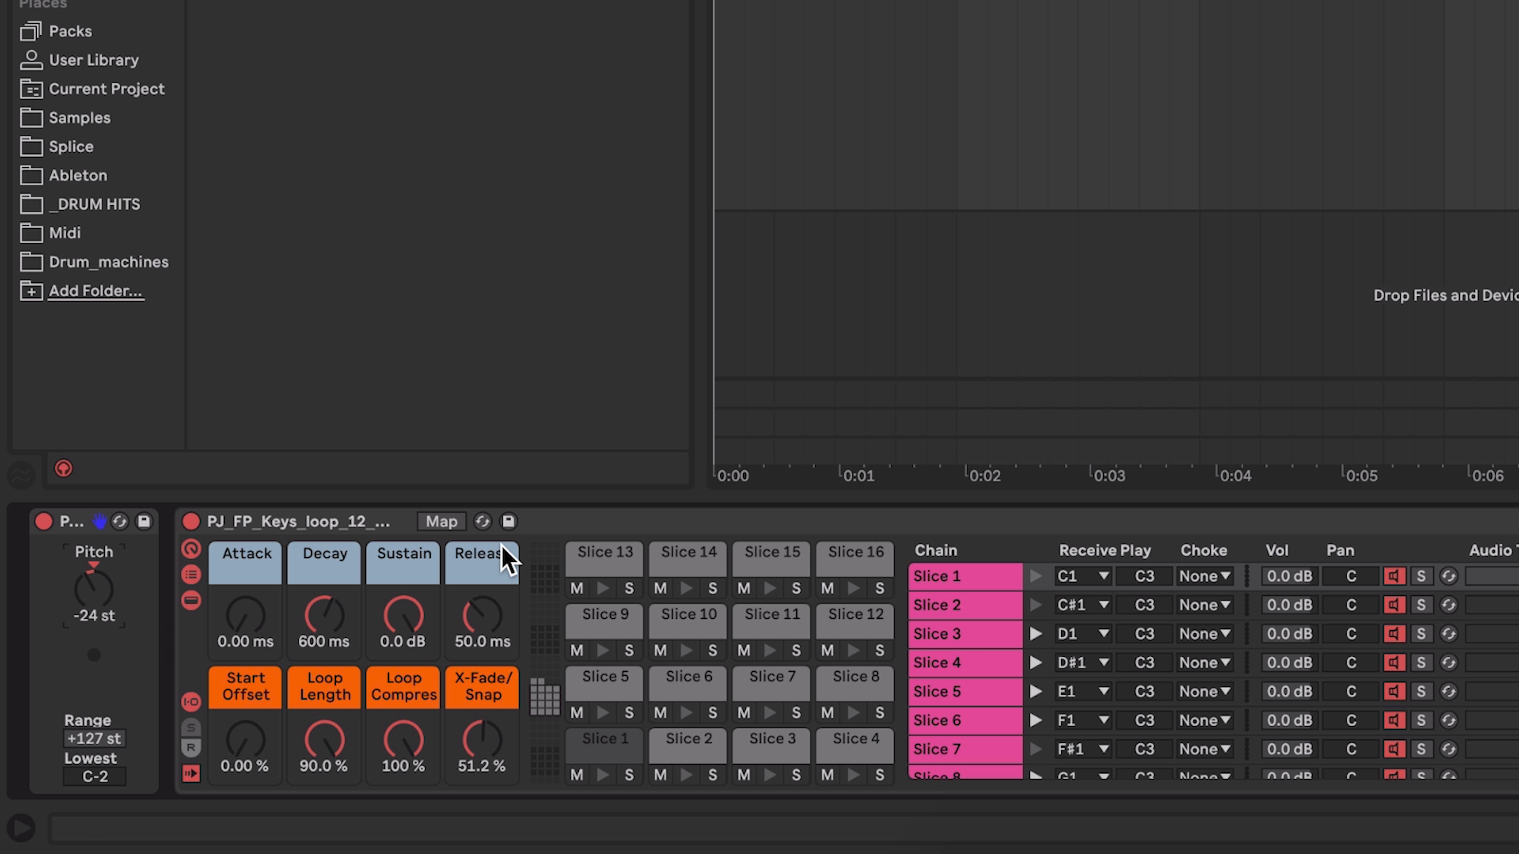
{"action": "mouse_move", "coordinate": [474, 657]}
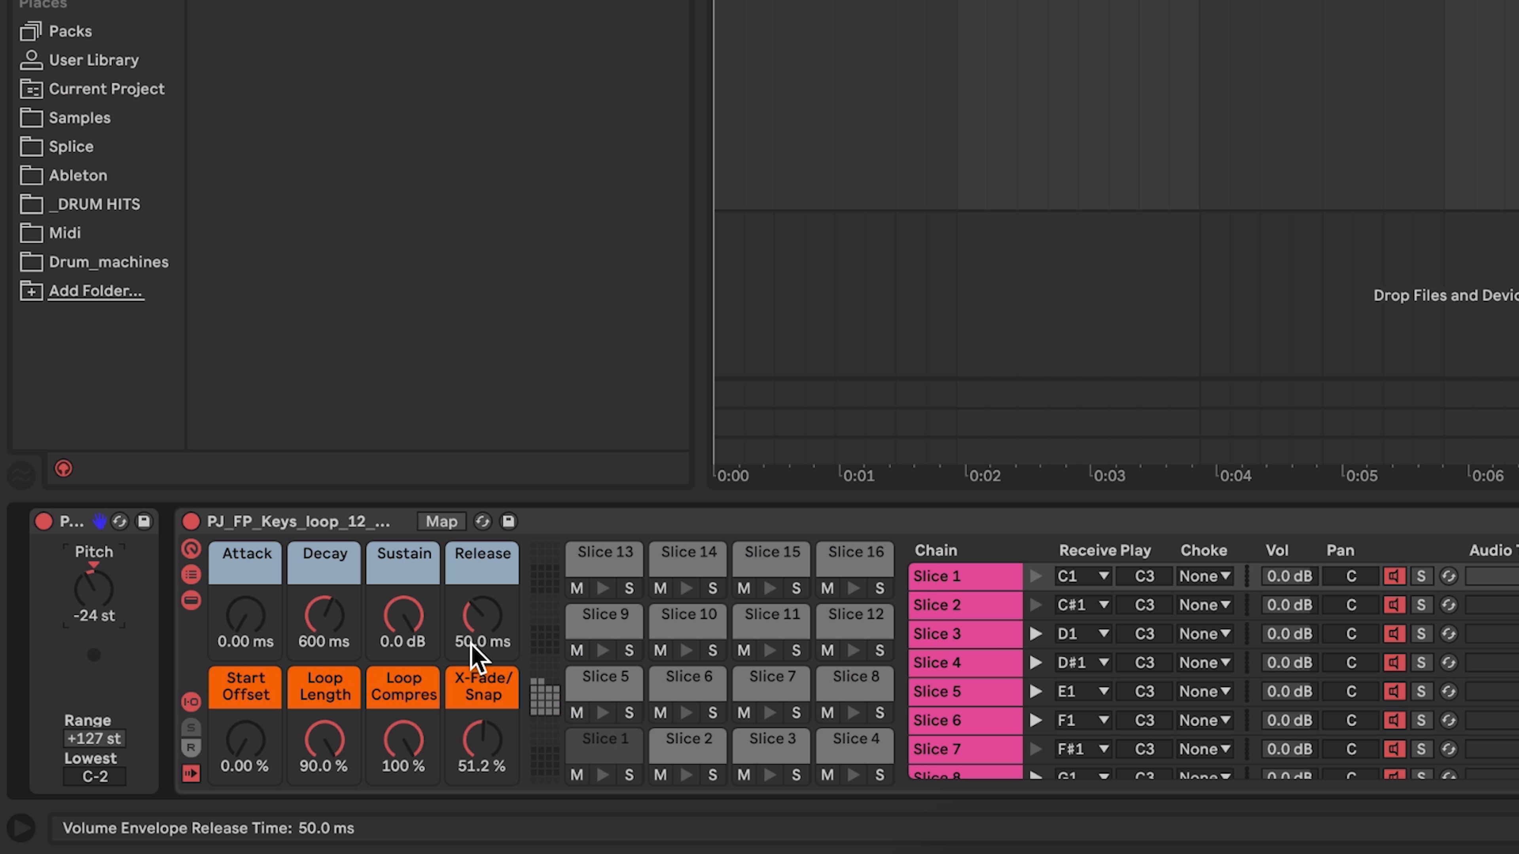
{"action": "mouse_move", "coordinate": [1036, 712]}
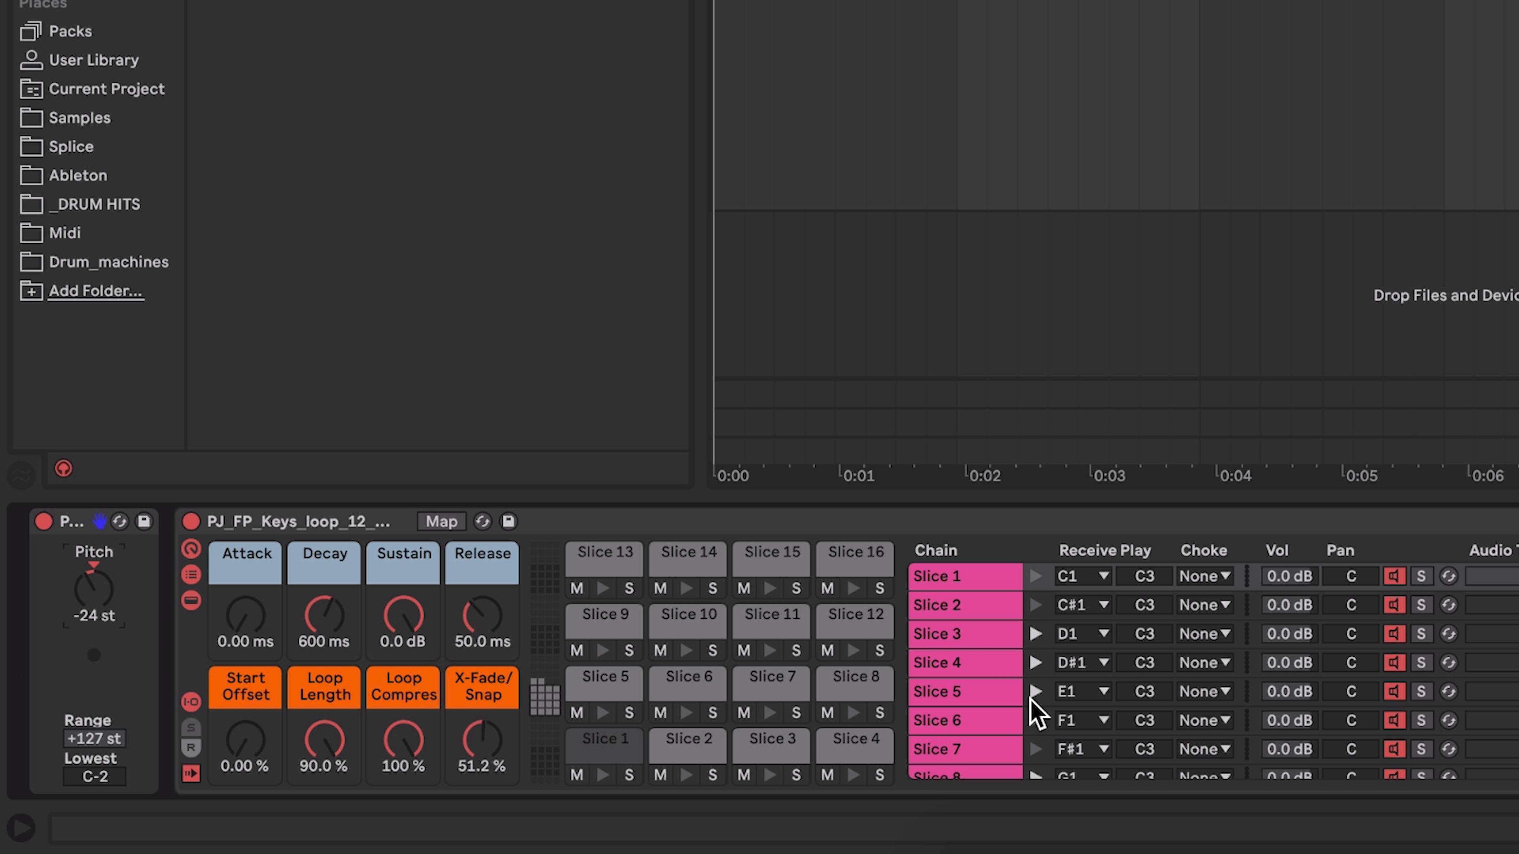
{"action": "mouse_move", "coordinate": [992, 586]}
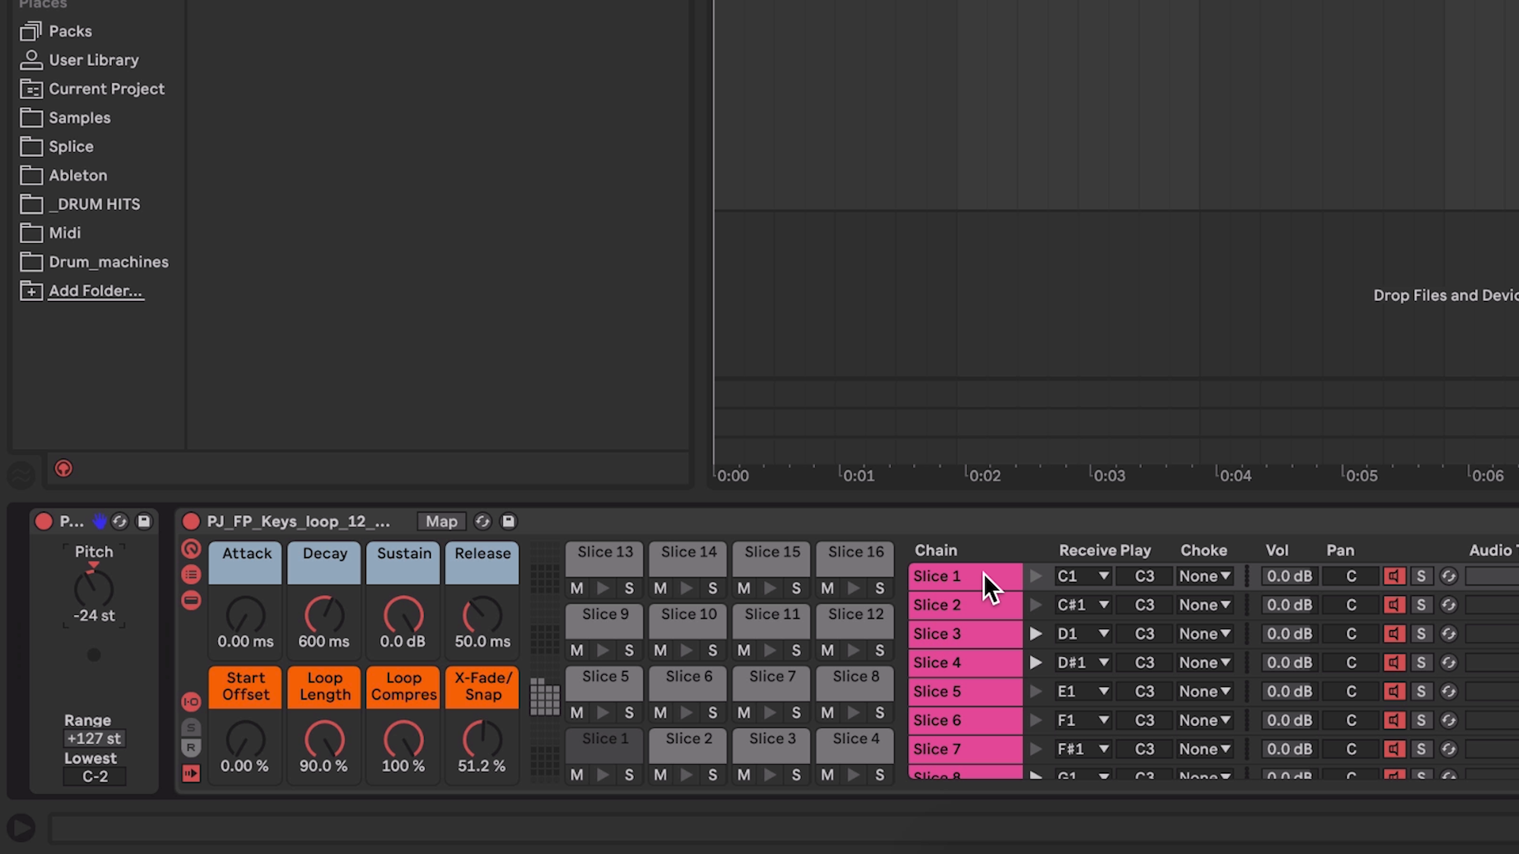
Step: Delete the piano loop tracks and bring DH_Arp_123_09_Em.wav from Splice onto a new audio track
{"action": "key", "text": "tab"}
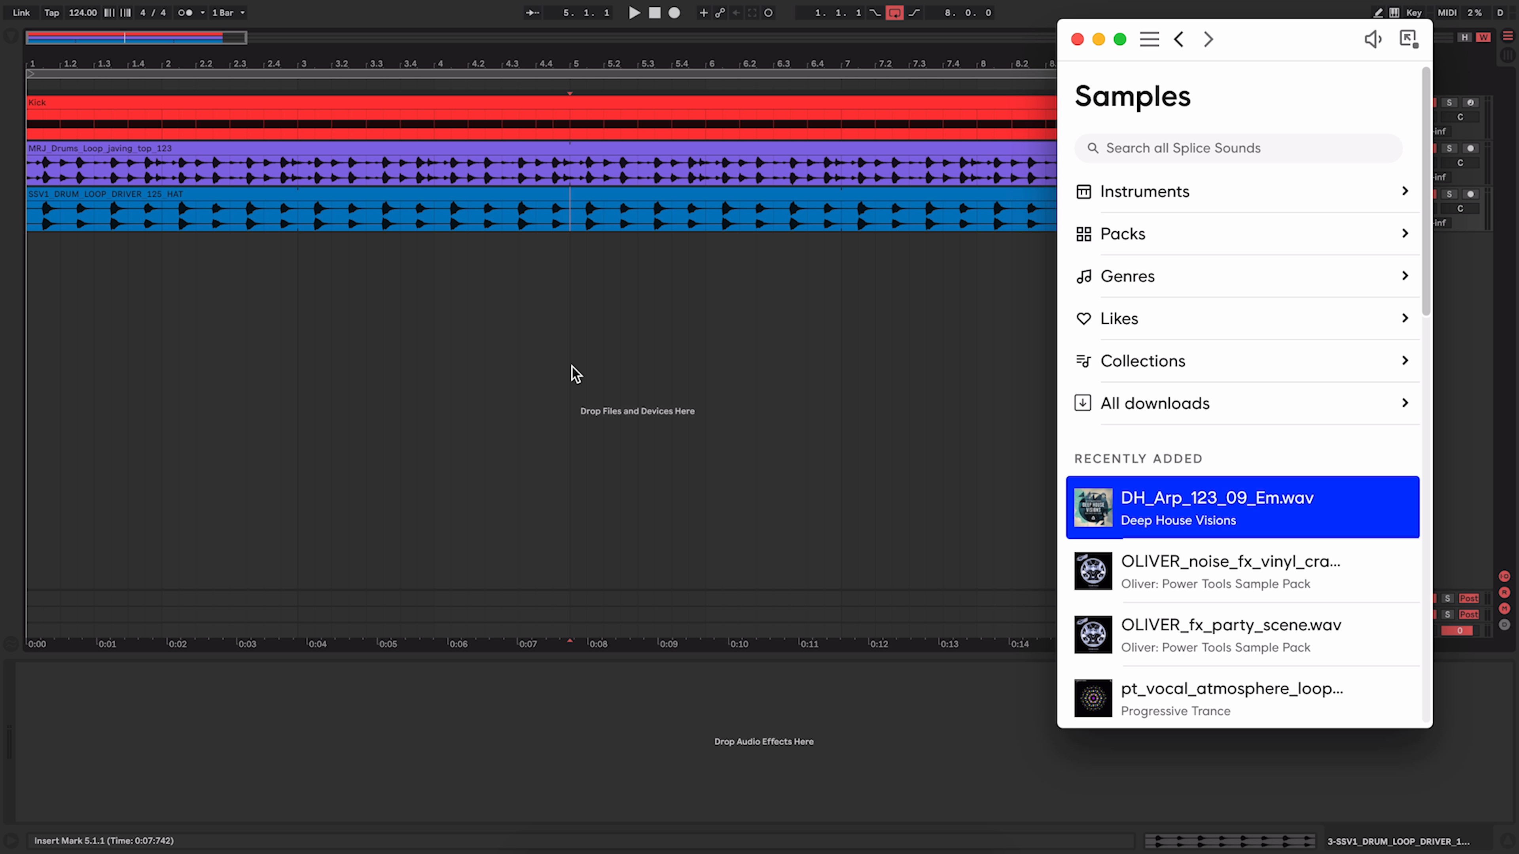
{"action": "mouse_move", "coordinate": [1092, 509]}
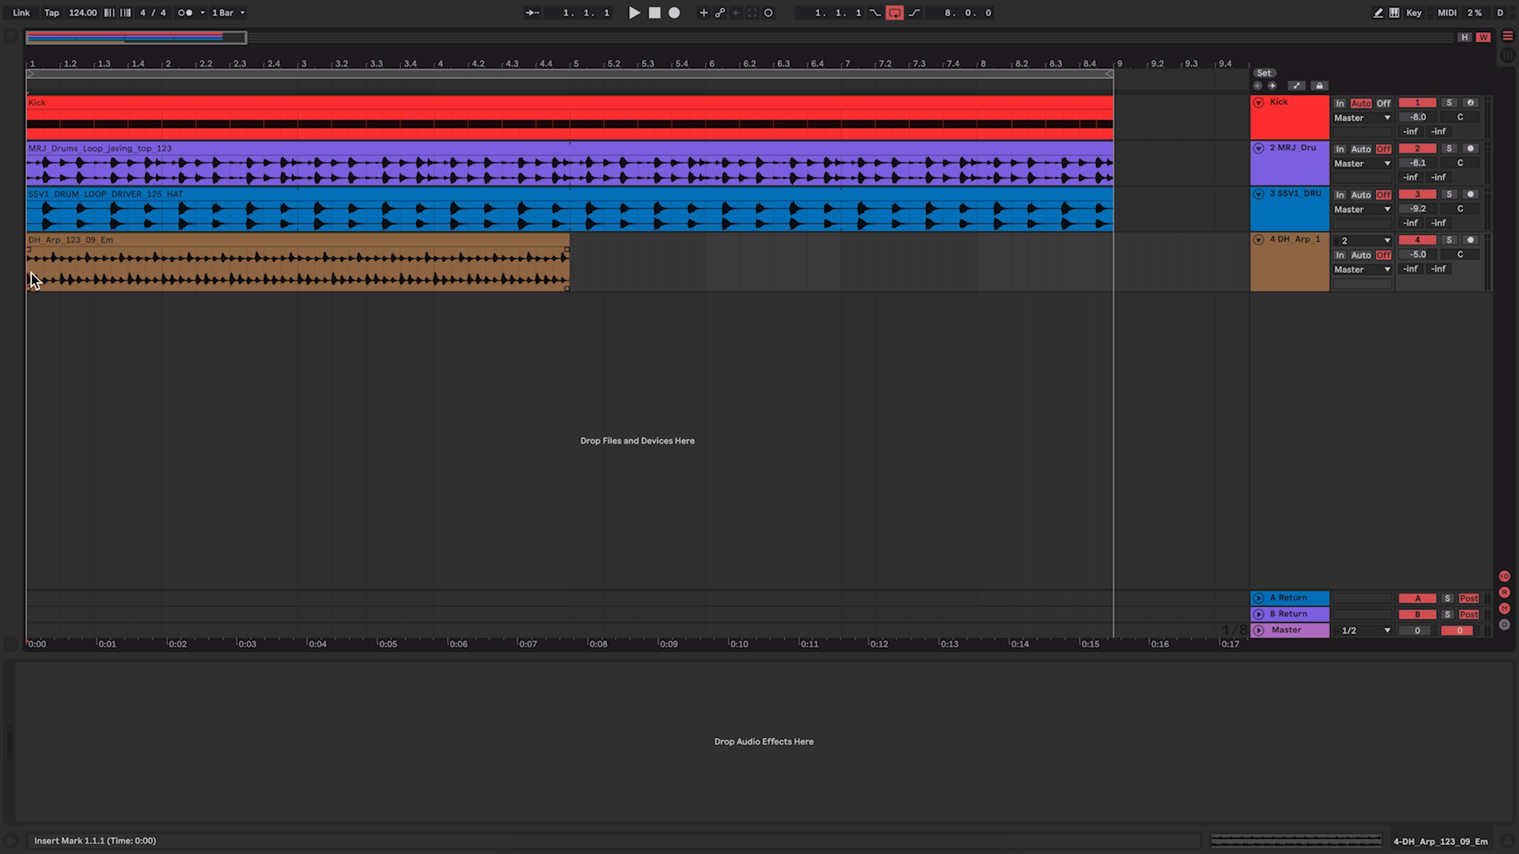
{"action": "left_click", "coordinate": [634, 13]}
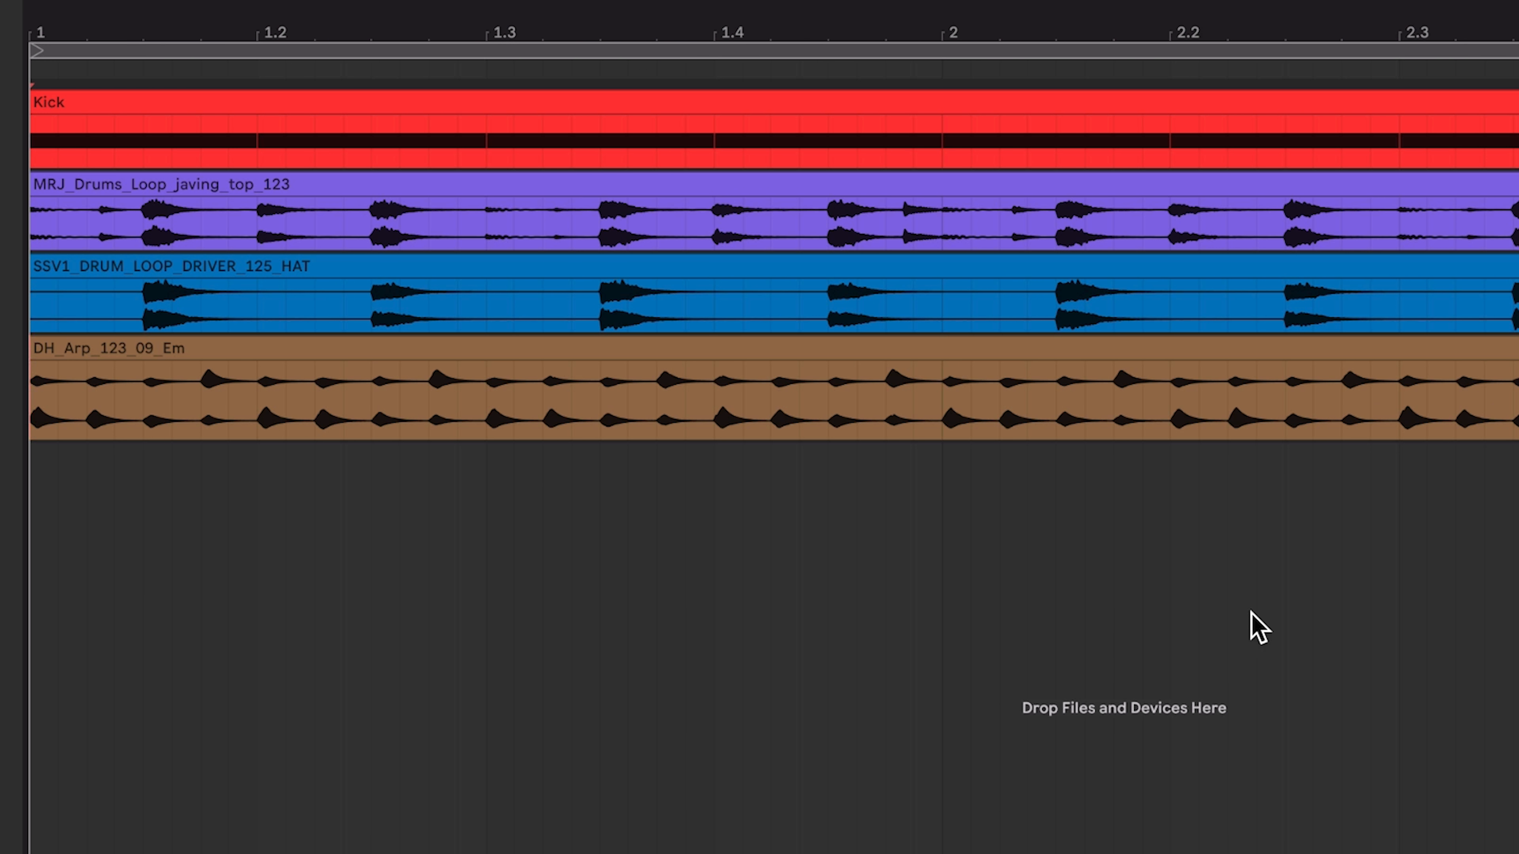
{"action": "left_click", "coordinate": [888, 397]}
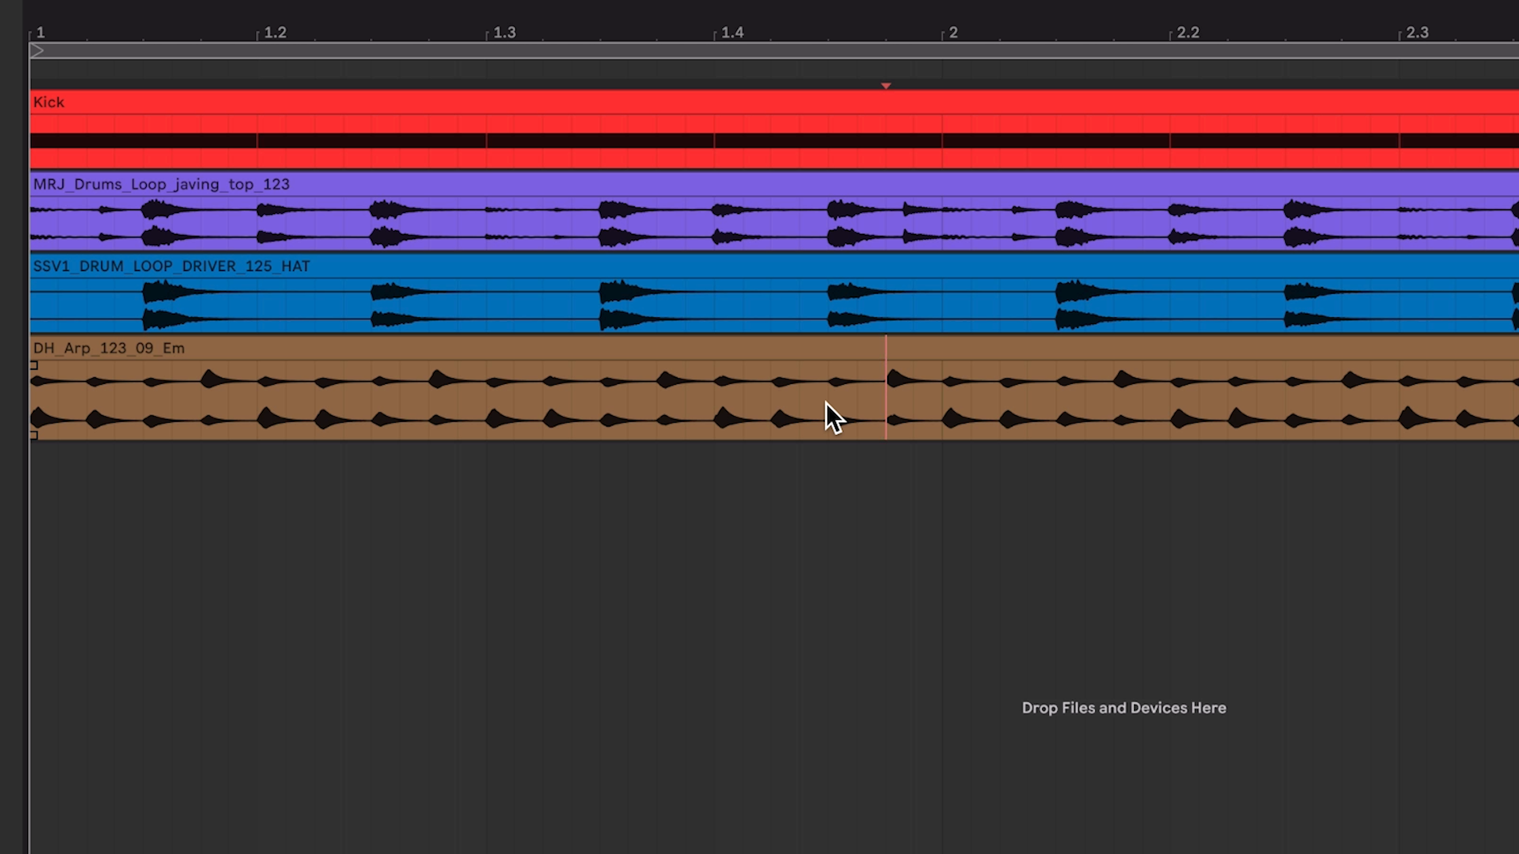
{"action": "left_click", "coordinate": [828, 380]}
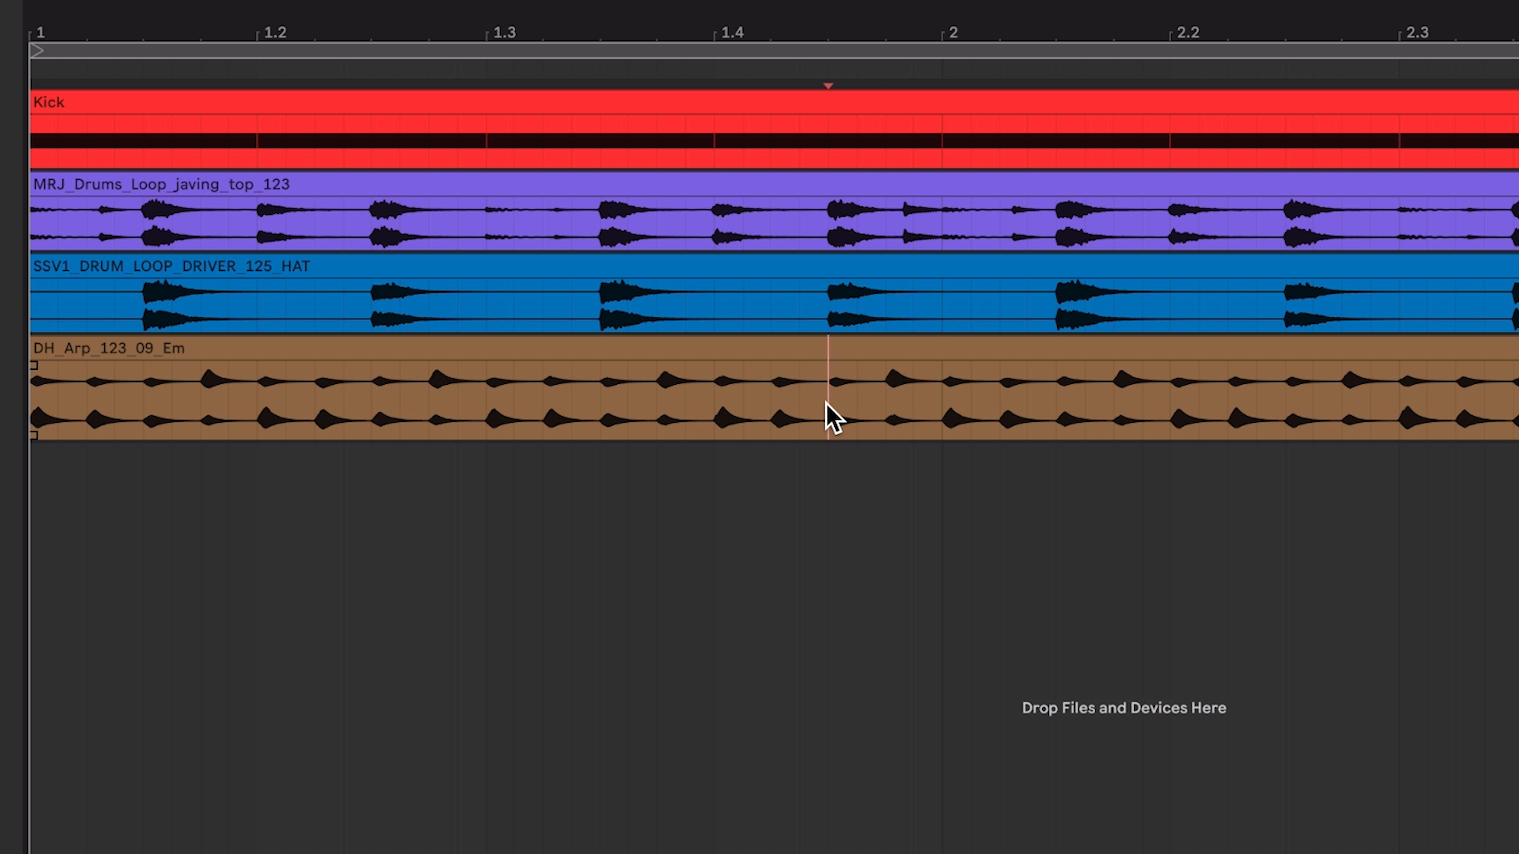
{"action": "mouse_move", "coordinate": [1101, 47]}
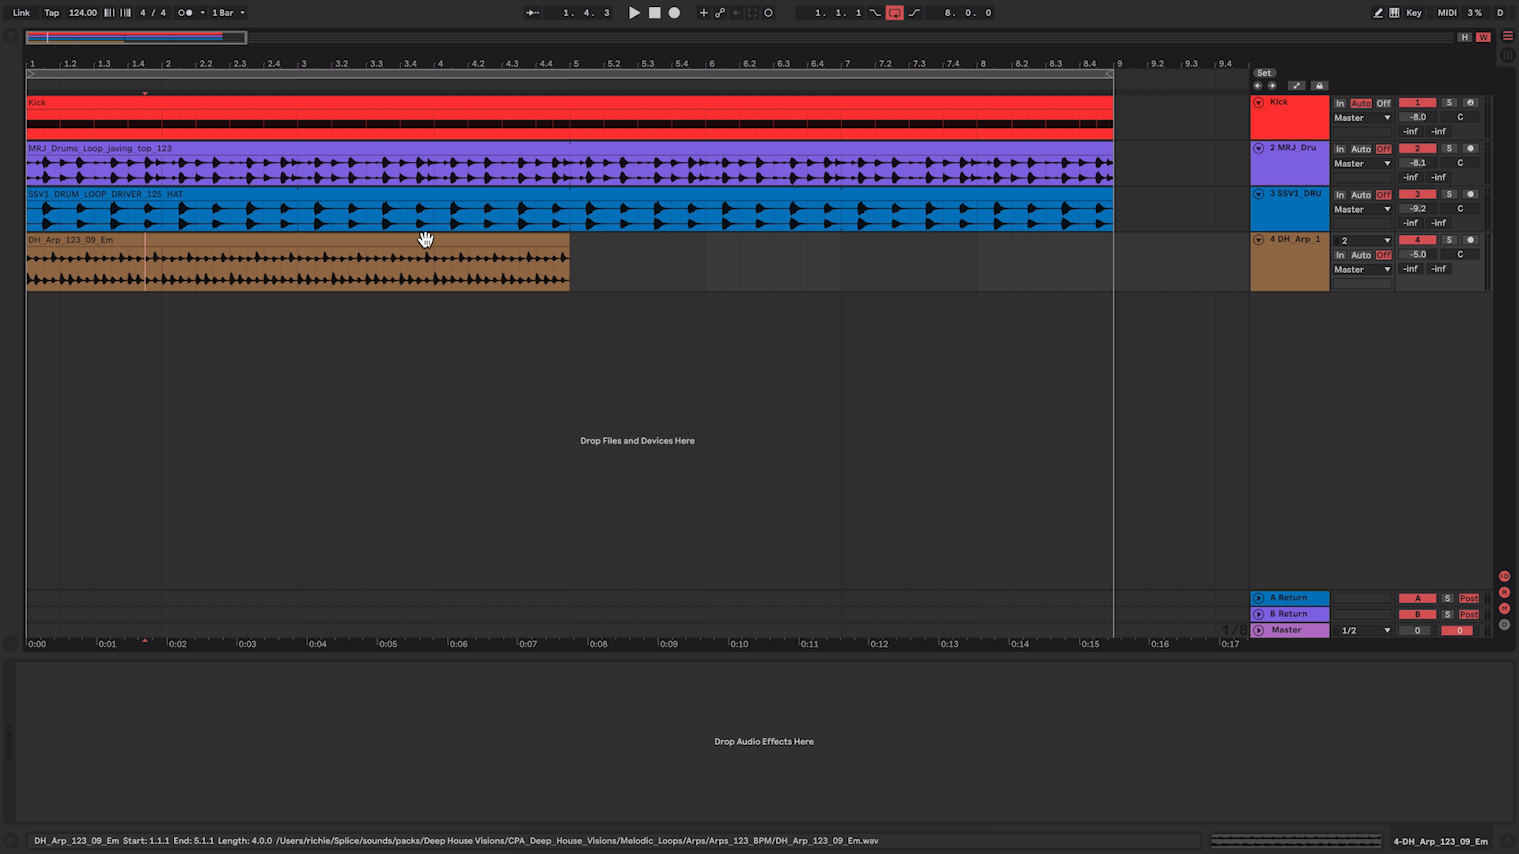
Step: Slice the arp clip at every transient to a new MIDI track, keeping warped timing
{"action": "double_click", "coordinate": [291, 257]}
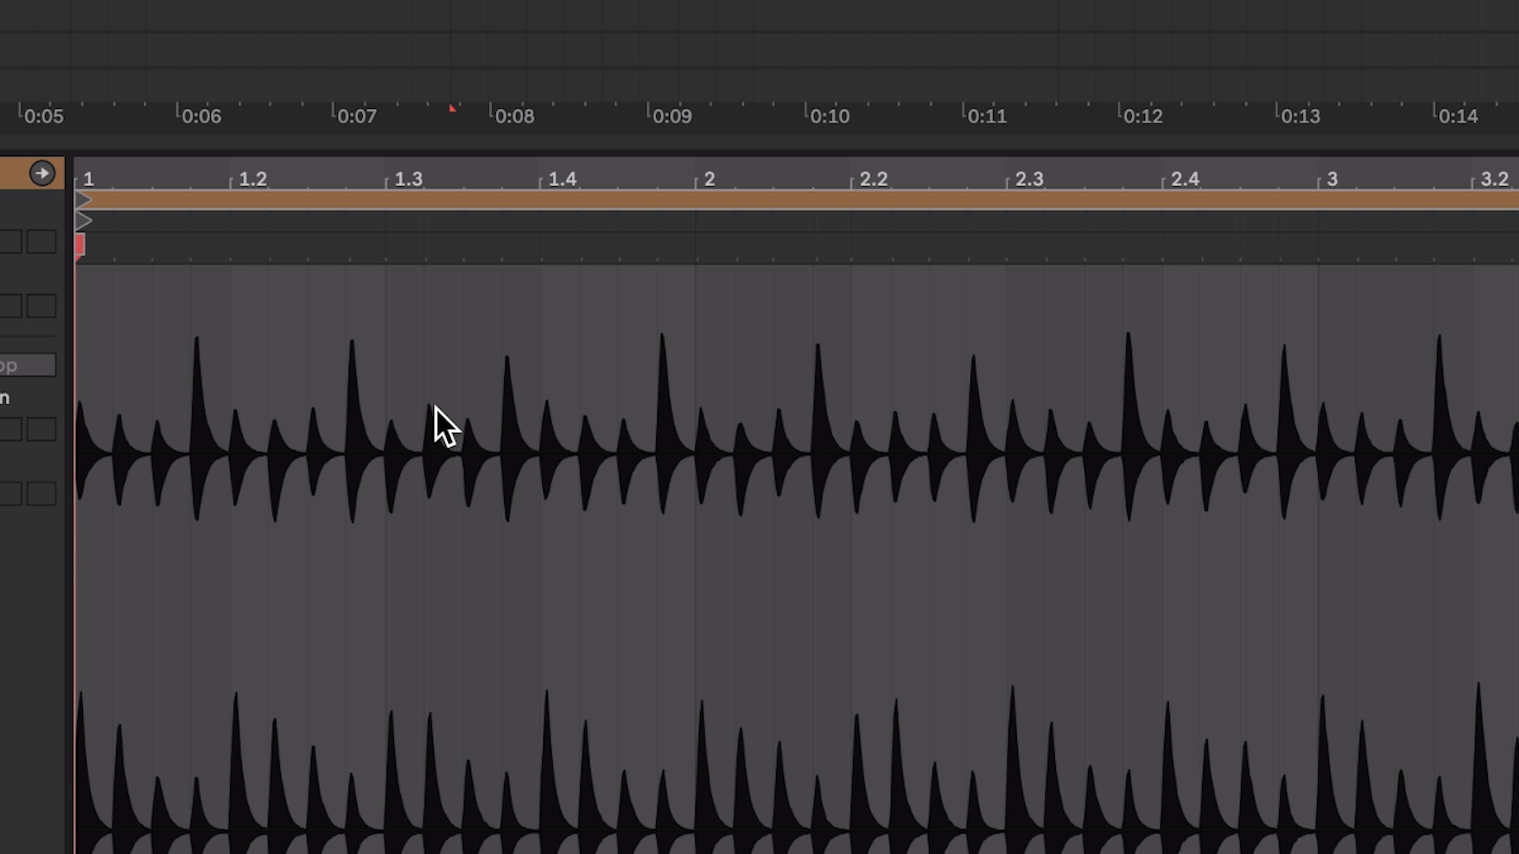
{"action": "mouse_move", "coordinate": [440, 411]}
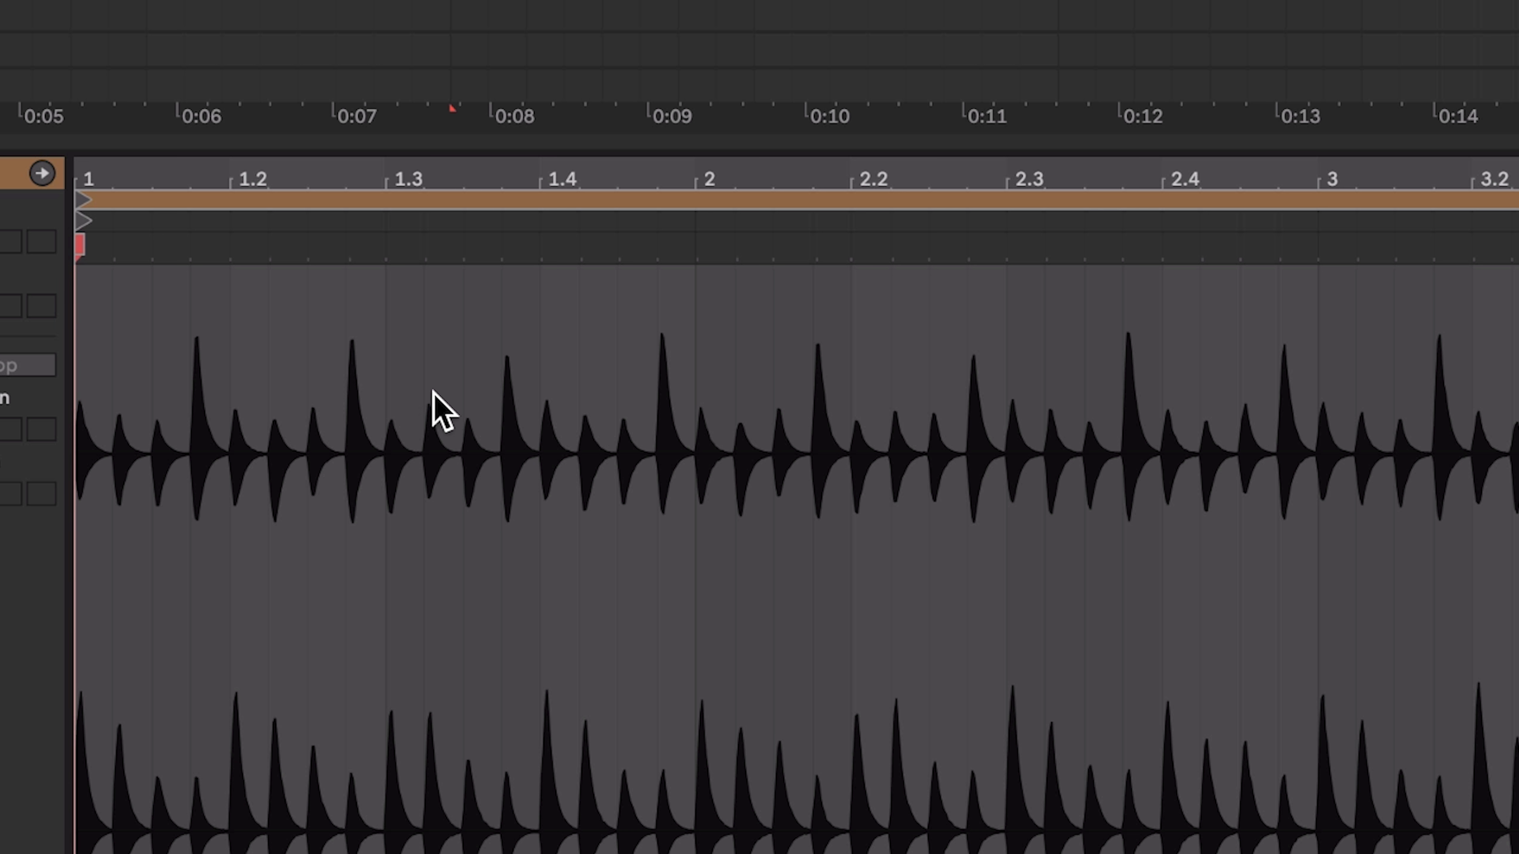
{"action": "mouse_move", "coordinate": [935, 290]}
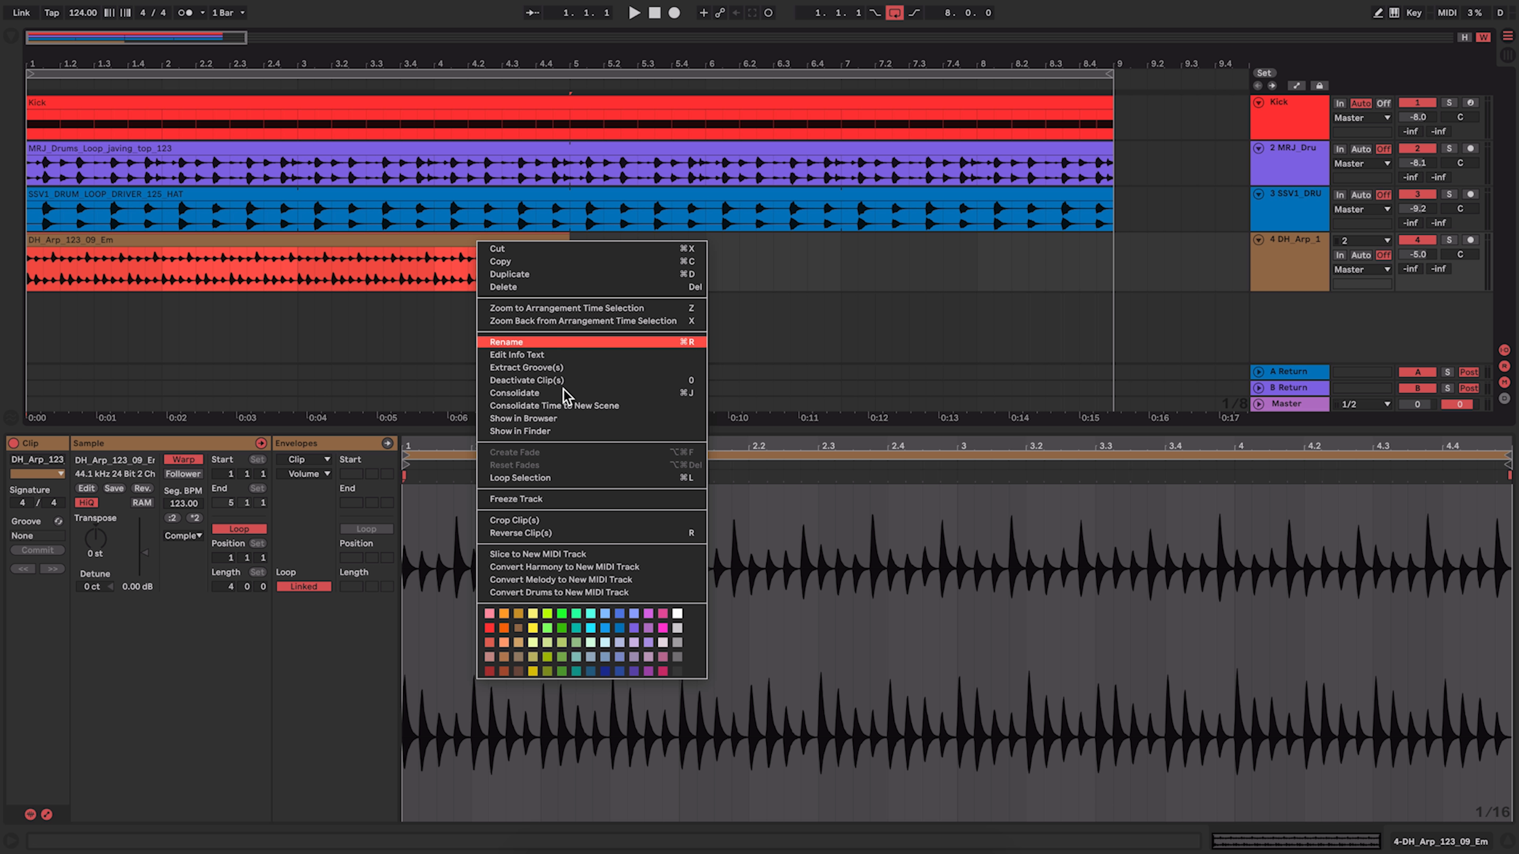
{"action": "mouse_move", "coordinate": [583, 558]}
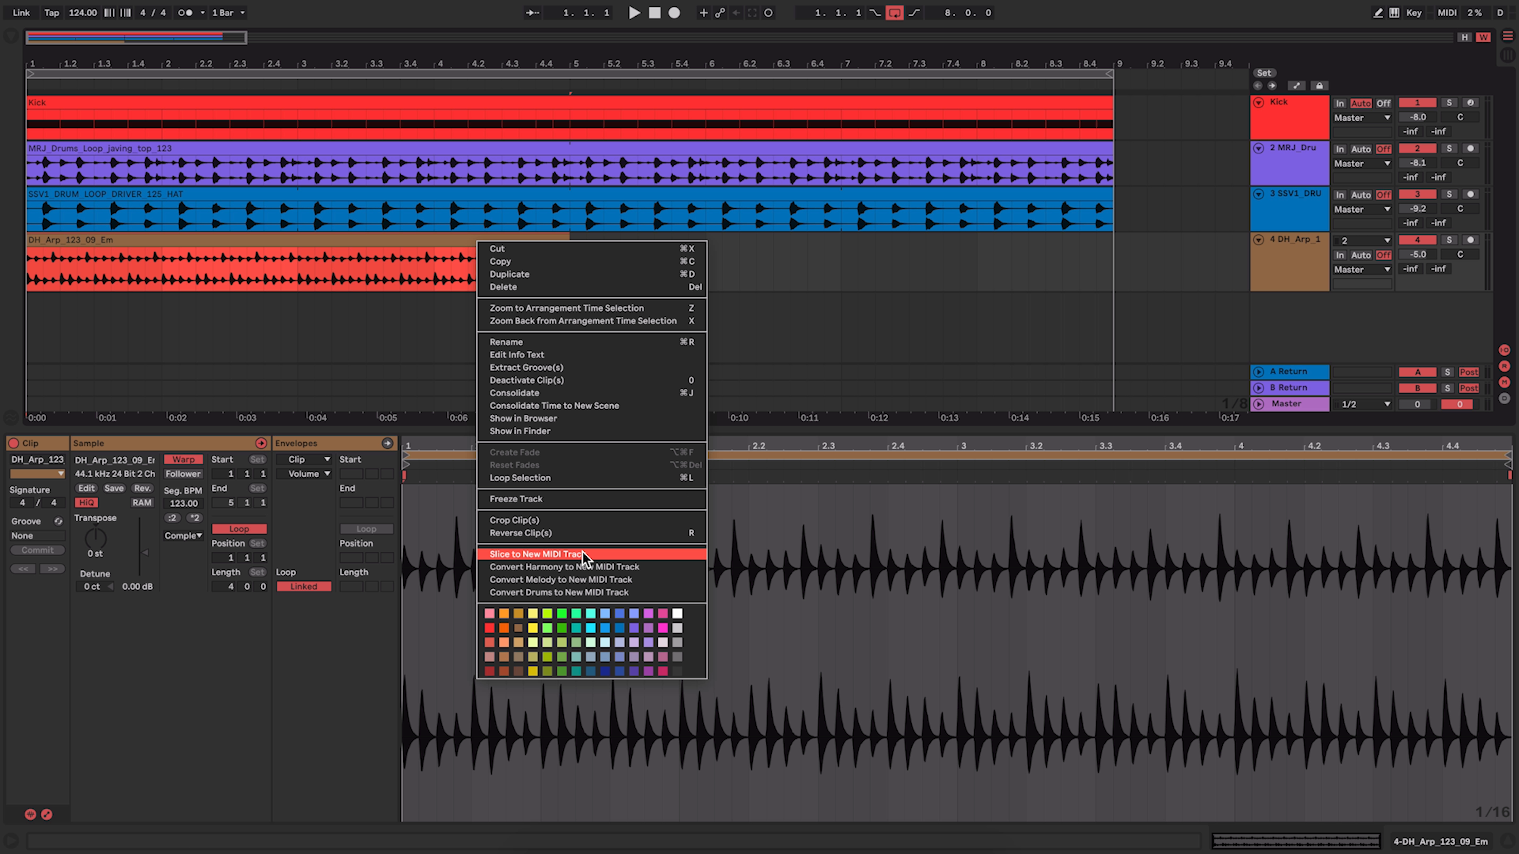
{"action": "left_click", "coordinate": [538, 552]}
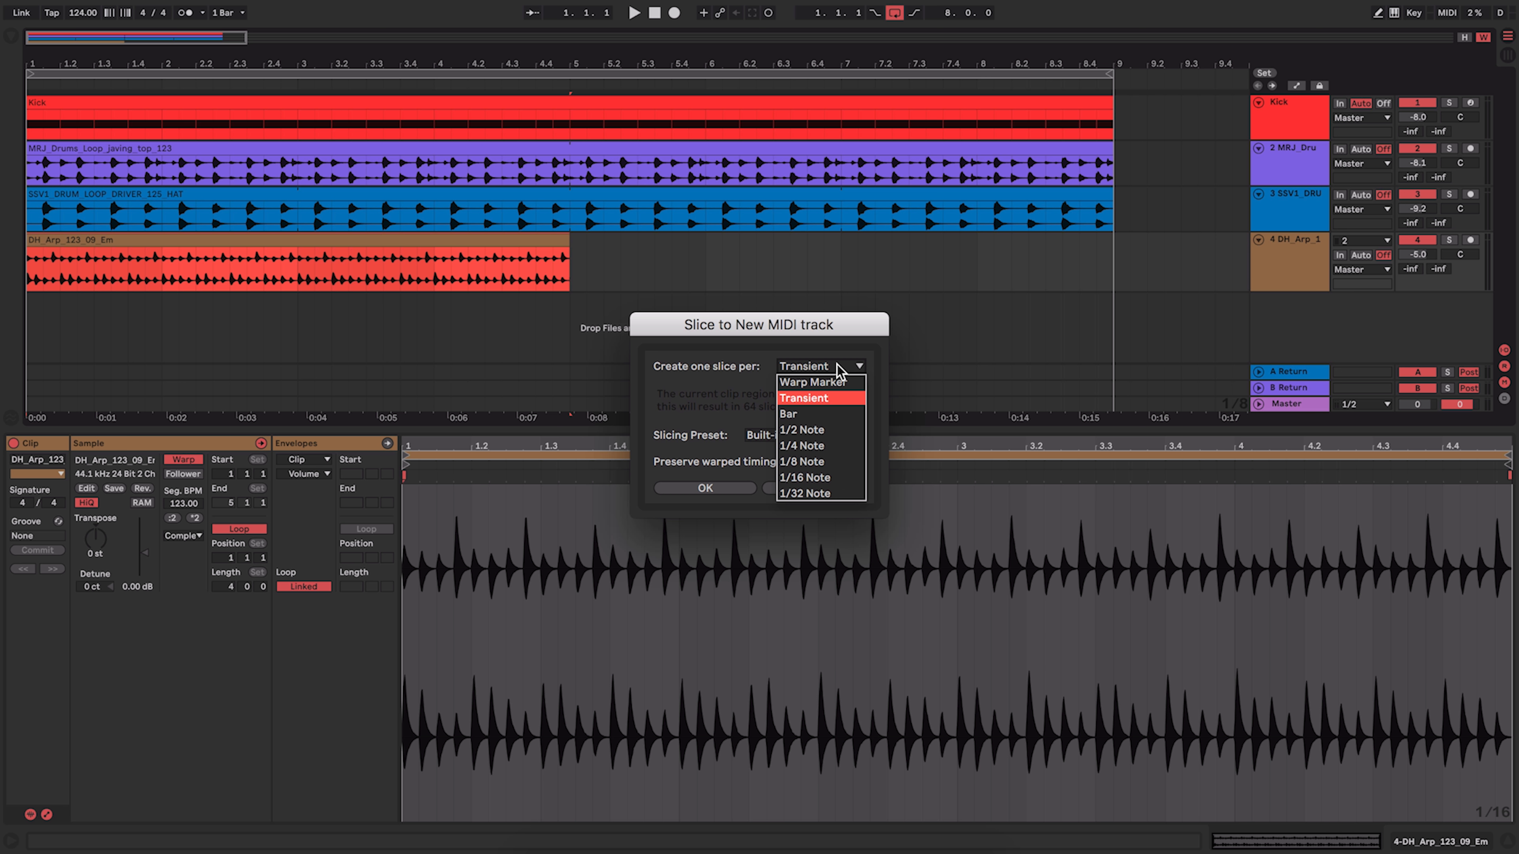
{"action": "left_click", "coordinate": [802, 398]}
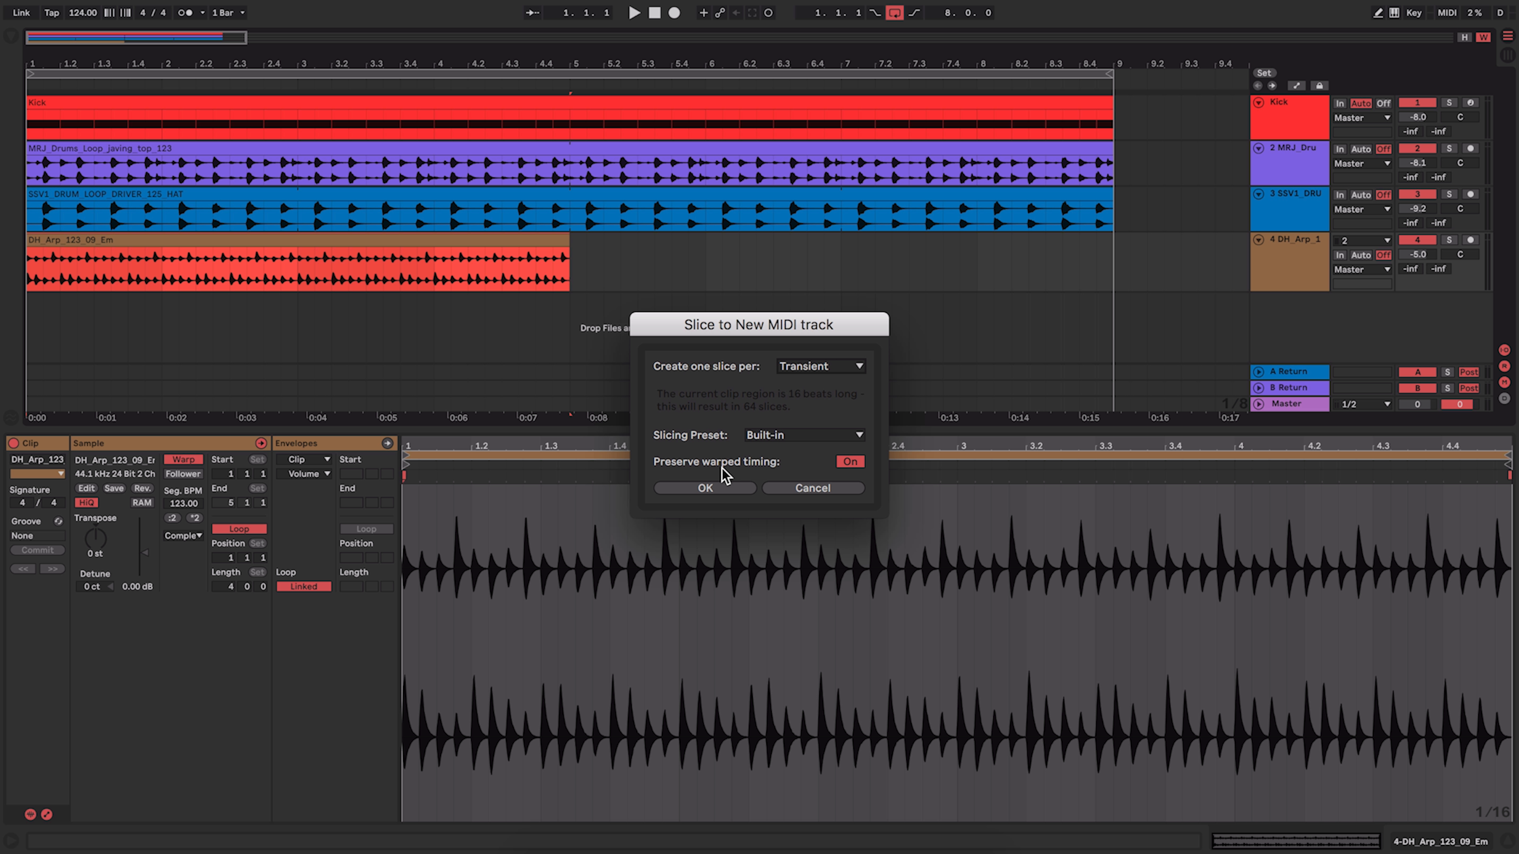
{"action": "left_click", "coordinate": [704, 488]}
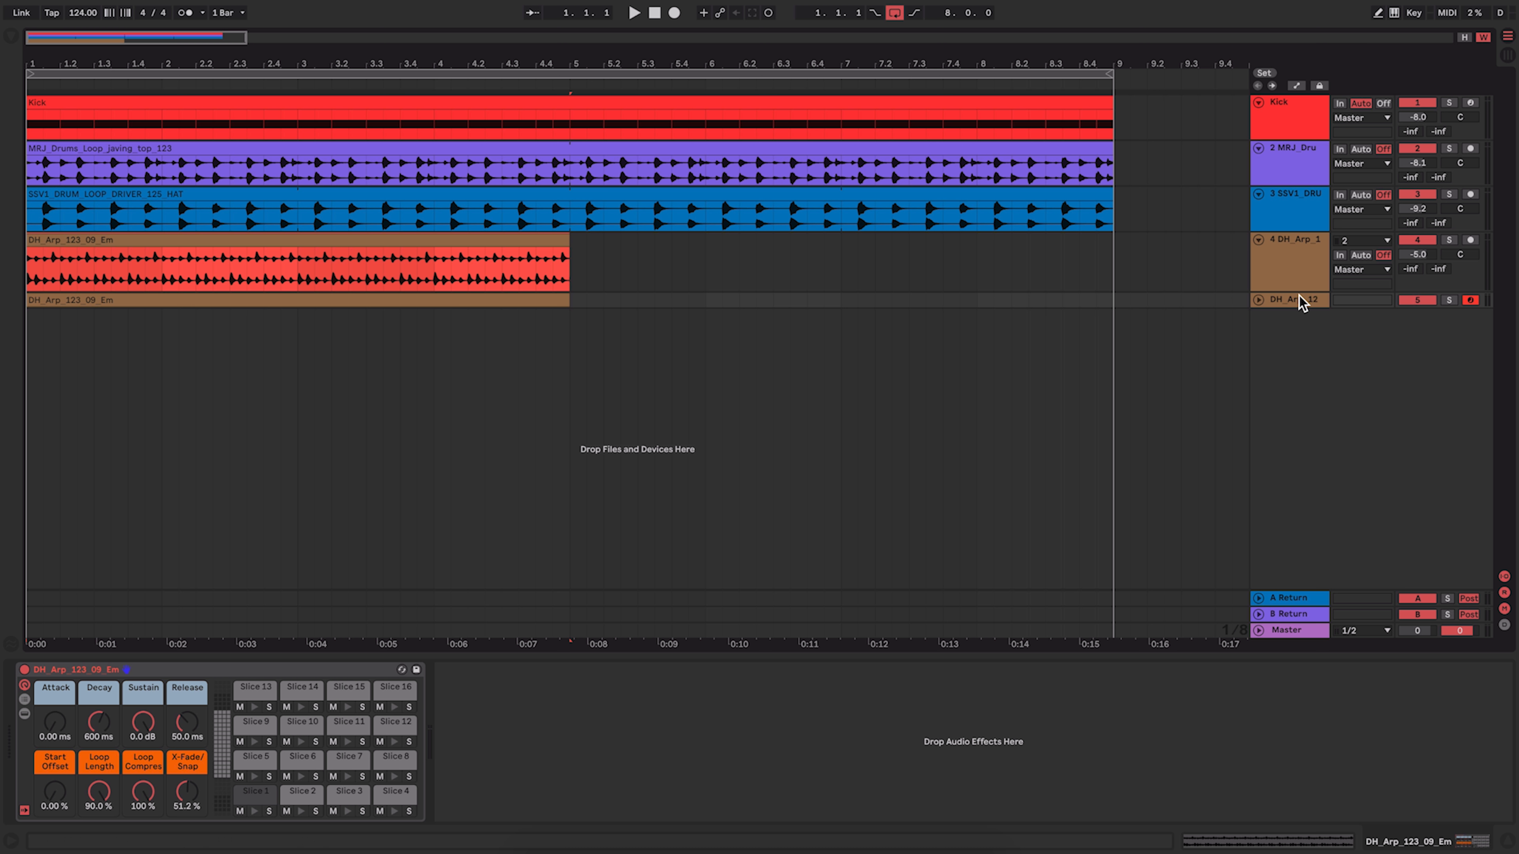
Step: Unfold the new sliced MIDI track and select its clip
{"action": "left_click", "coordinate": [1289, 299]}
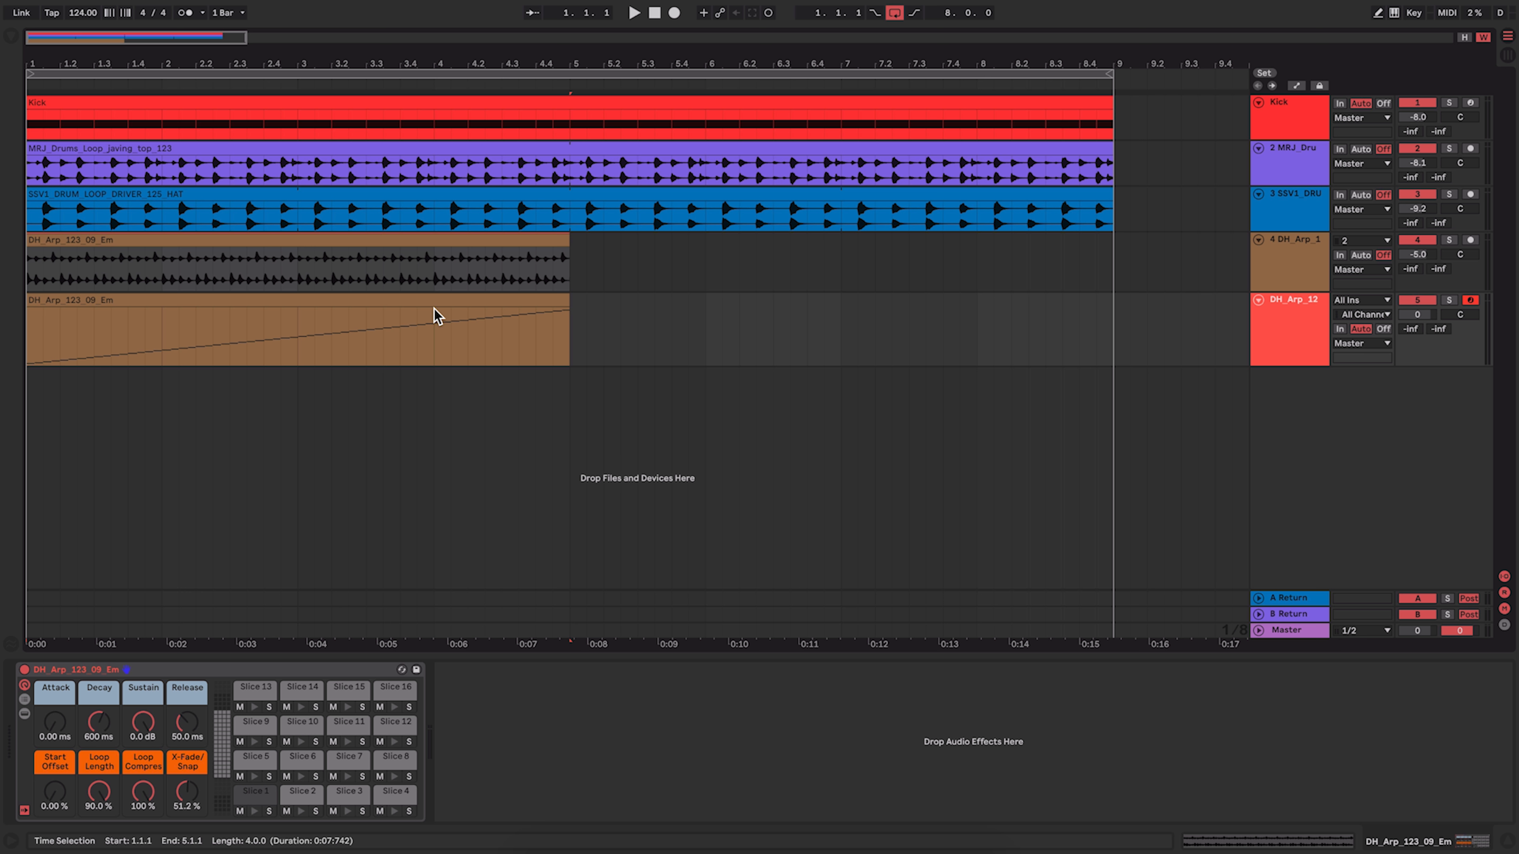
{"action": "left_click", "coordinate": [290, 332]}
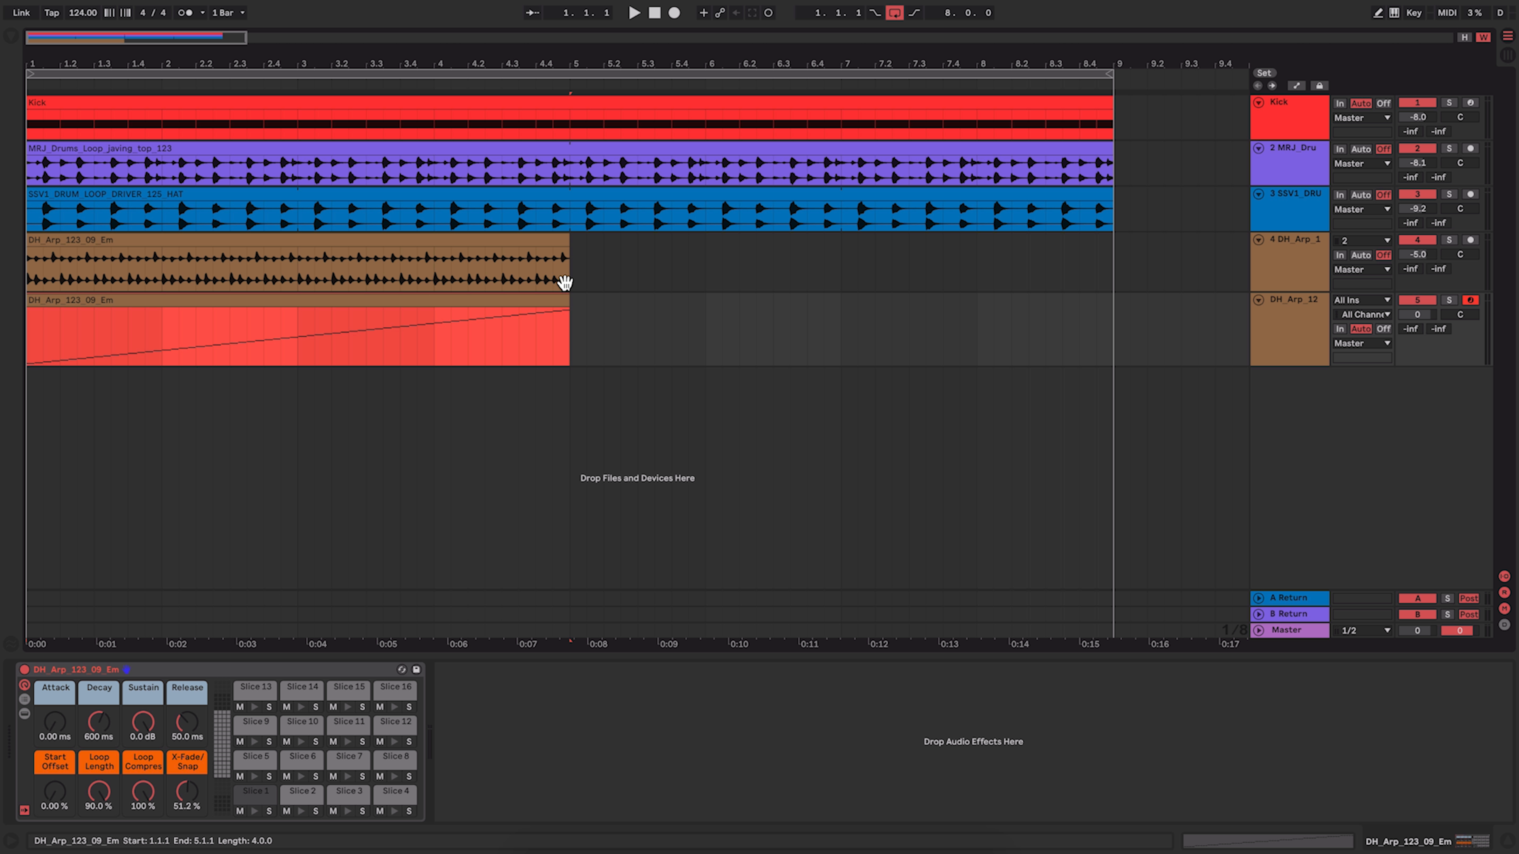
{"action": "mouse_move", "coordinate": [1419, 244]}
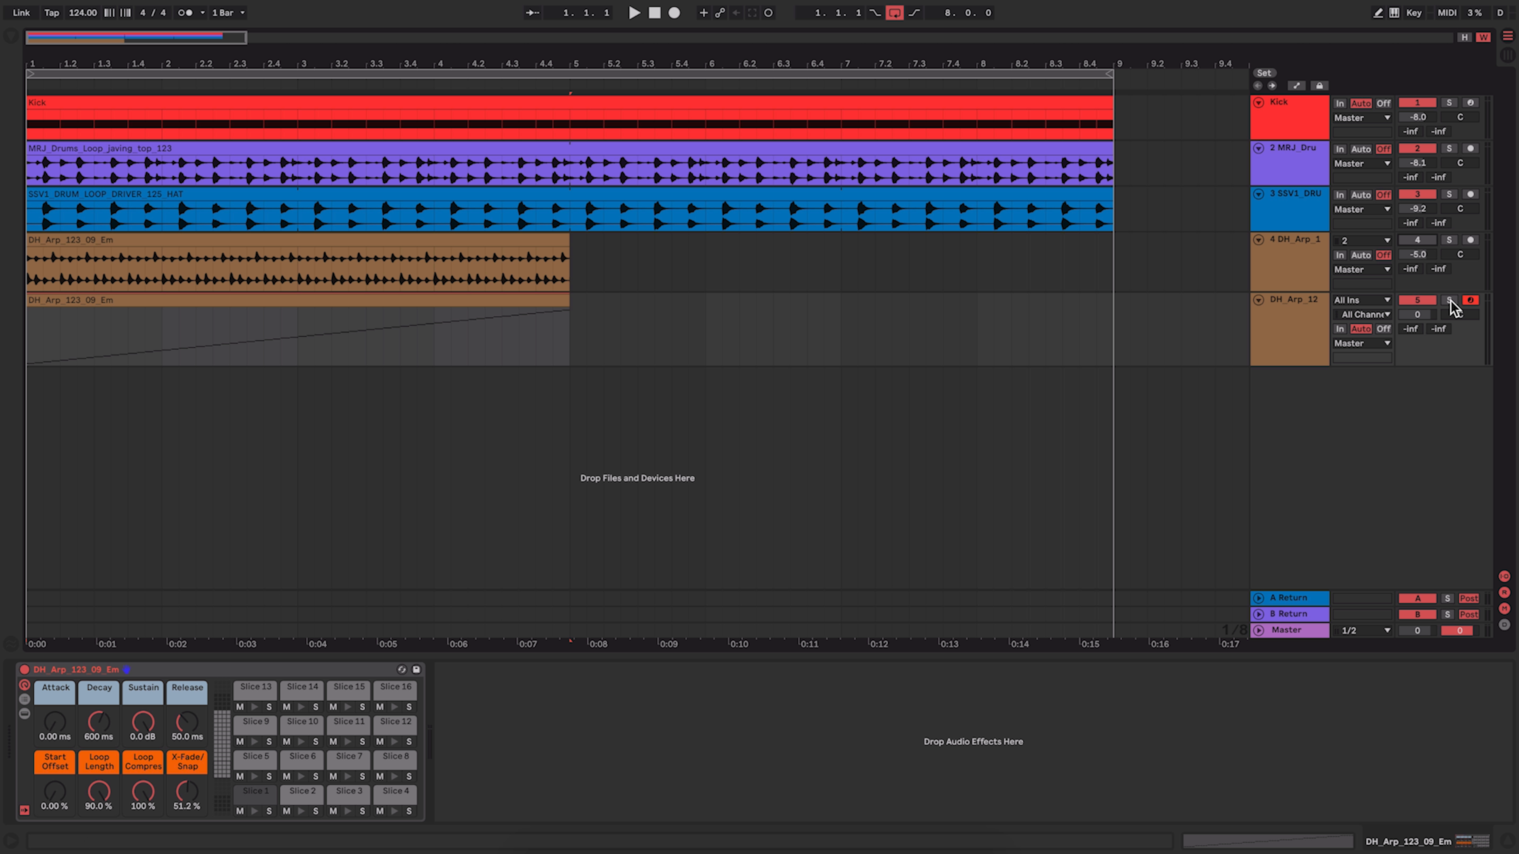
Step: Solo the sliced track and show slice 1's Simpler to set Sustain -inf dB, Decay 663 ms, Release 139 ms
{"action": "left_click", "coordinate": [634, 13]}
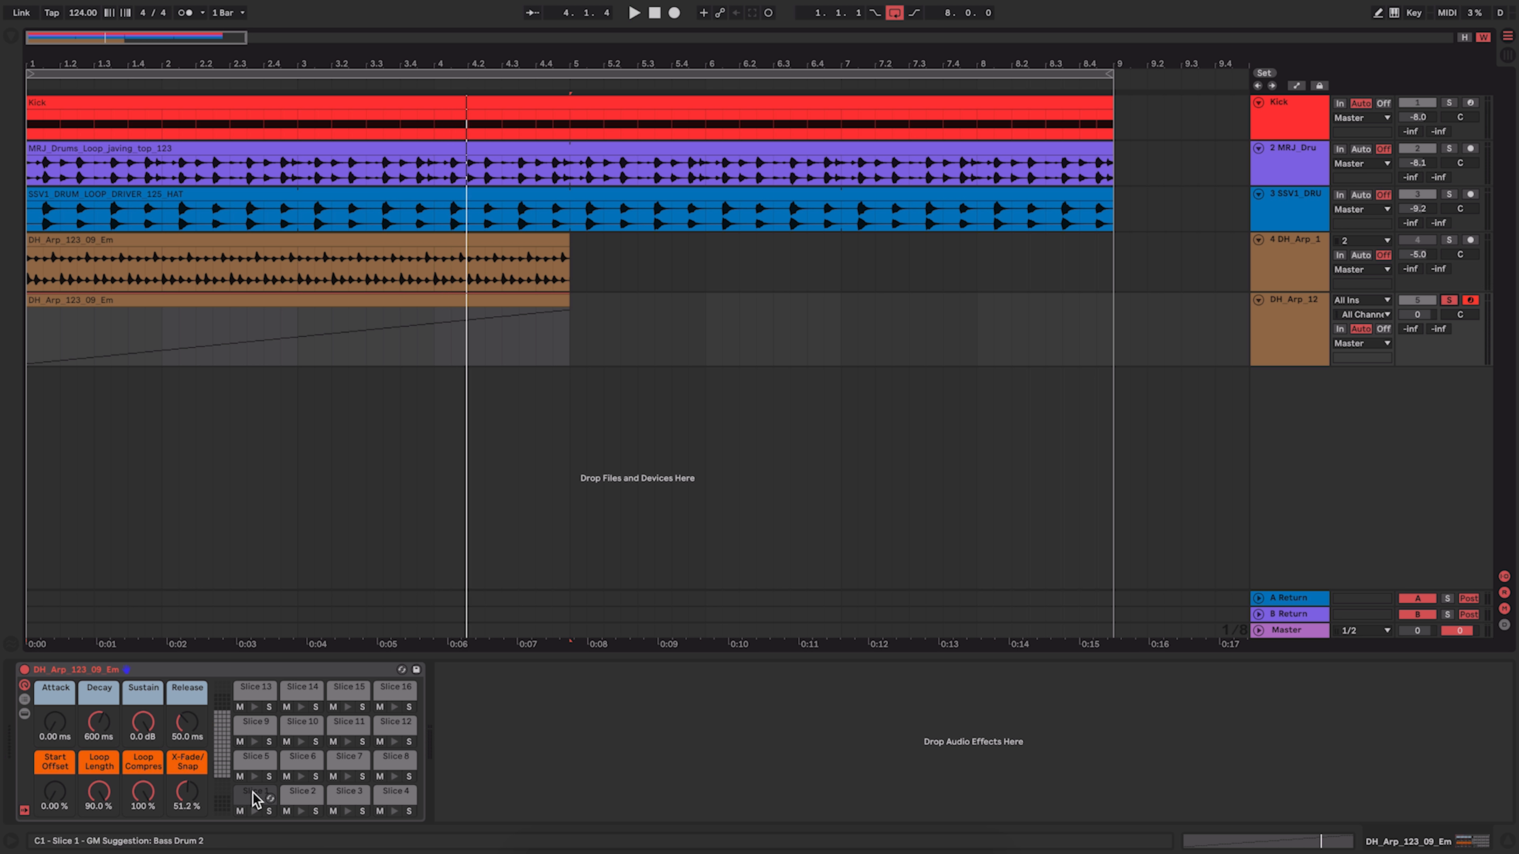
{"action": "left_click", "coordinate": [255, 794]}
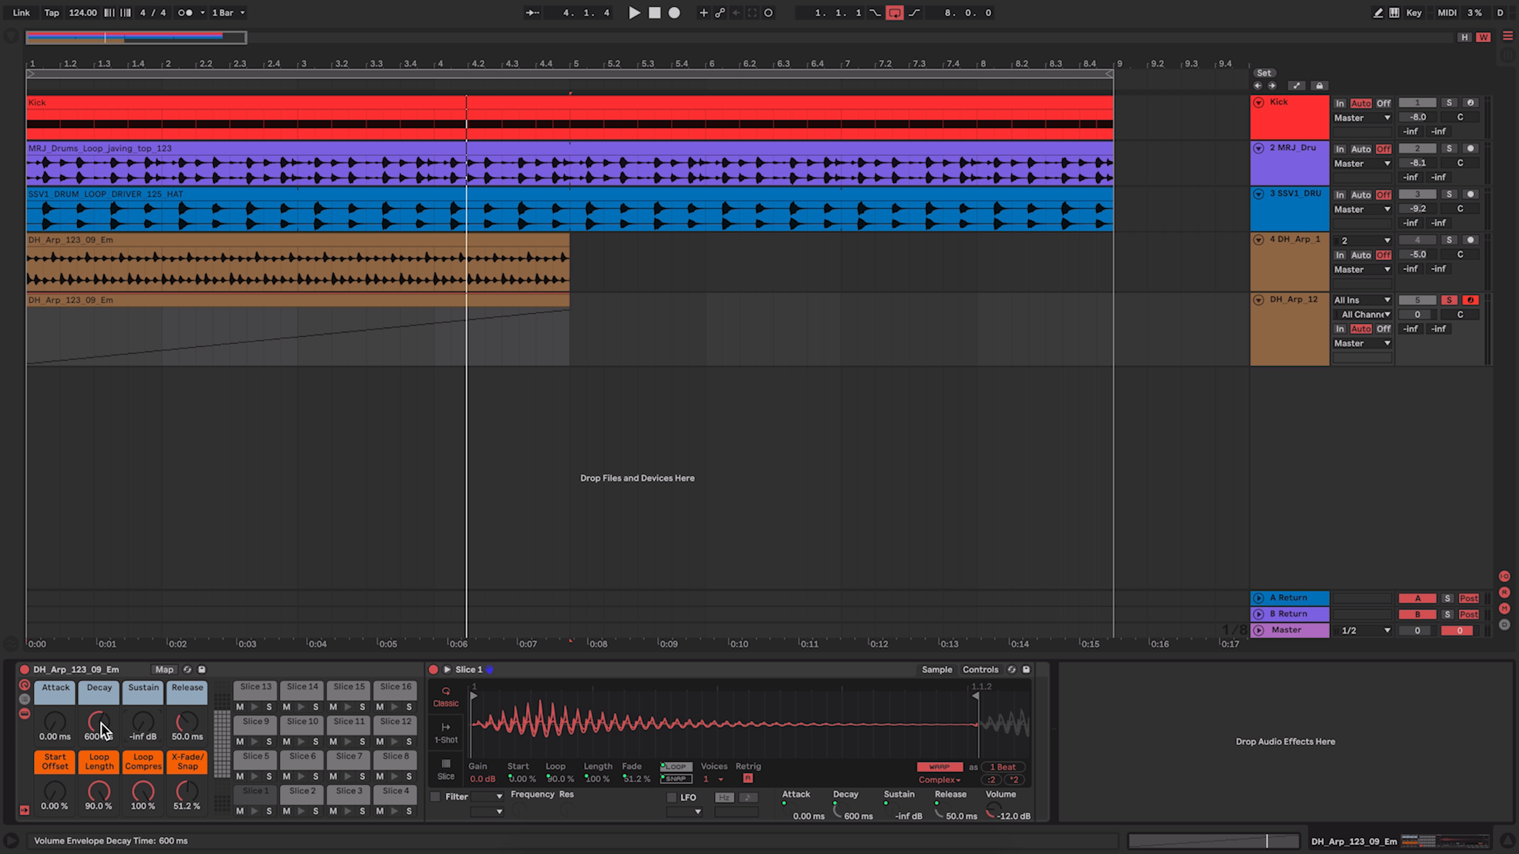
{"action": "mouse_move", "coordinate": [958, 713]}
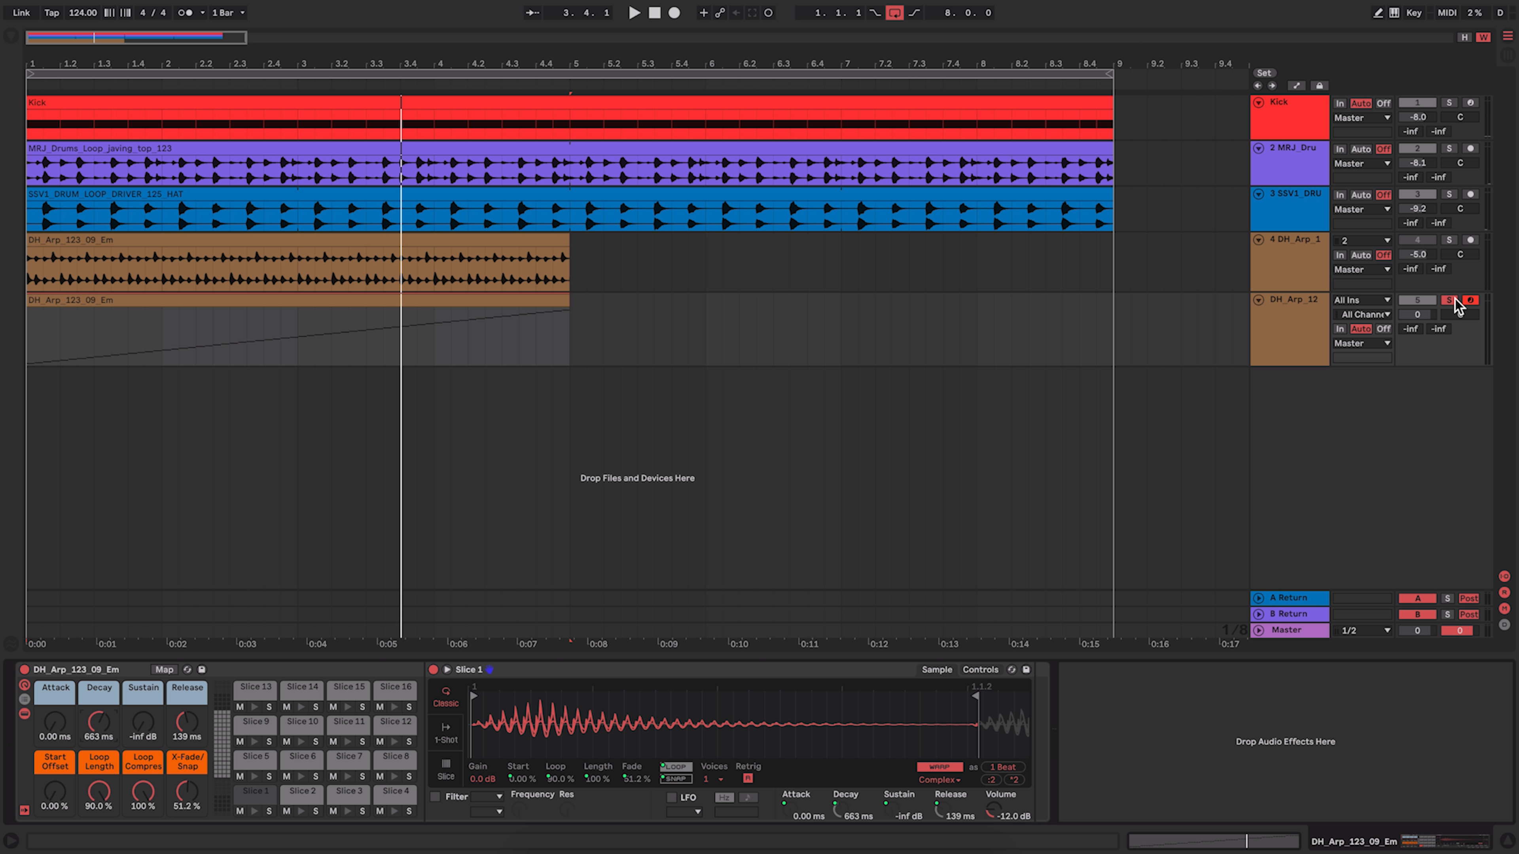
{"action": "left_click", "coordinate": [634, 13]}
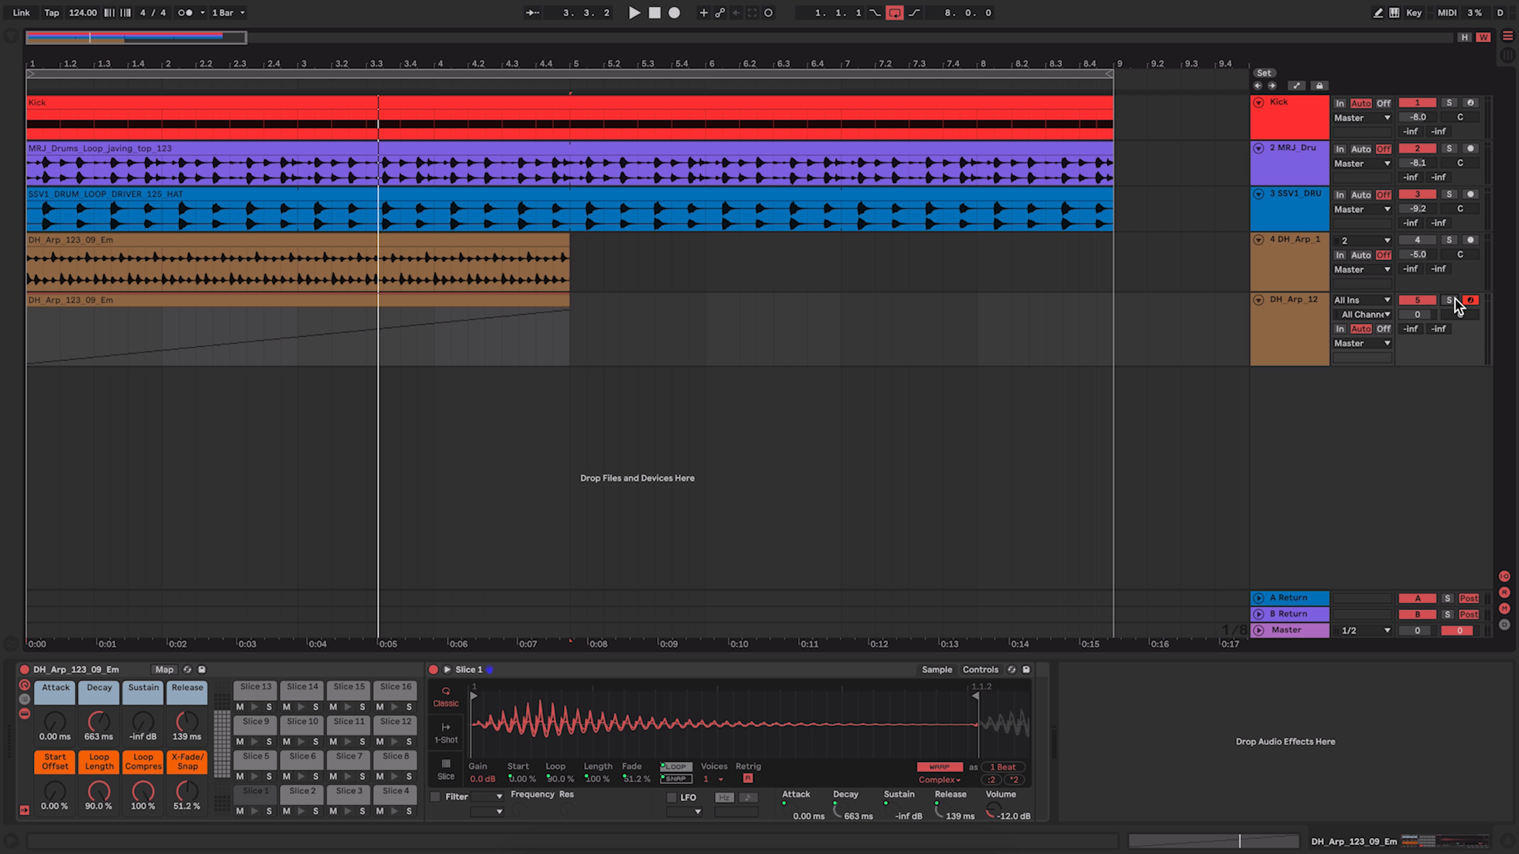
{"action": "mouse_move", "coordinate": [1454, 305]}
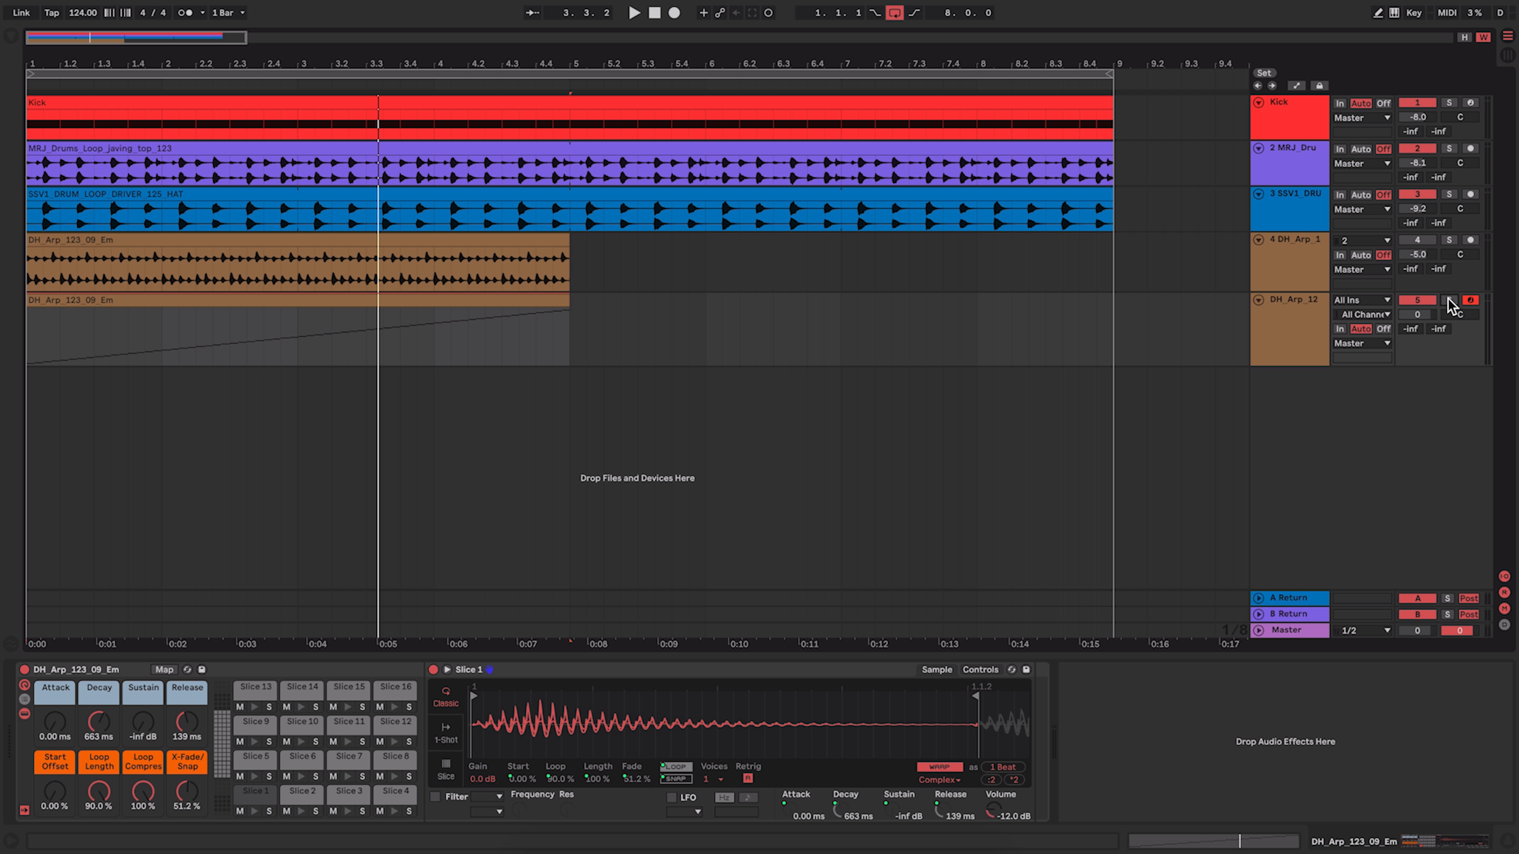
Step: Hot-swap the clip's groove and expand Core Library's MPC groove folder in the browser
{"action": "left_click", "coordinate": [292, 329]}
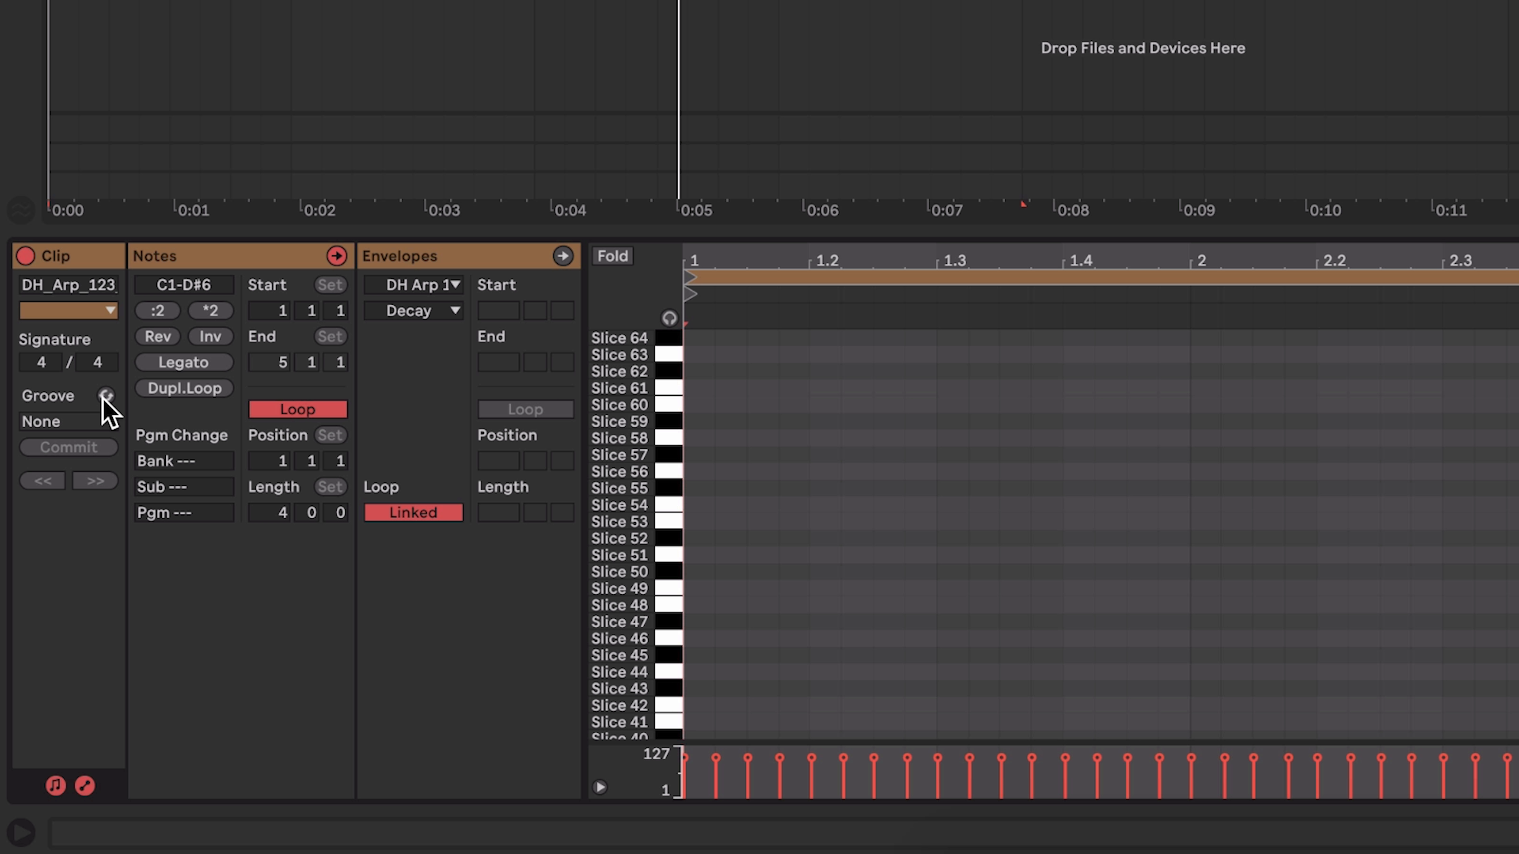
{"action": "left_click", "coordinate": [107, 397]}
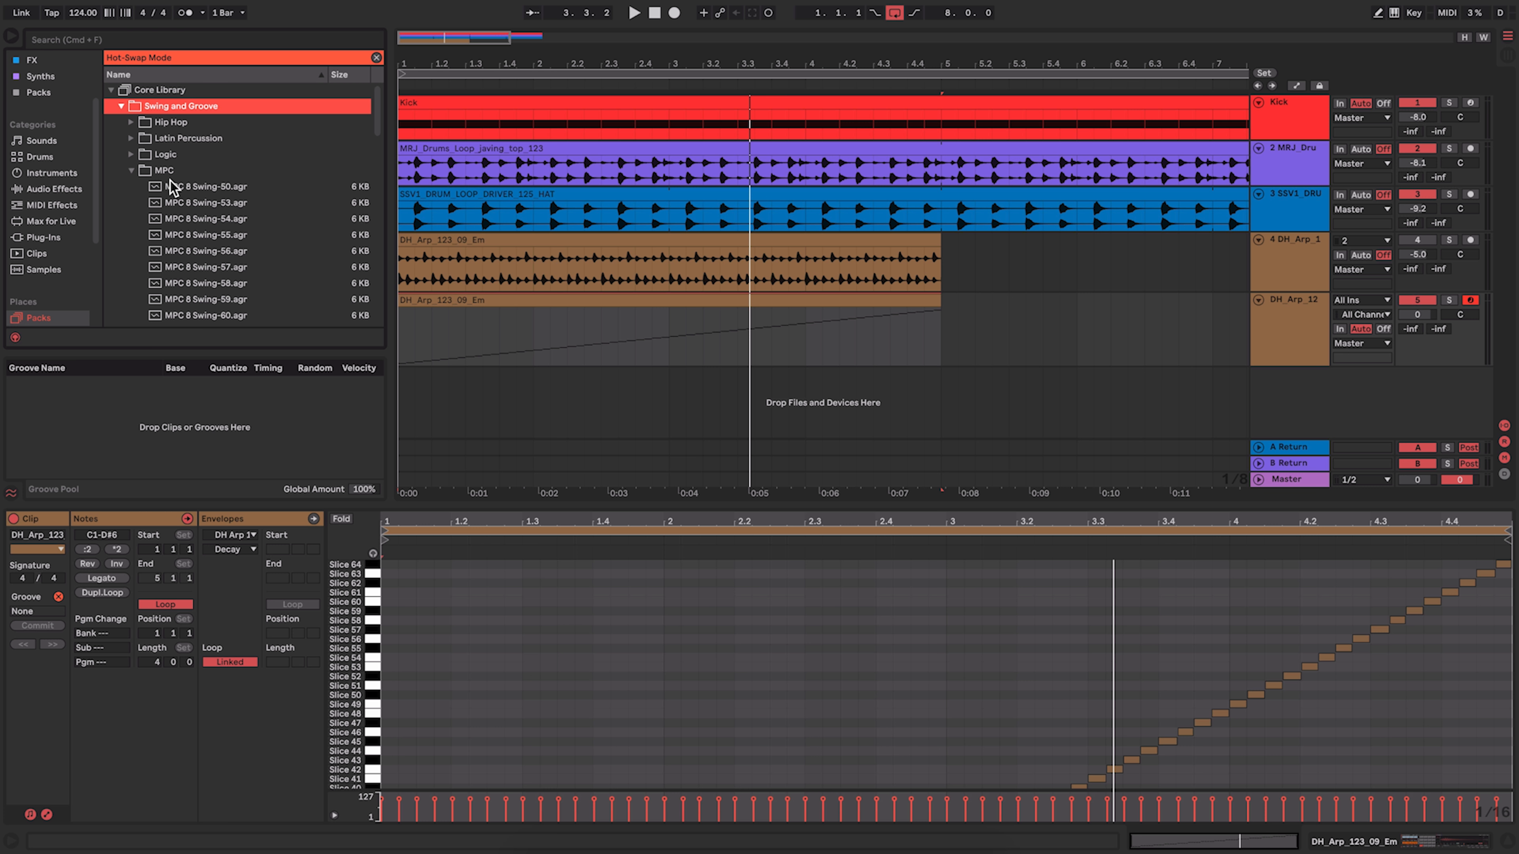
{"action": "left_click", "coordinate": [132, 171]}
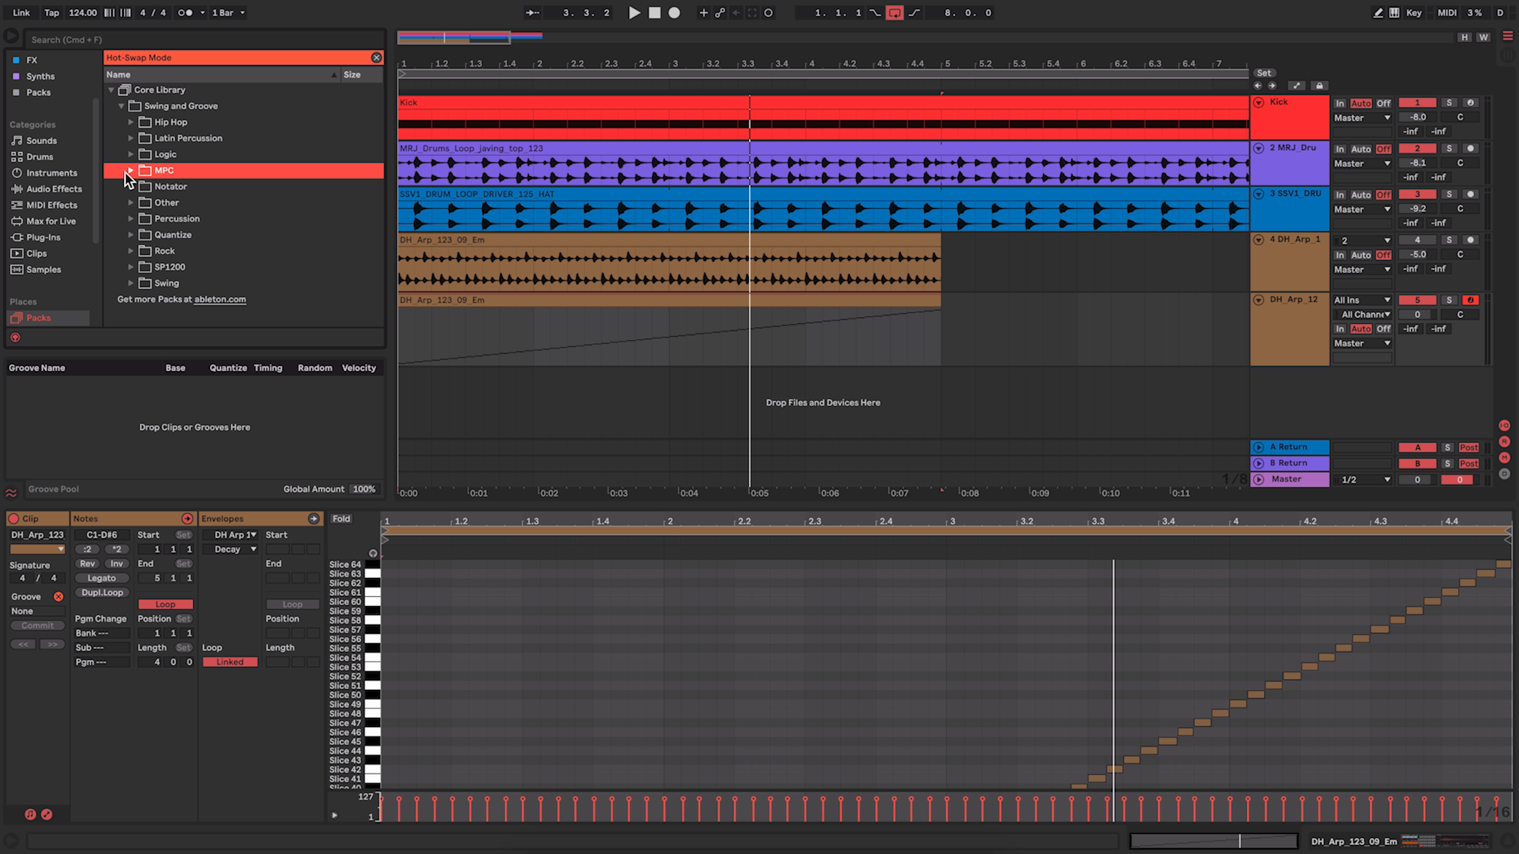
{"action": "left_click", "coordinate": [130, 169]}
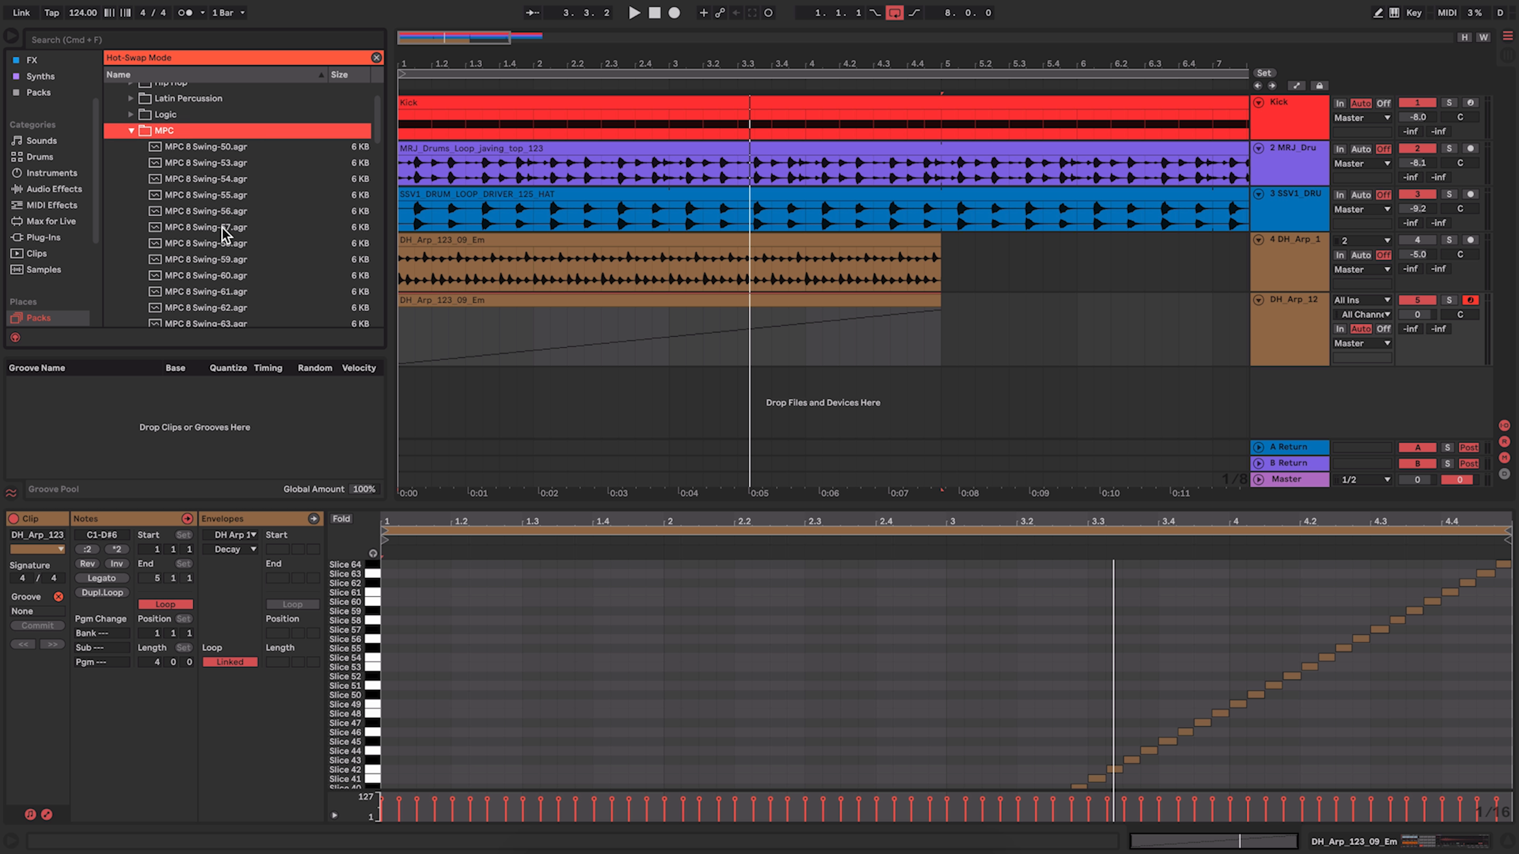
Step: Scroll through the MPC swing groove files looking for MPC 16 Swing-67
{"action": "scroll", "scroll_direction": "up", "scroll_amount": 3}
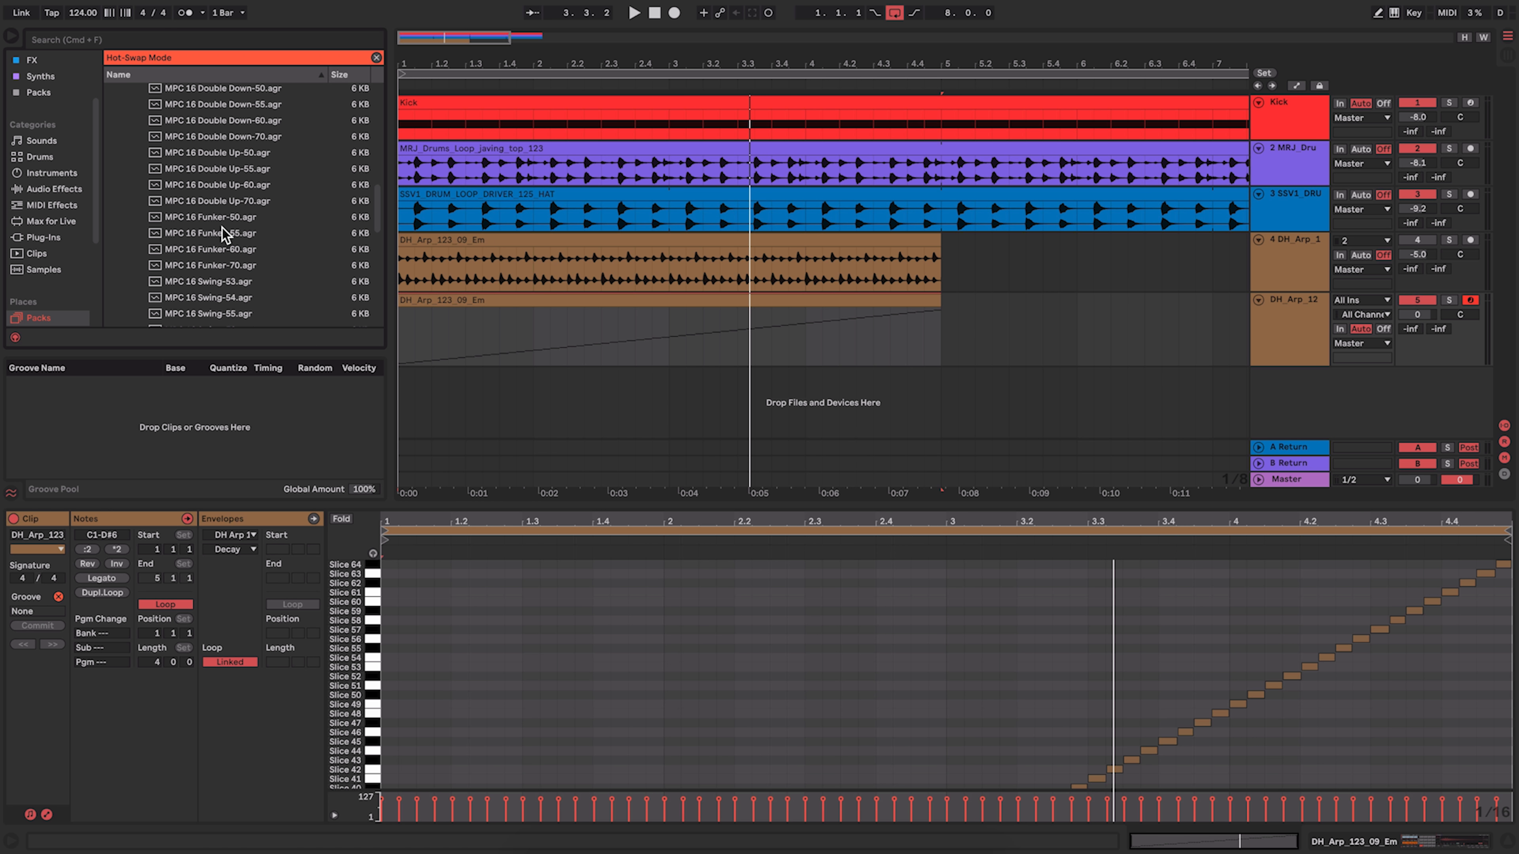
{"action": "scroll", "scroll_direction": "down", "scroll_amount": 3}
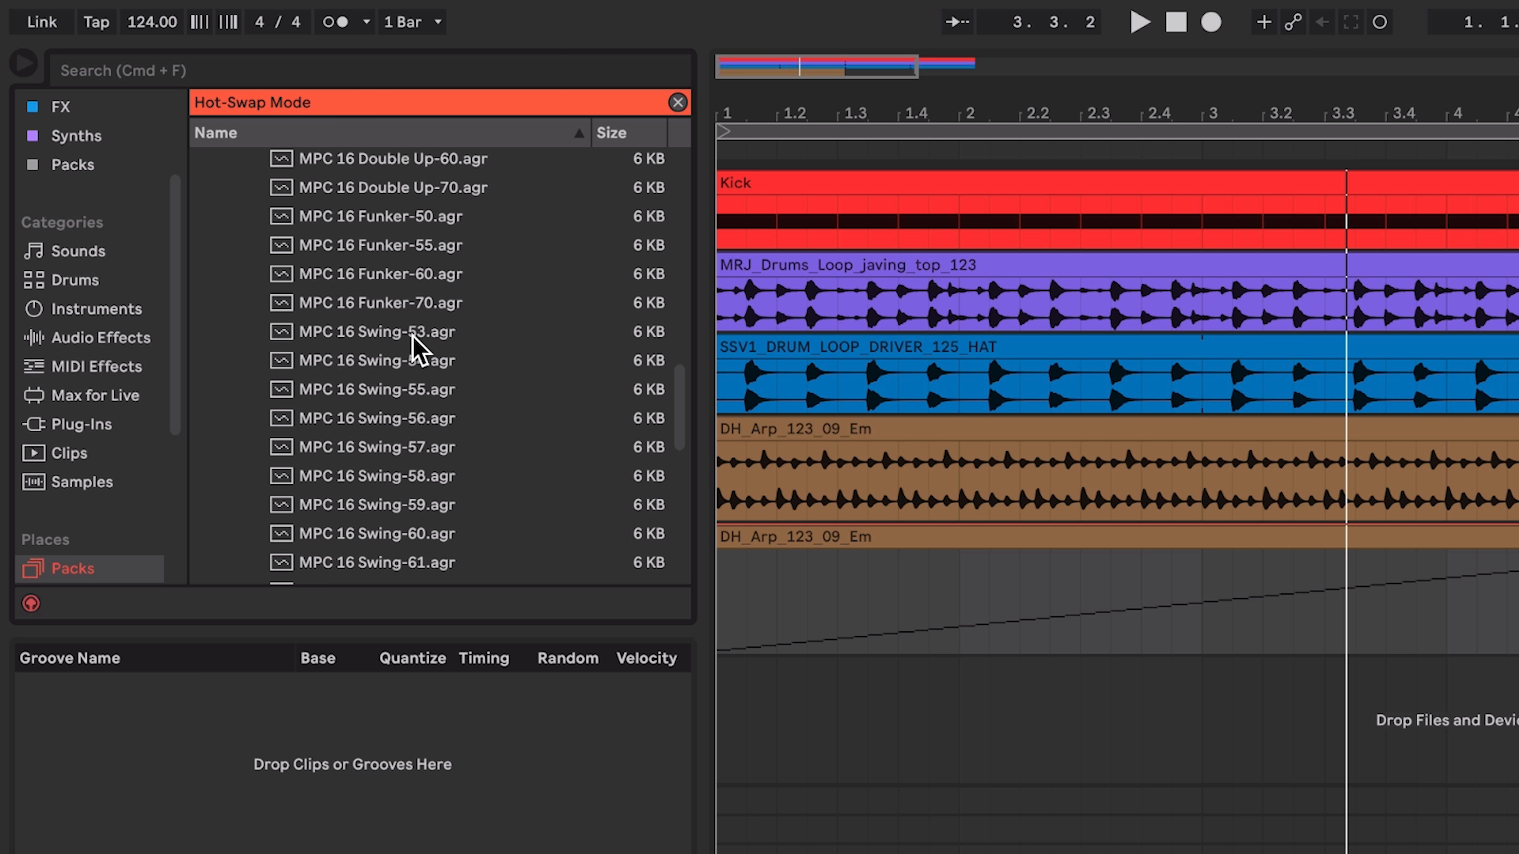
{"action": "scroll", "scroll_direction": "down", "scroll_amount": 3}
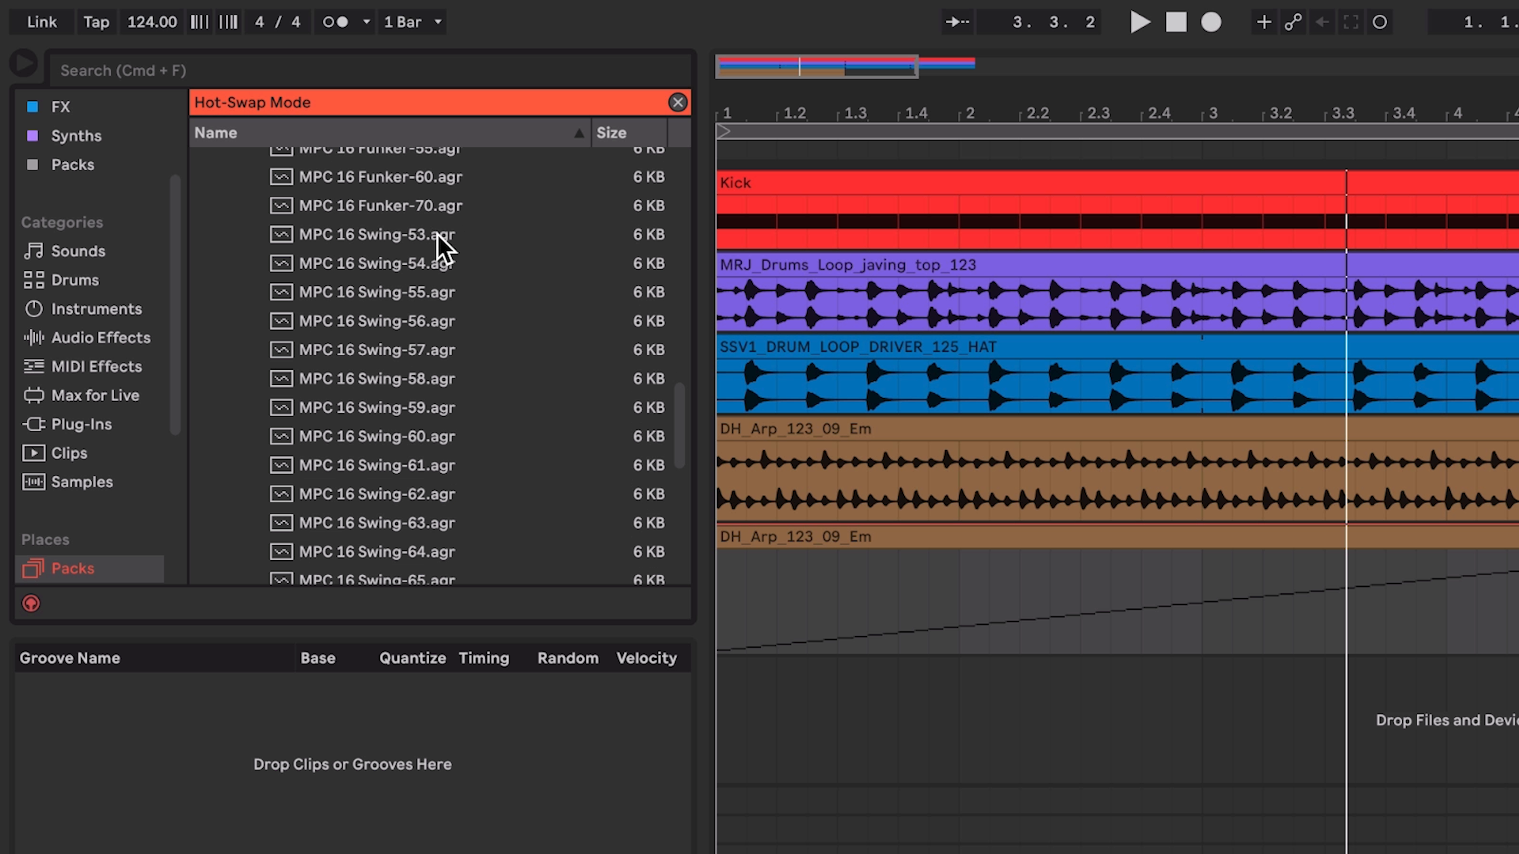
{"action": "mouse_move", "coordinate": [444, 250]}
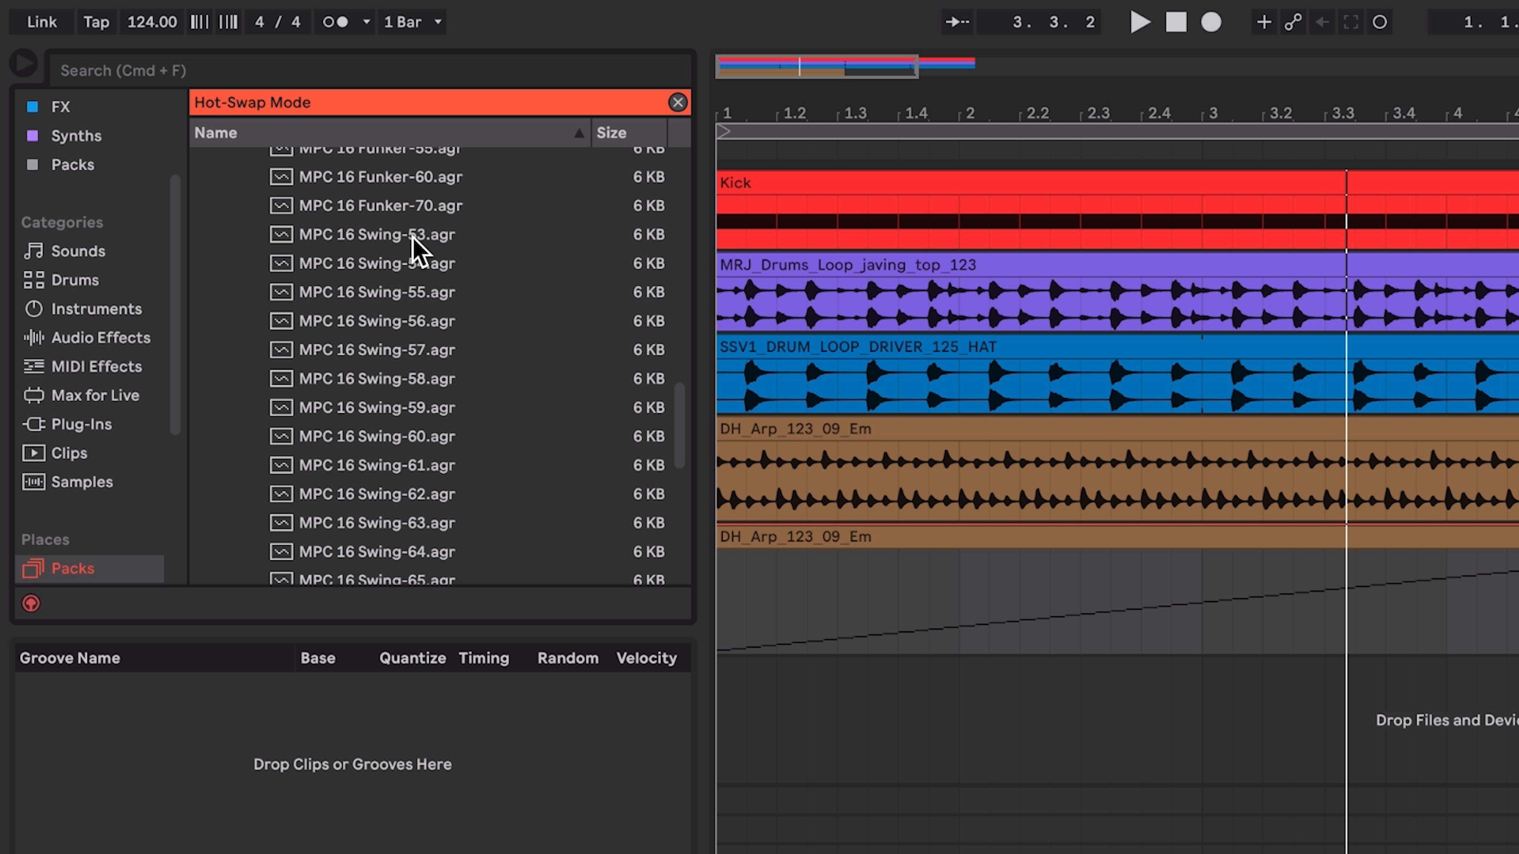
{"action": "scroll", "scroll_direction": "down", "scroll_amount": 3}
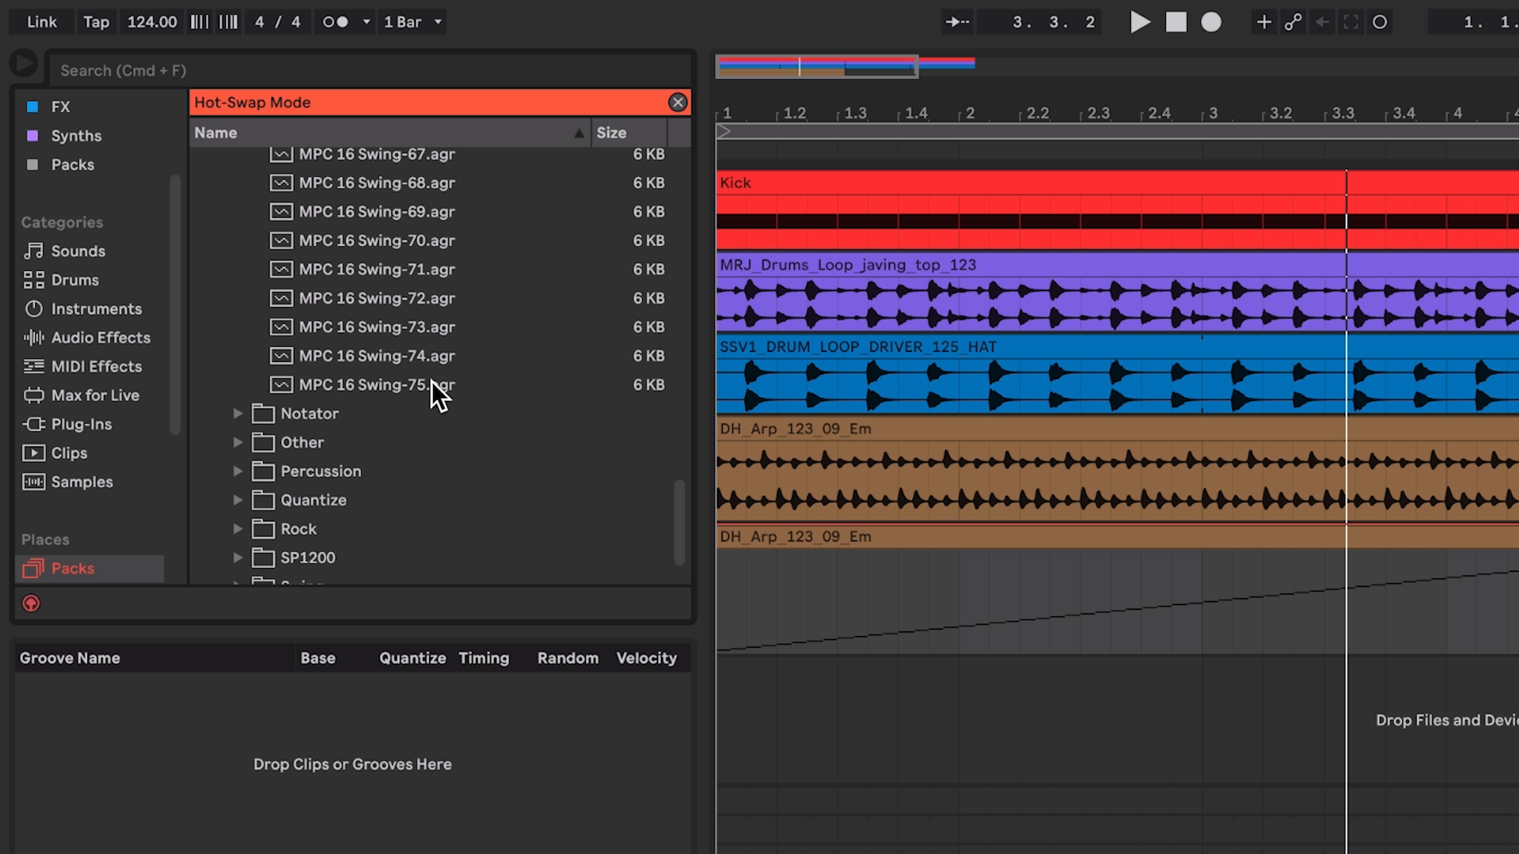
{"action": "scroll", "scroll_direction": "up", "scroll_amount": 3}
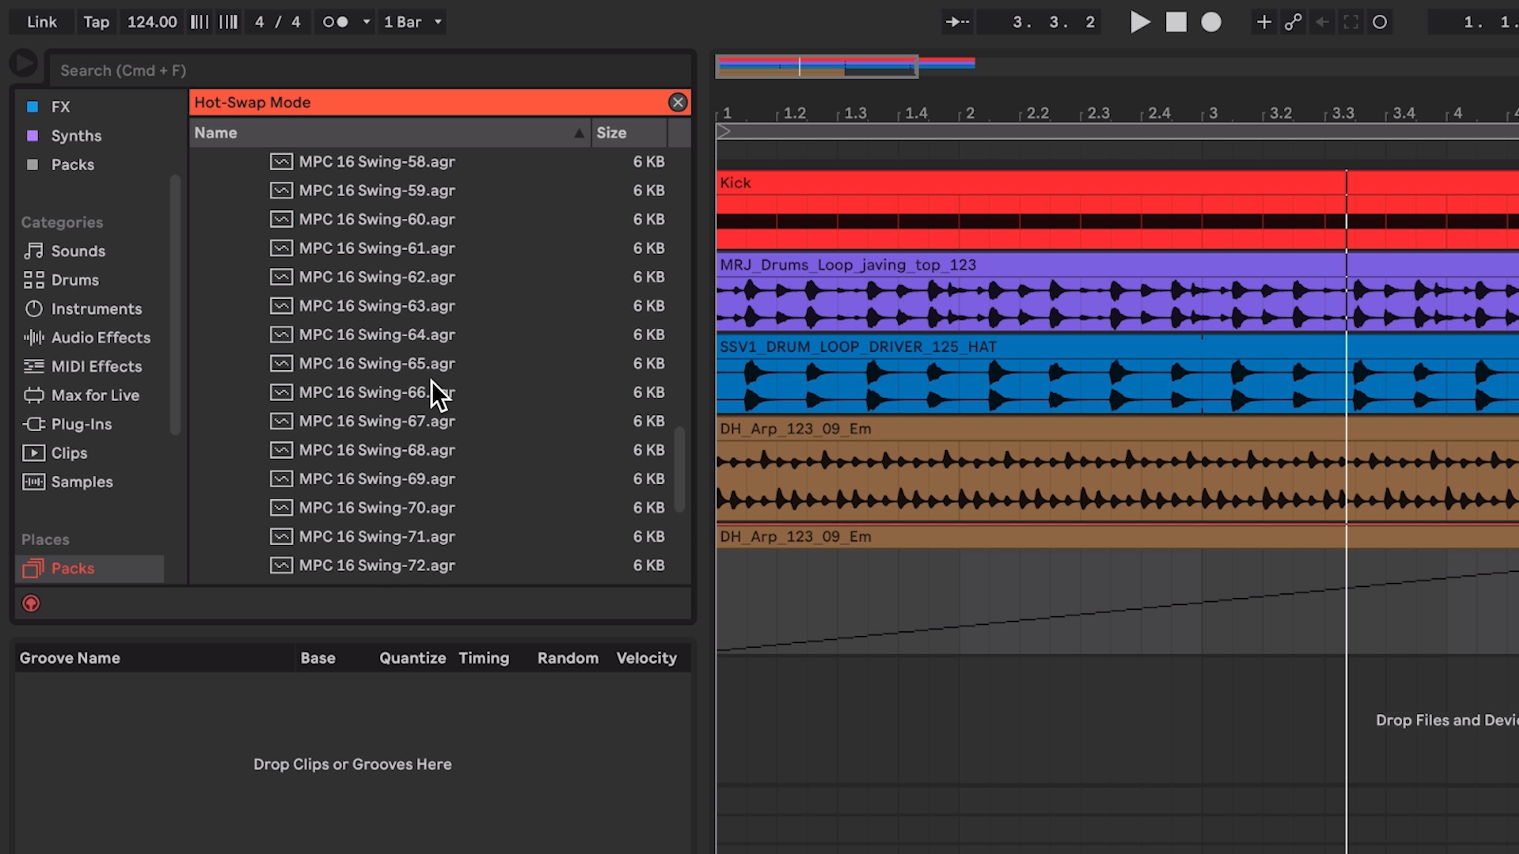
{"action": "scroll", "scroll_direction": "up", "scroll_amount": 3}
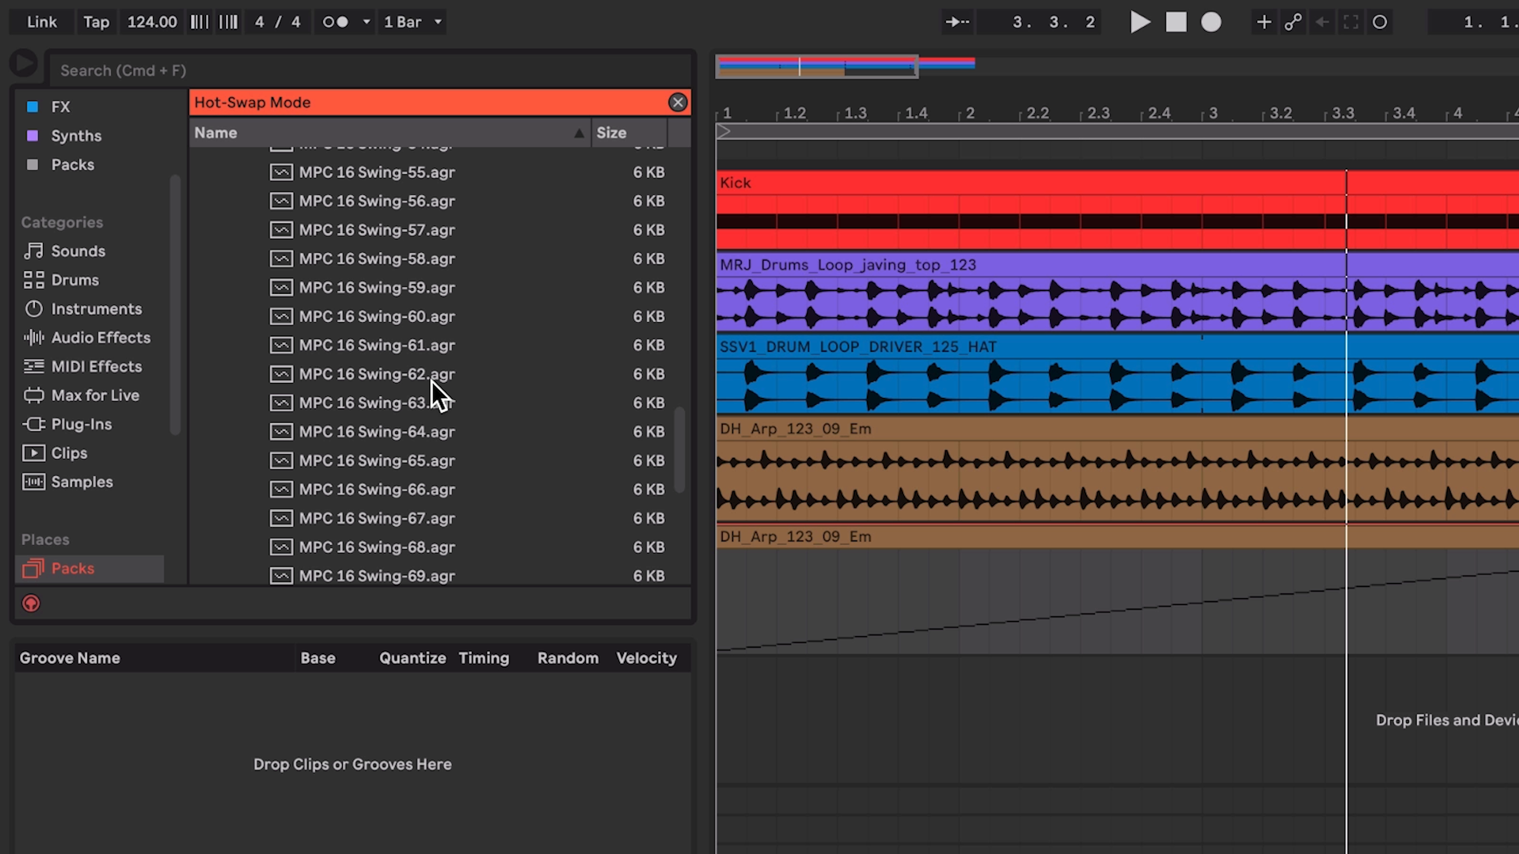
{"action": "mouse_move", "coordinate": [429, 434]}
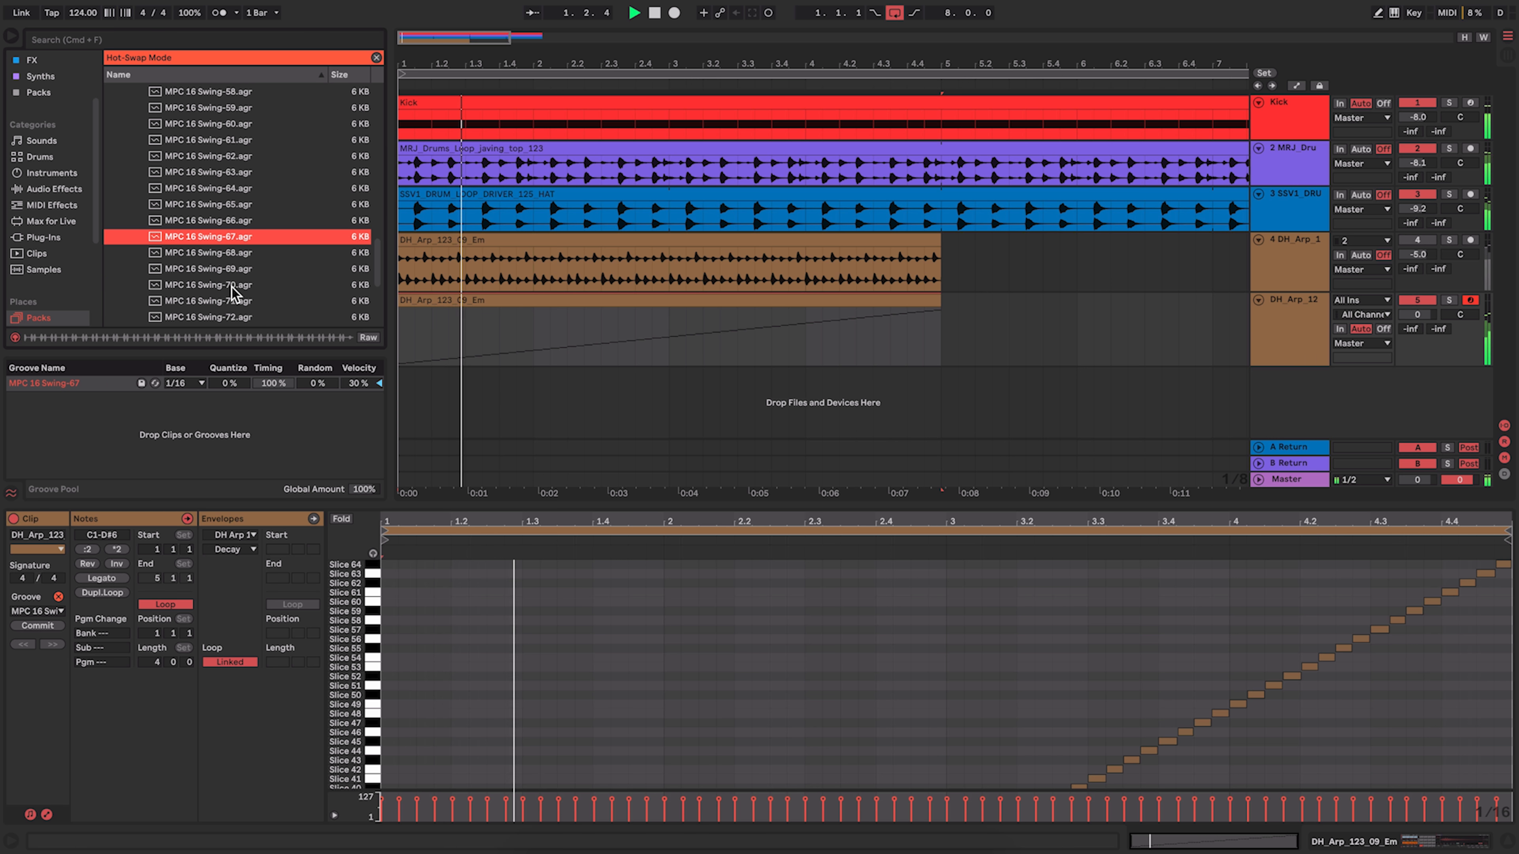
Step: Load MPC 16 Swing-70 instead, then set the clip's groove to None for comparison
{"action": "left_click", "coordinate": [206, 285]}
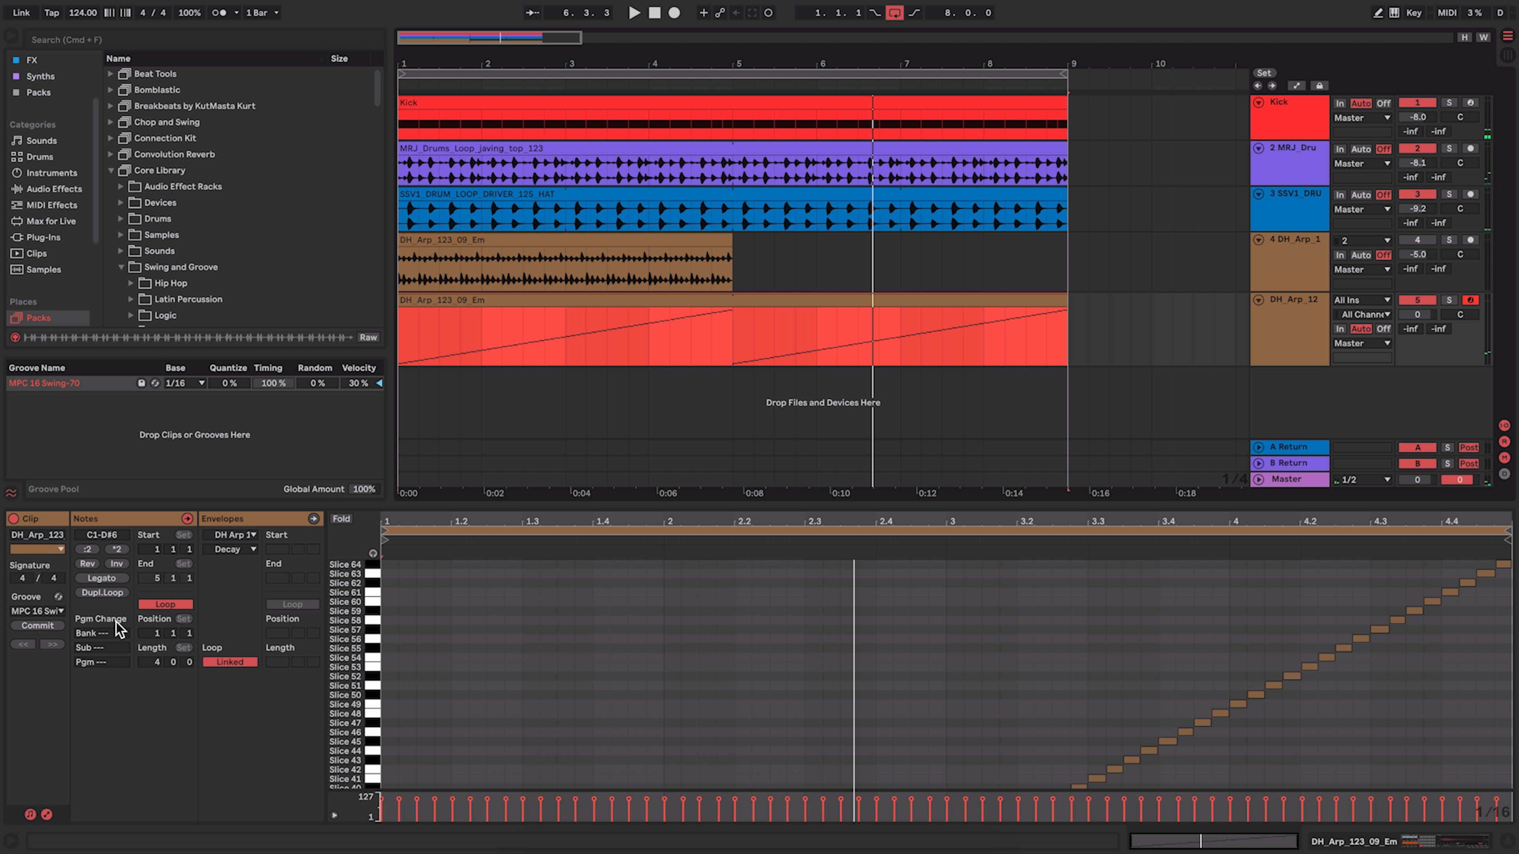
{"action": "left_click", "coordinate": [39, 610]}
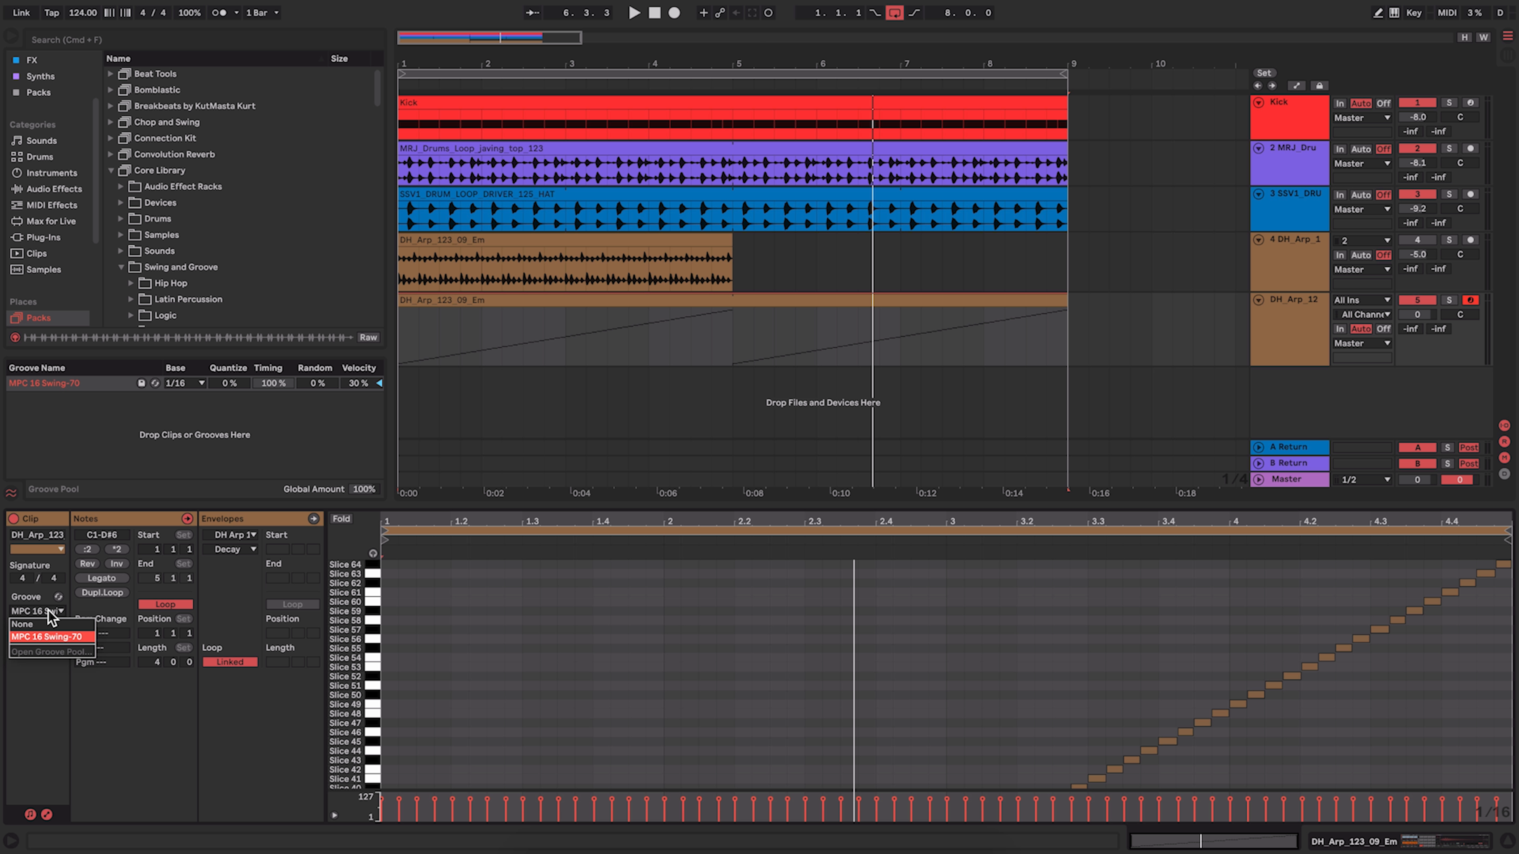
{"action": "left_click", "coordinate": [21, 624]}
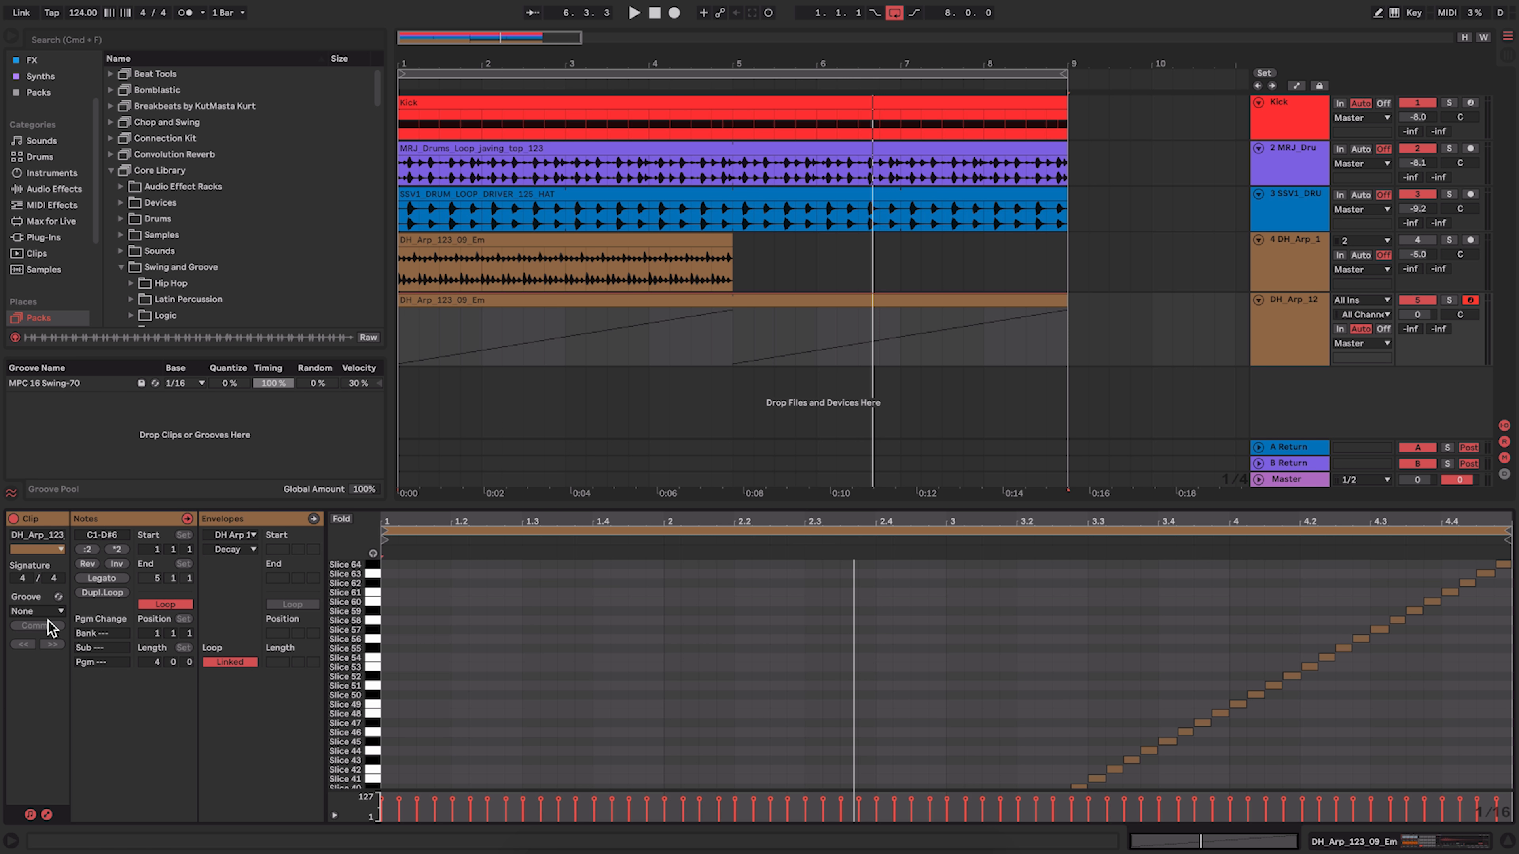